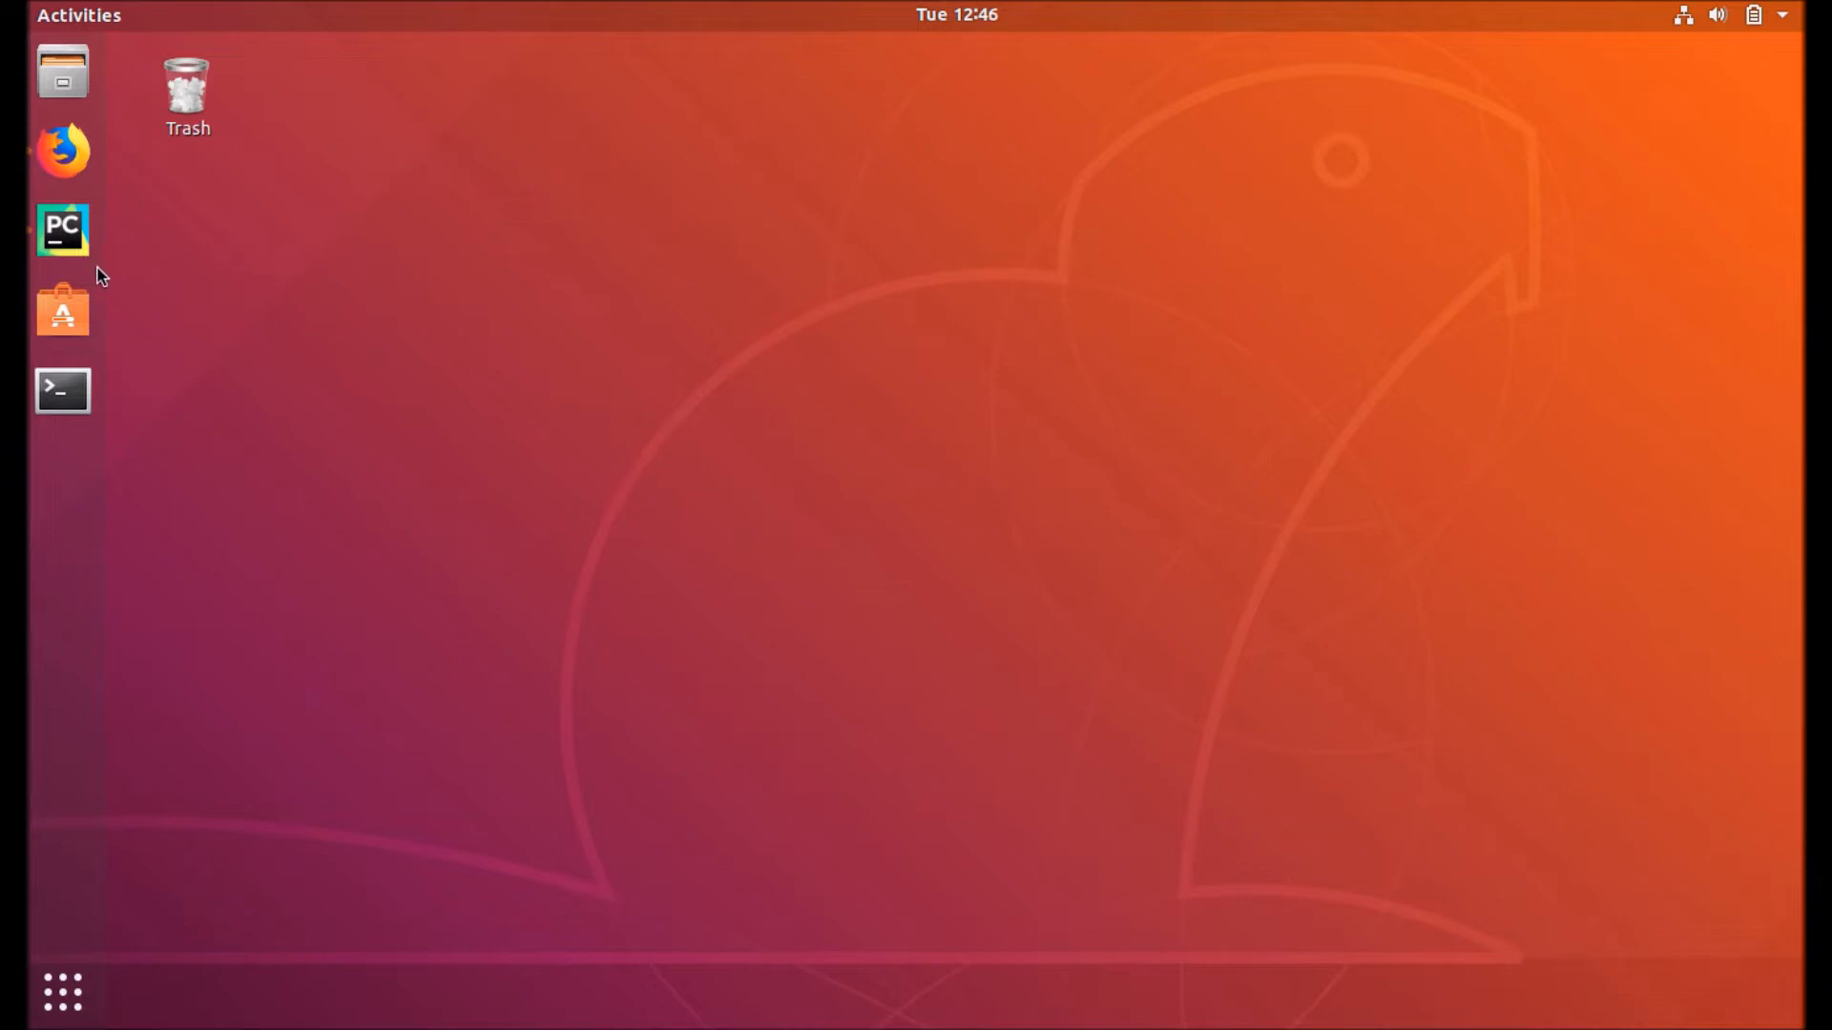
Step: Launch PyCharm and view the Session model with its integer color field in models.py
left_click(62, 230)
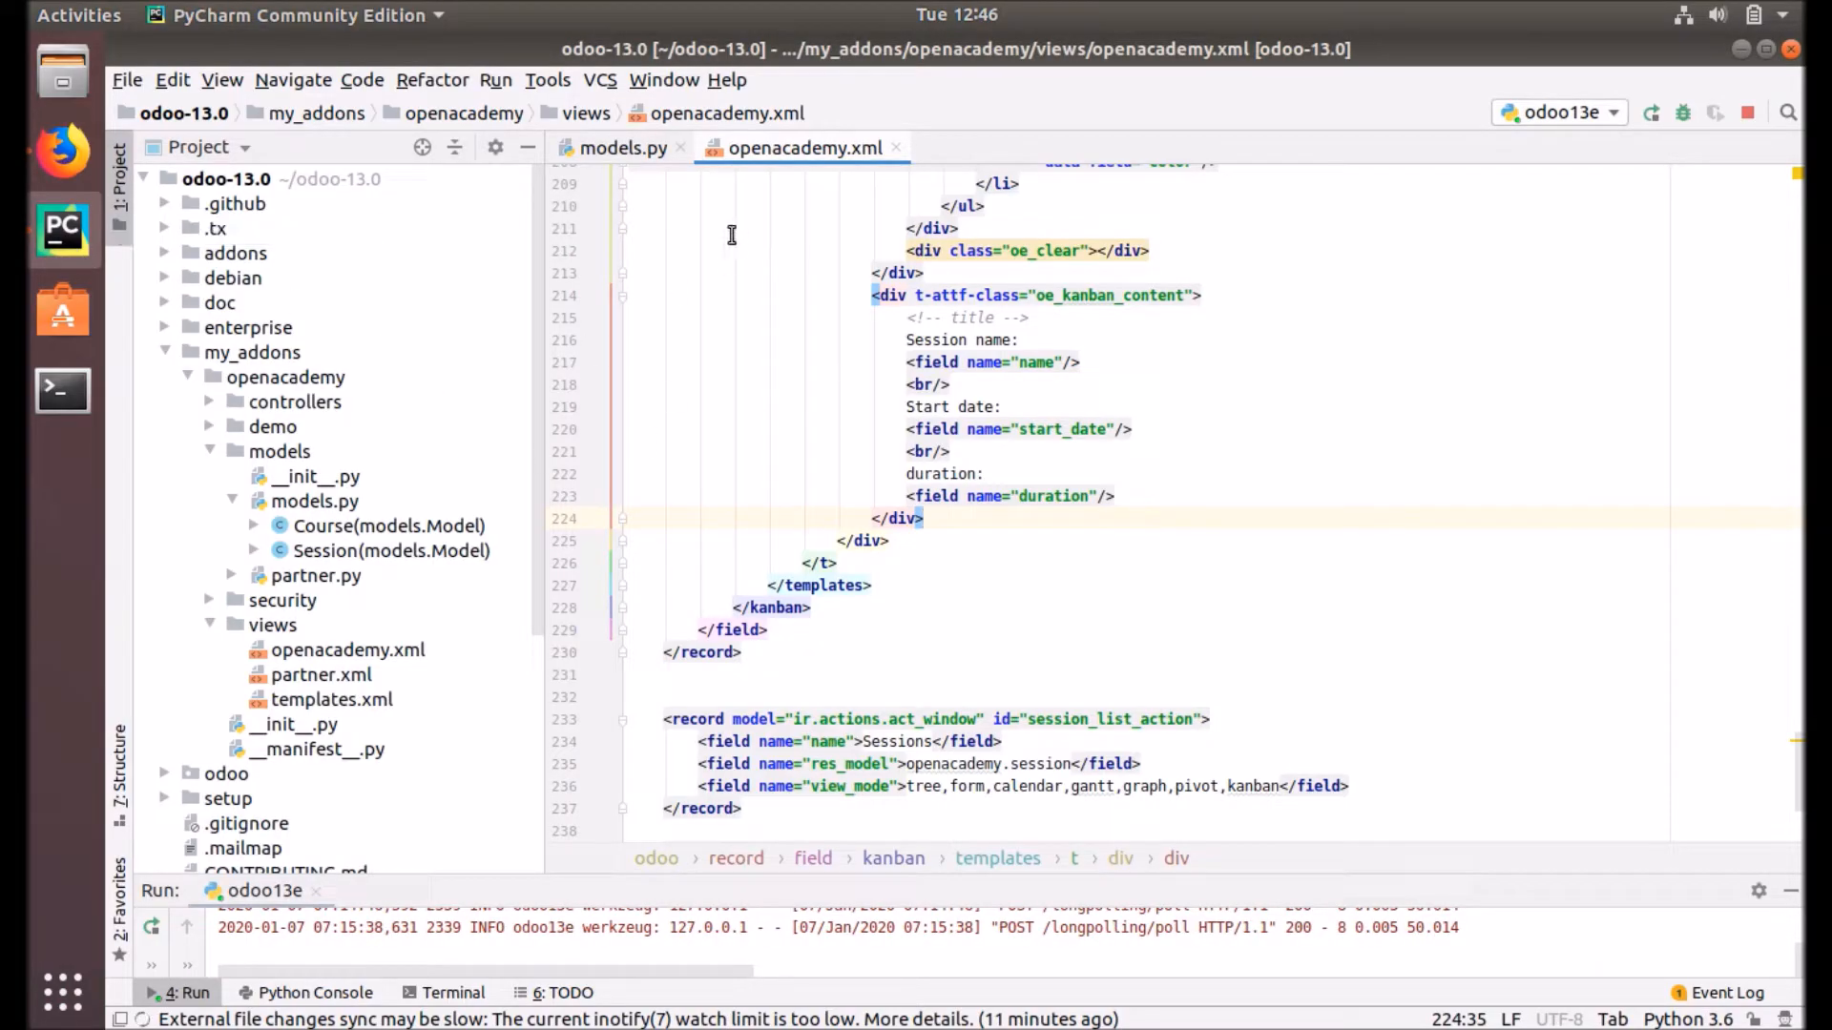
left_click(621, 147)
type("color = fields.Integer()")
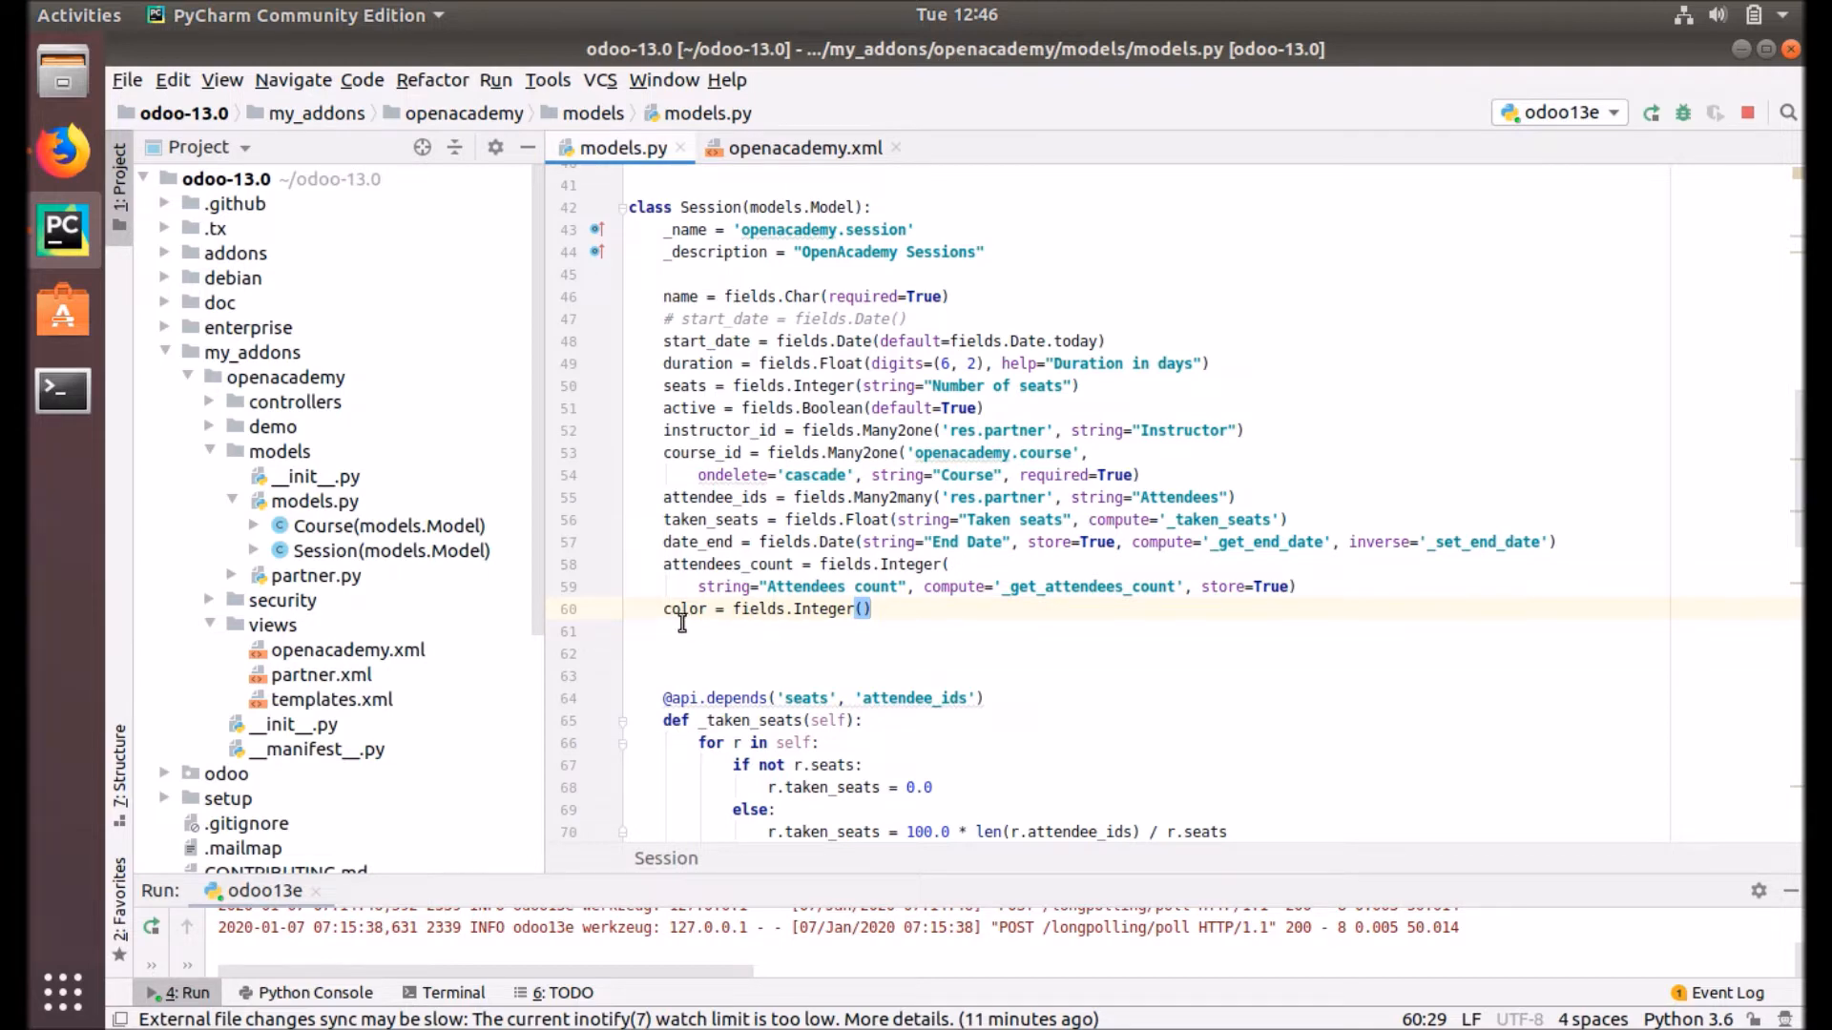
mouse_move(870, 609)
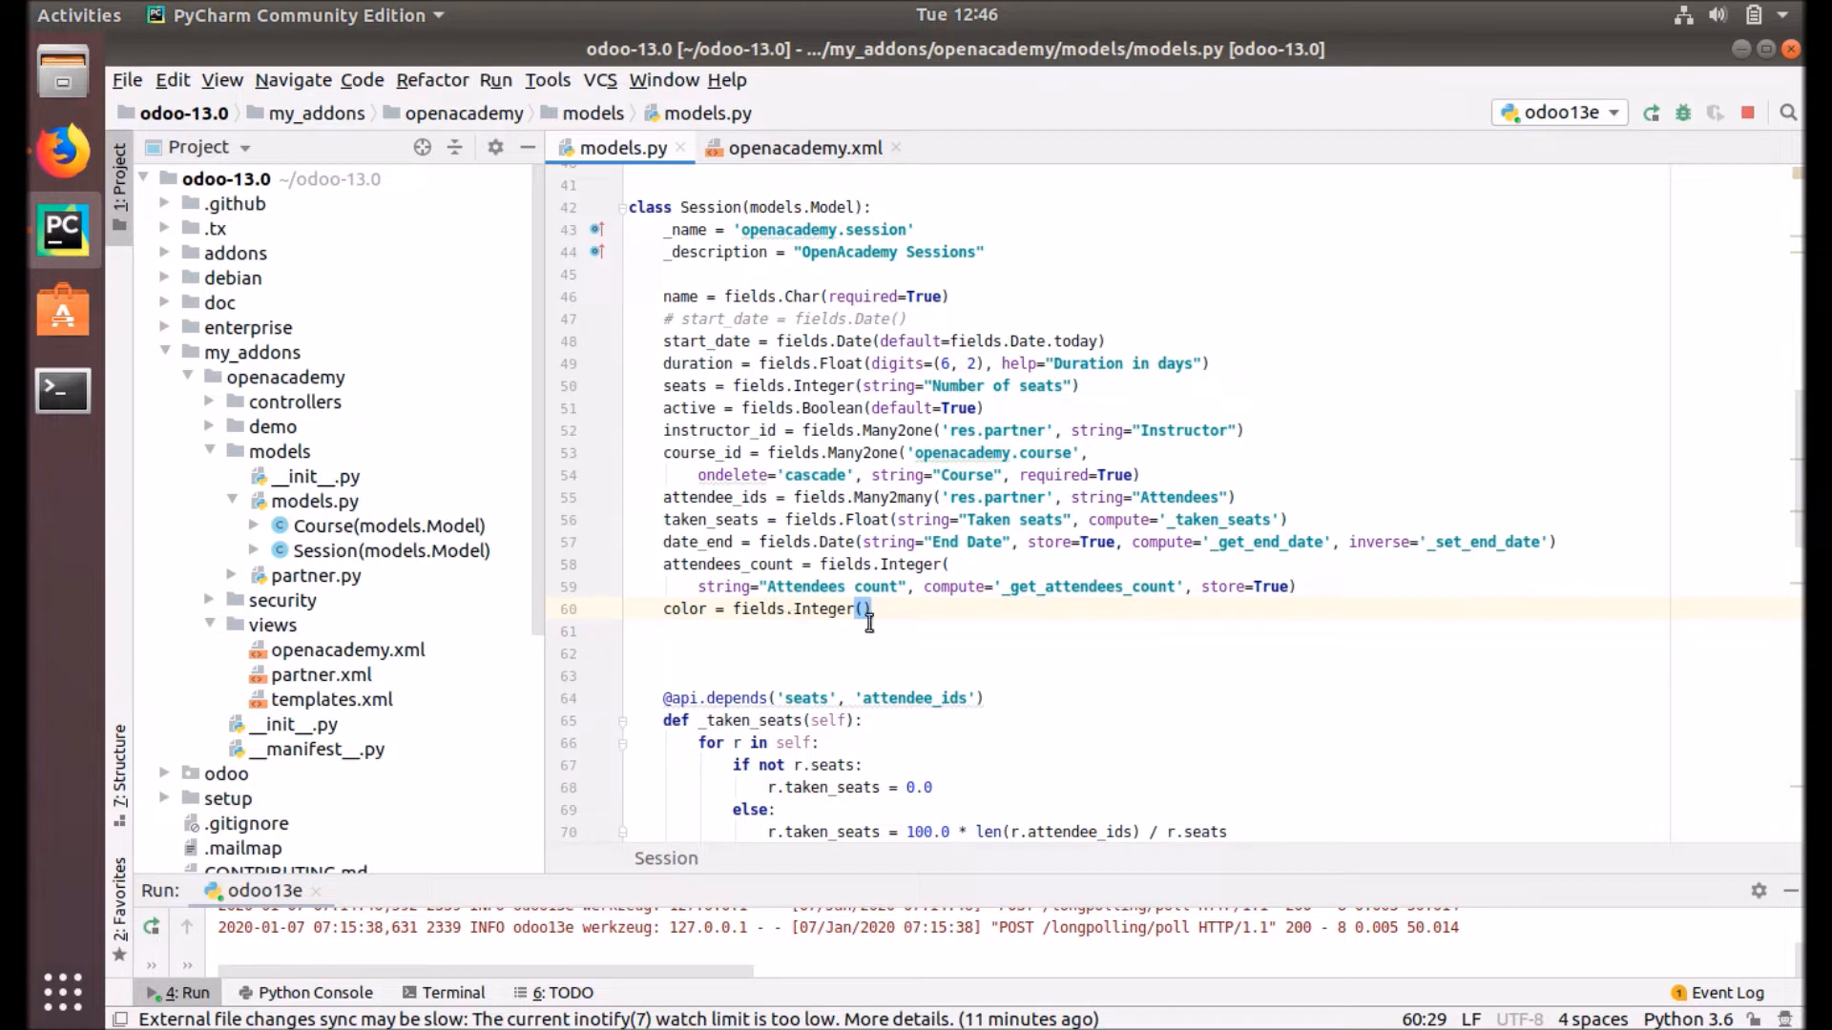
Step: Show the view_openacad_session_kanban record in openacademy.xml and select its id
scroll("down", 3)
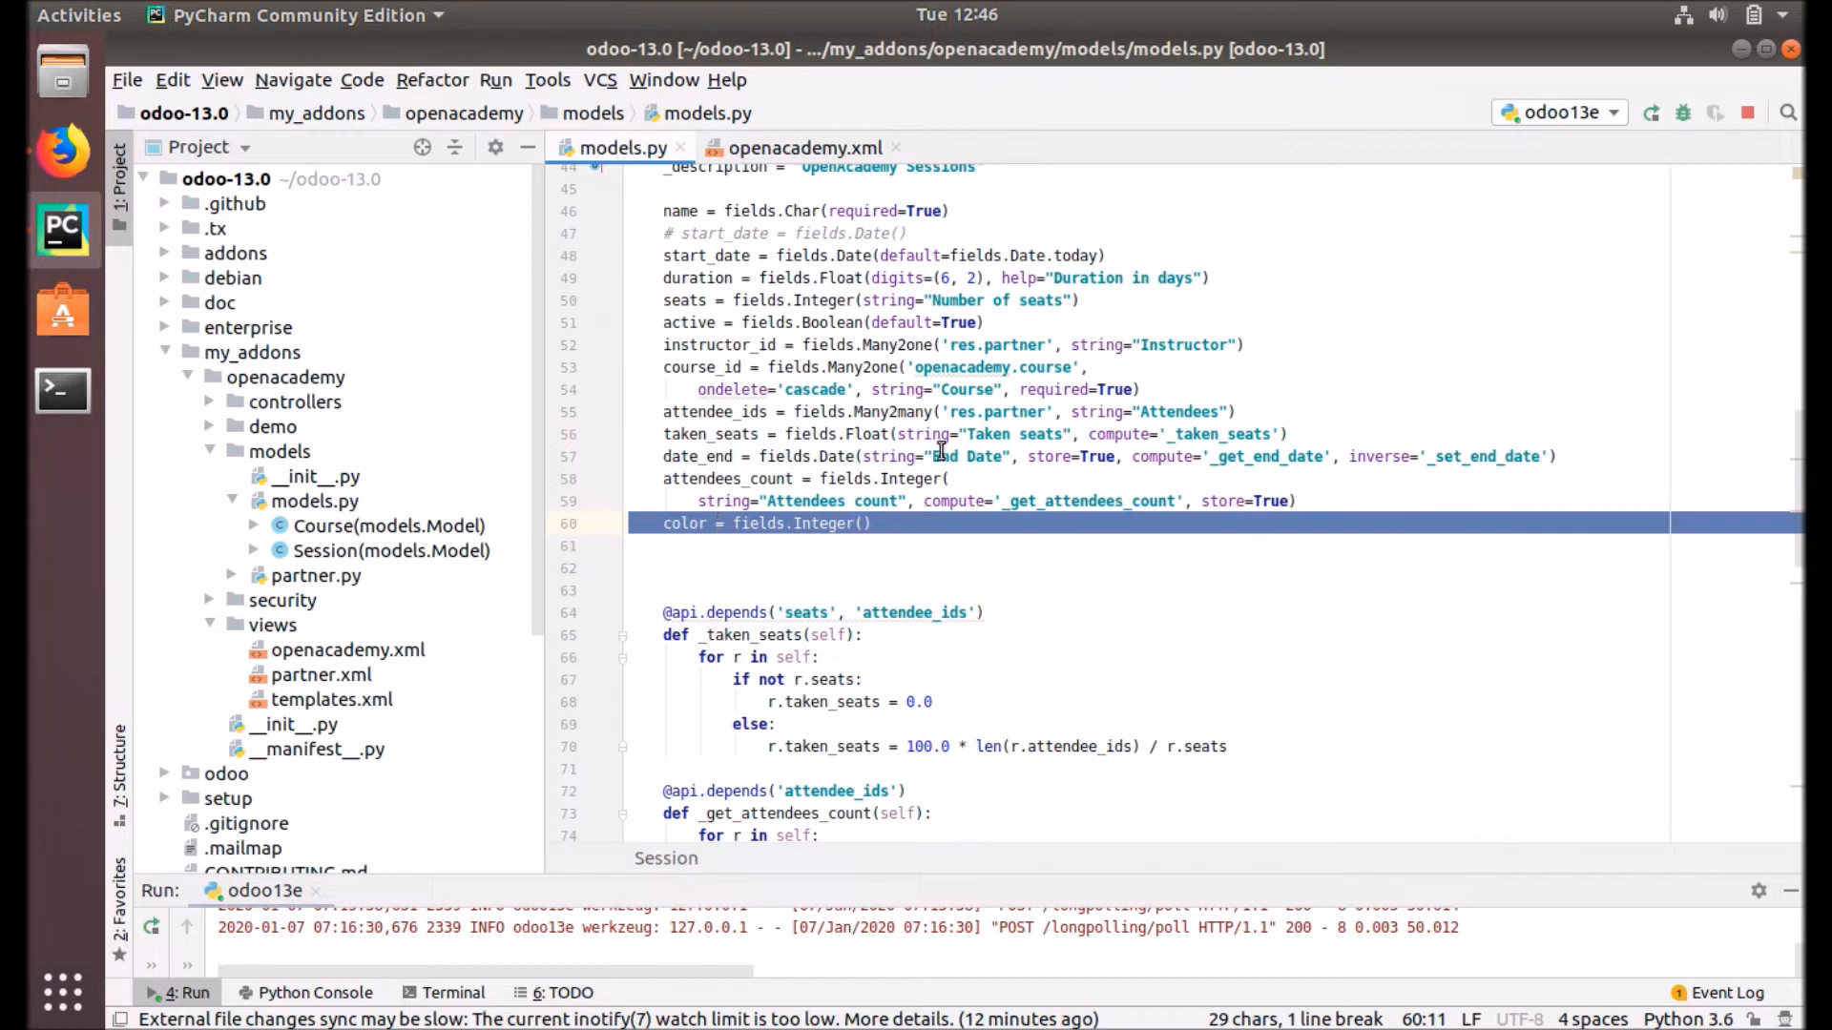
left_click(802, 147)
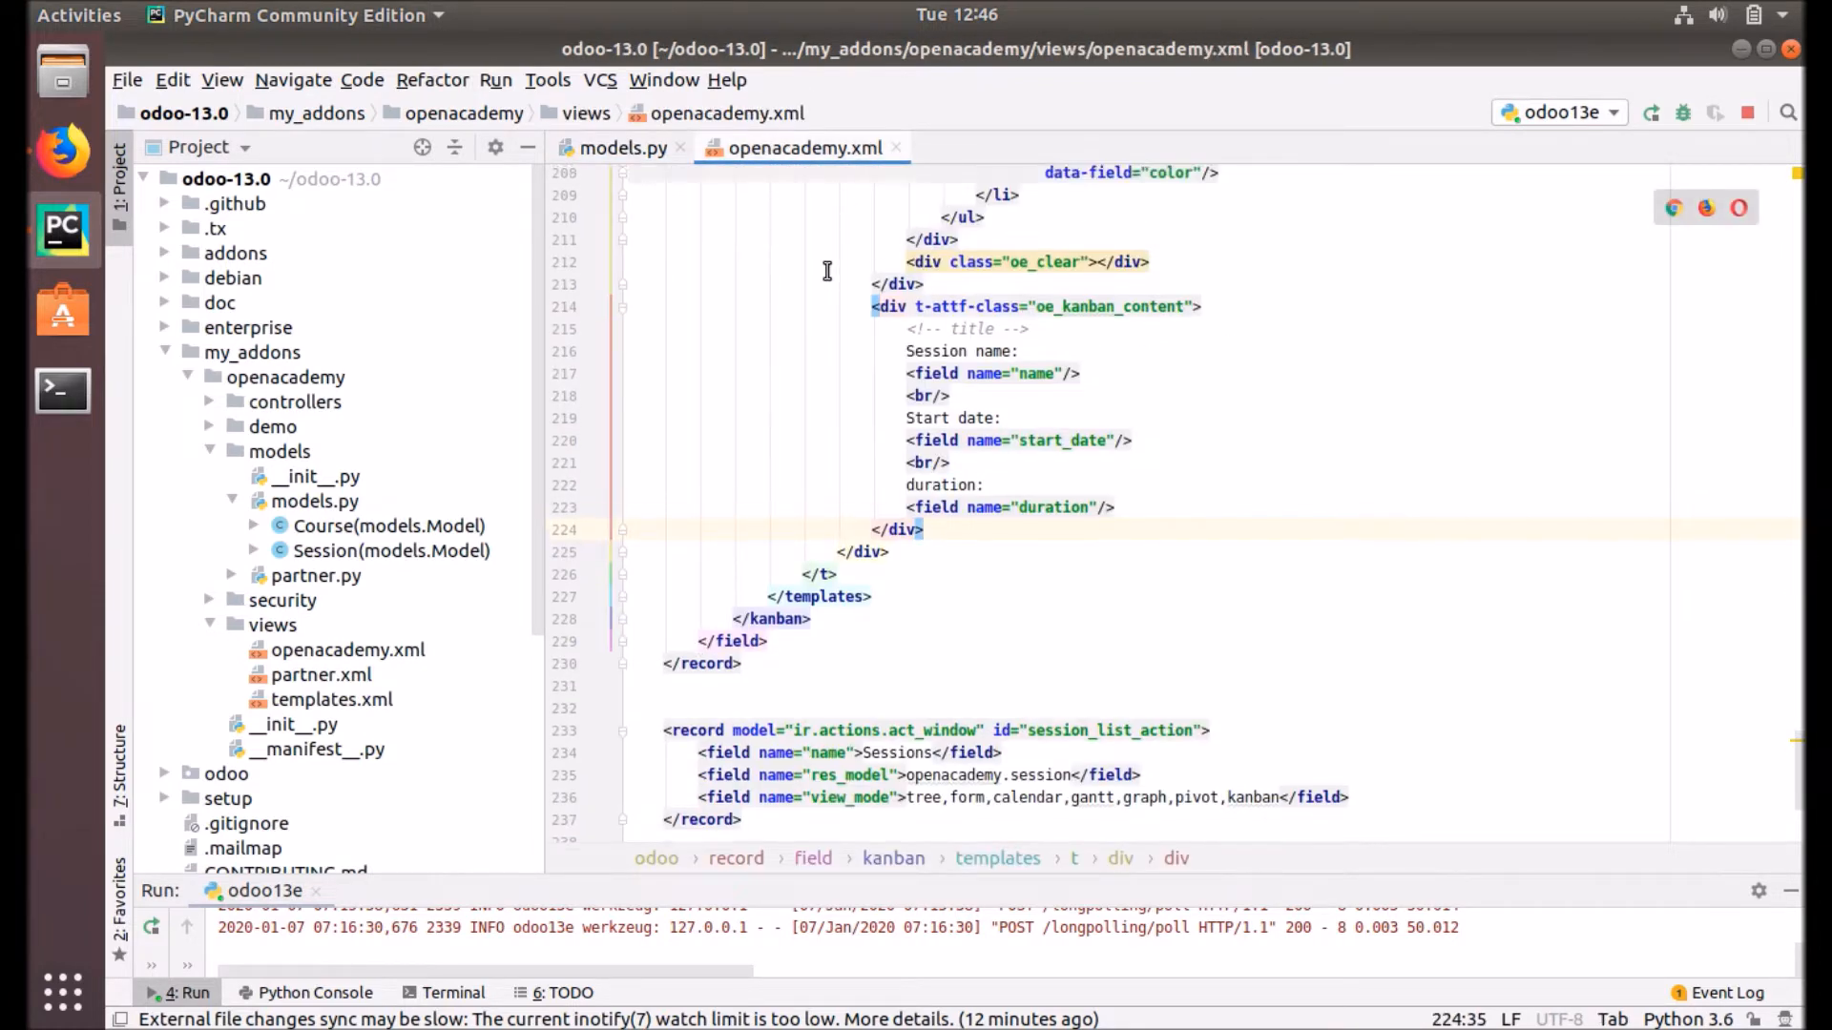
scroll("up", 3)
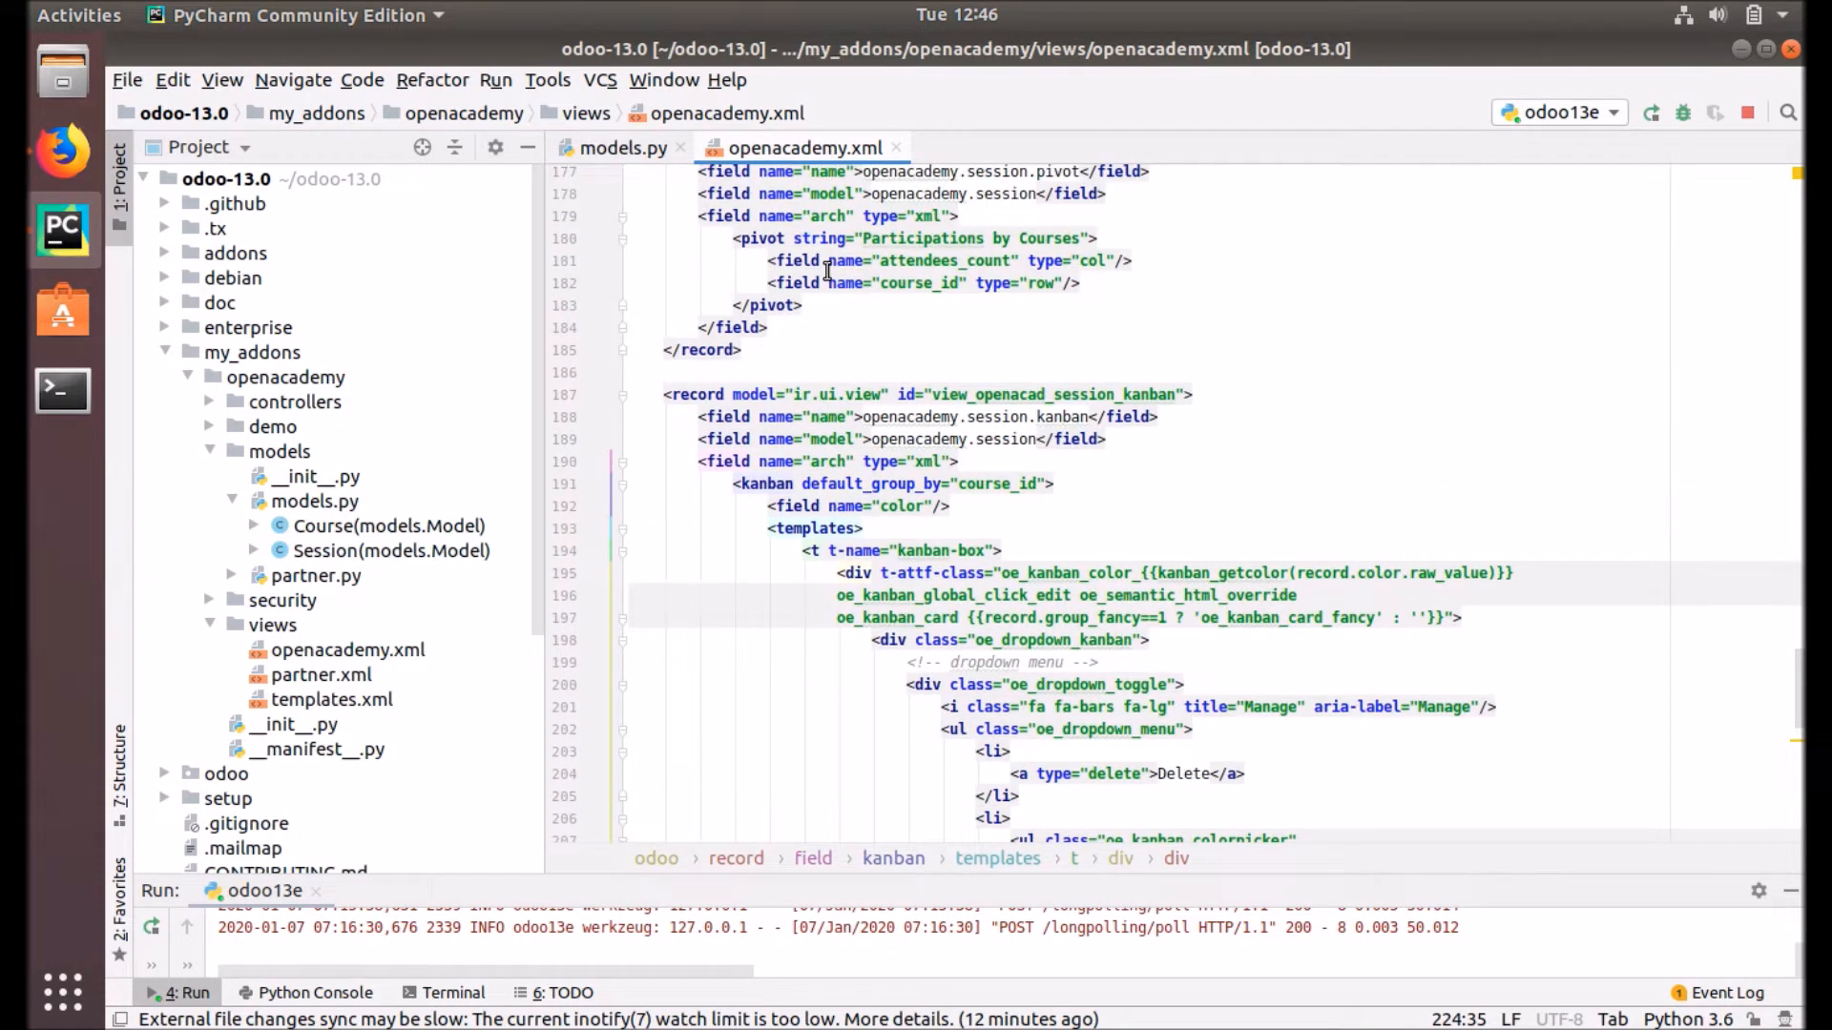
mouse_move(662, 400)
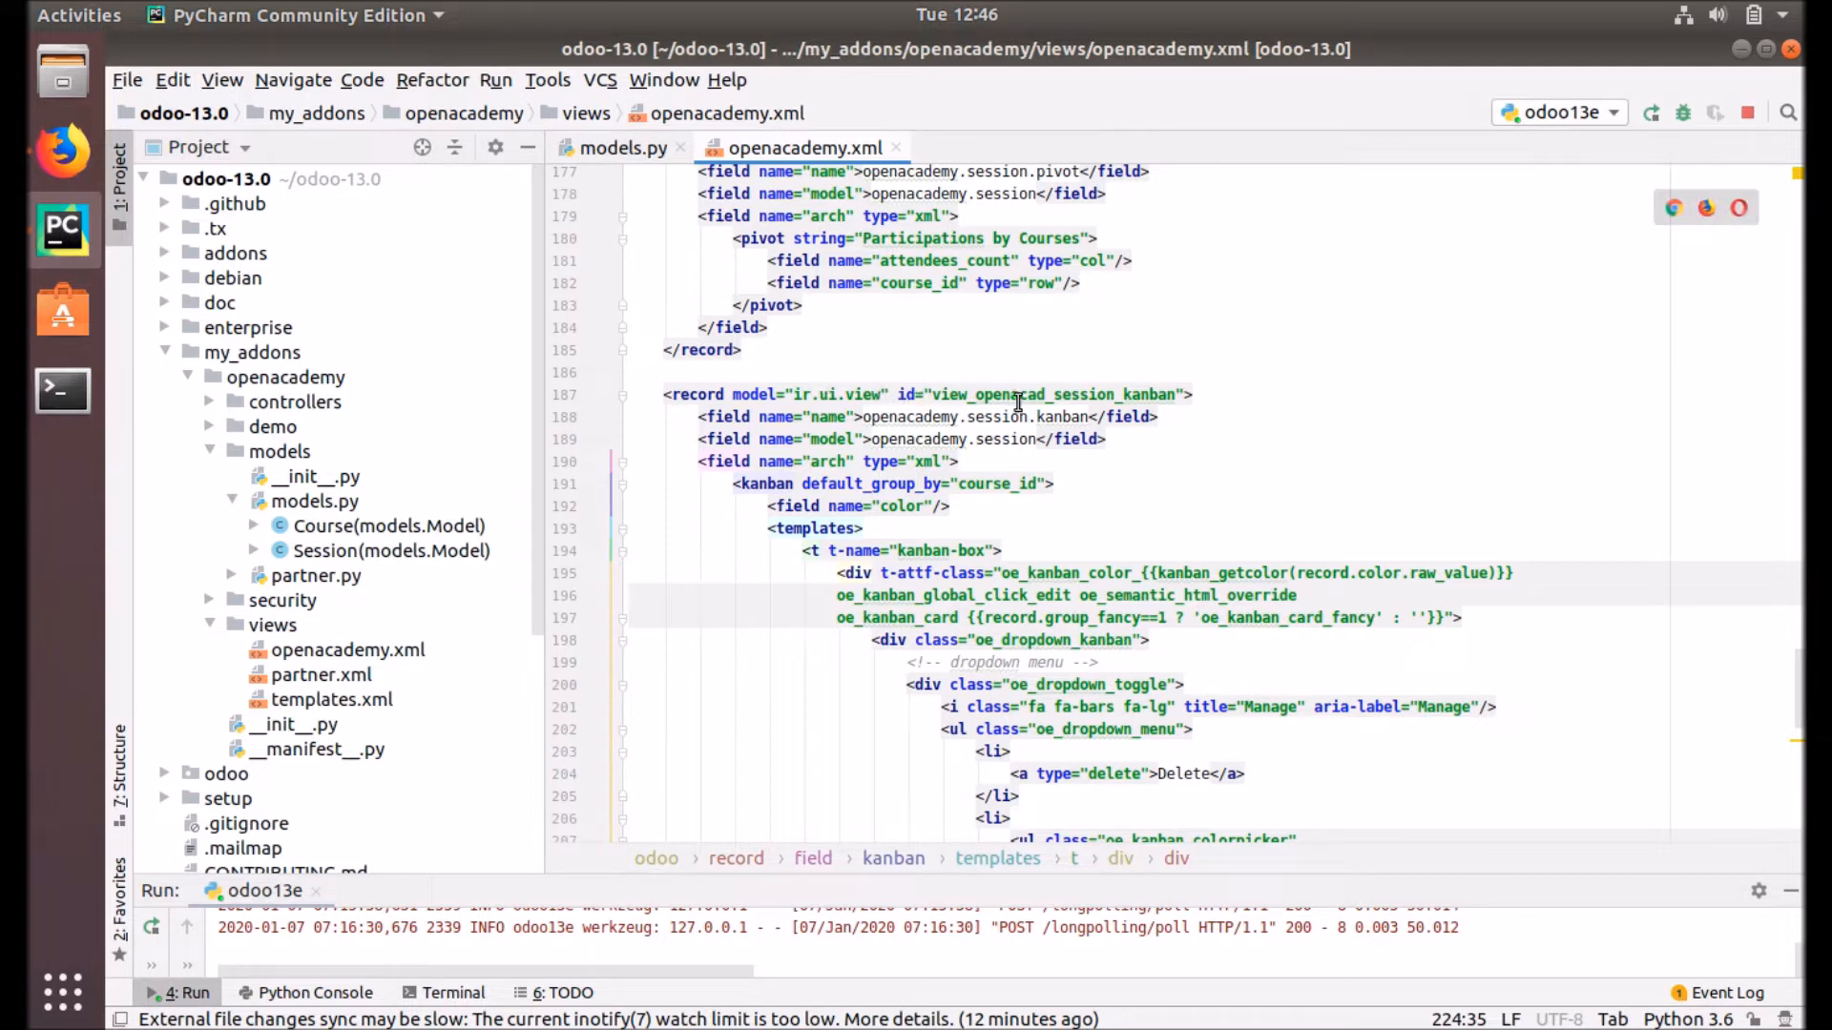
double_click(1045, 394)
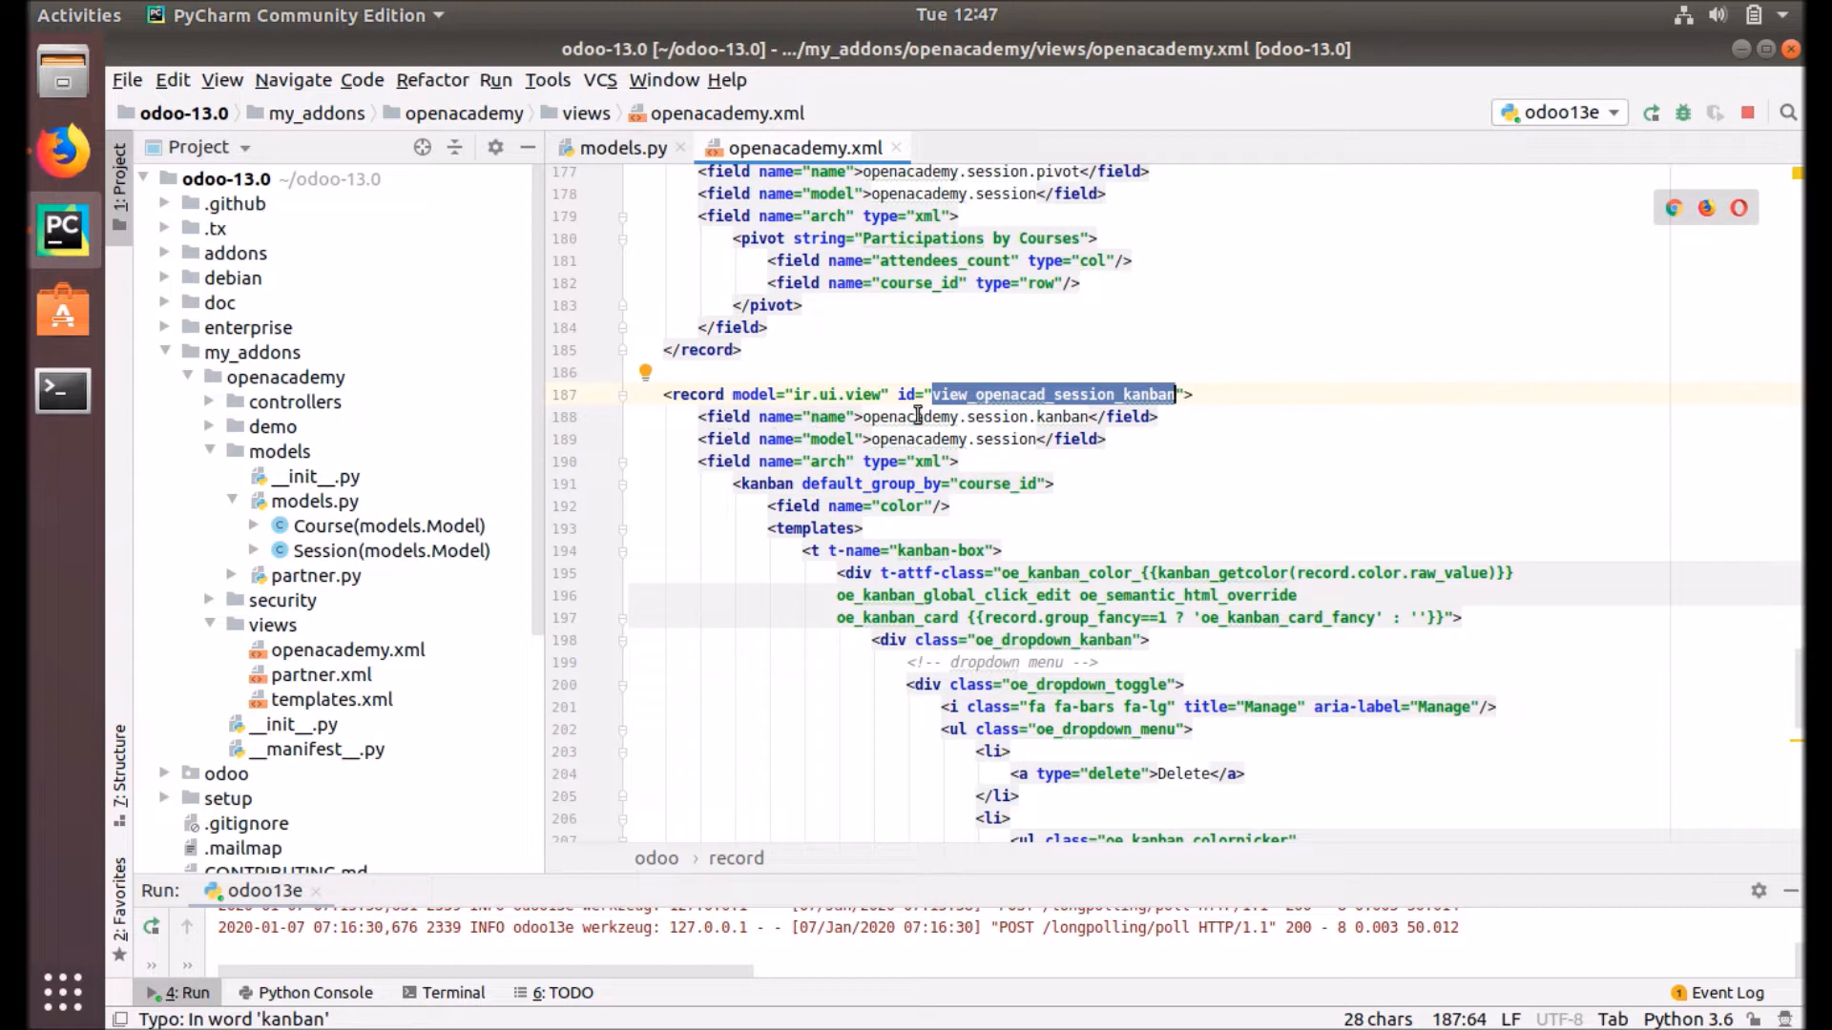
mouse_move(1048, 417)
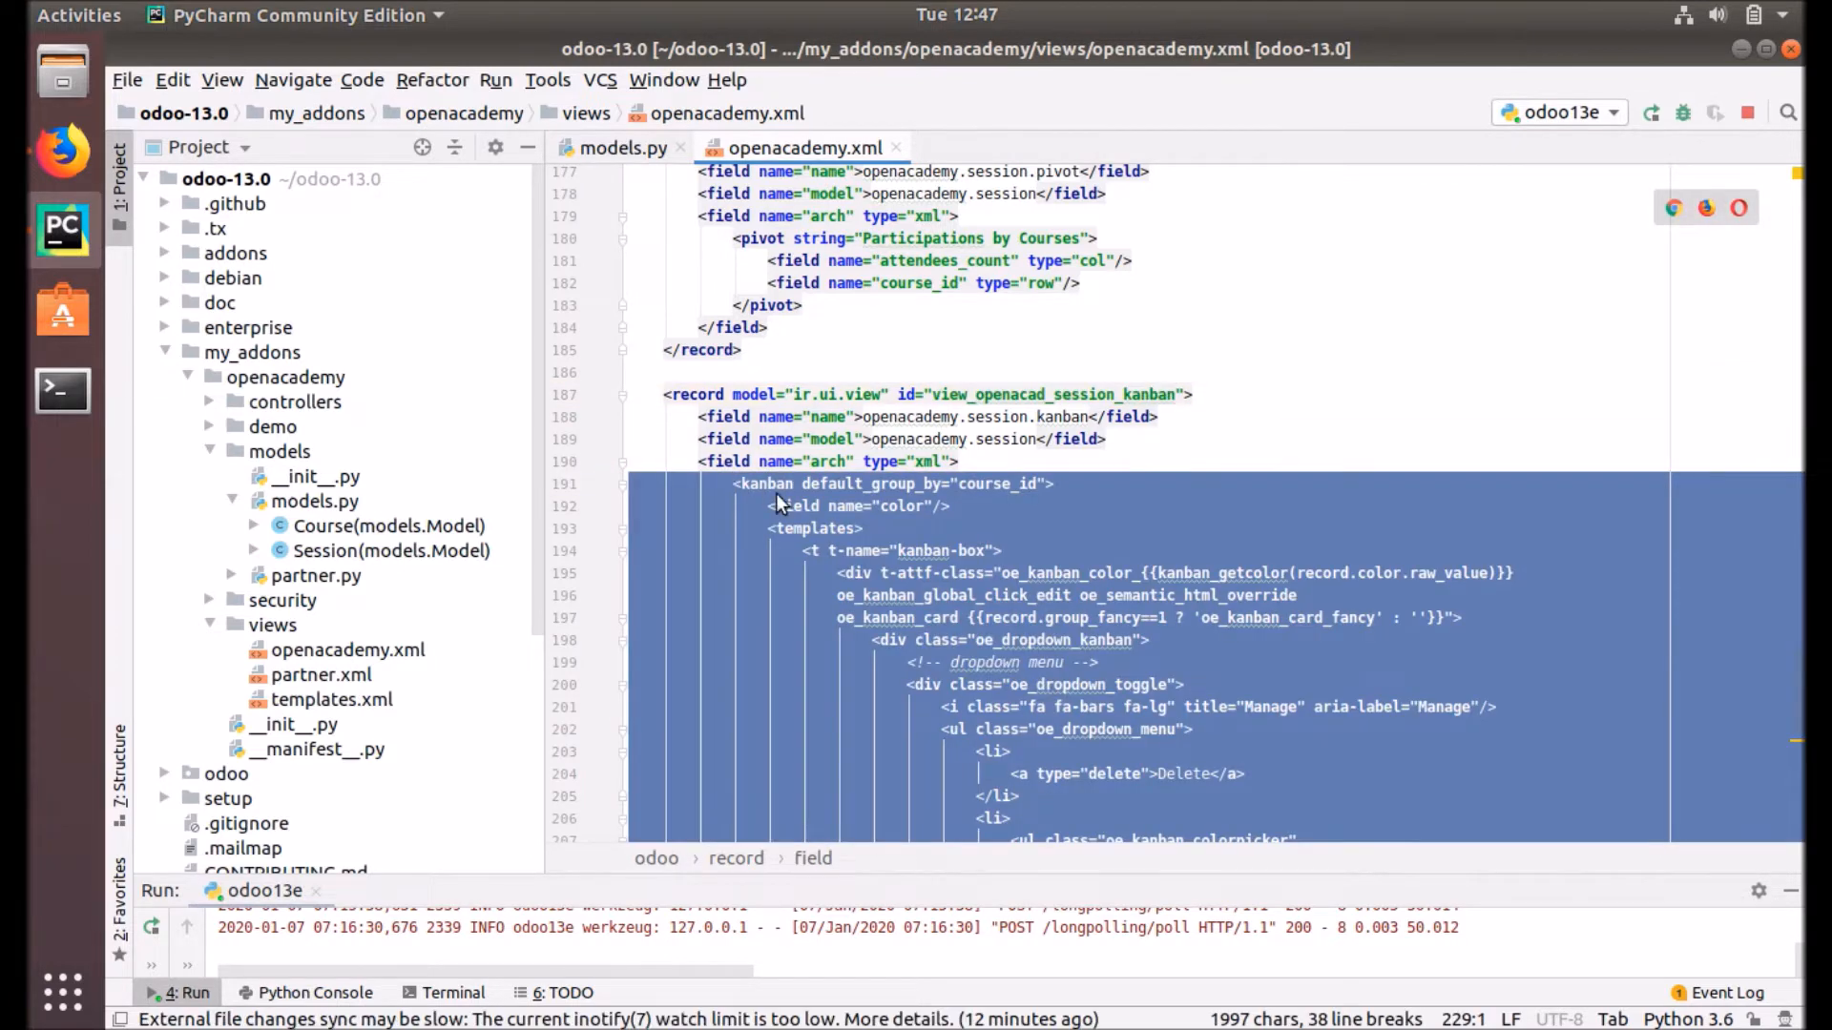
scroll("down", 3)
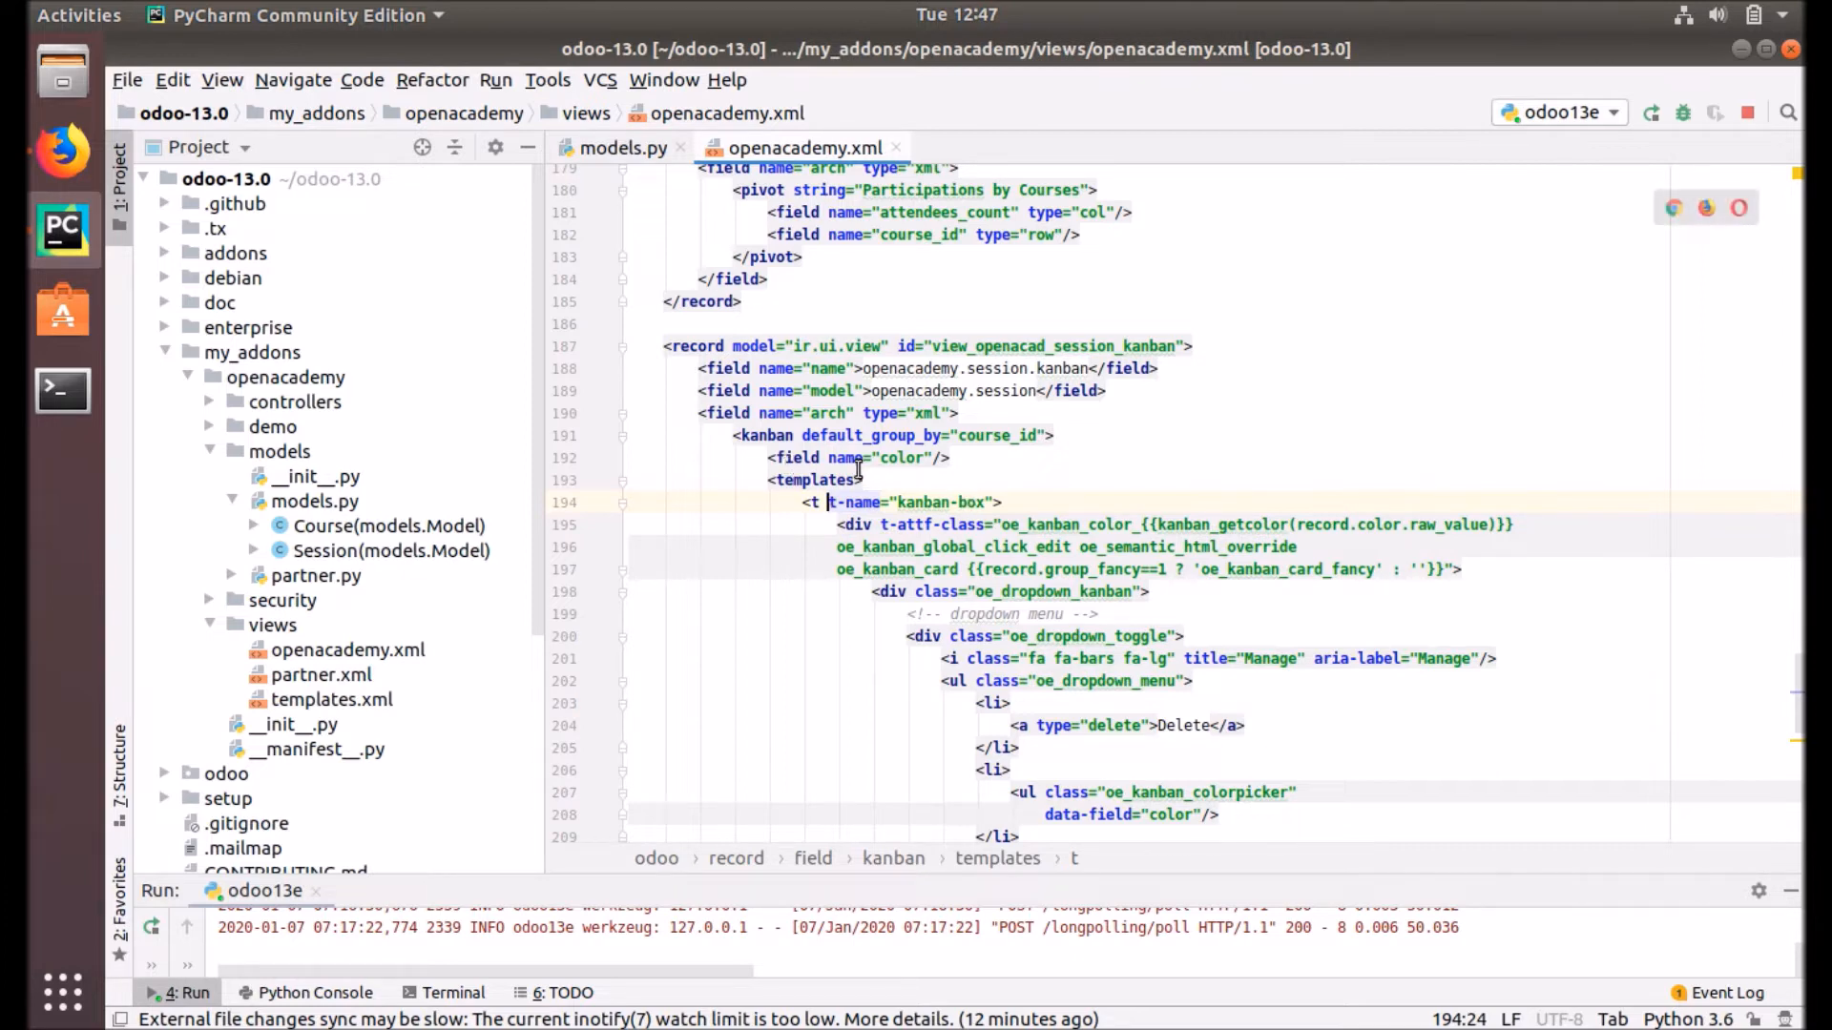
mouse_move(800, 457)
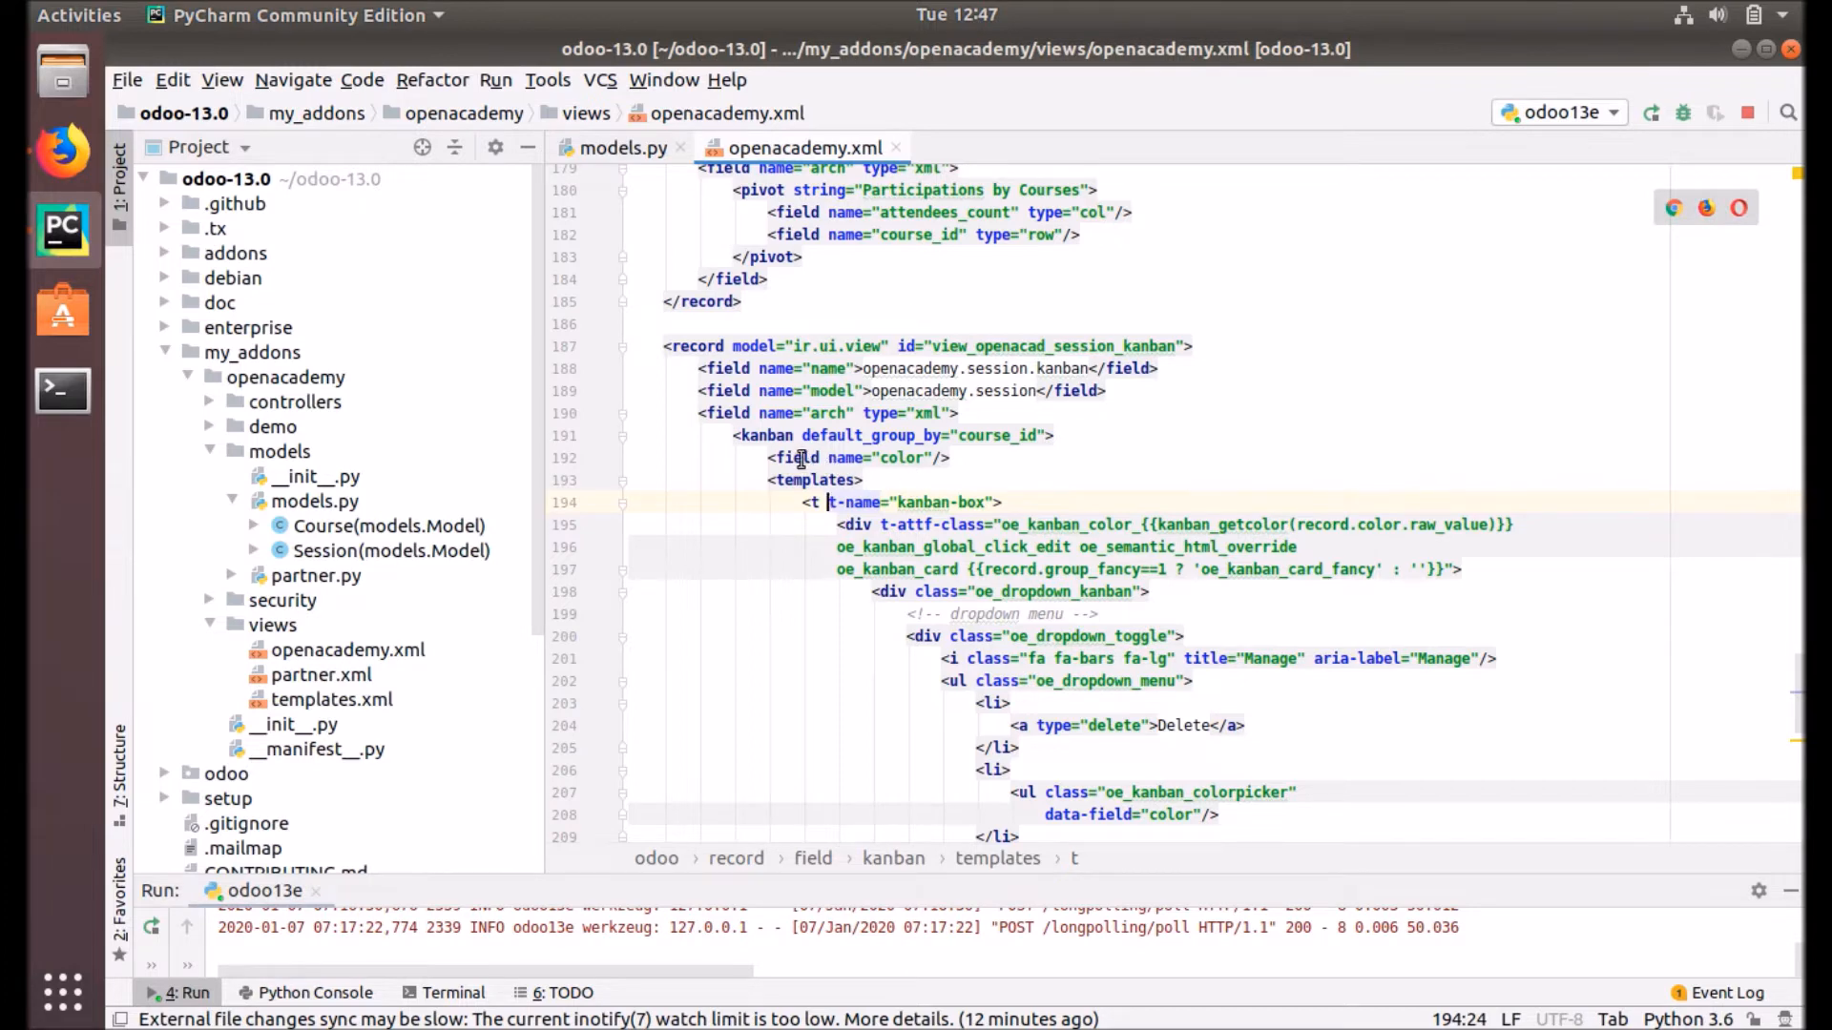
mouse_move(914, 458)
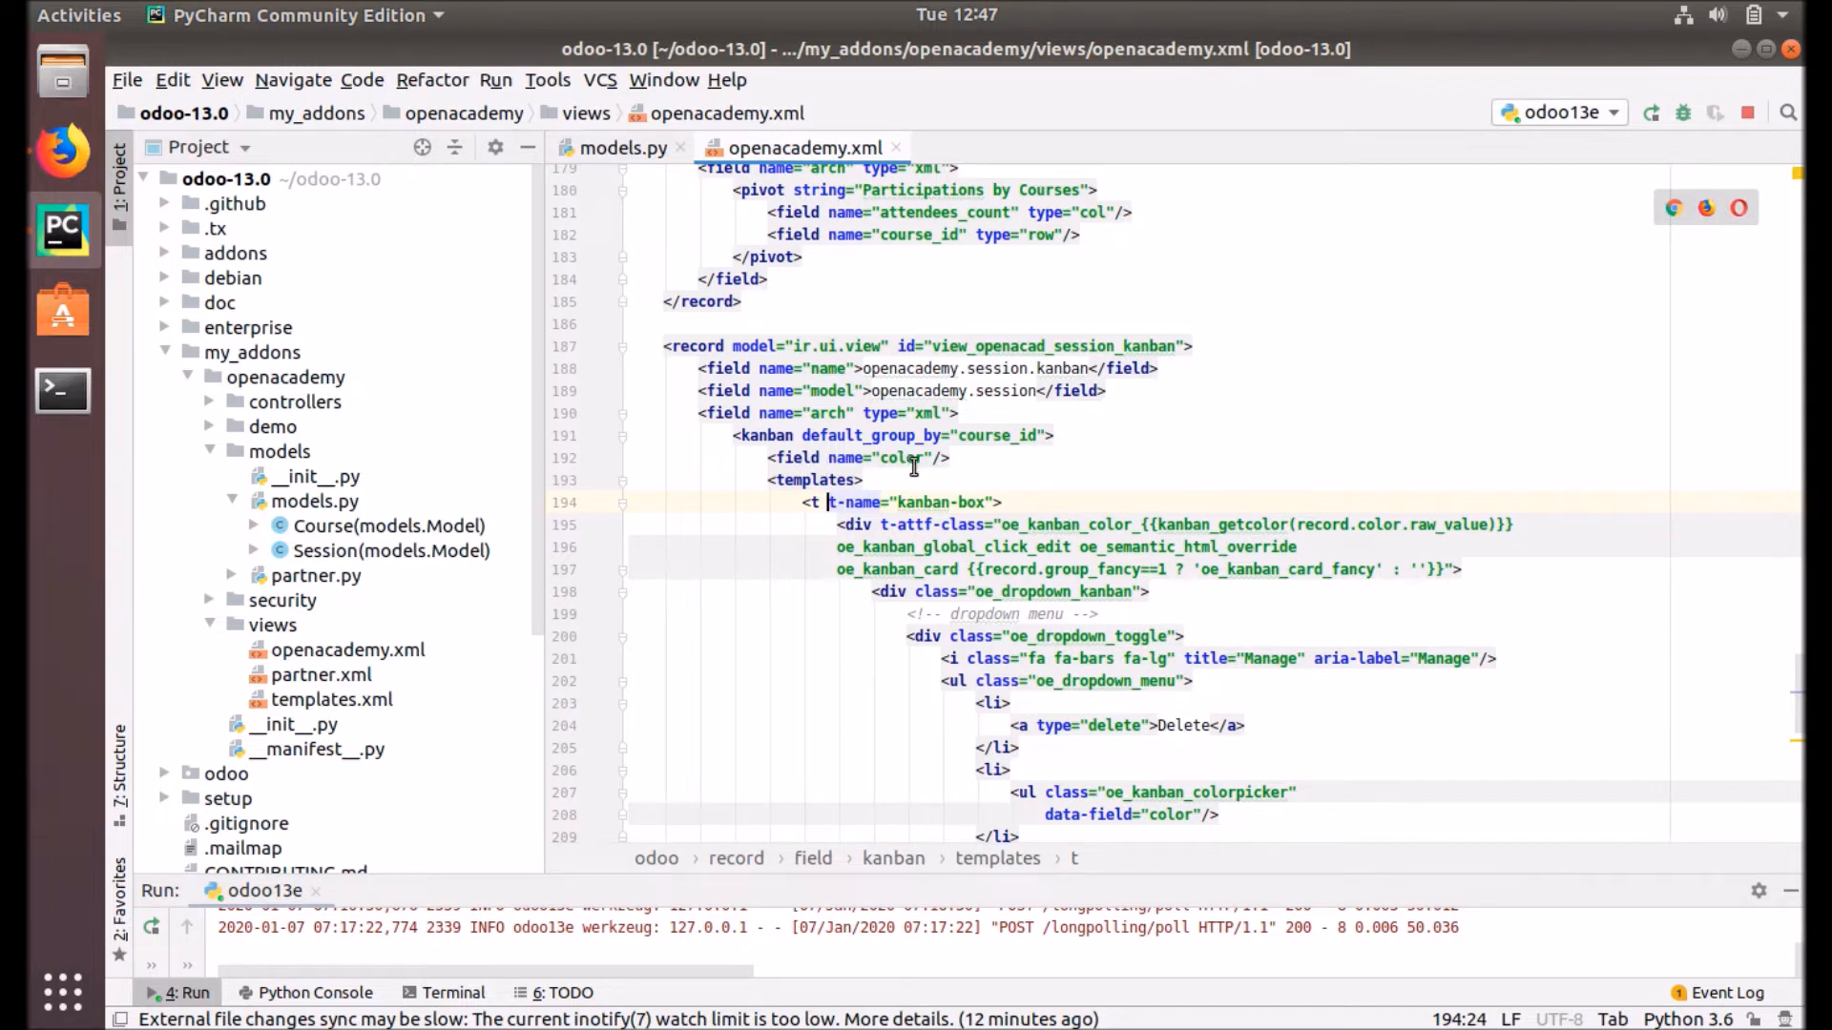
mouse_move(1022, 496)
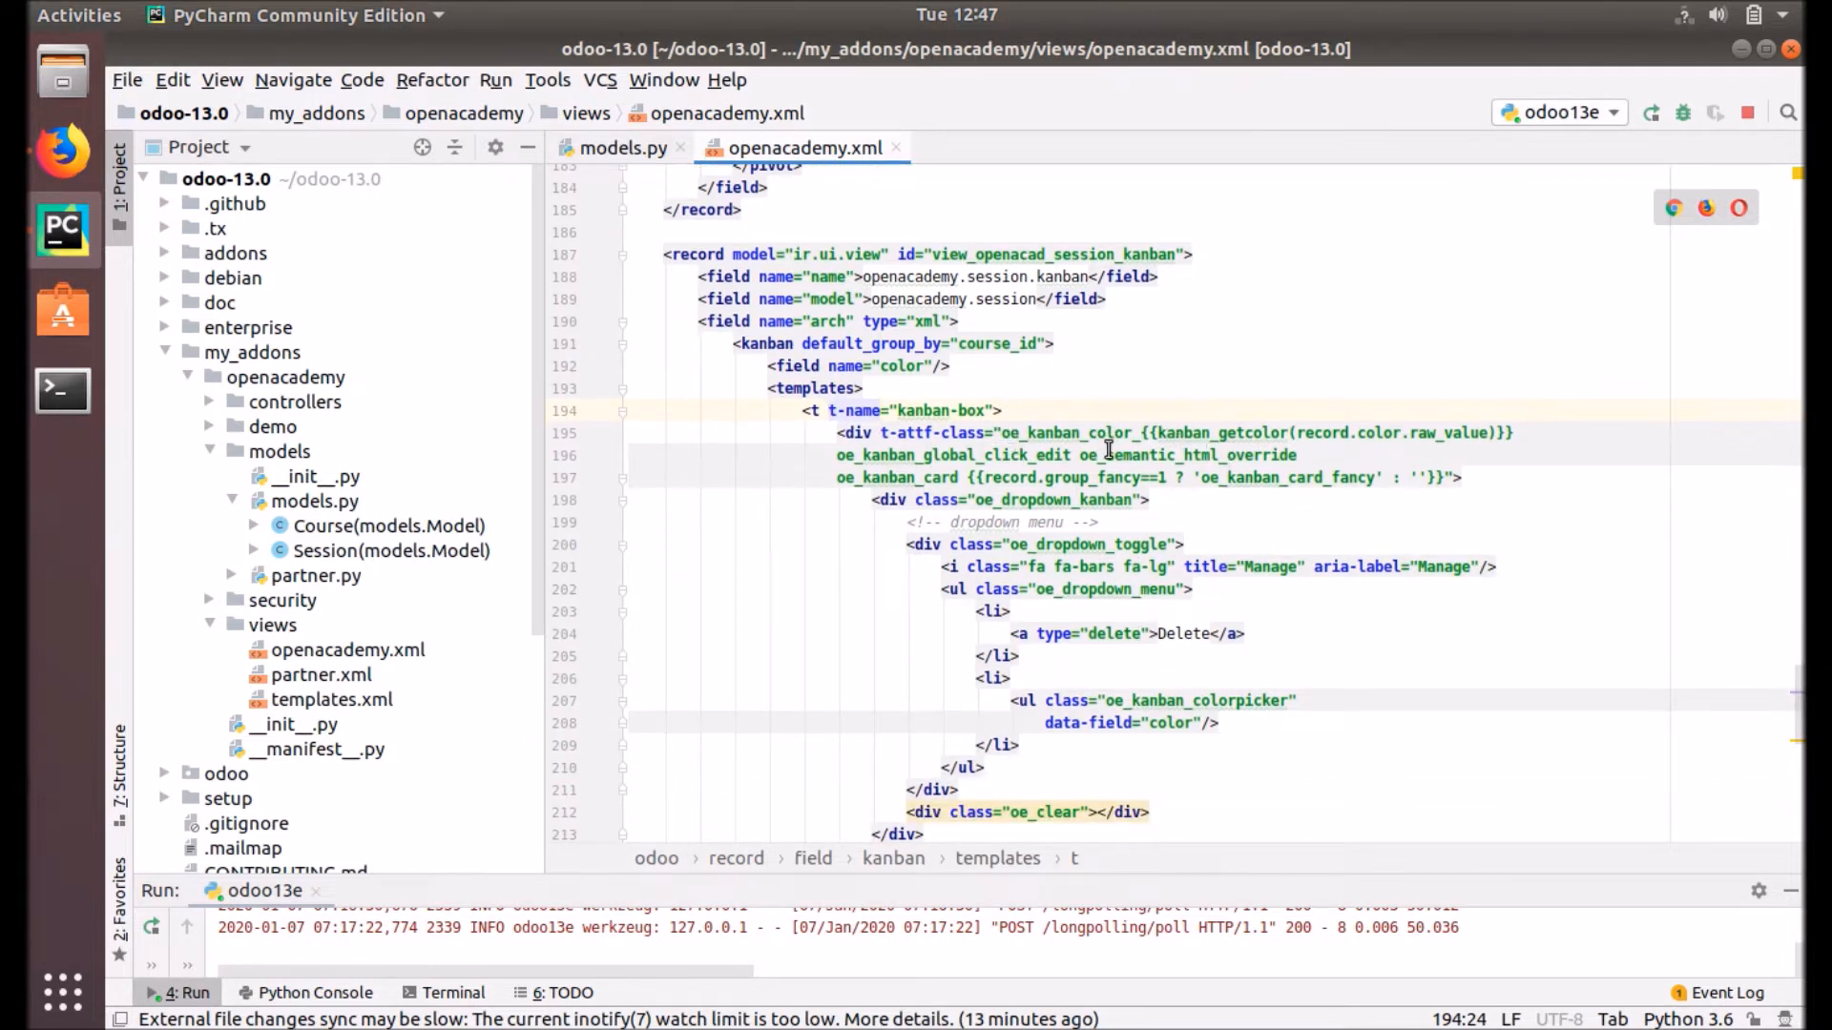
mouse_move(964, 545)
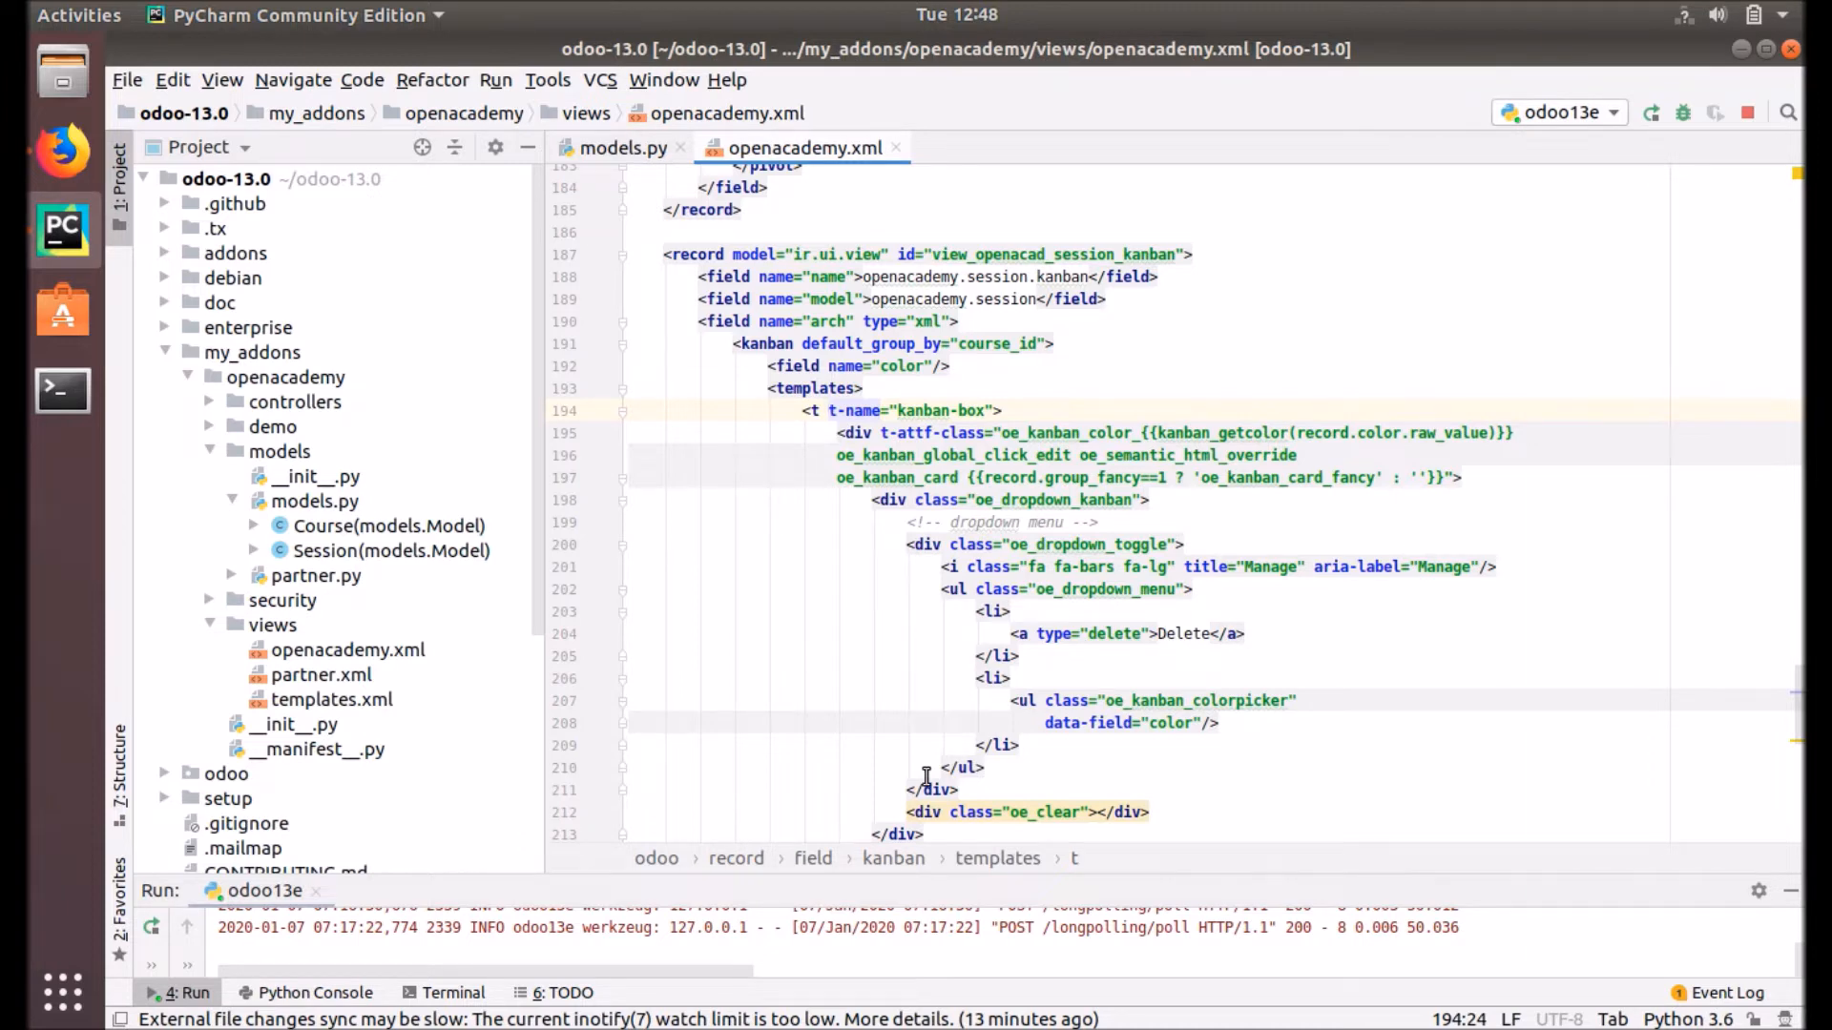
scroll("down", 3)
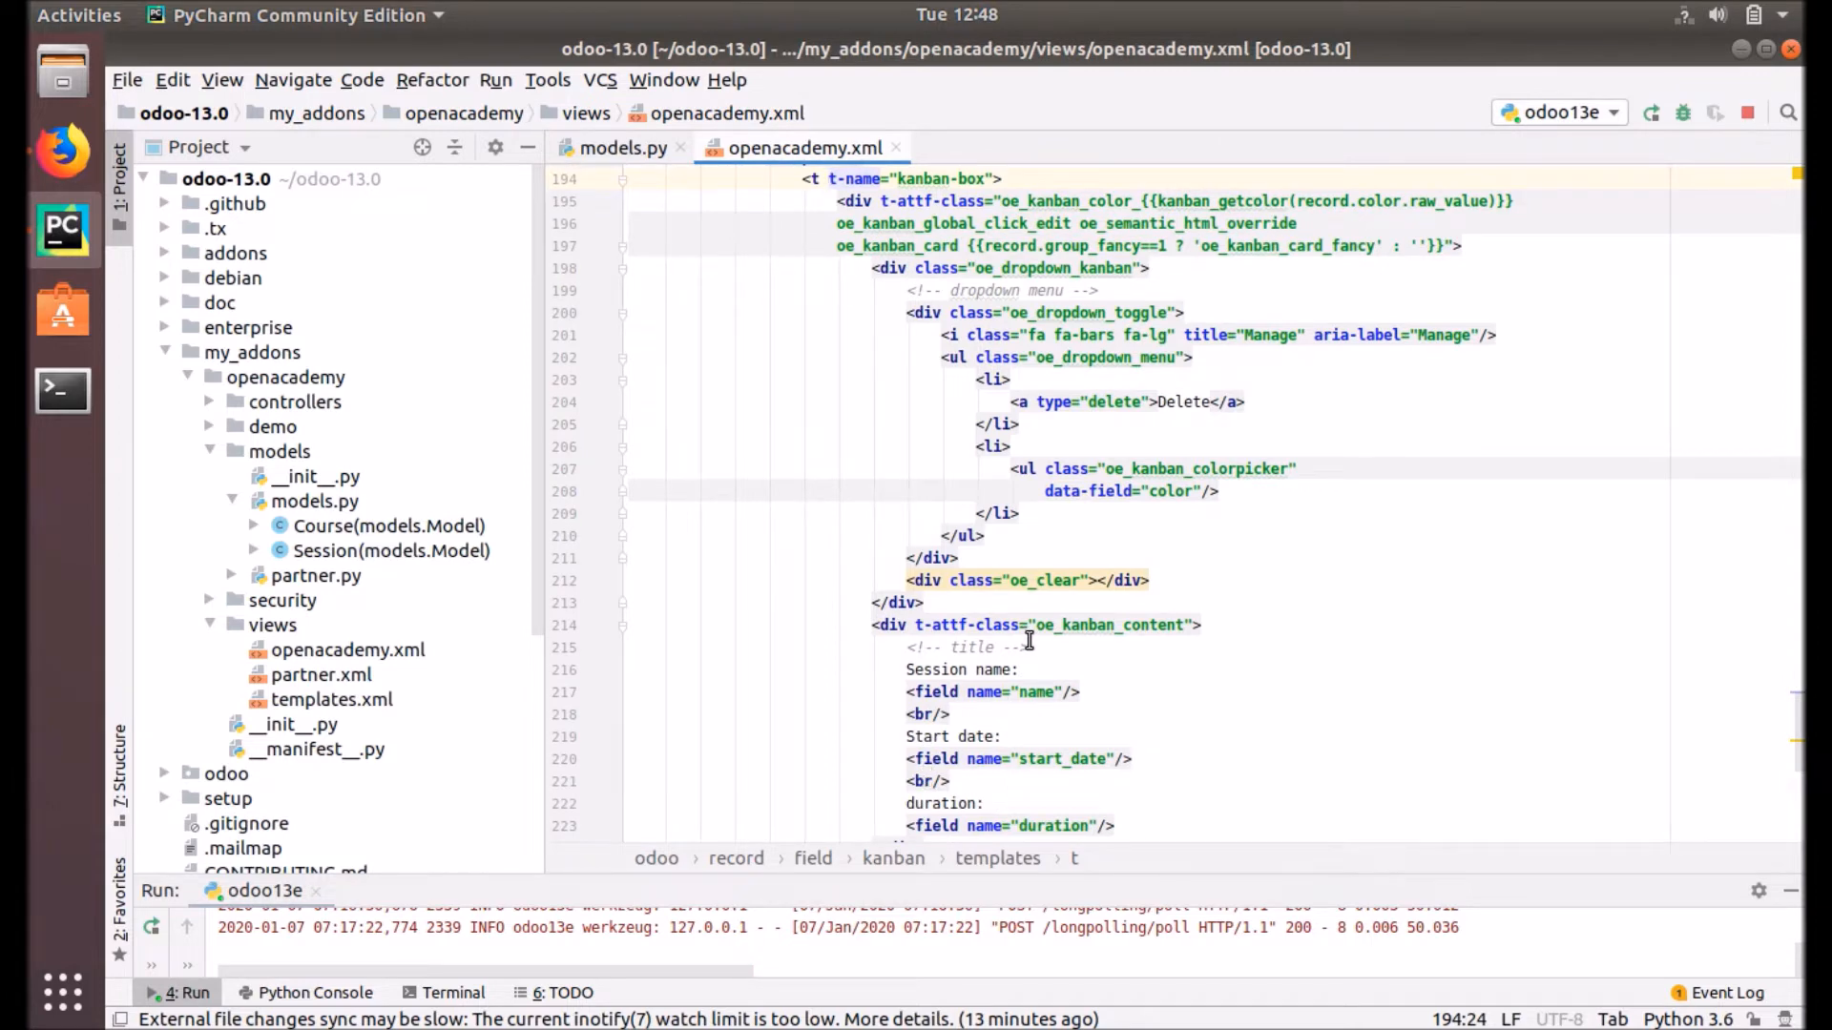
scroll("down", 3)
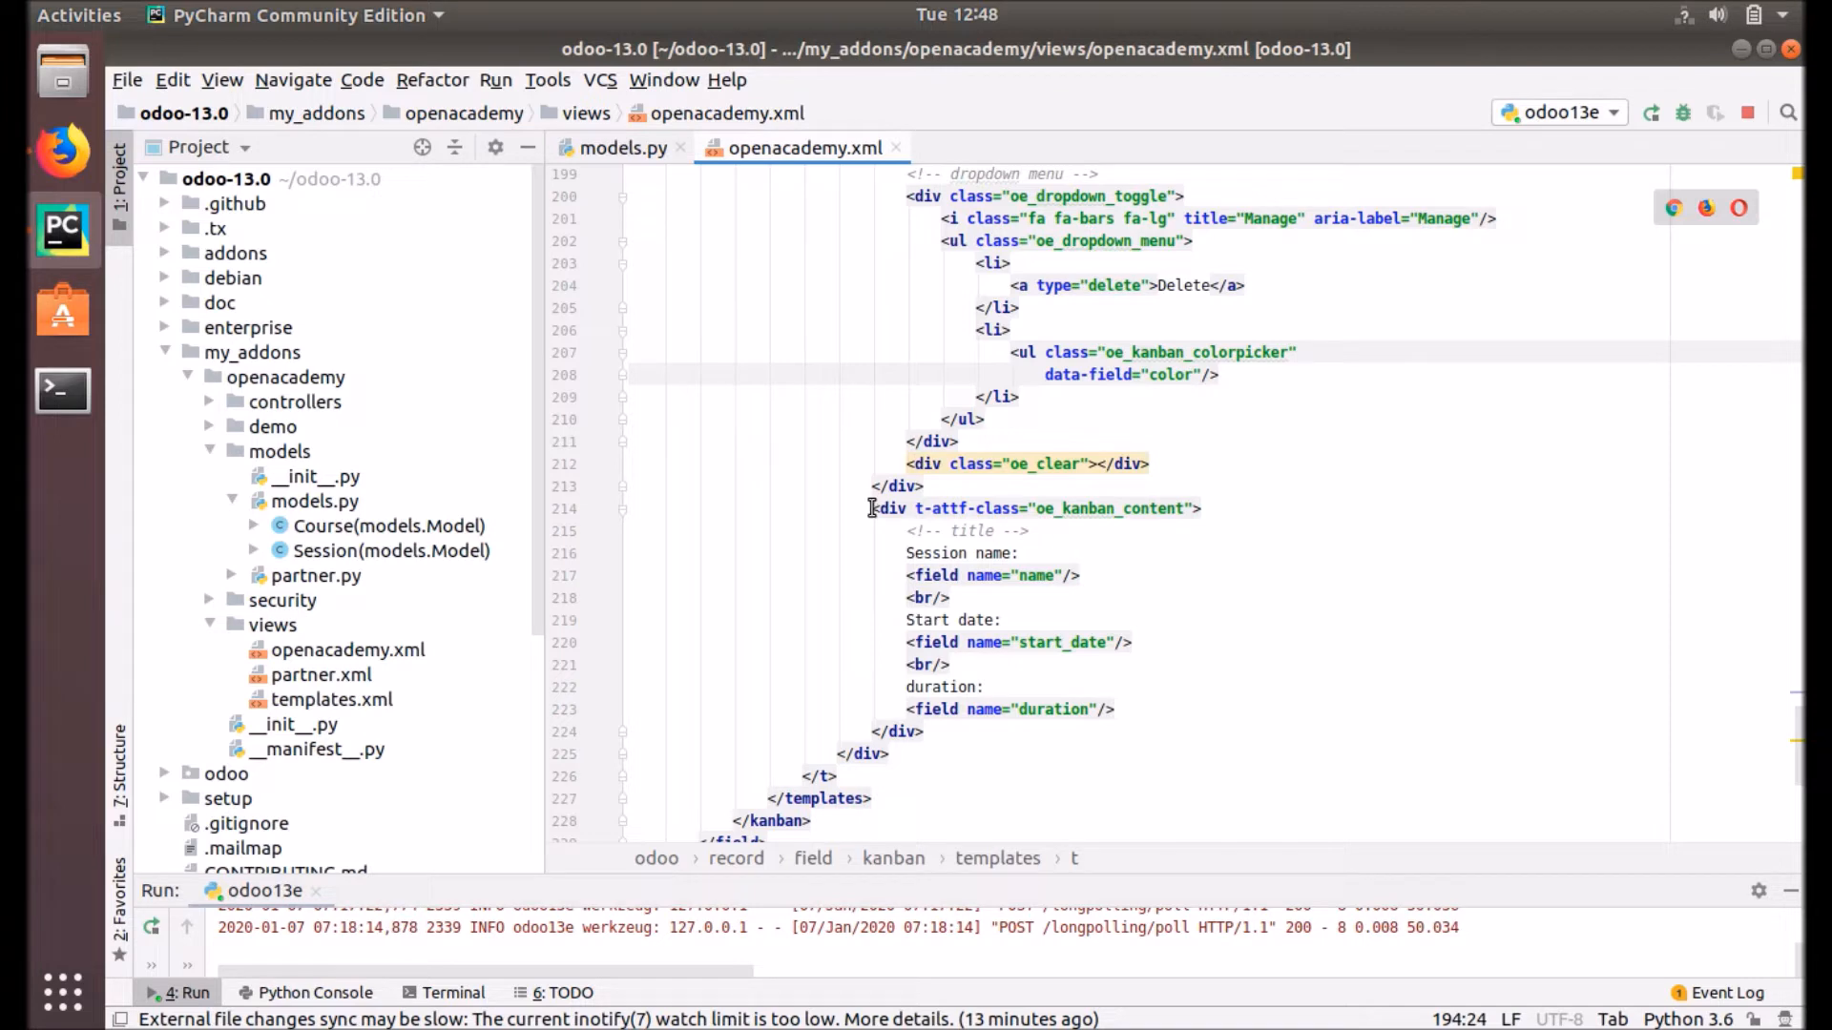
mouse_move(1104, 516)
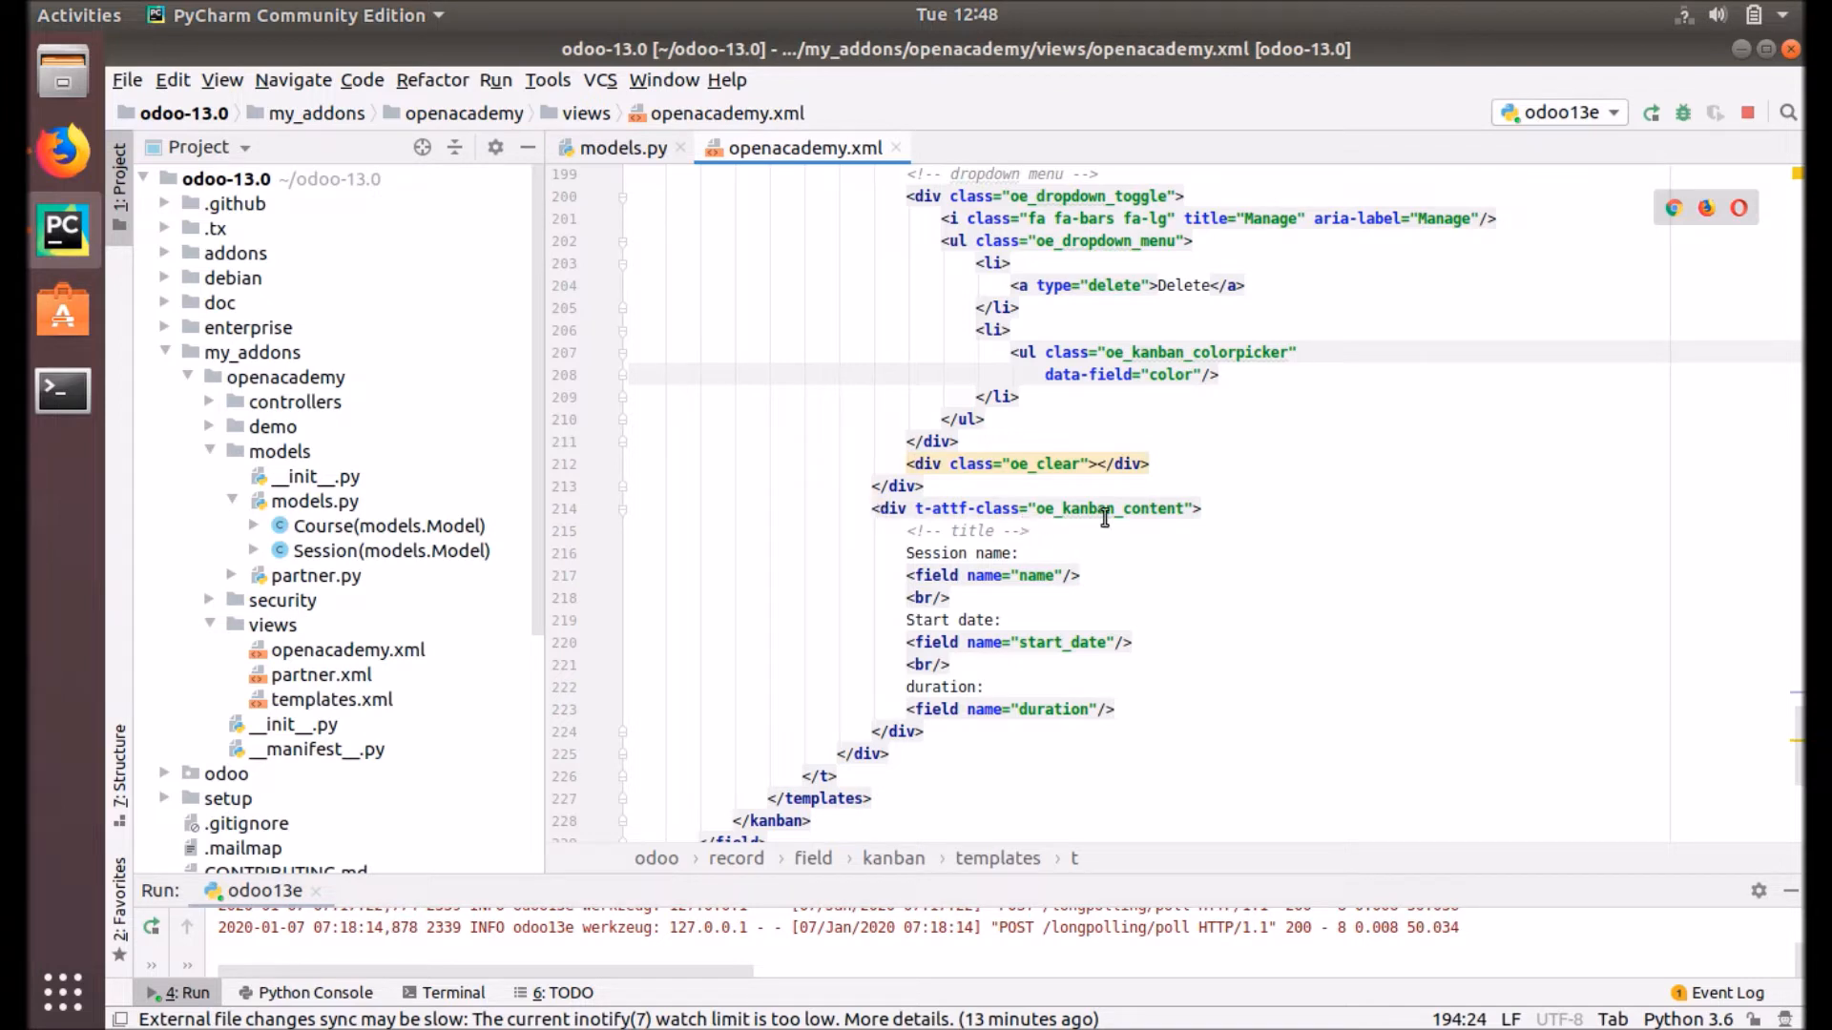
mouse_move(874, 522)
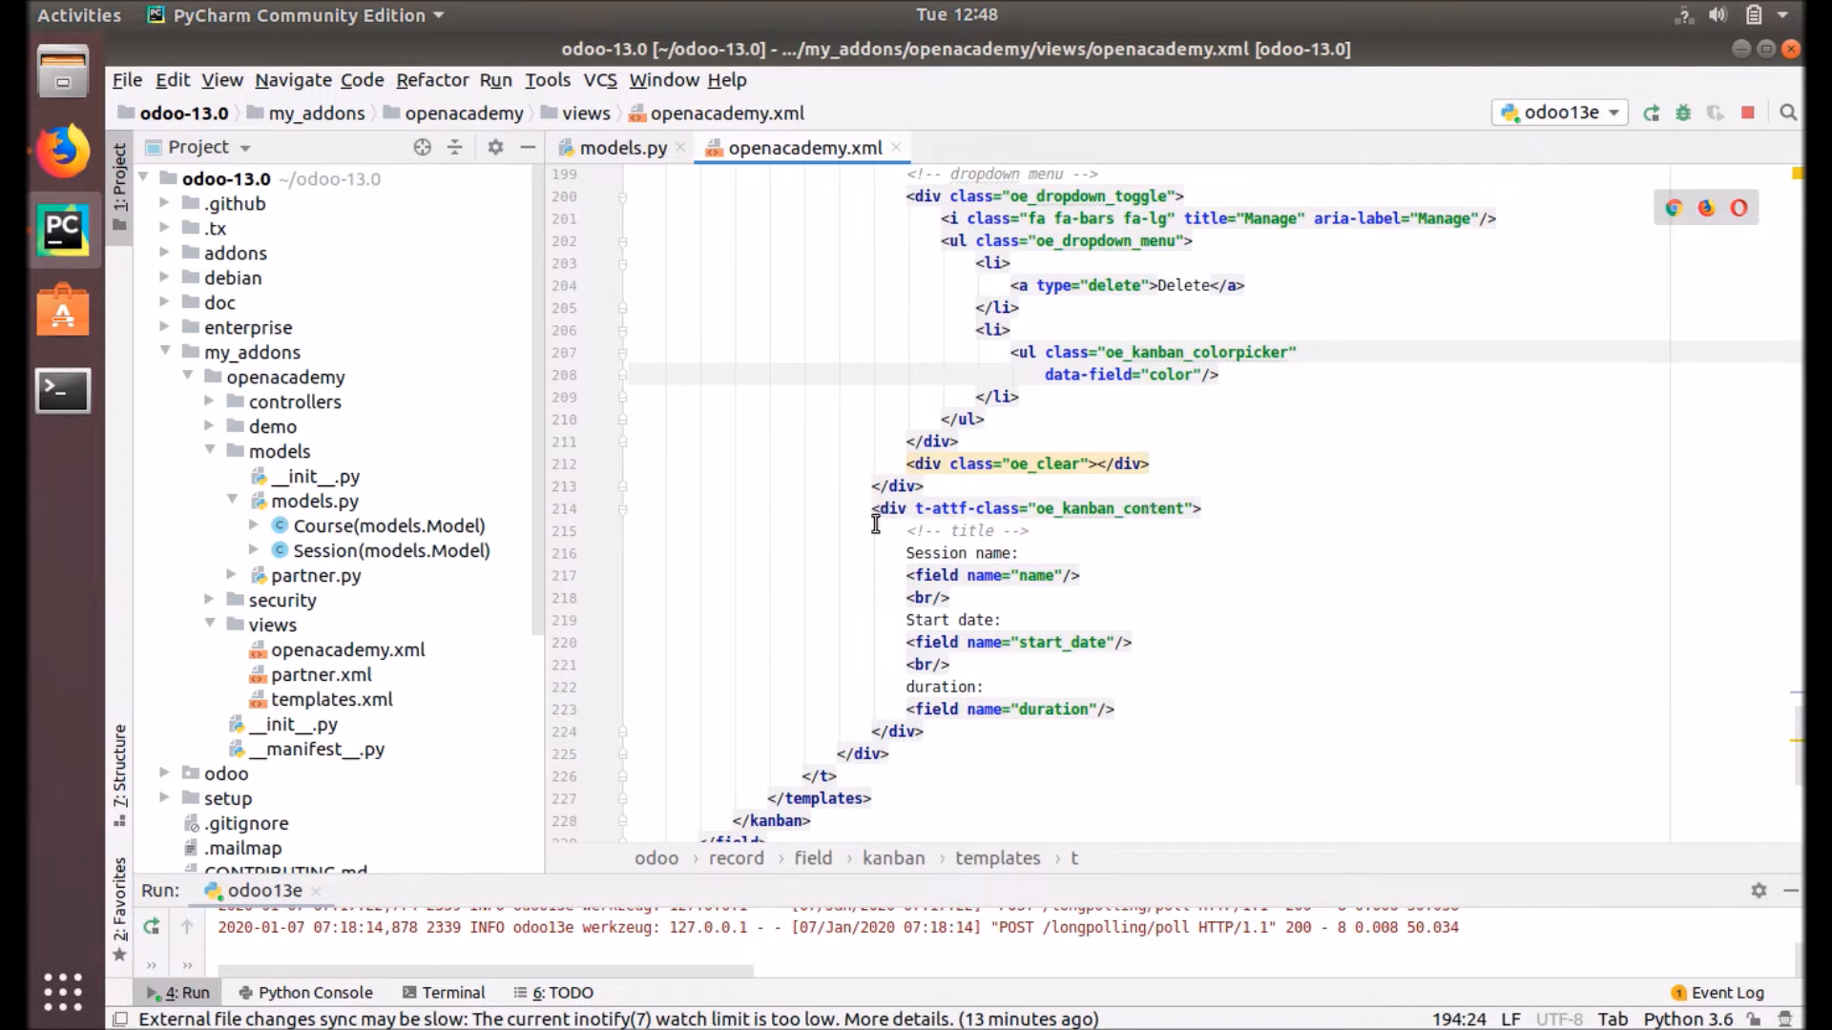
mouse_move(1014, 558)
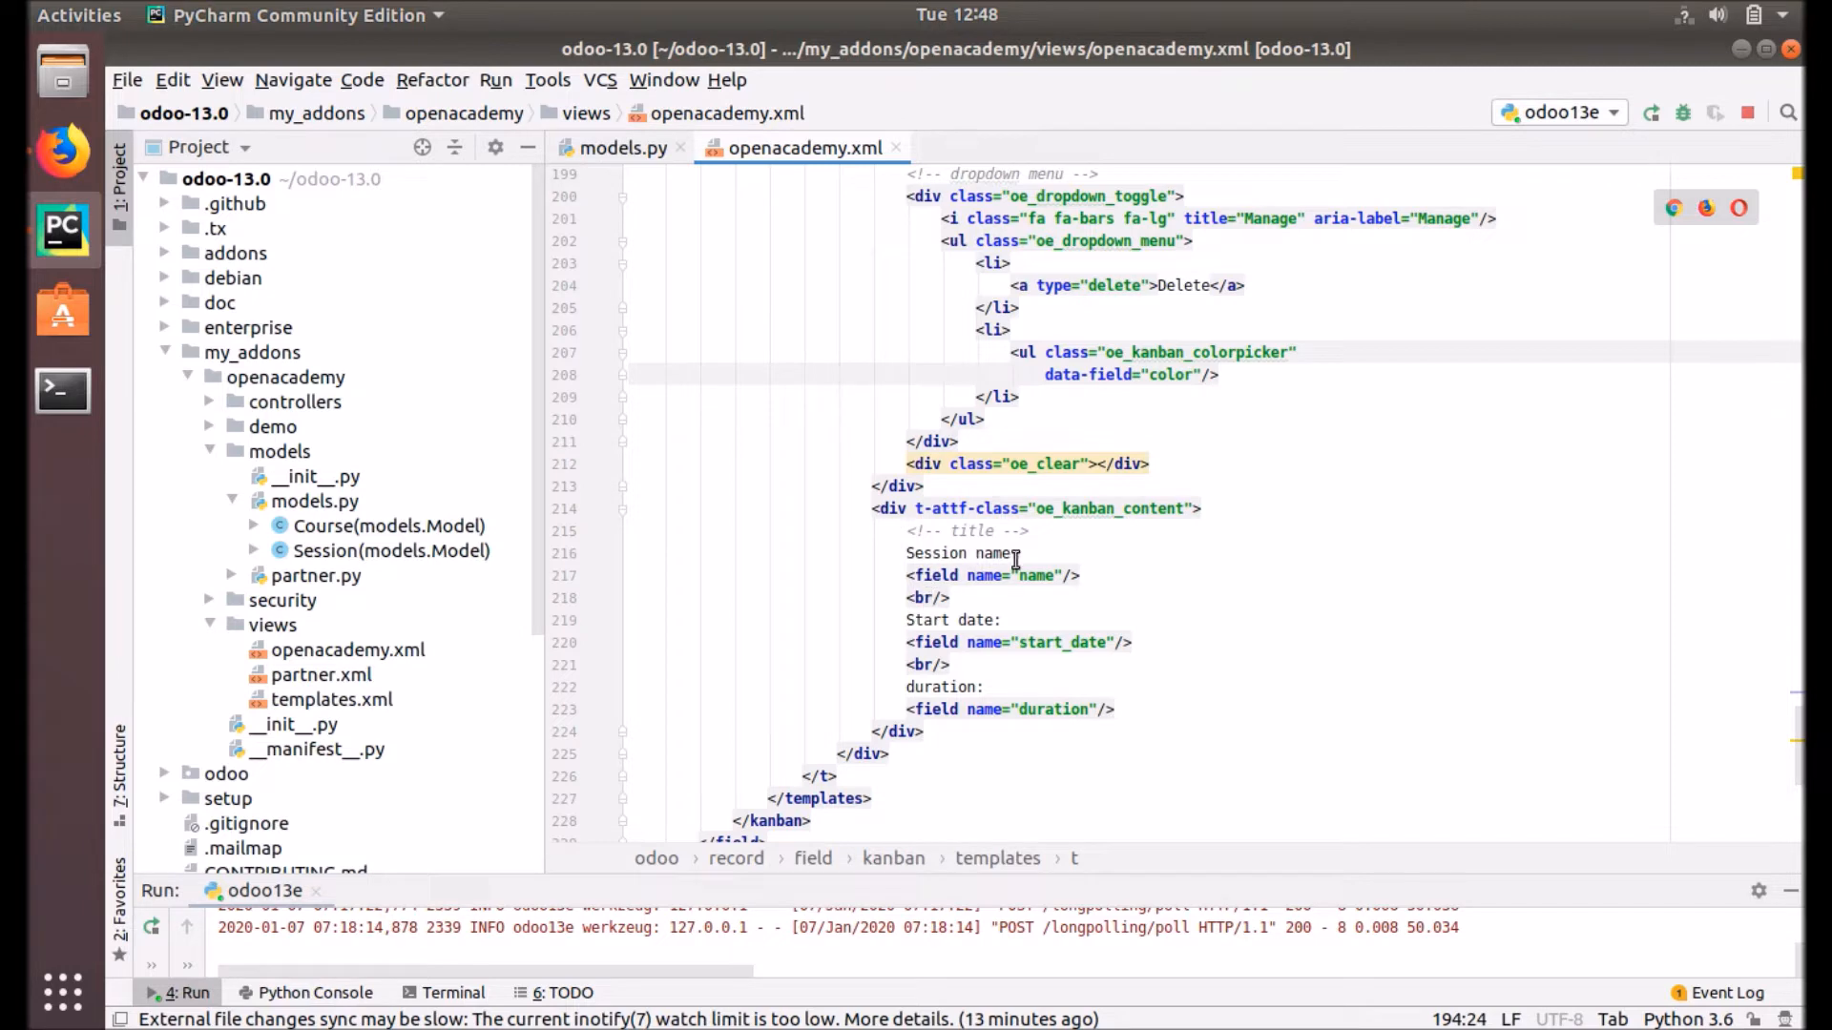
mouse_move(1043, 581)
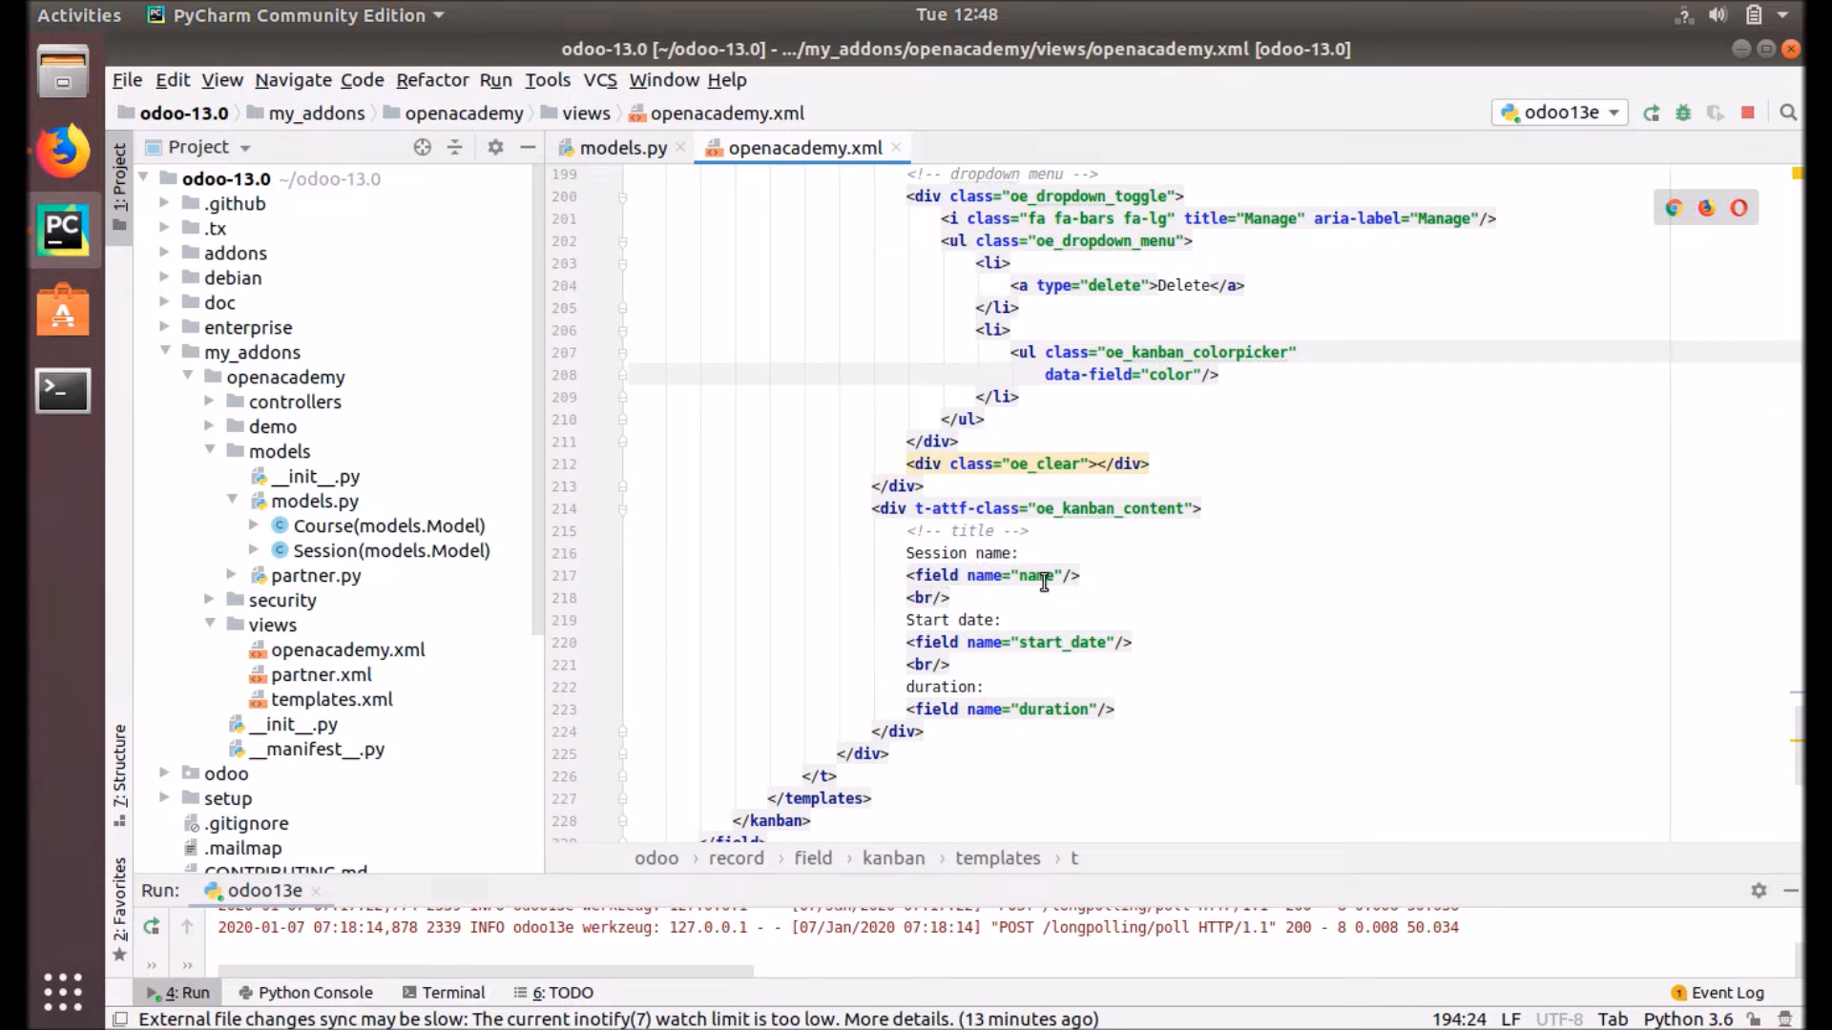
mouse_move(1010, 641)
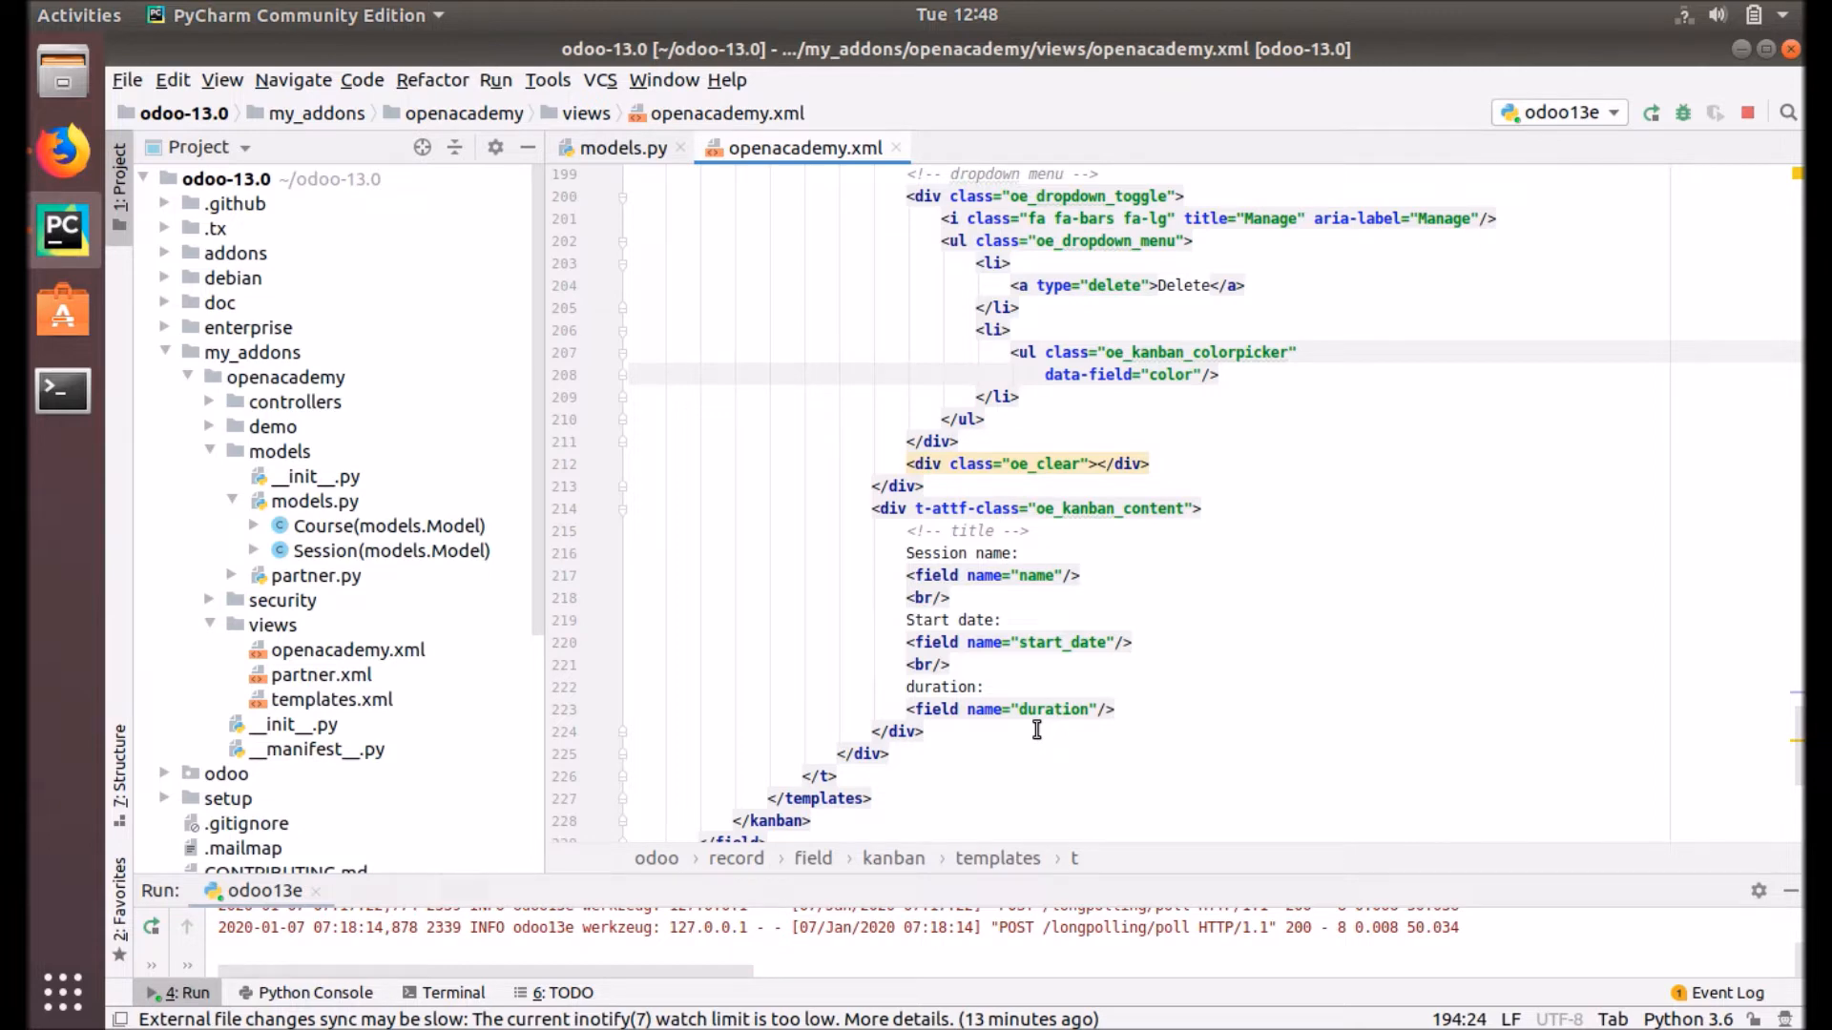
scroll("down", 3)
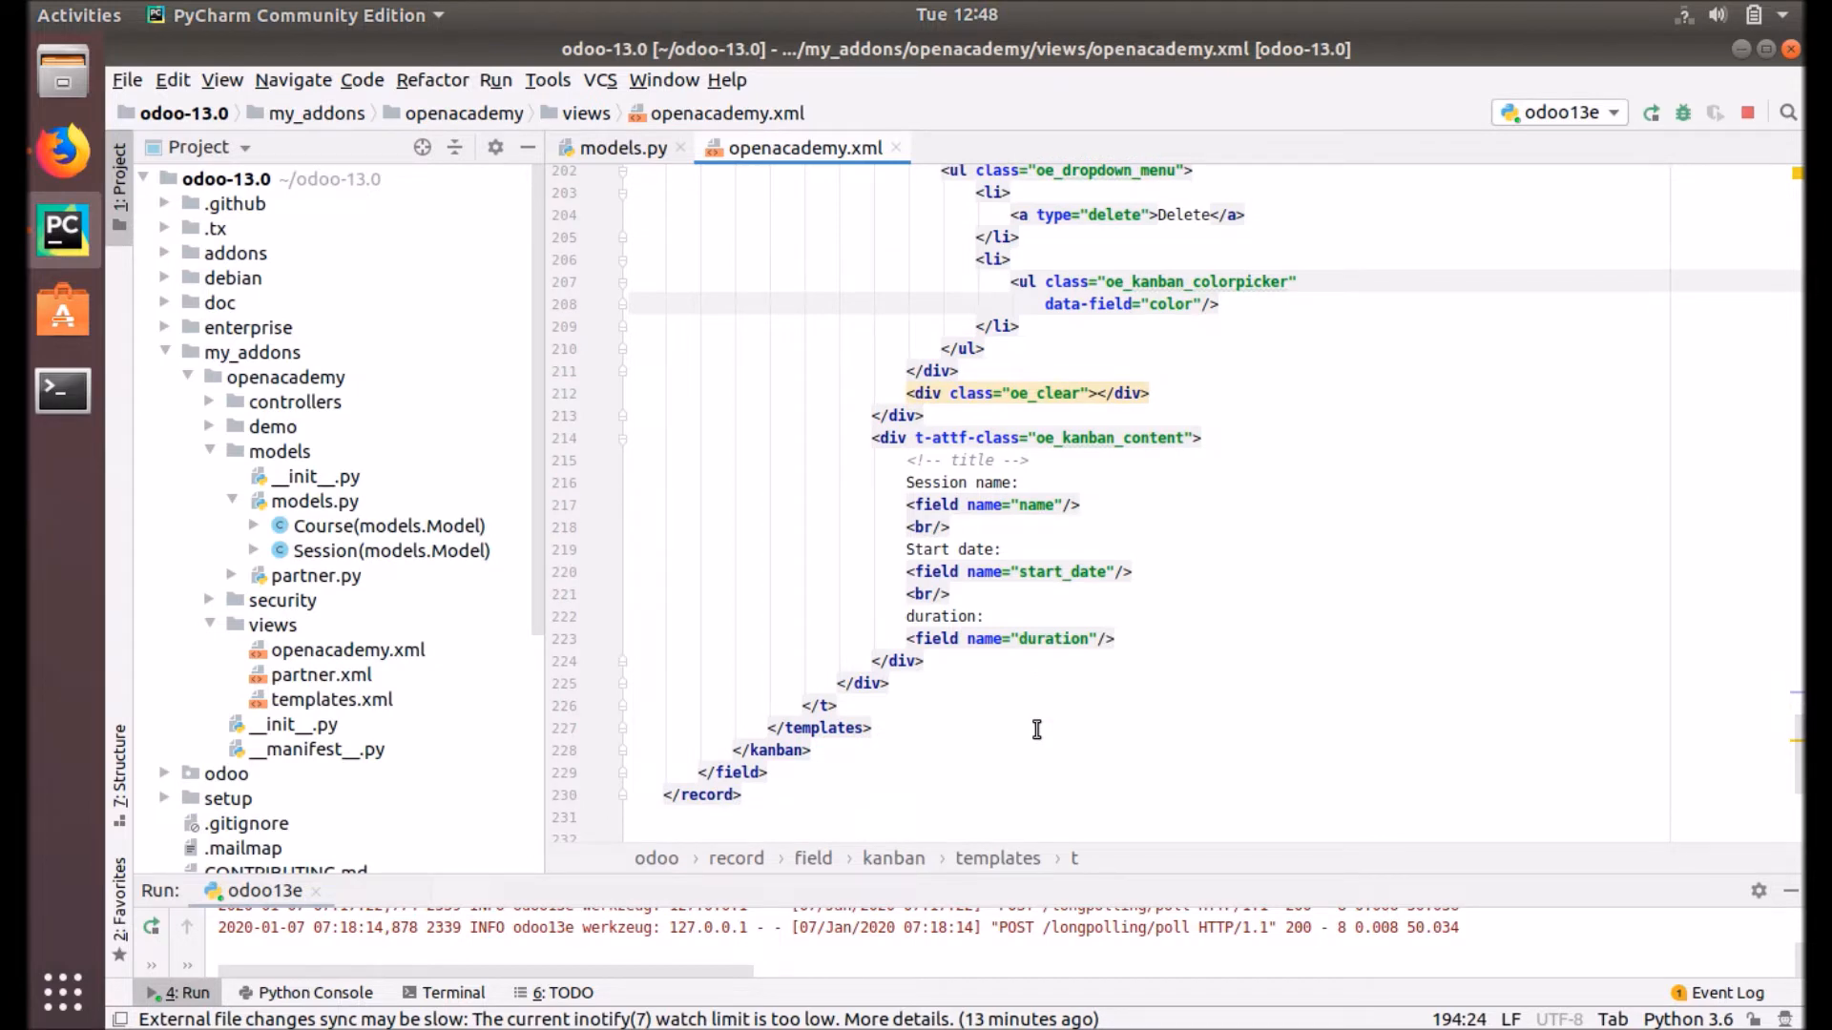
mouse_move(853, 724)
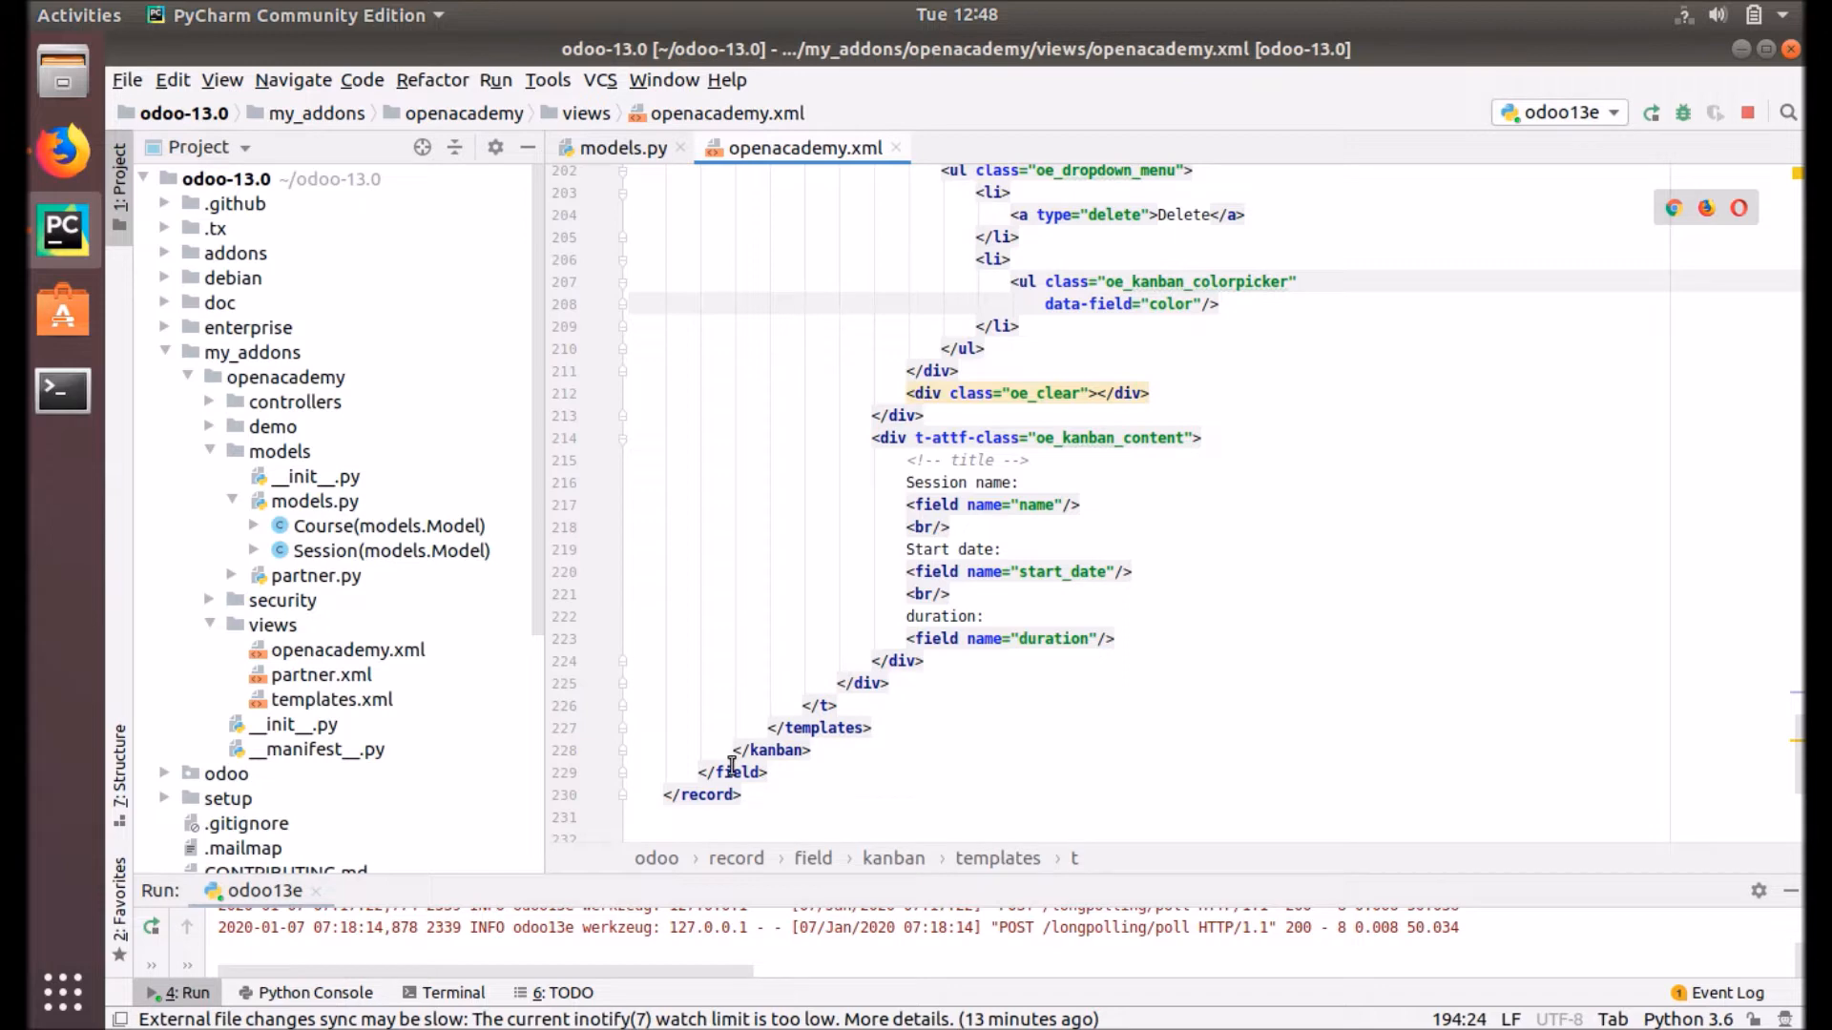
mouse_move(877, 771)
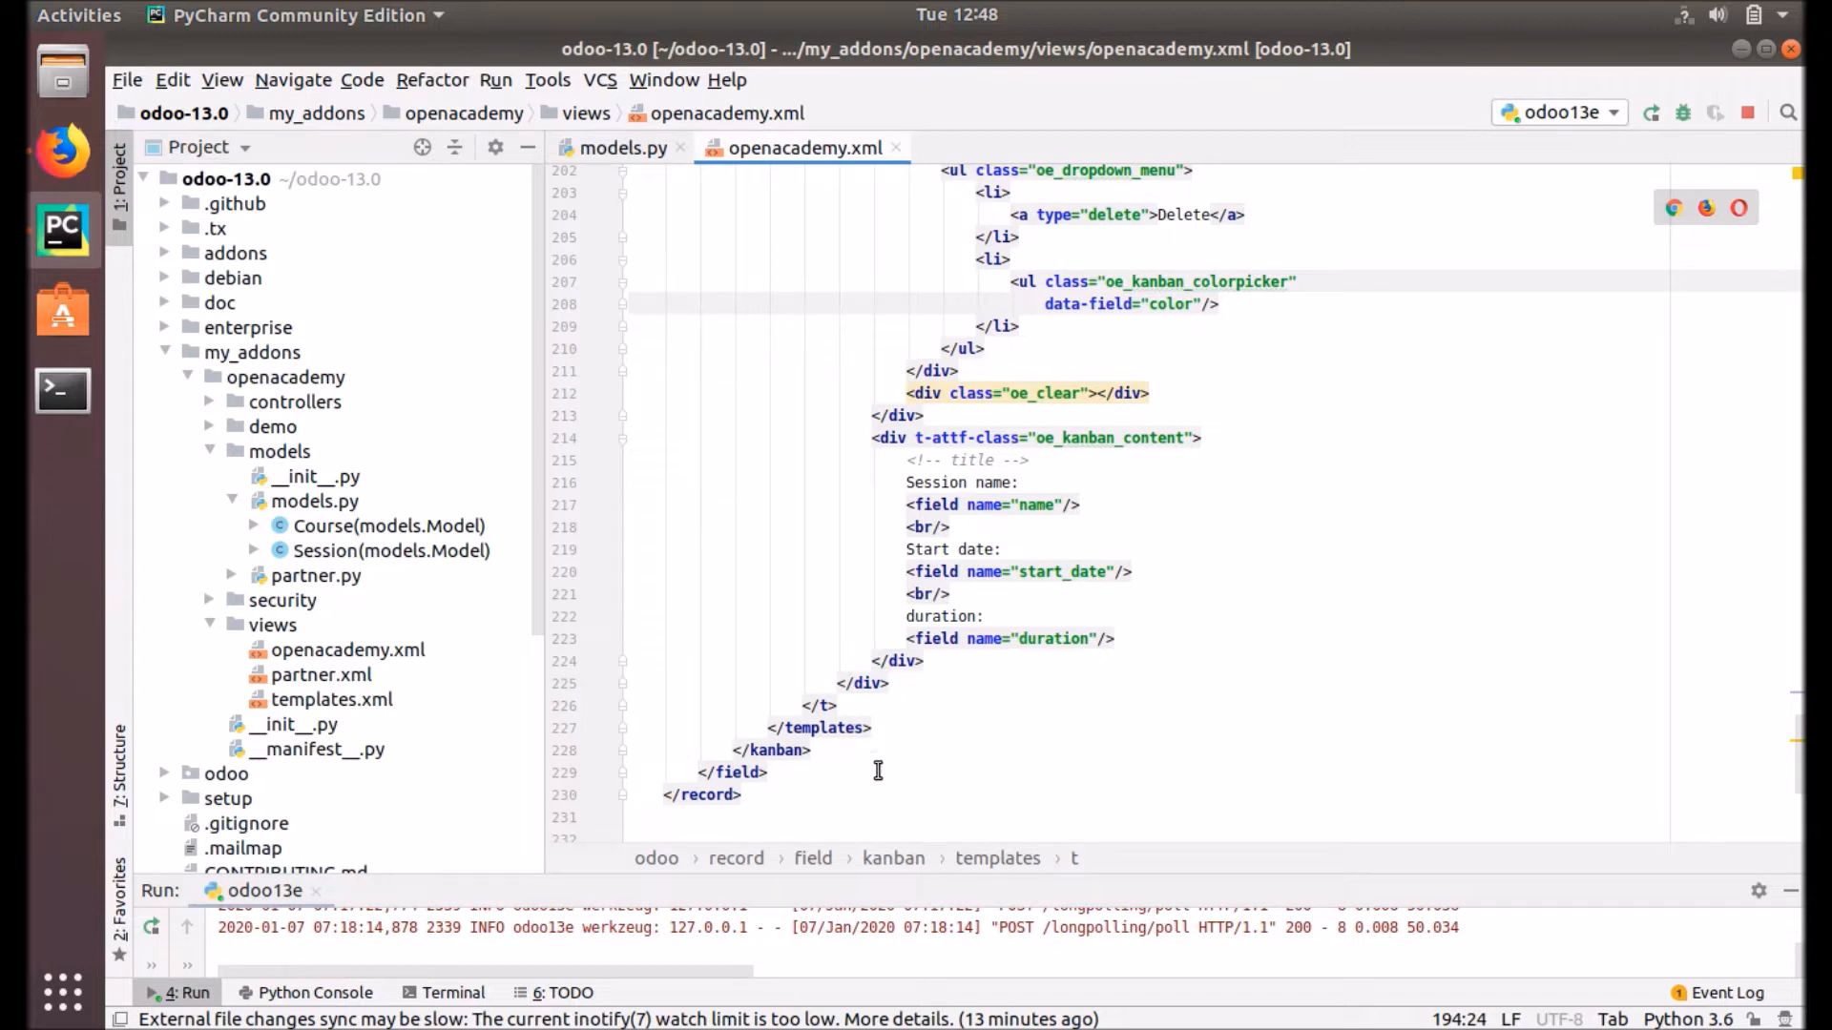
Step: Rerun the odoo13e server, then switch to Firefox showing Odoo
scroll("up", 3)
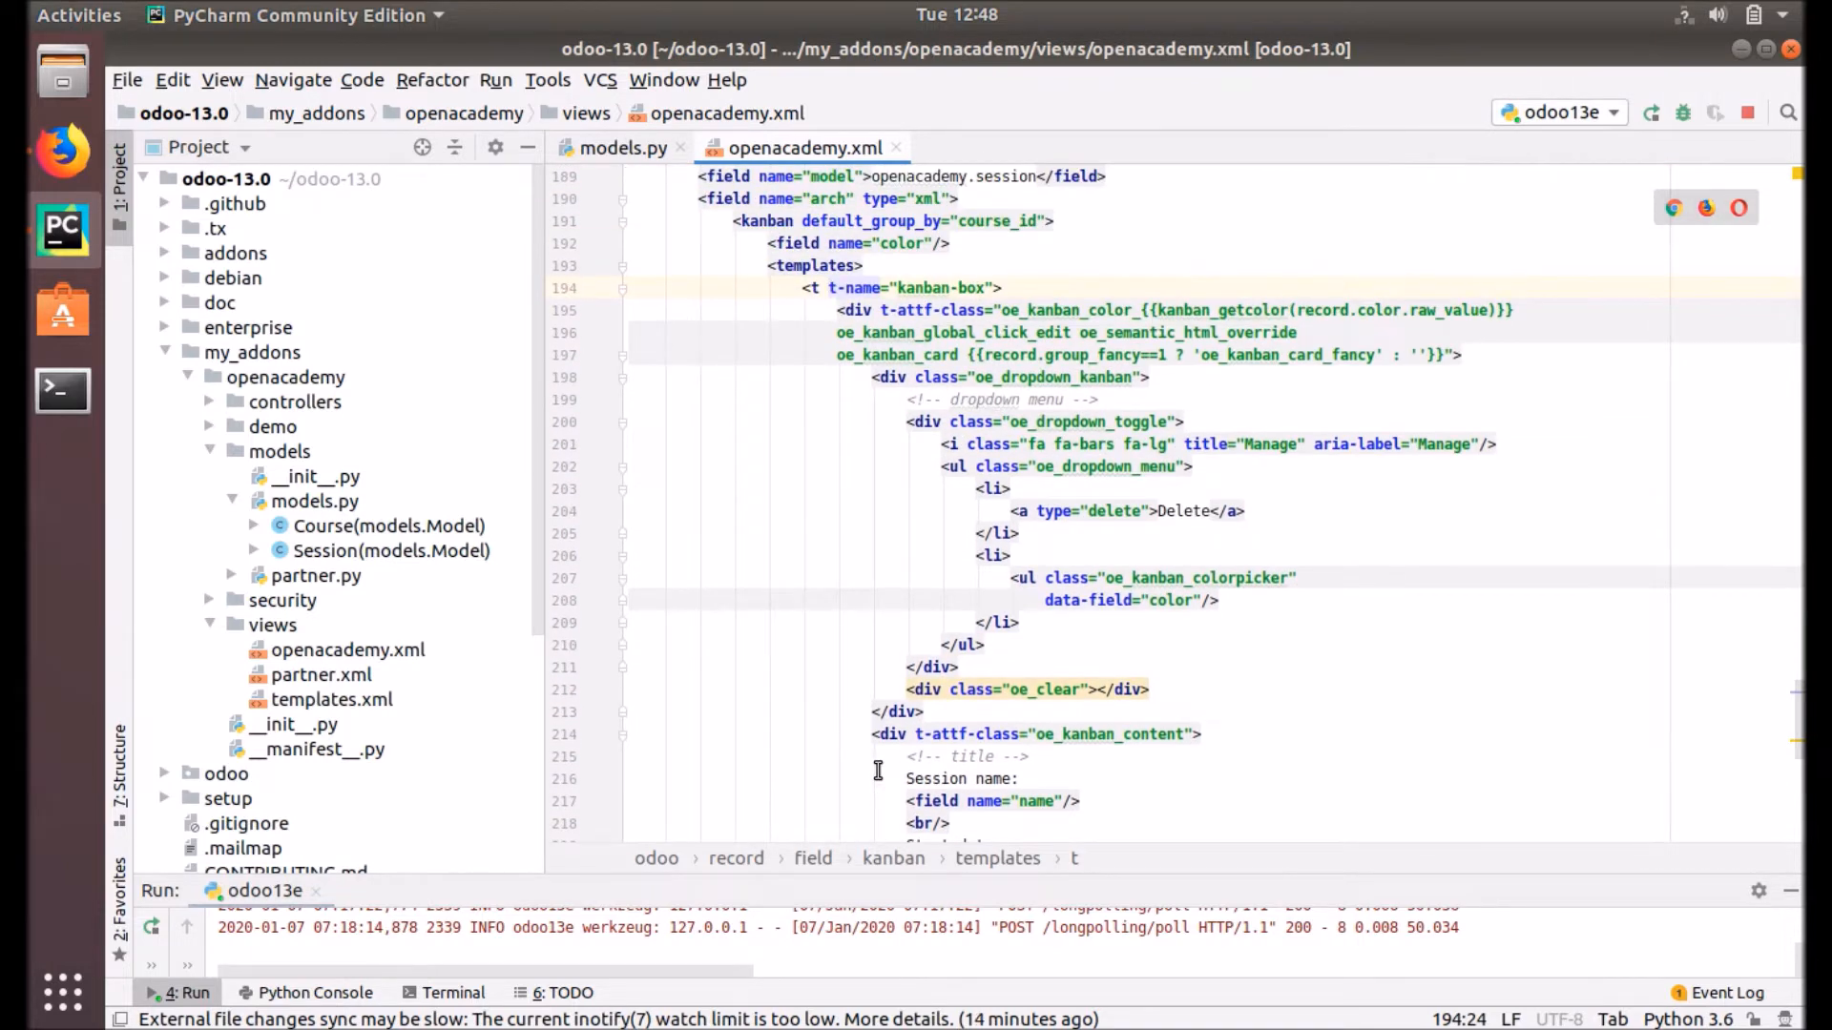
mouse_move(878, 397)
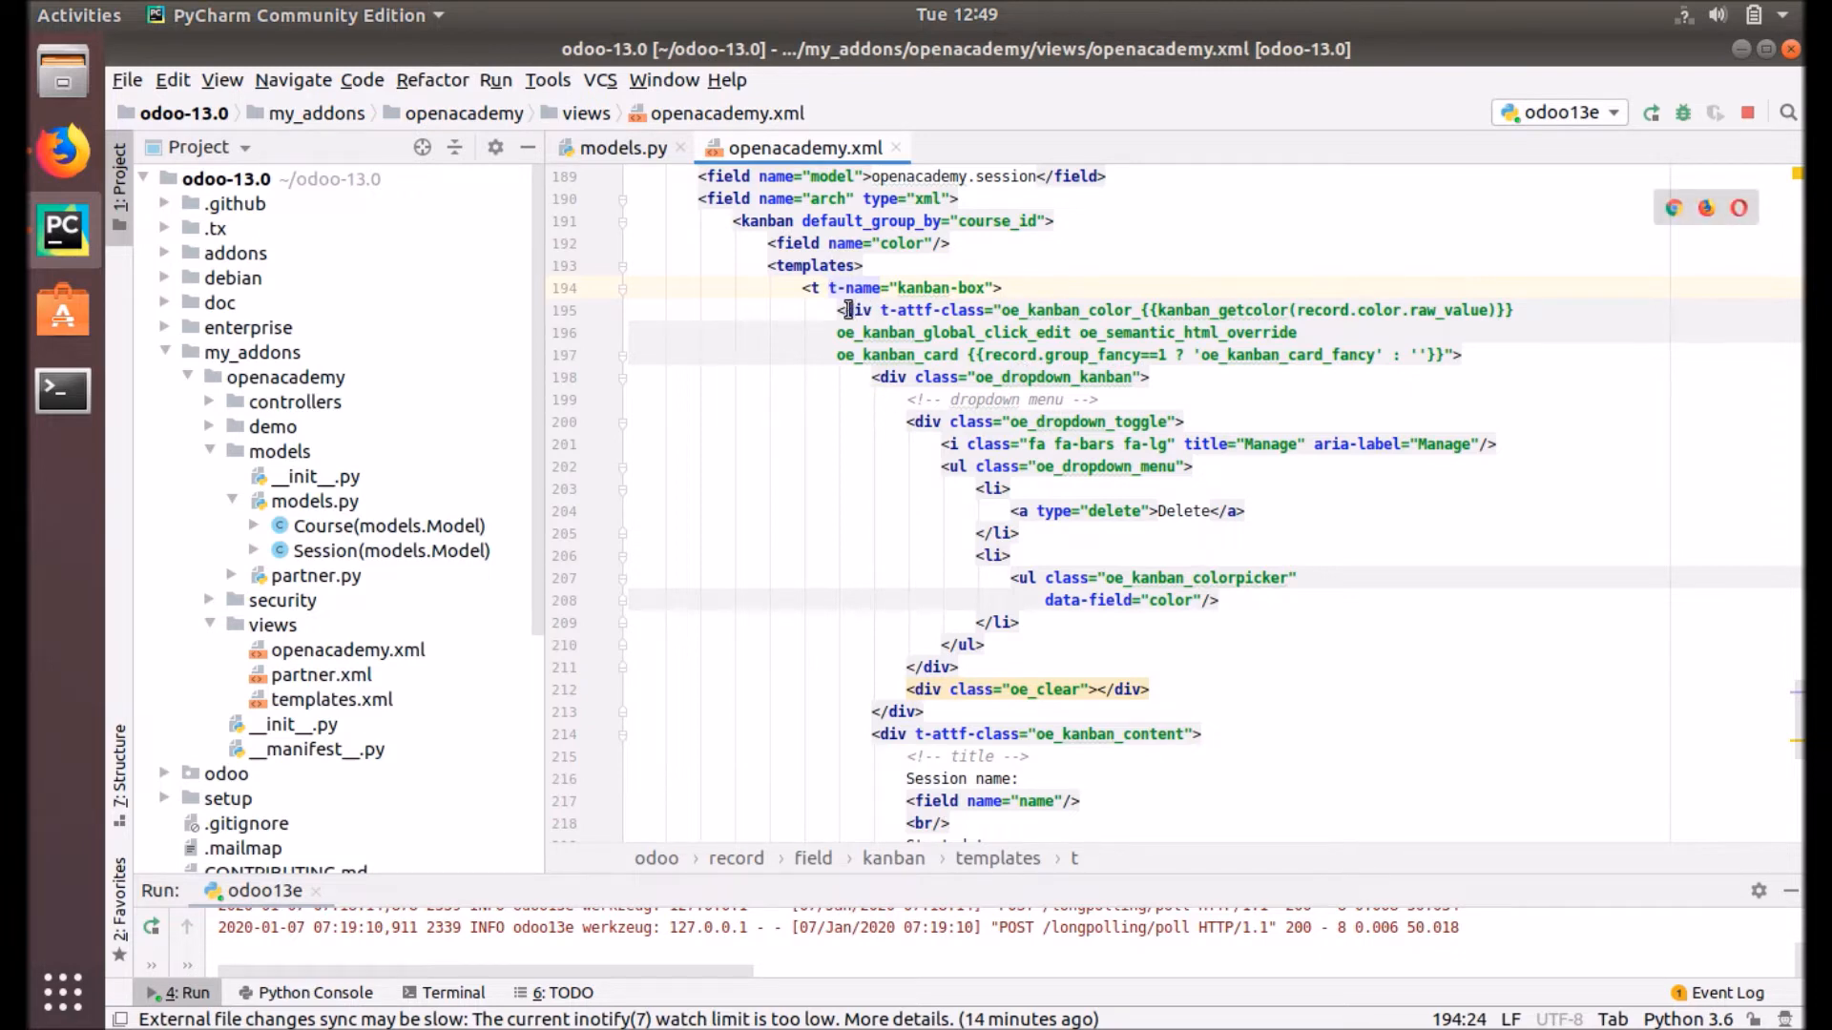
mouse_move(964, 309)
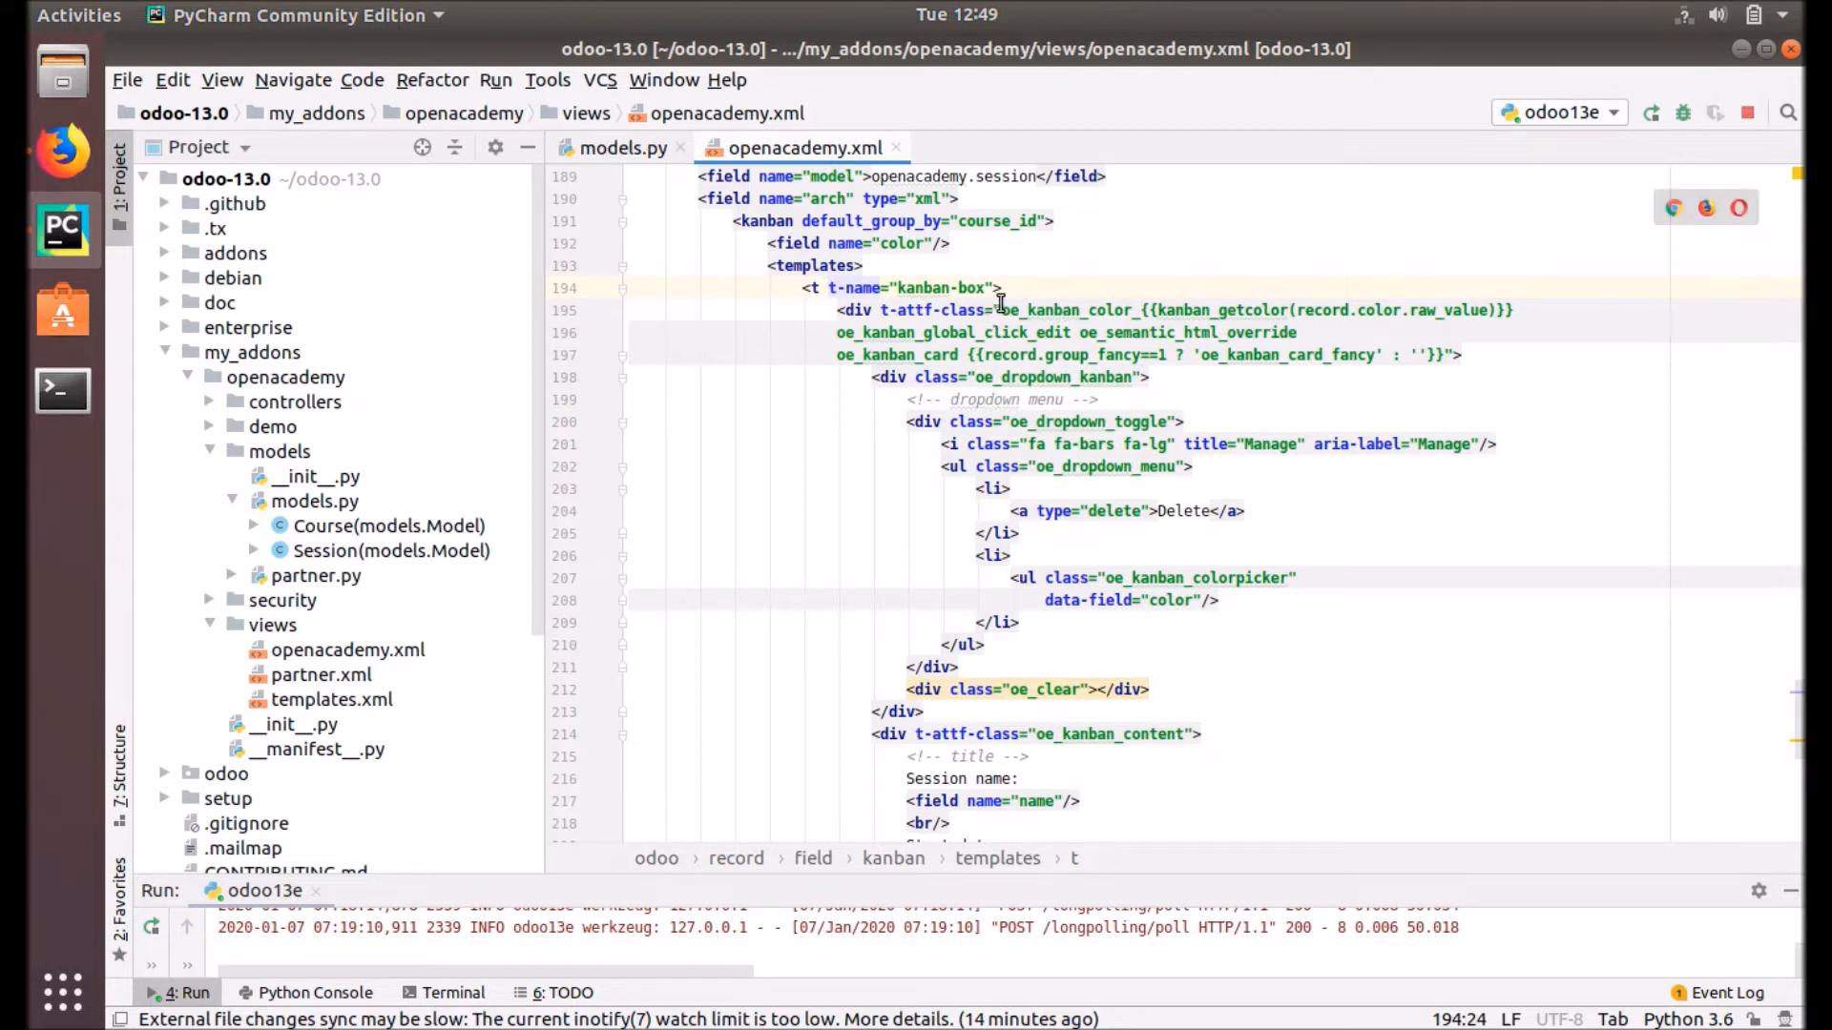
mouse_move(1042, 310)
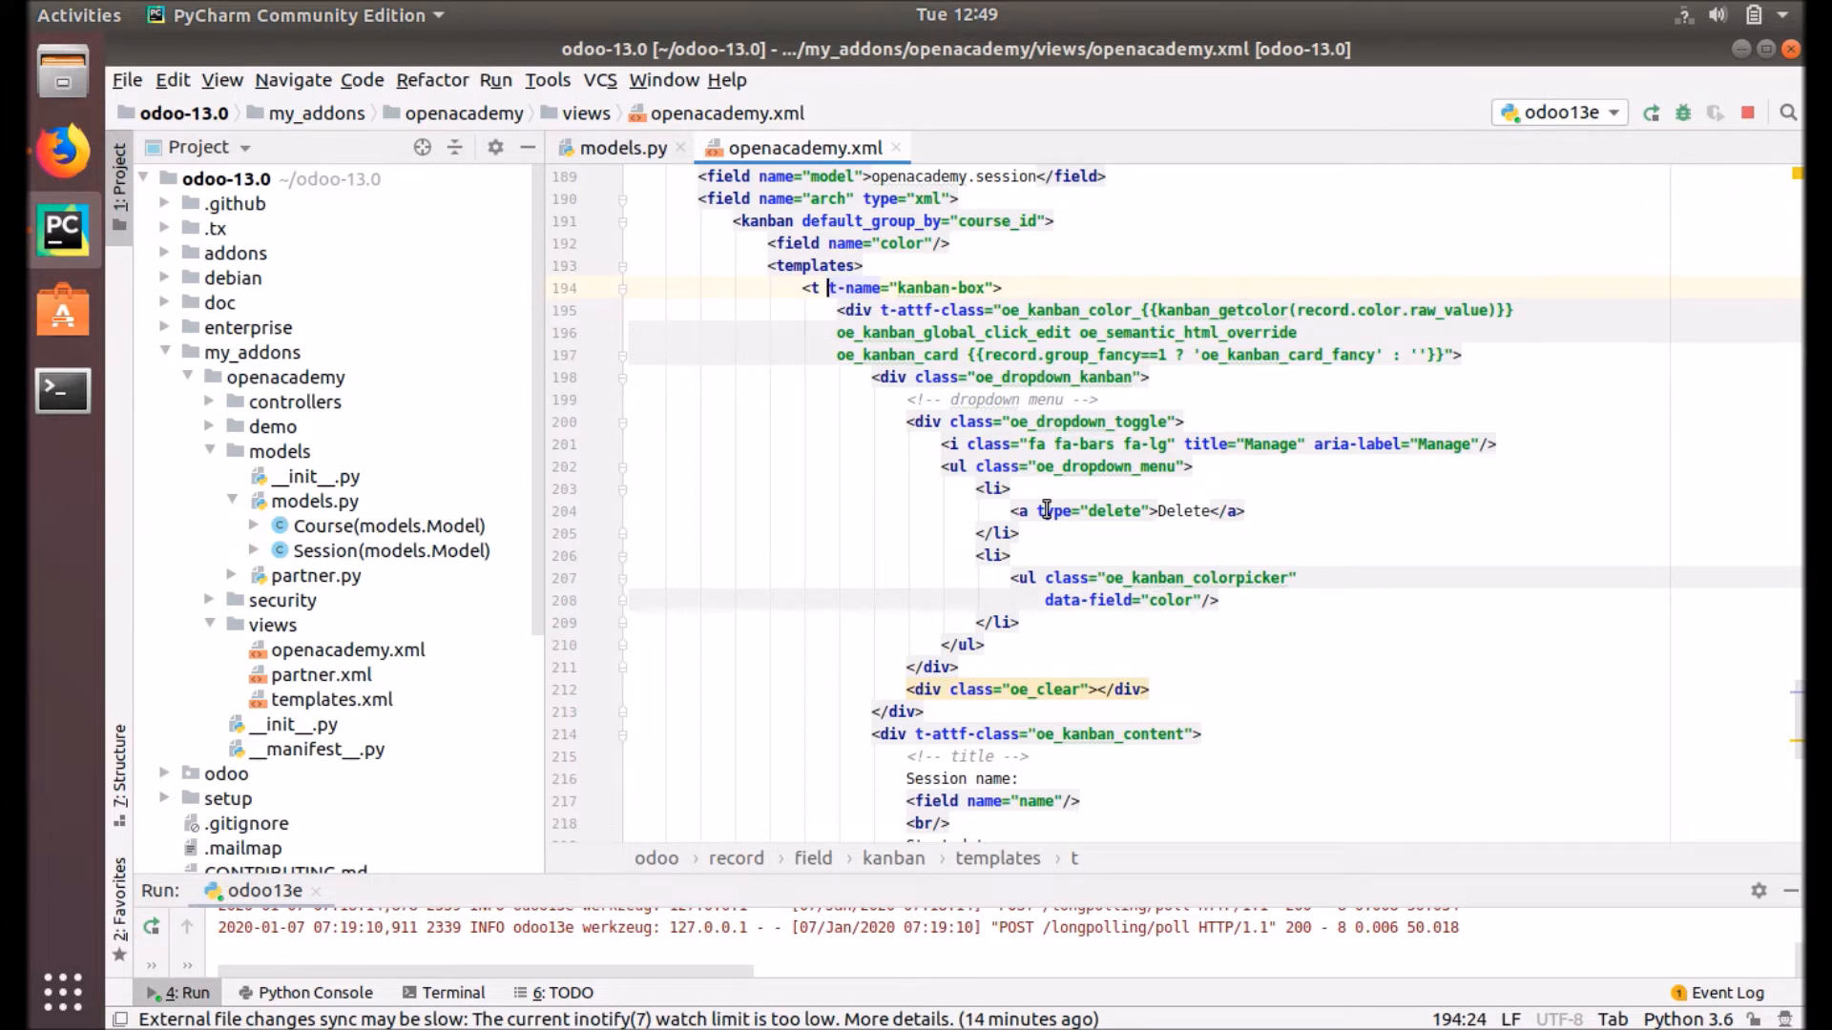
scroll("down", 3)
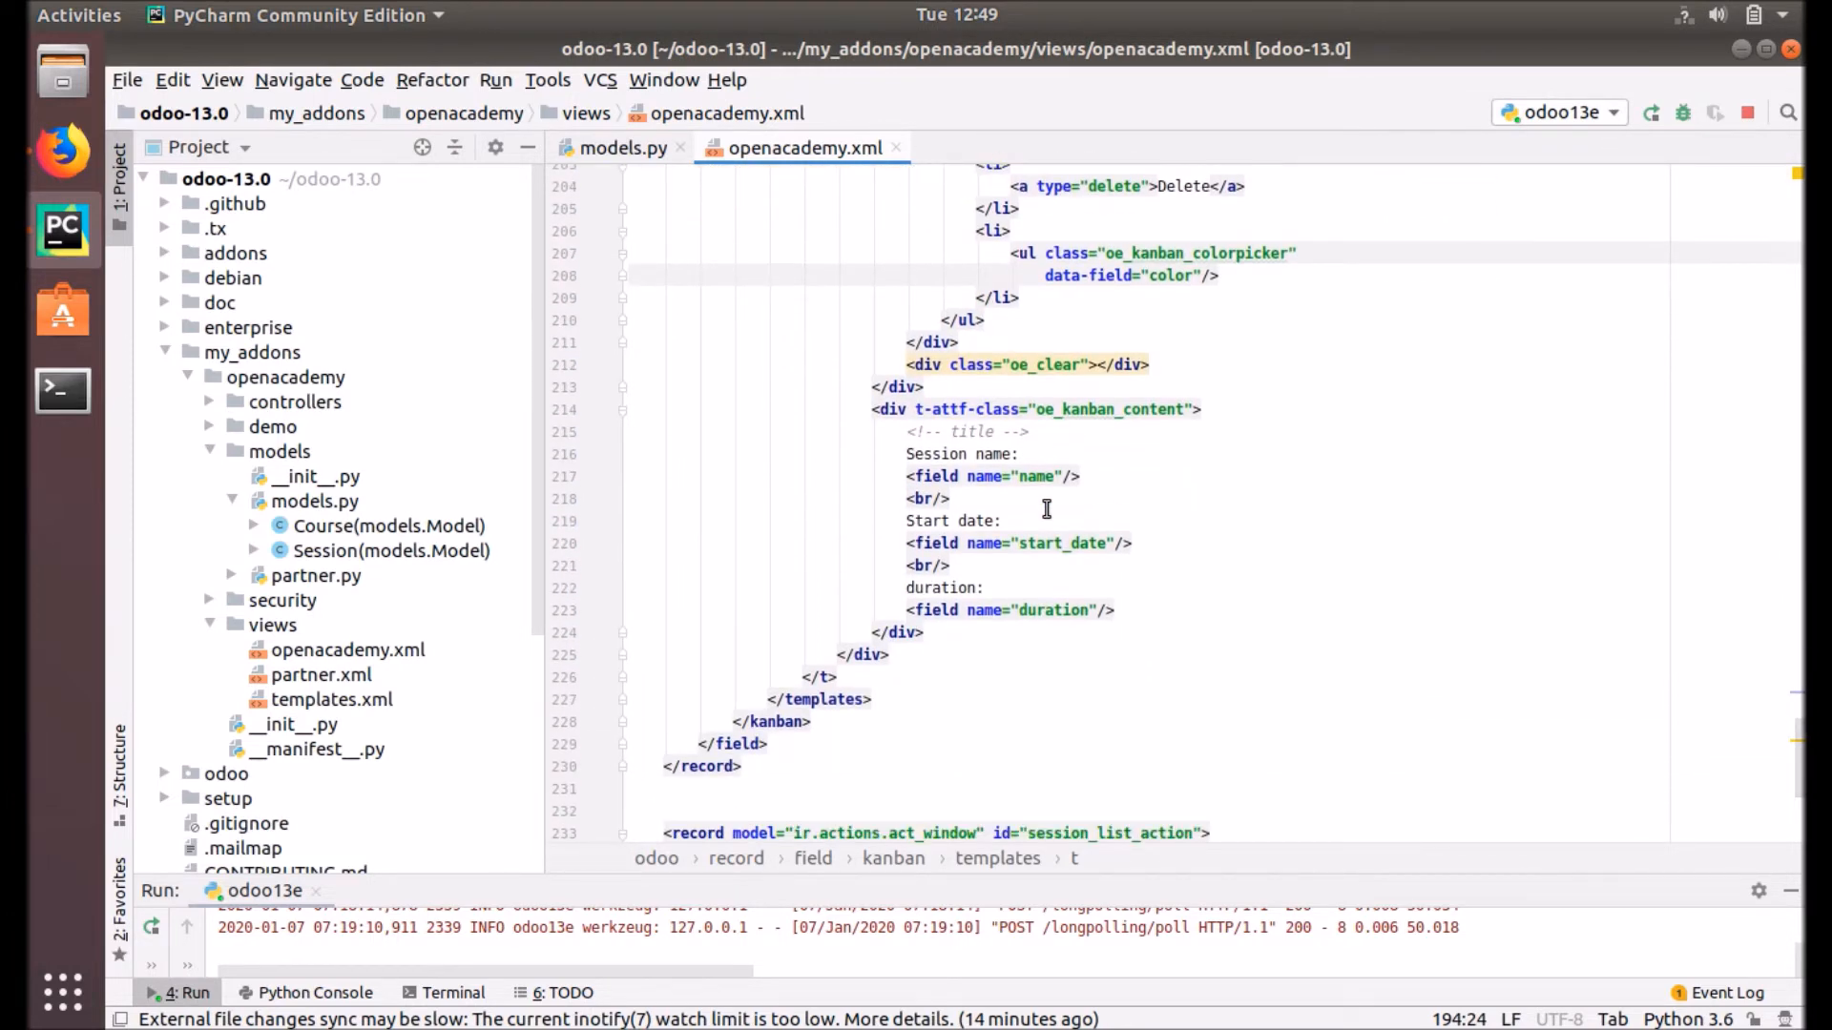
mouse_move(499, 655)
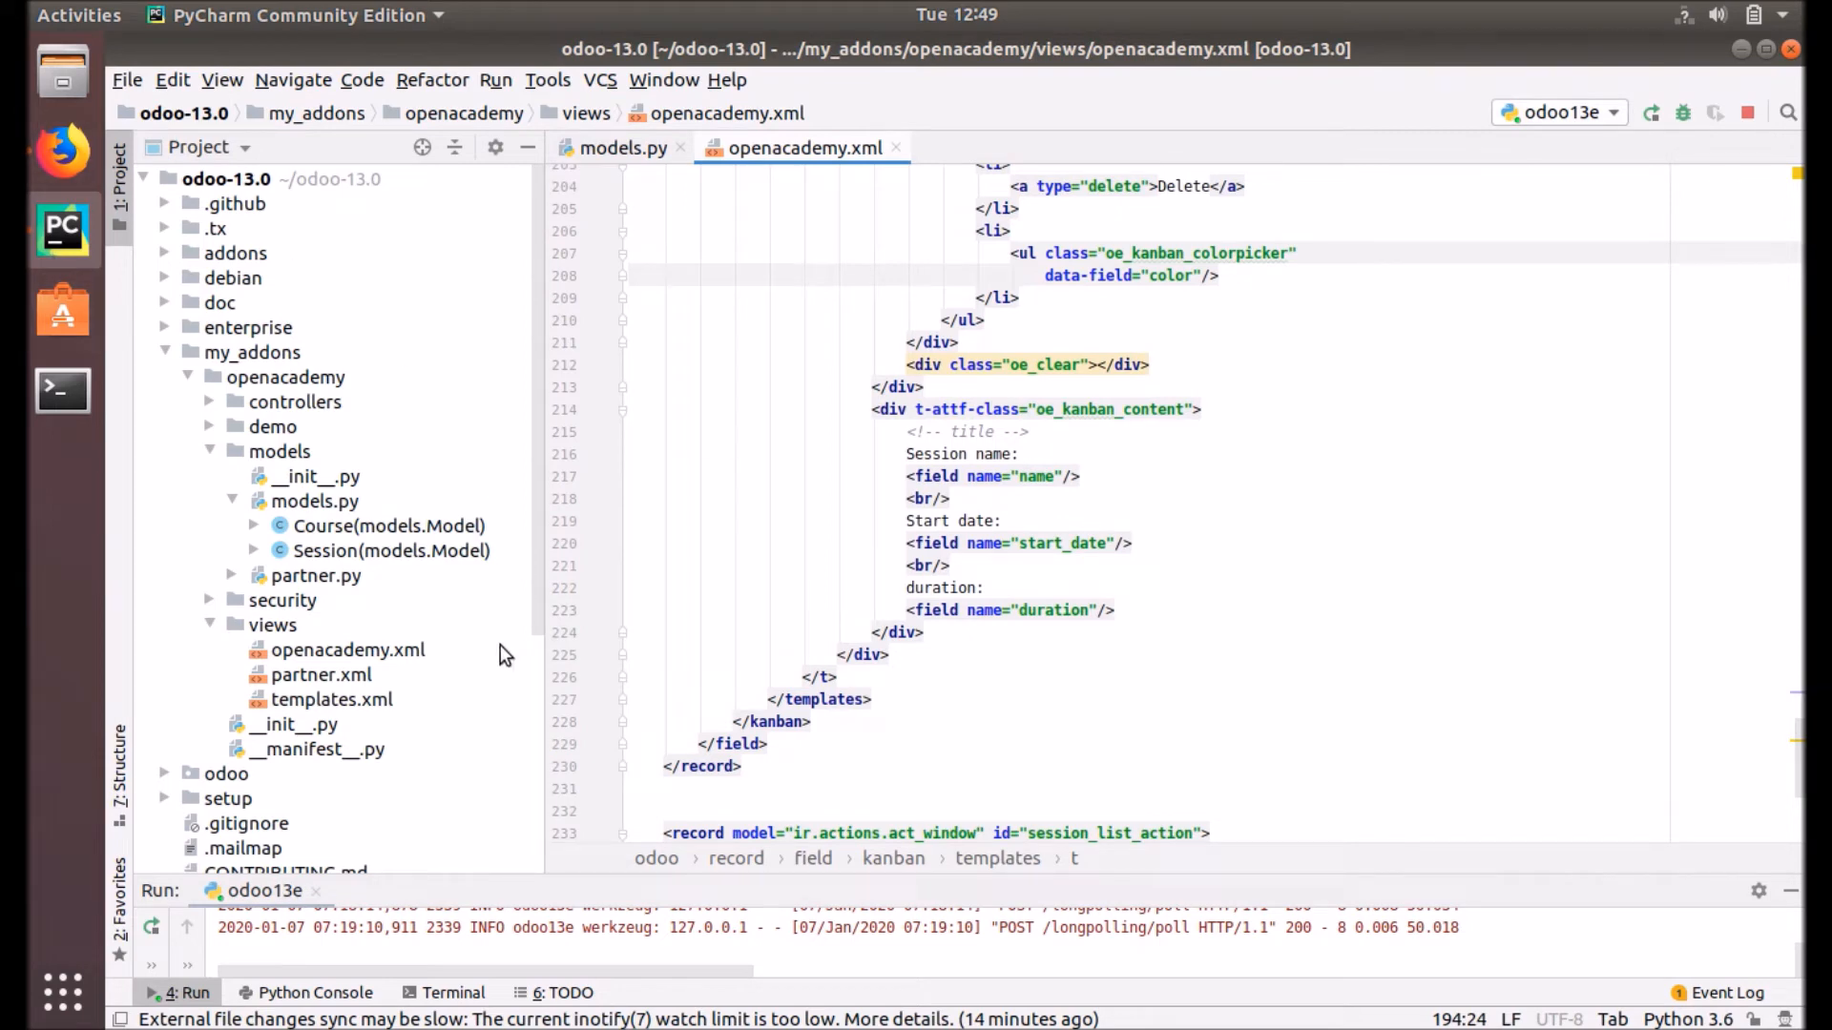
mouse_move(151, 928)
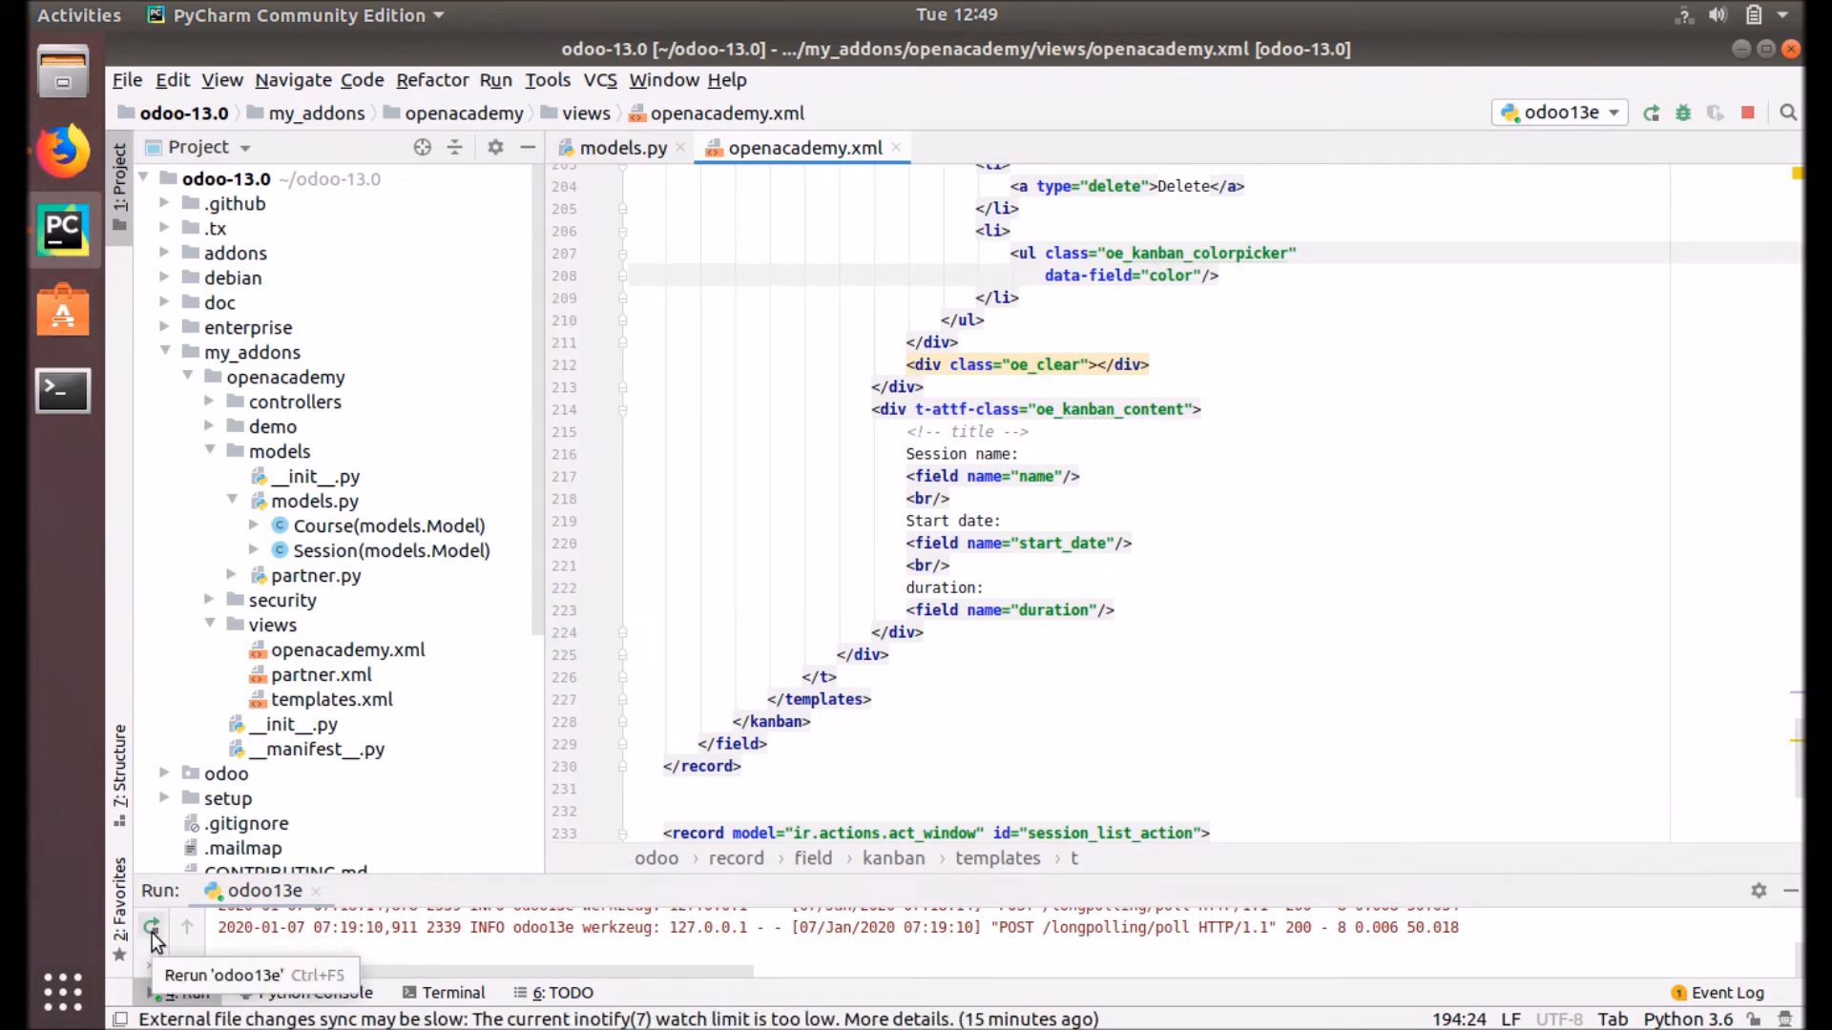
left_click(152, 928)
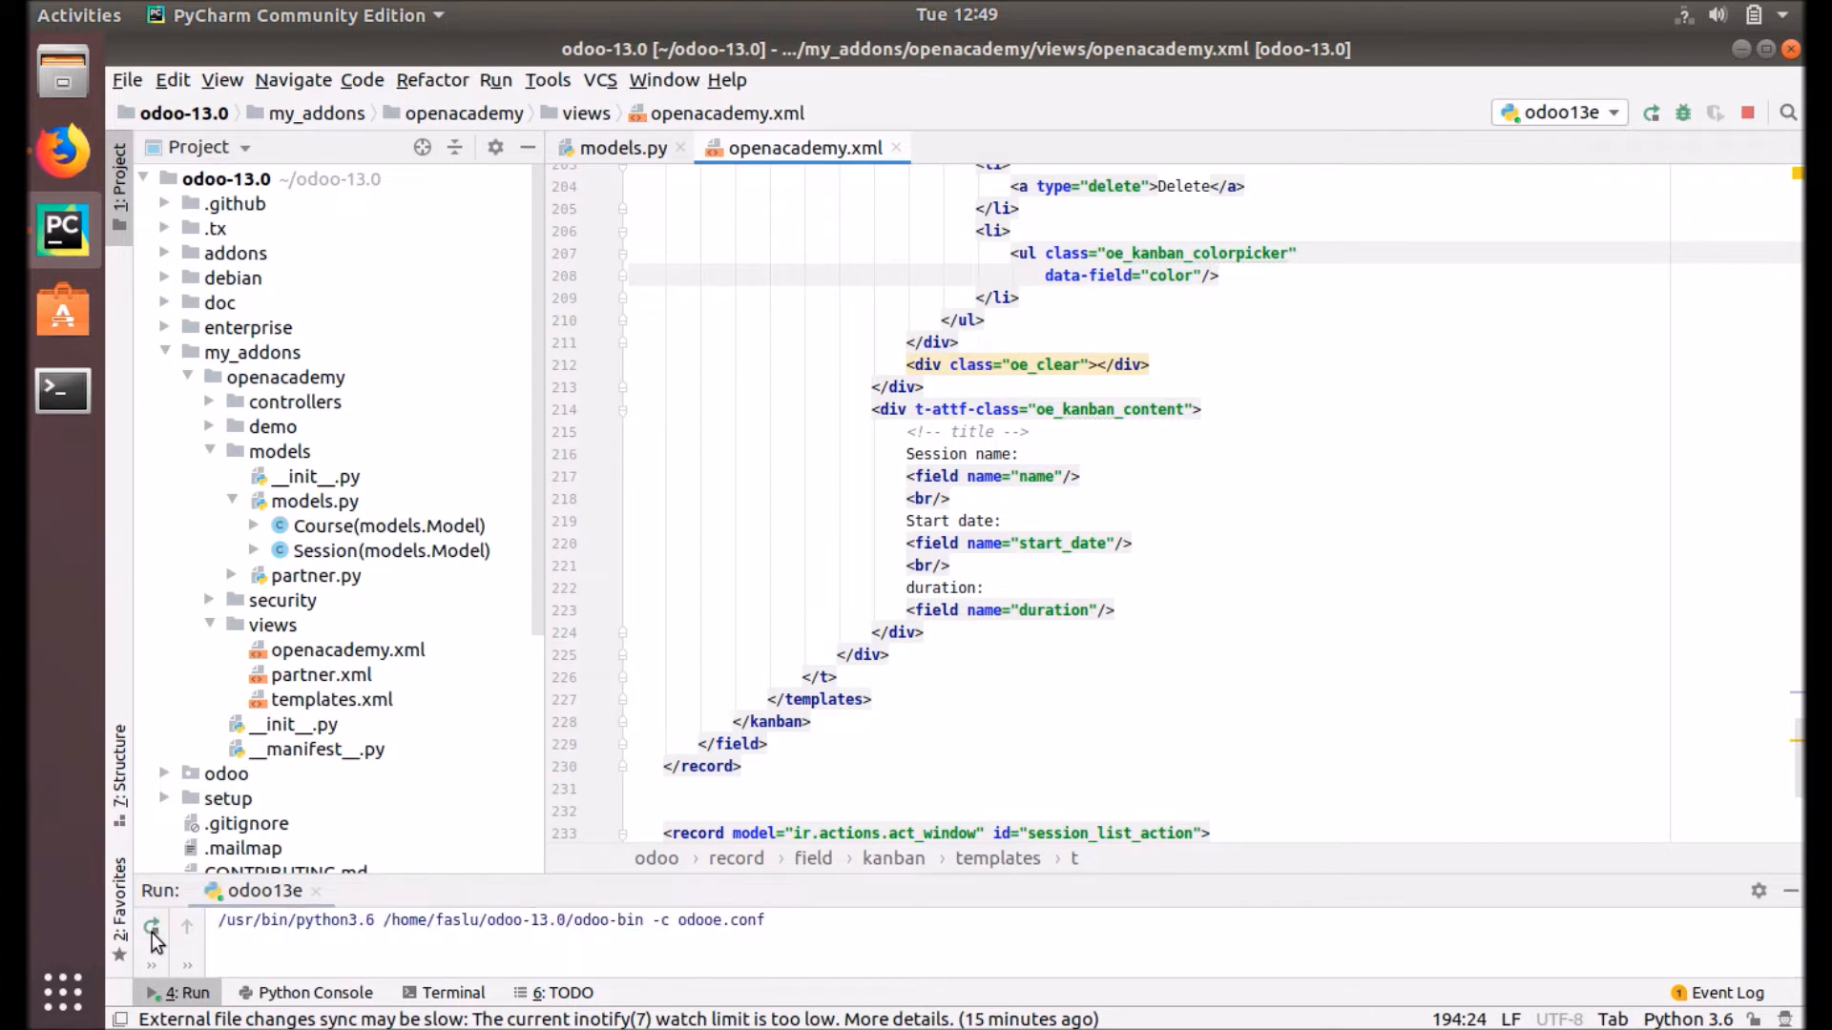
left_click(151, 928)
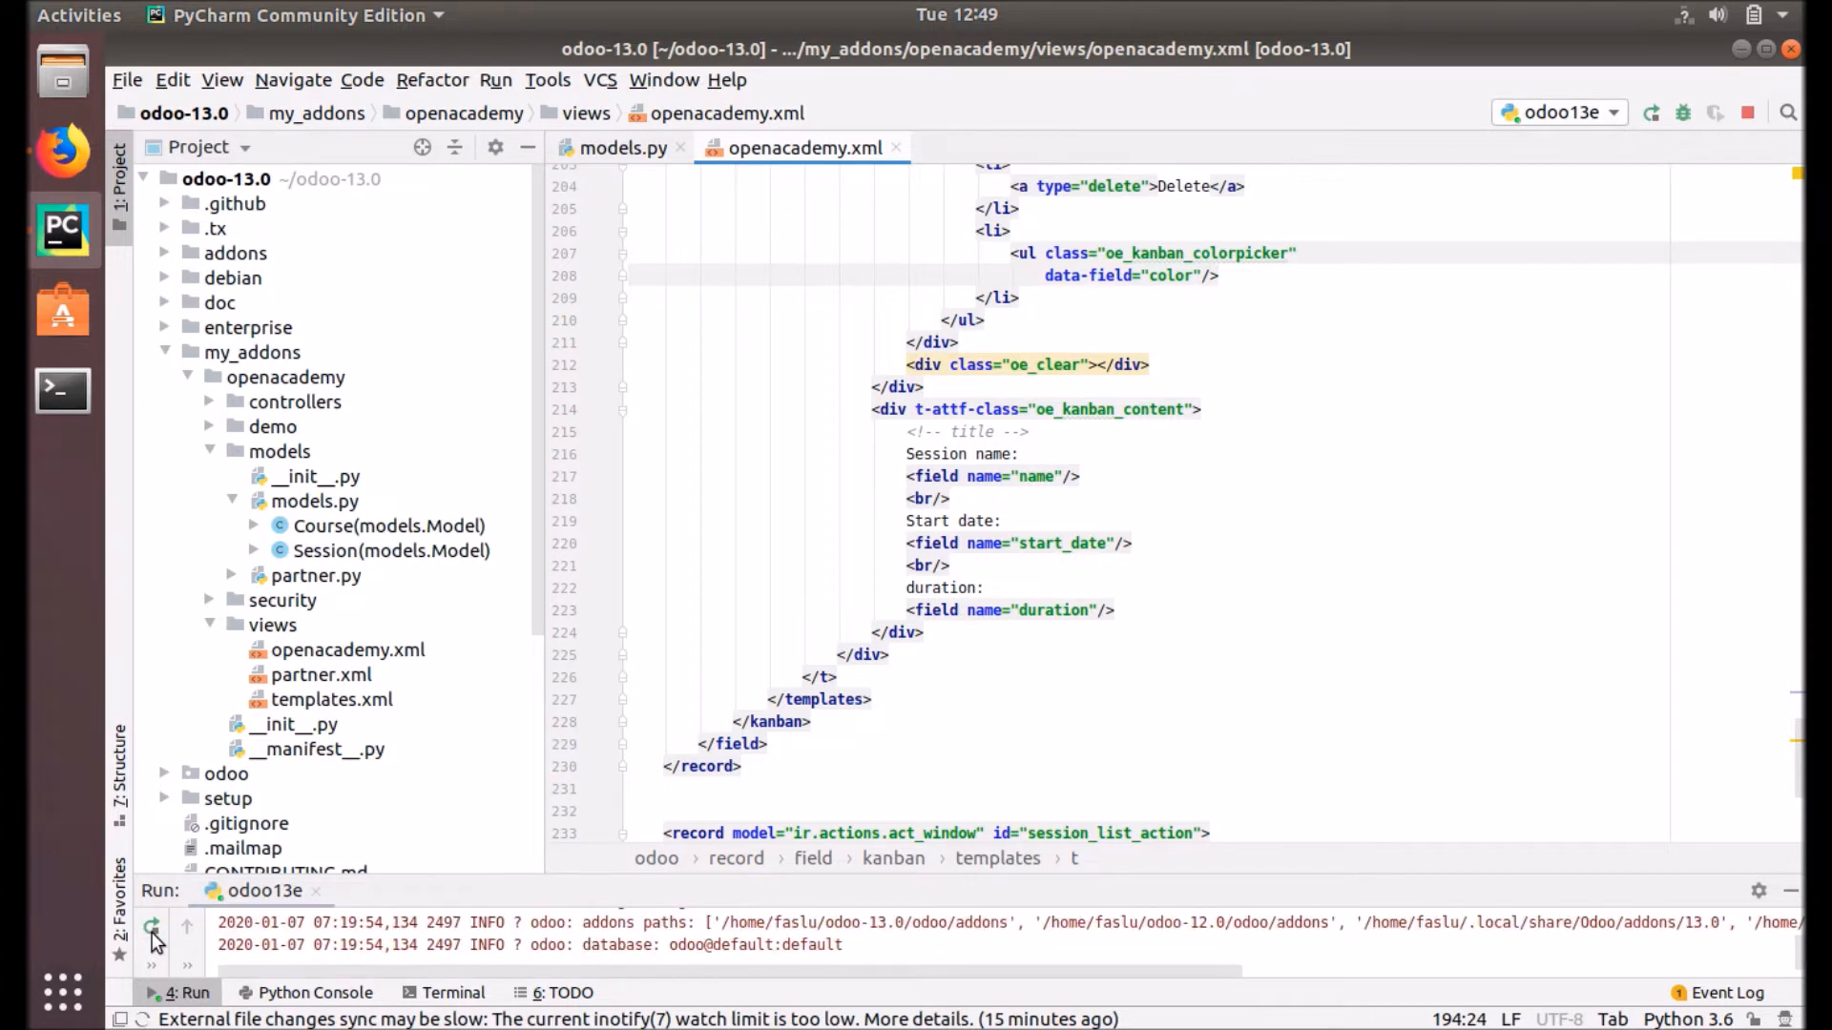
left_click(62, 152)
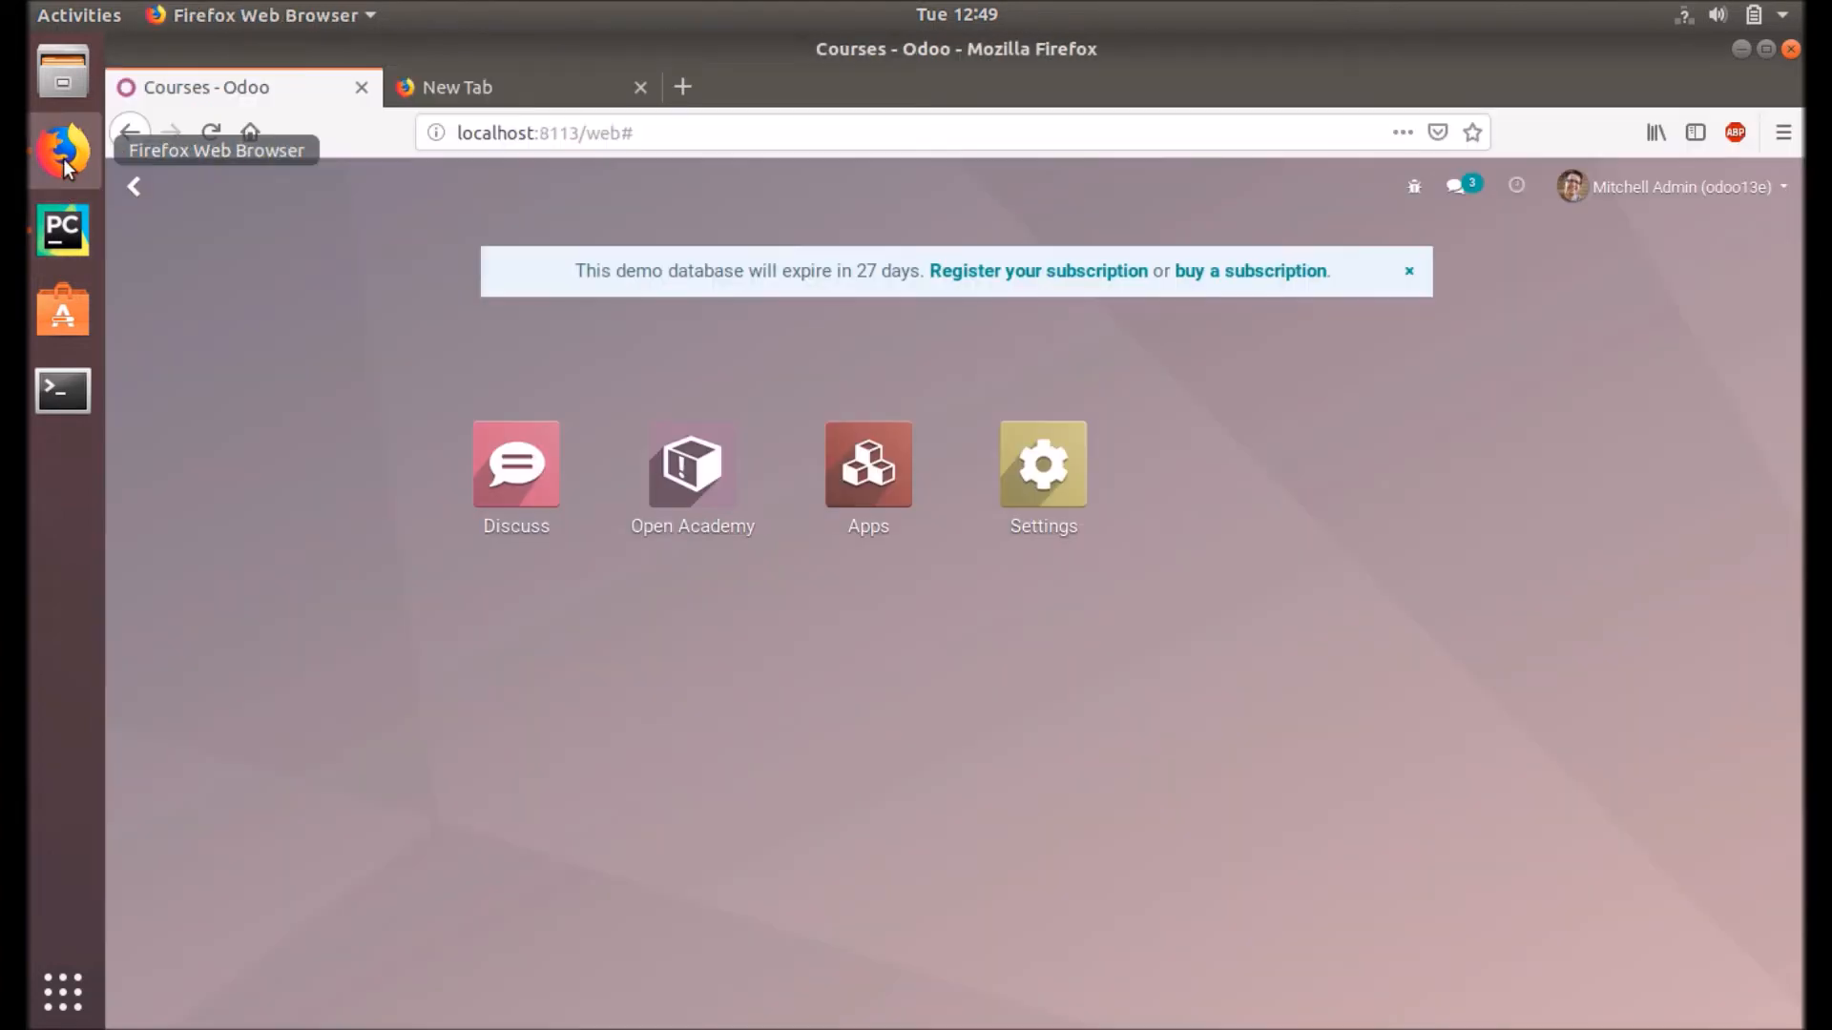
mouse_move(868, 468)
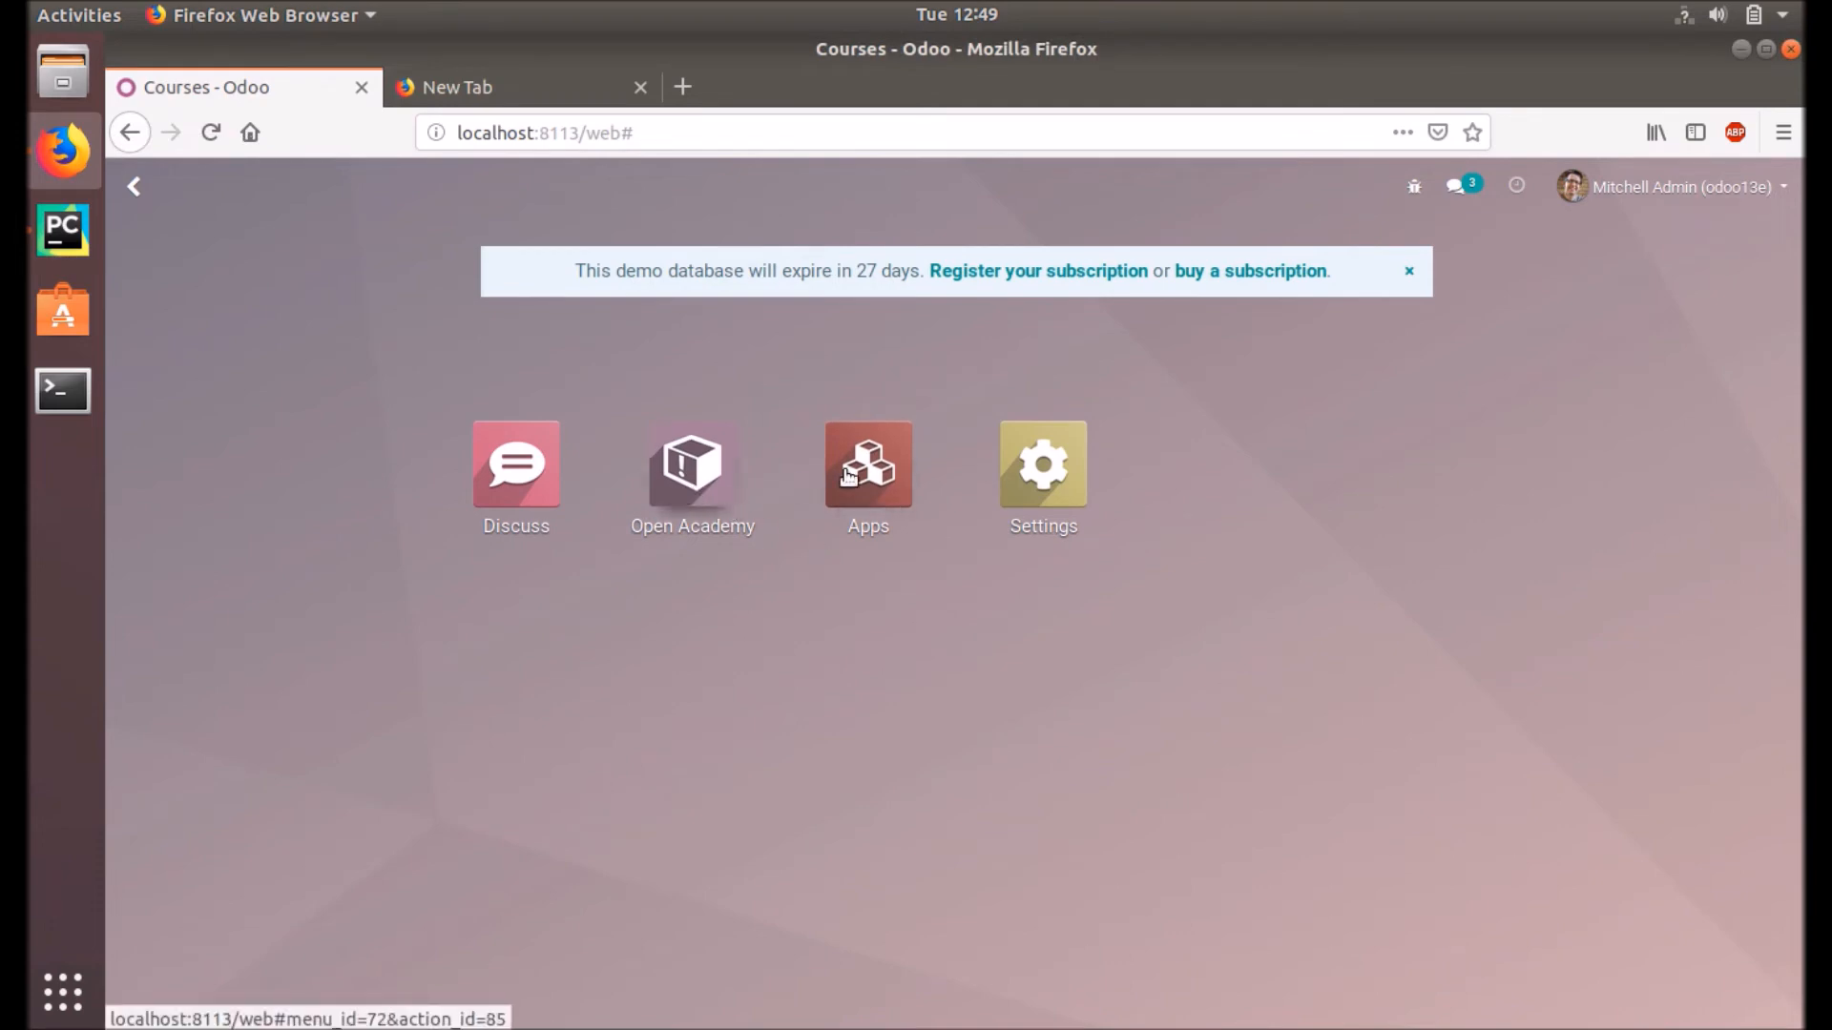
Step: Upgrade the Open Academy module from the Apps list
left_click(868, 465)
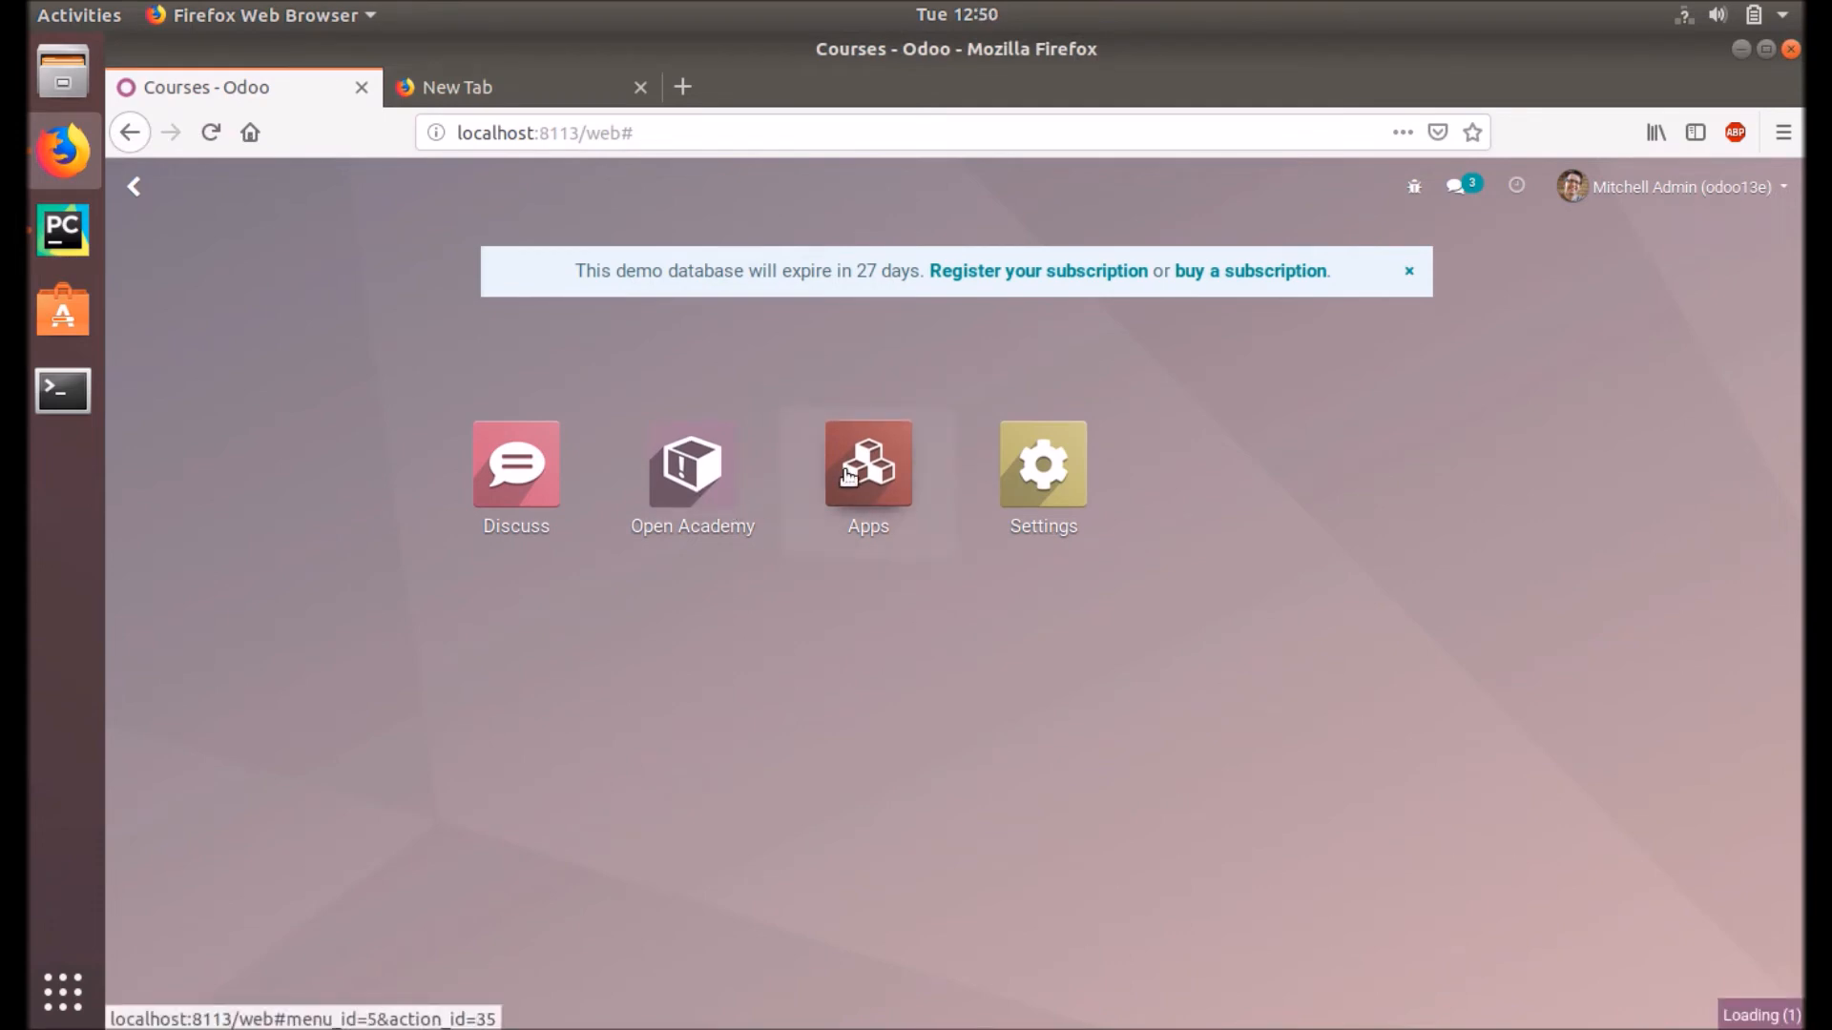
left_click(868, 464)
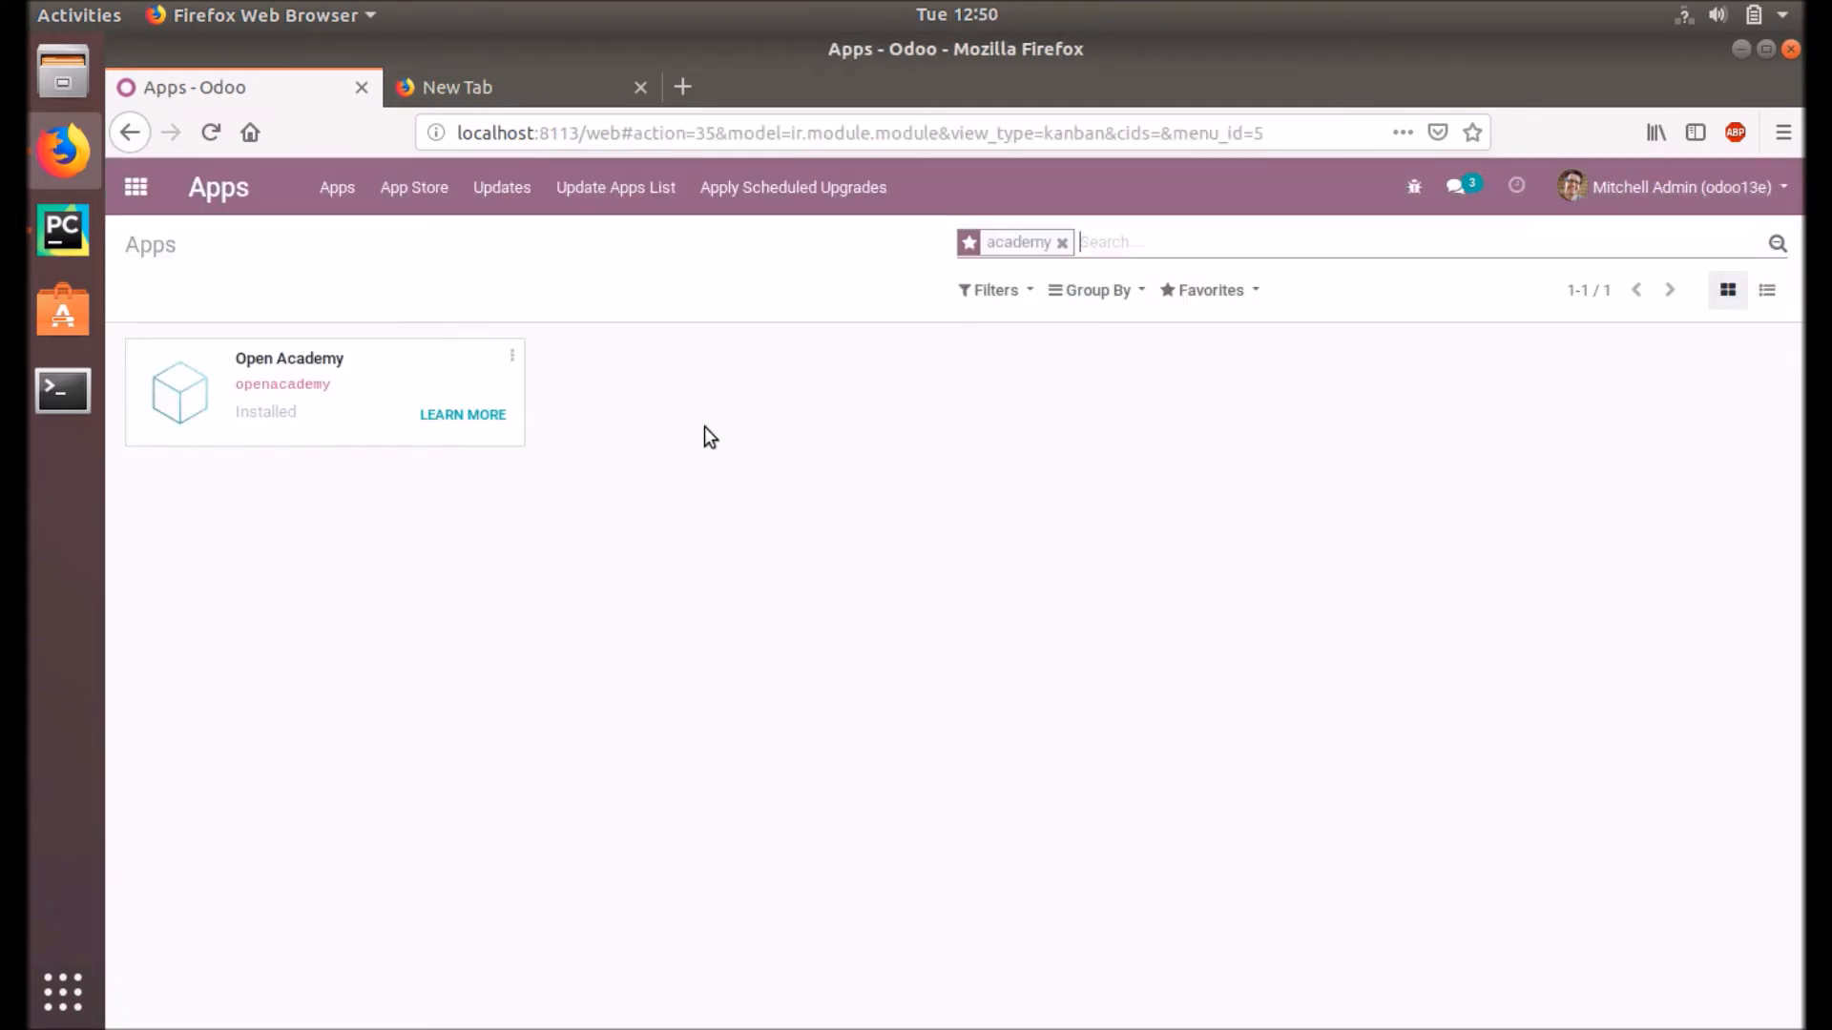
left_click(512, 355)
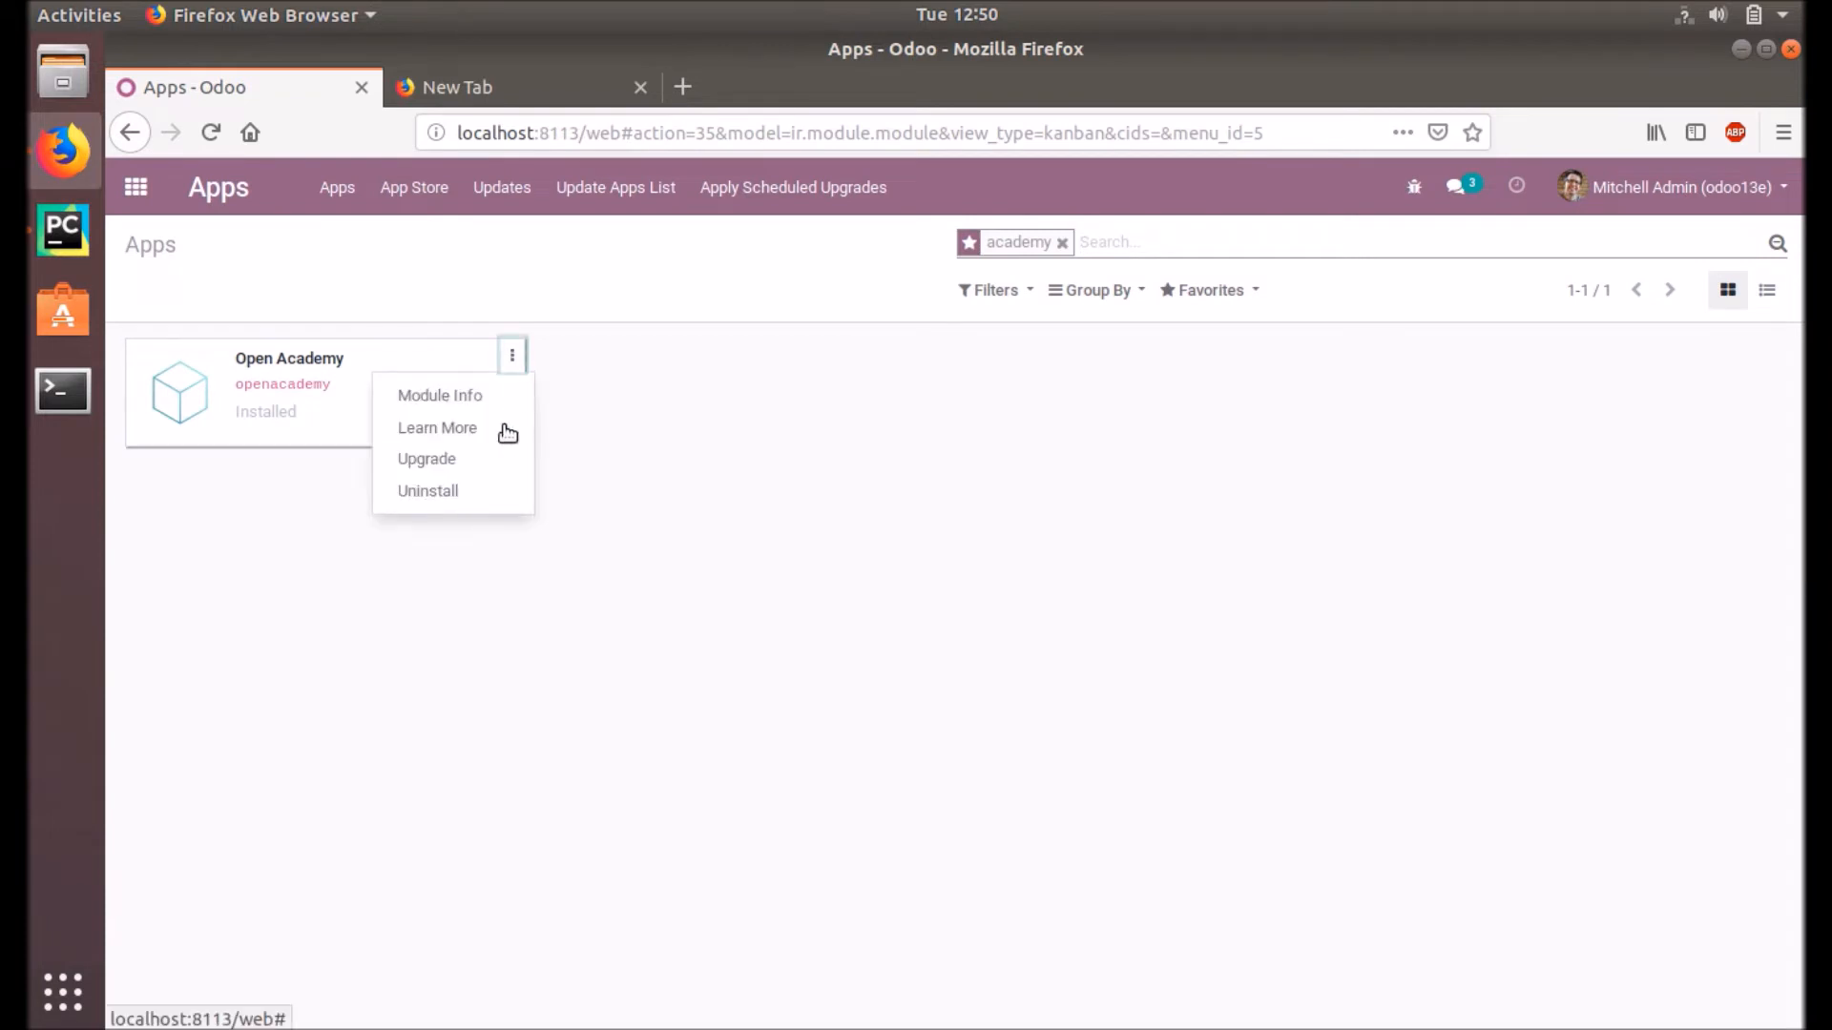
left_click(436, 427)
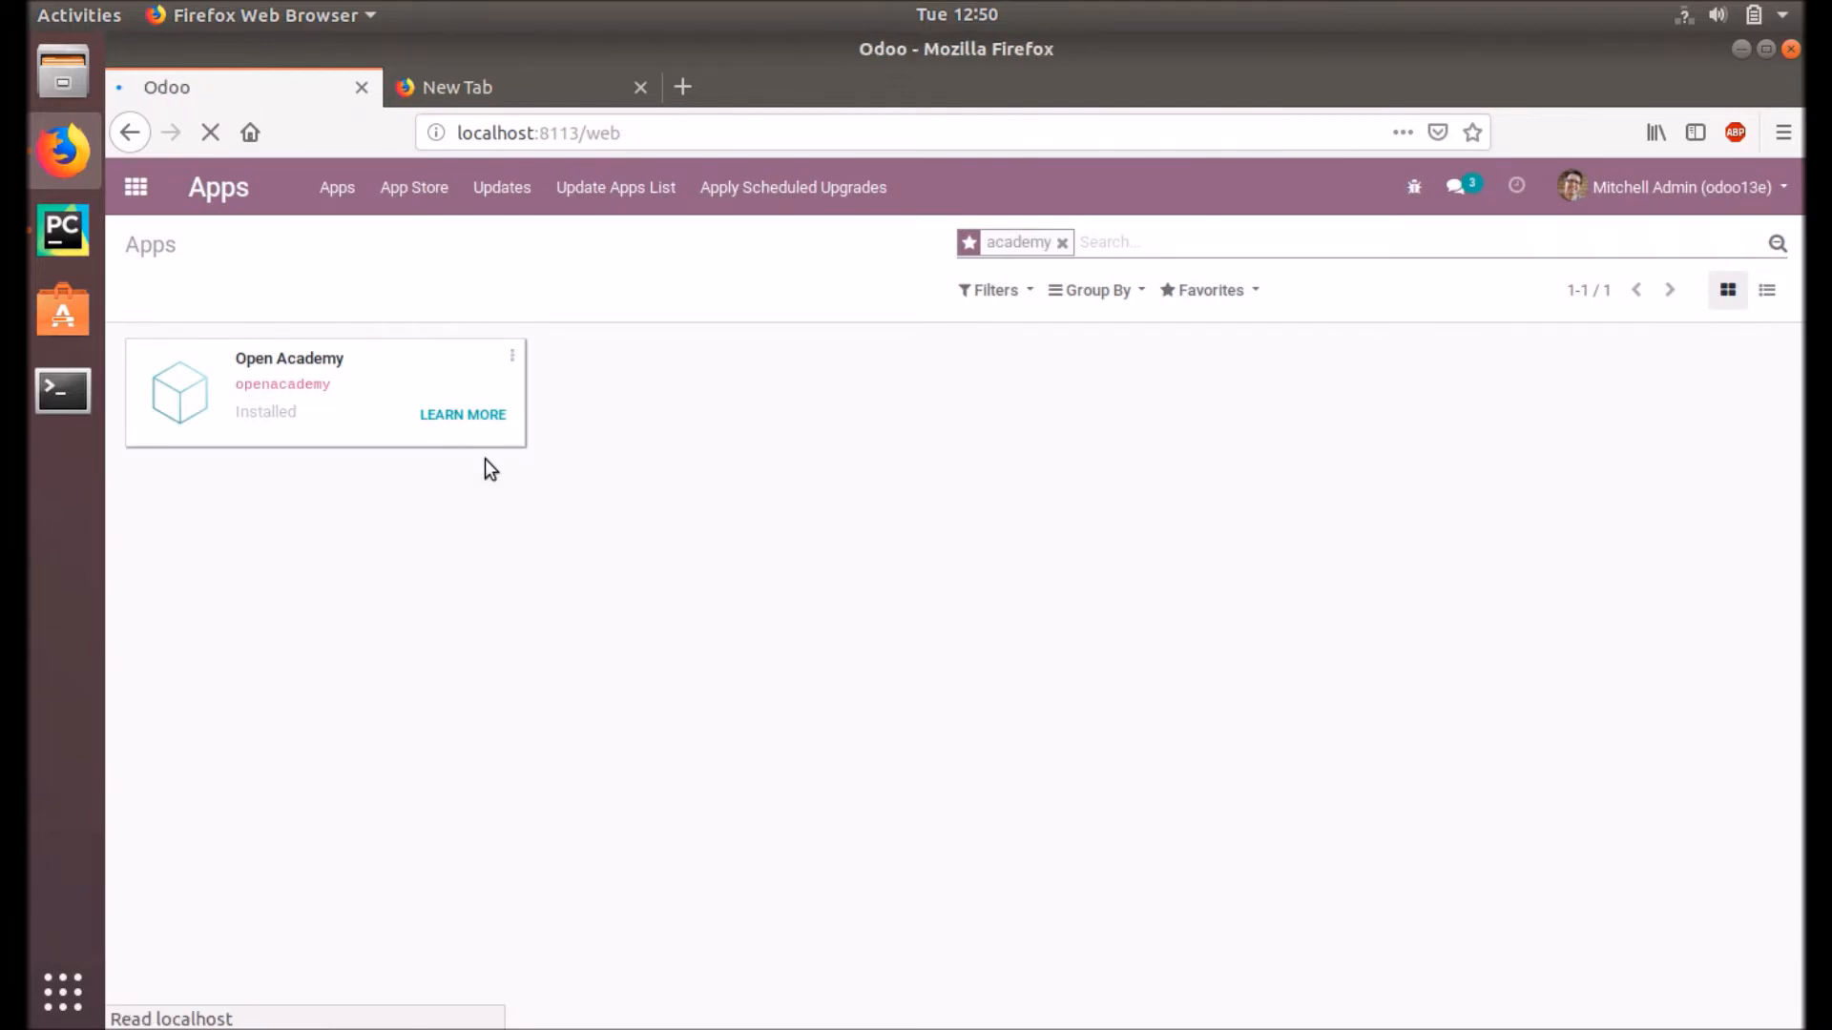
Step: Open the Sessions list from the Open Academy app menu
left_click(135, 187)
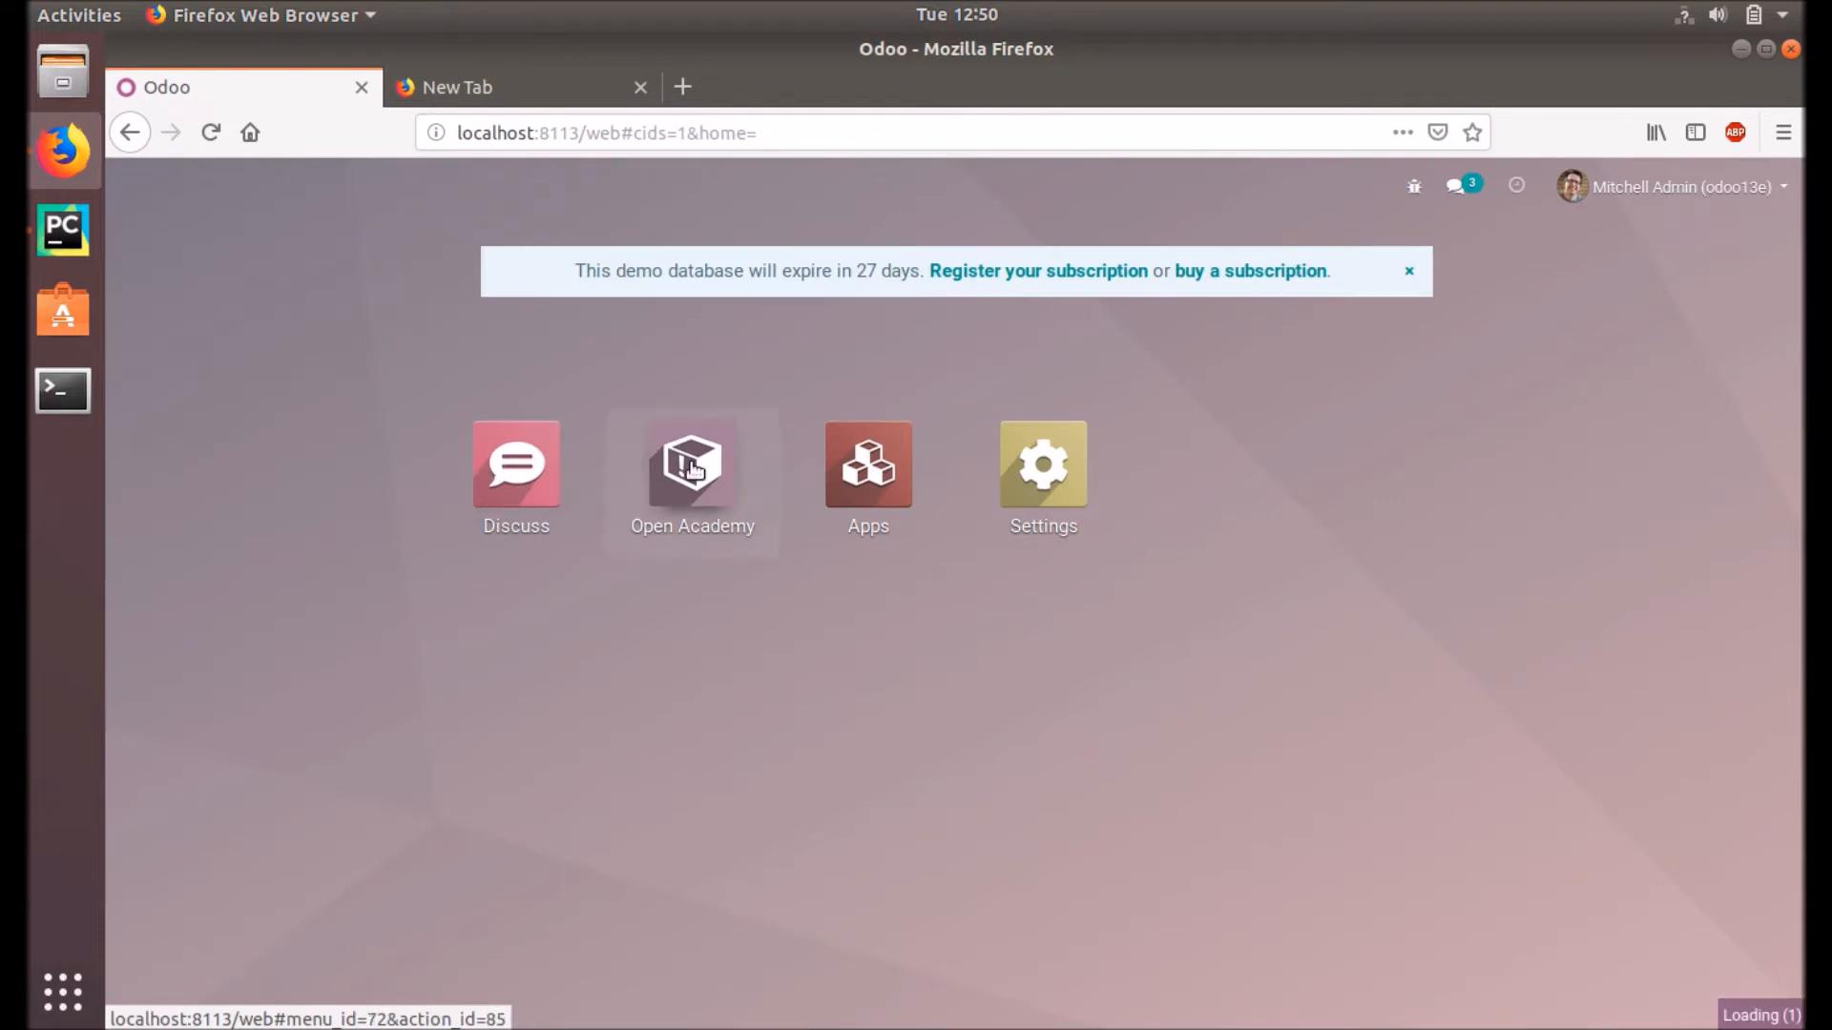
left_click(692, 464)
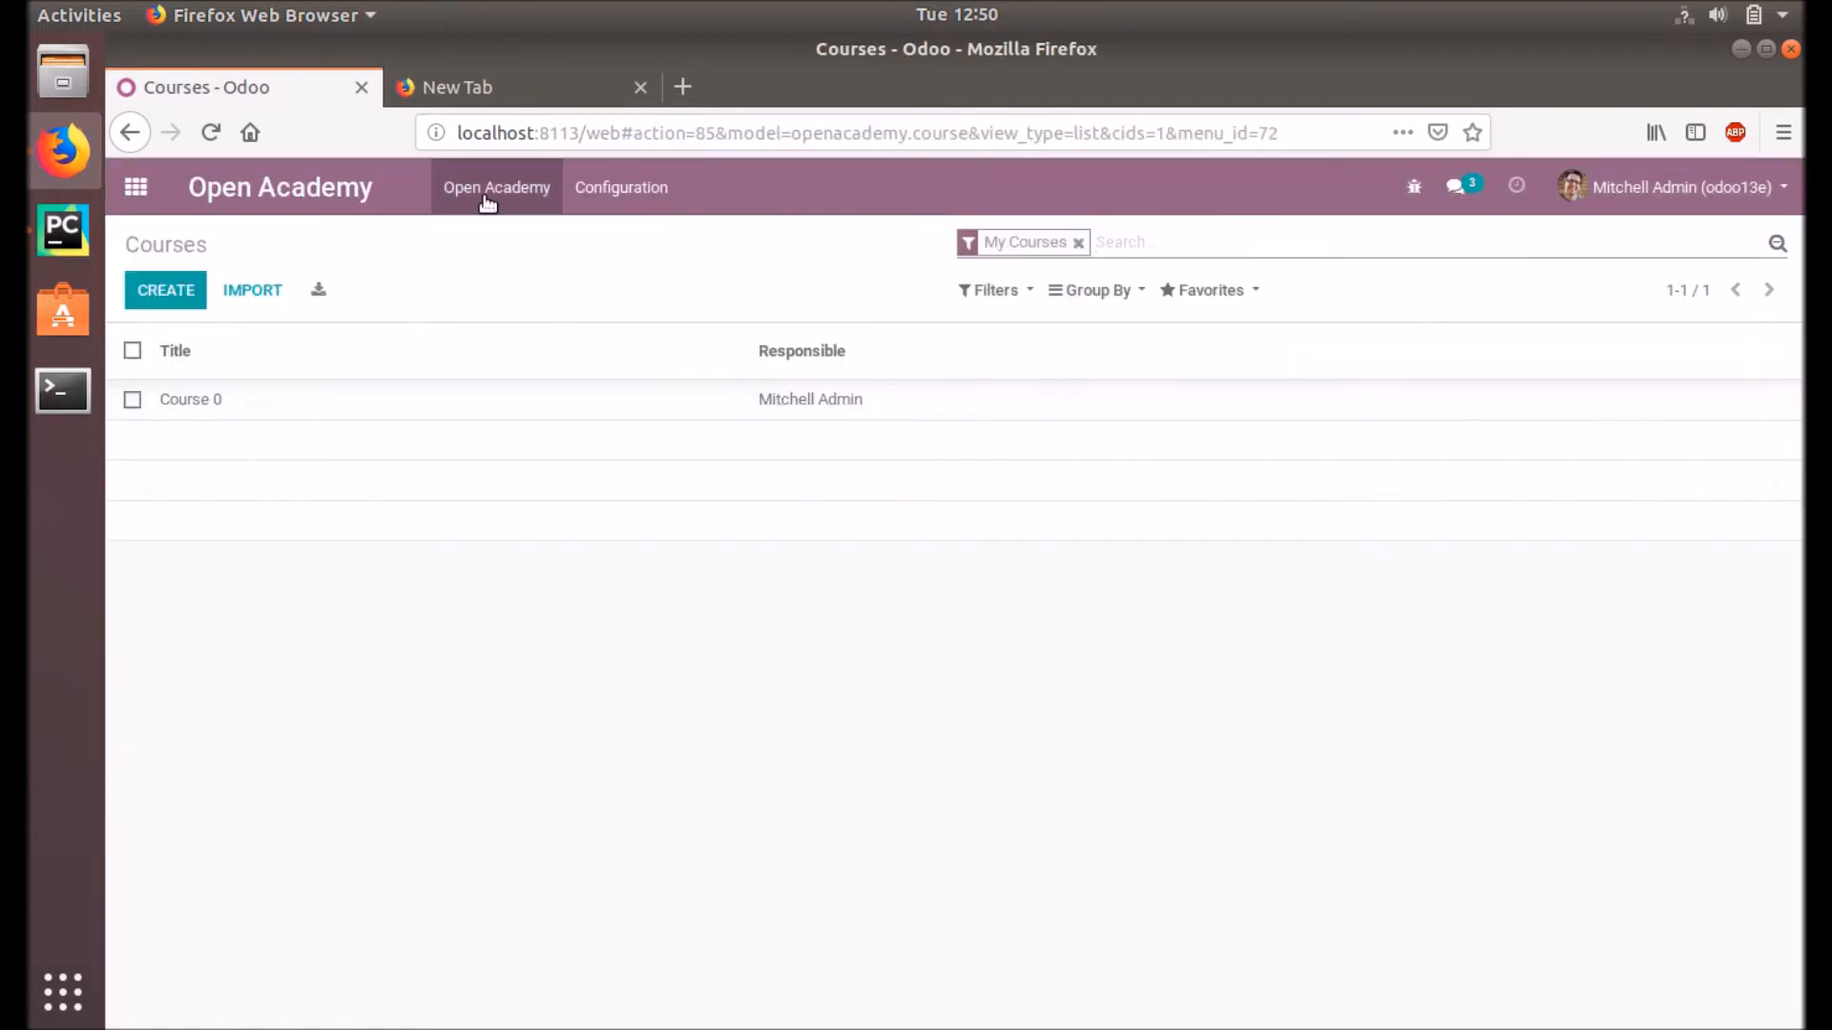
left_click(496, 187)
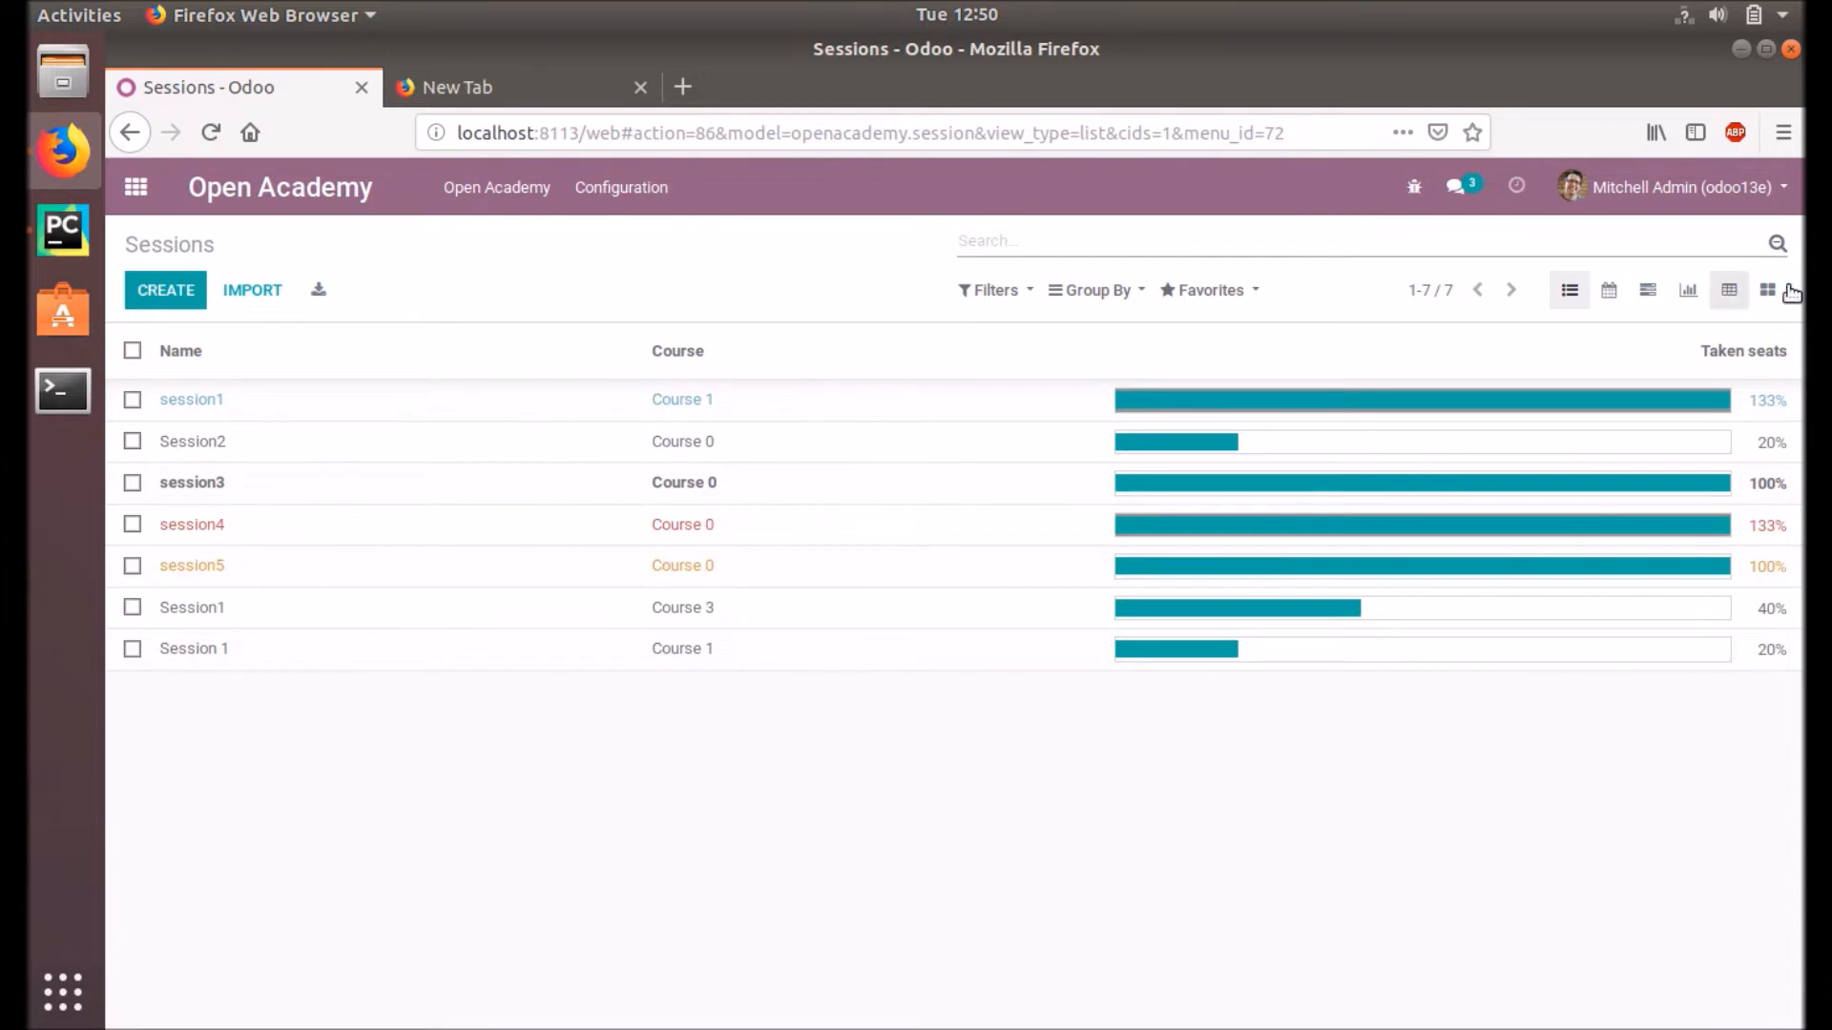
mouse_move(1768, 290)
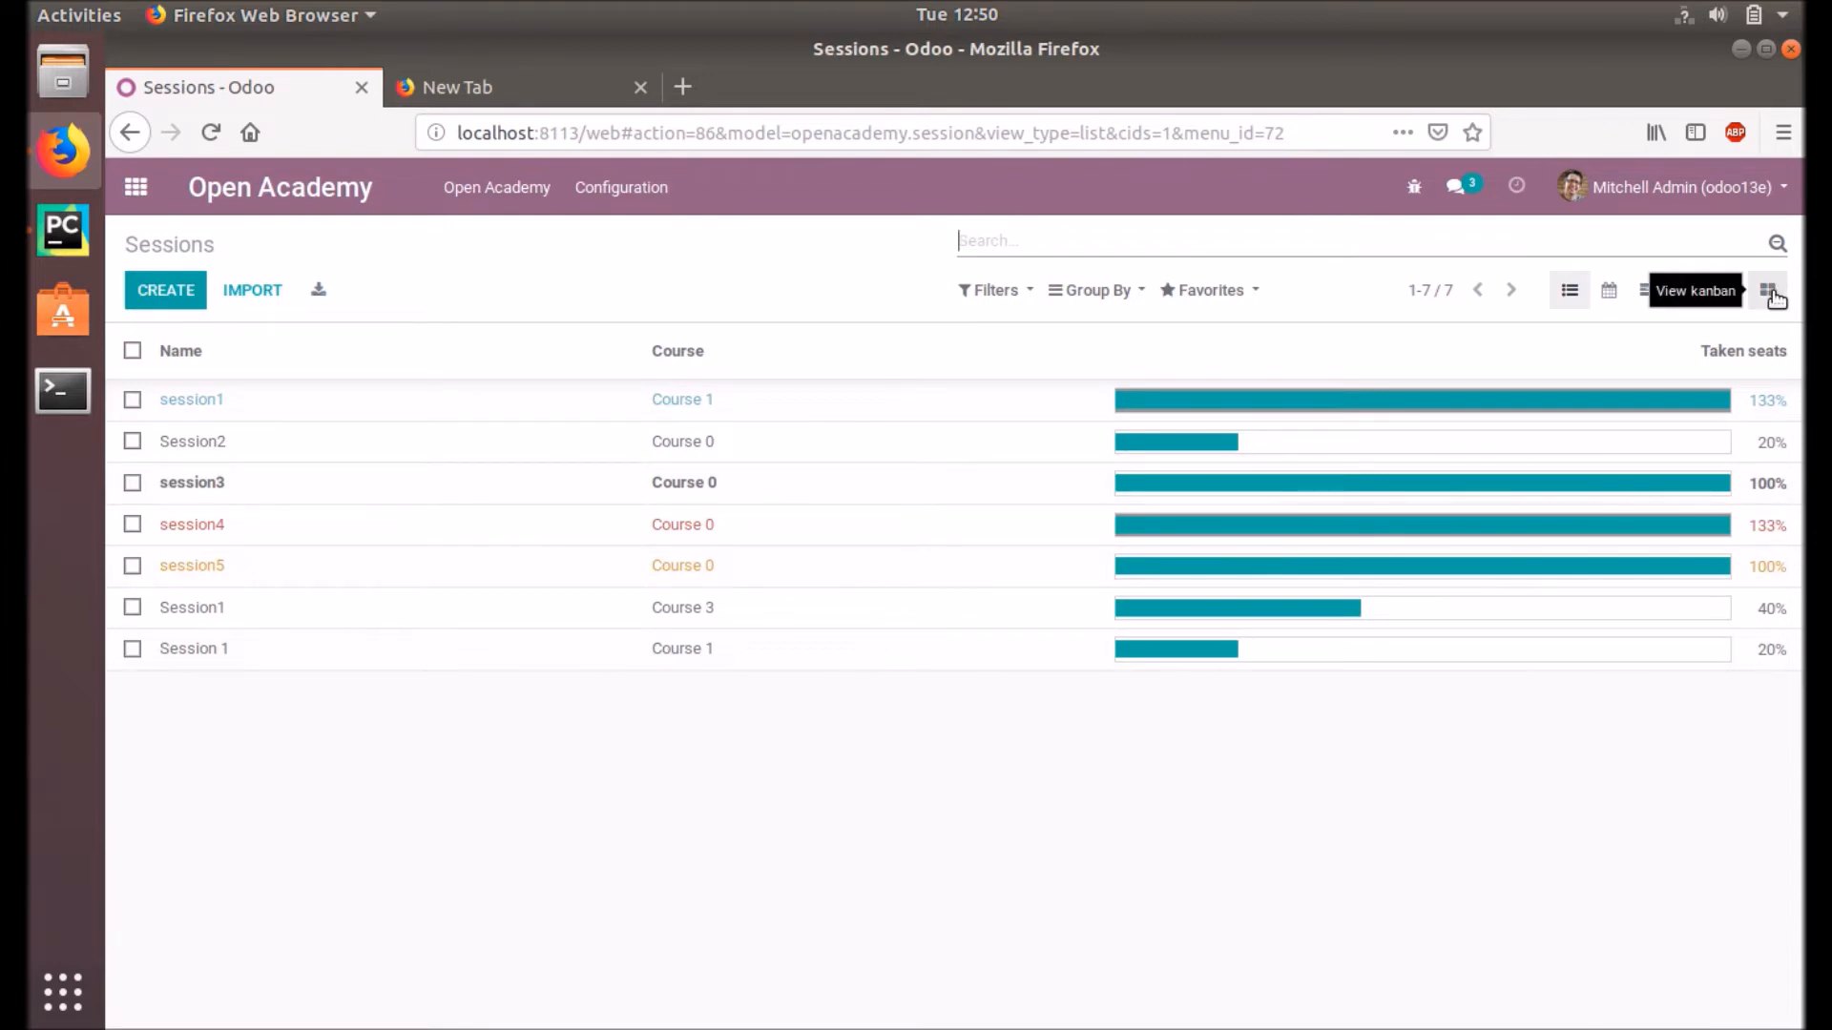
Step: Switch Sessions to the Kanban view, grouped into Course 0, 1 and 3
left_click(1768, 290)
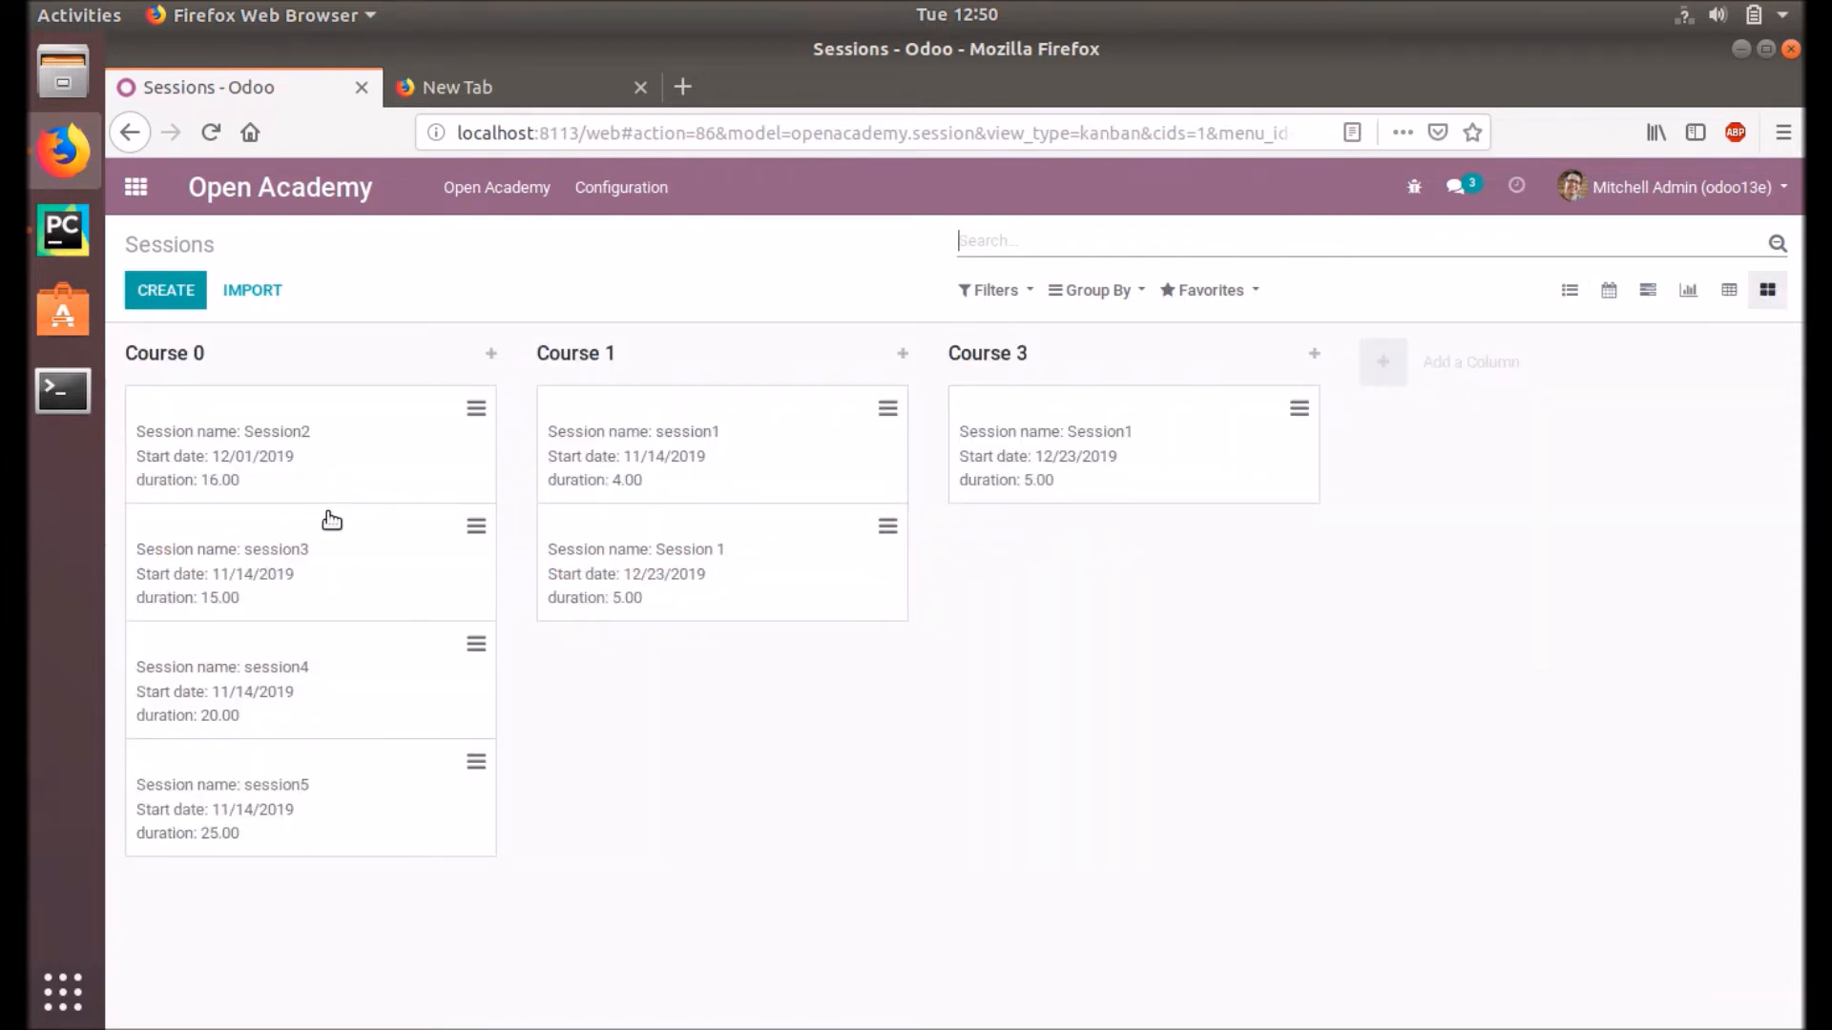
mouse_move(604, 339)
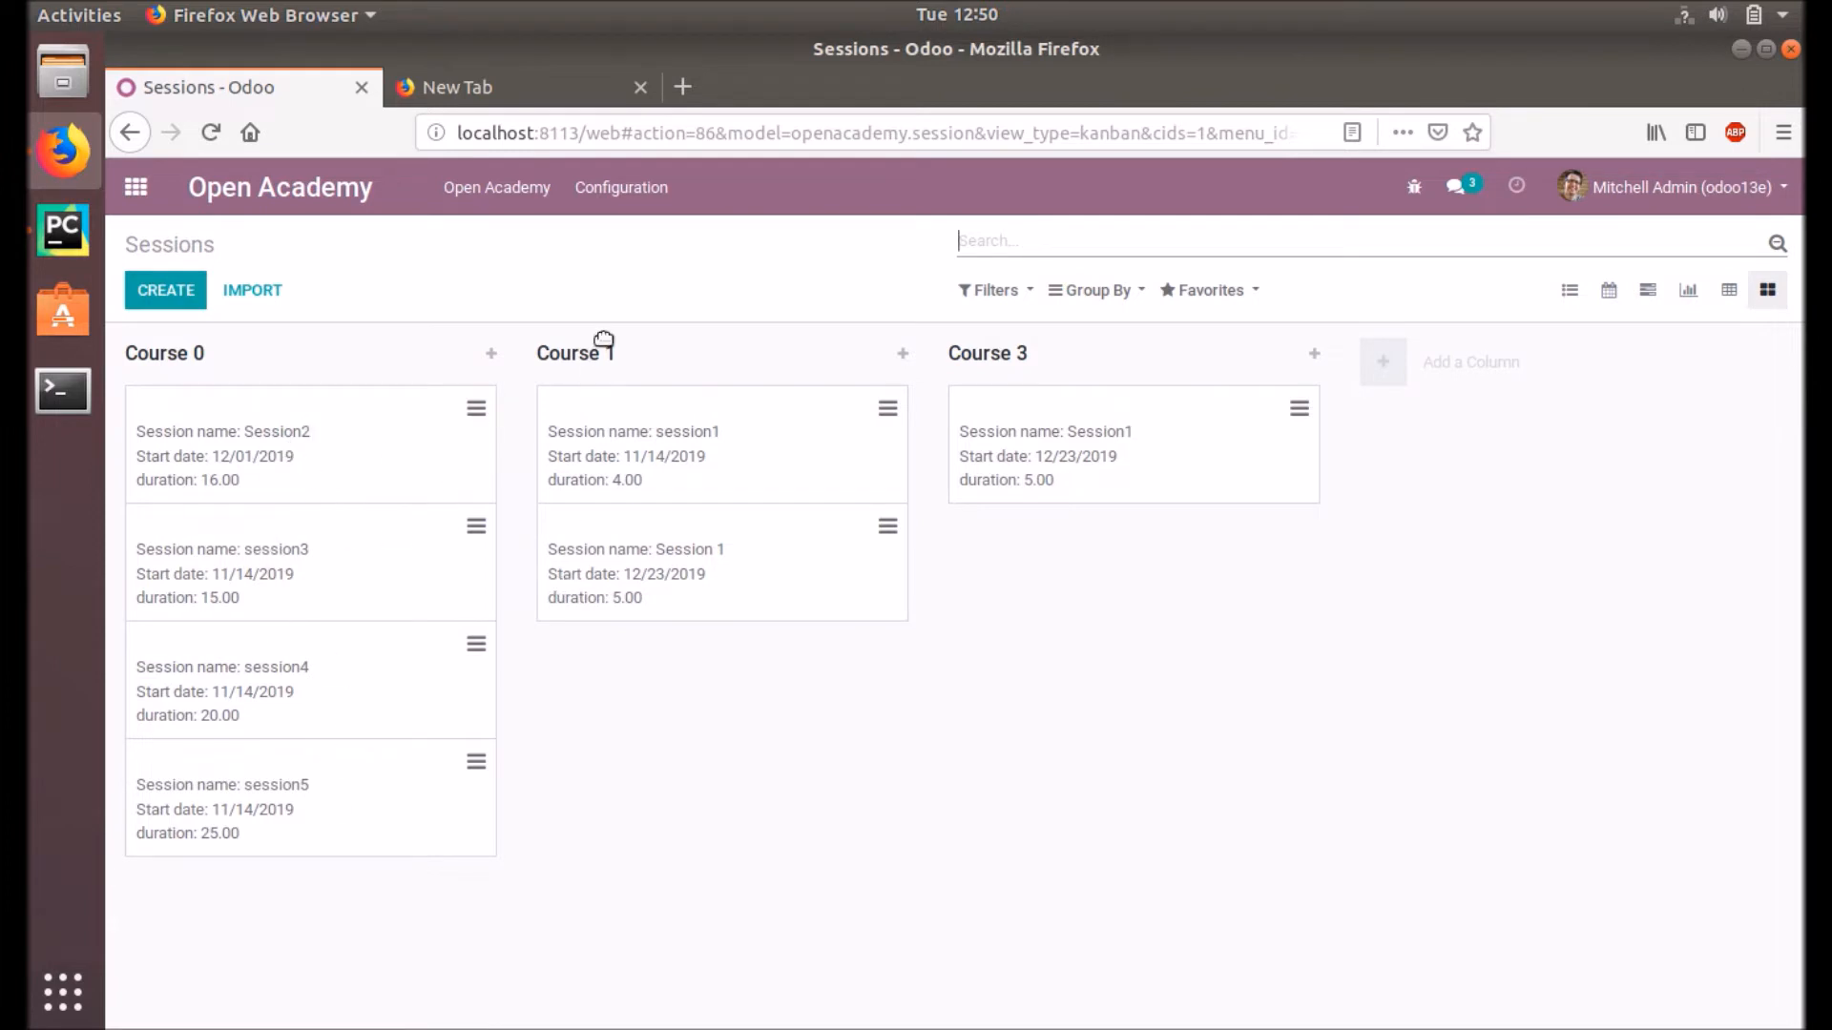
mouse_move(360, 791)
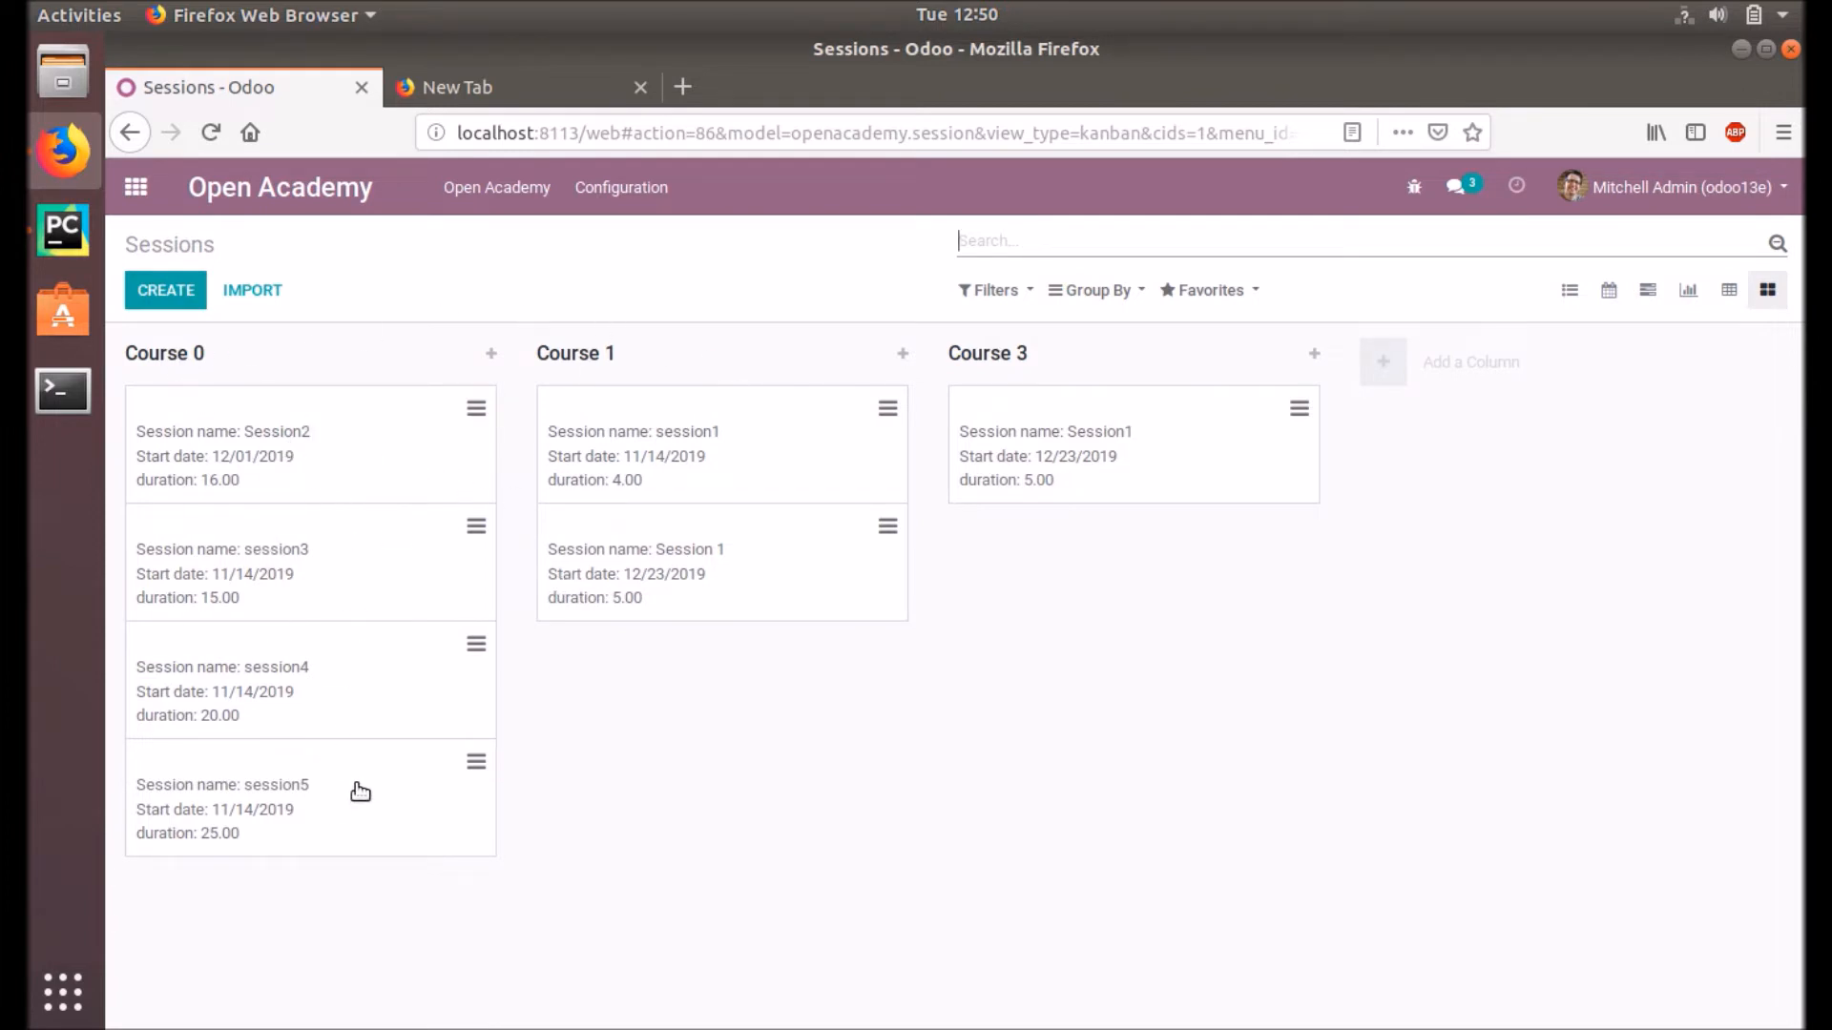
mouse_move(164, 353)
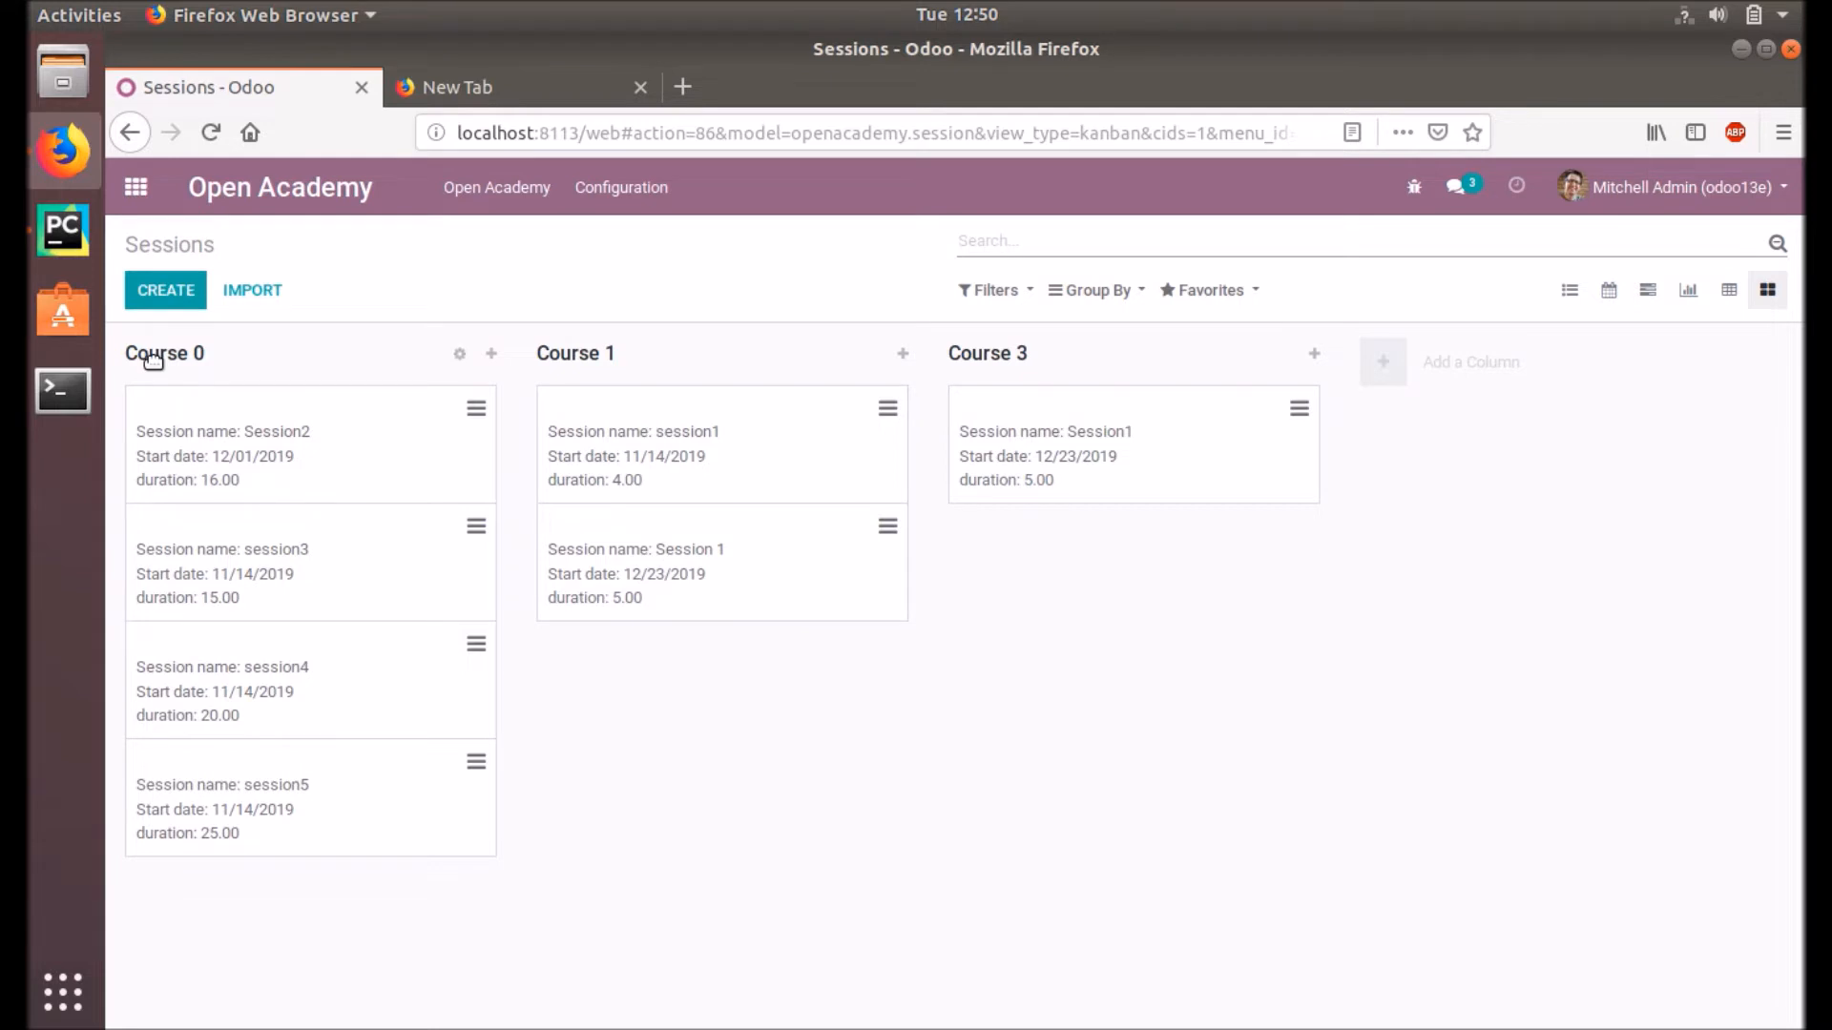
mouse_move(688, 362)
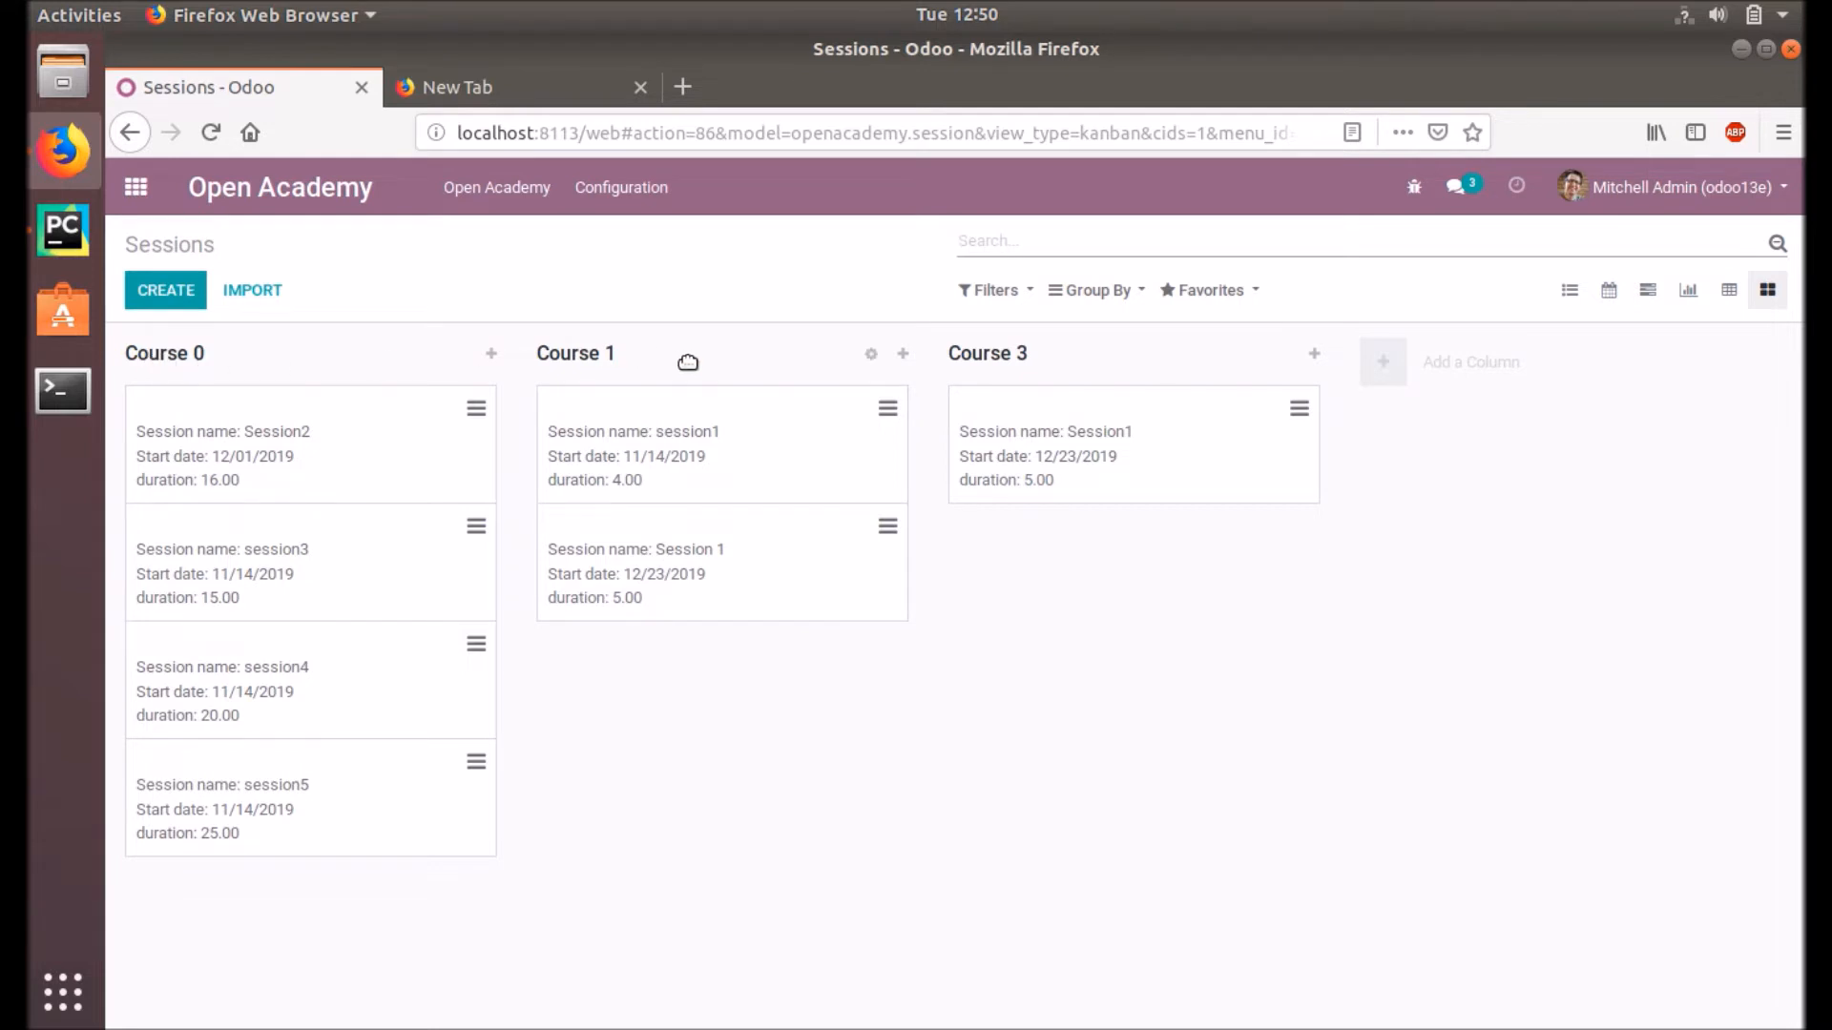
mouse_move(276, 369)
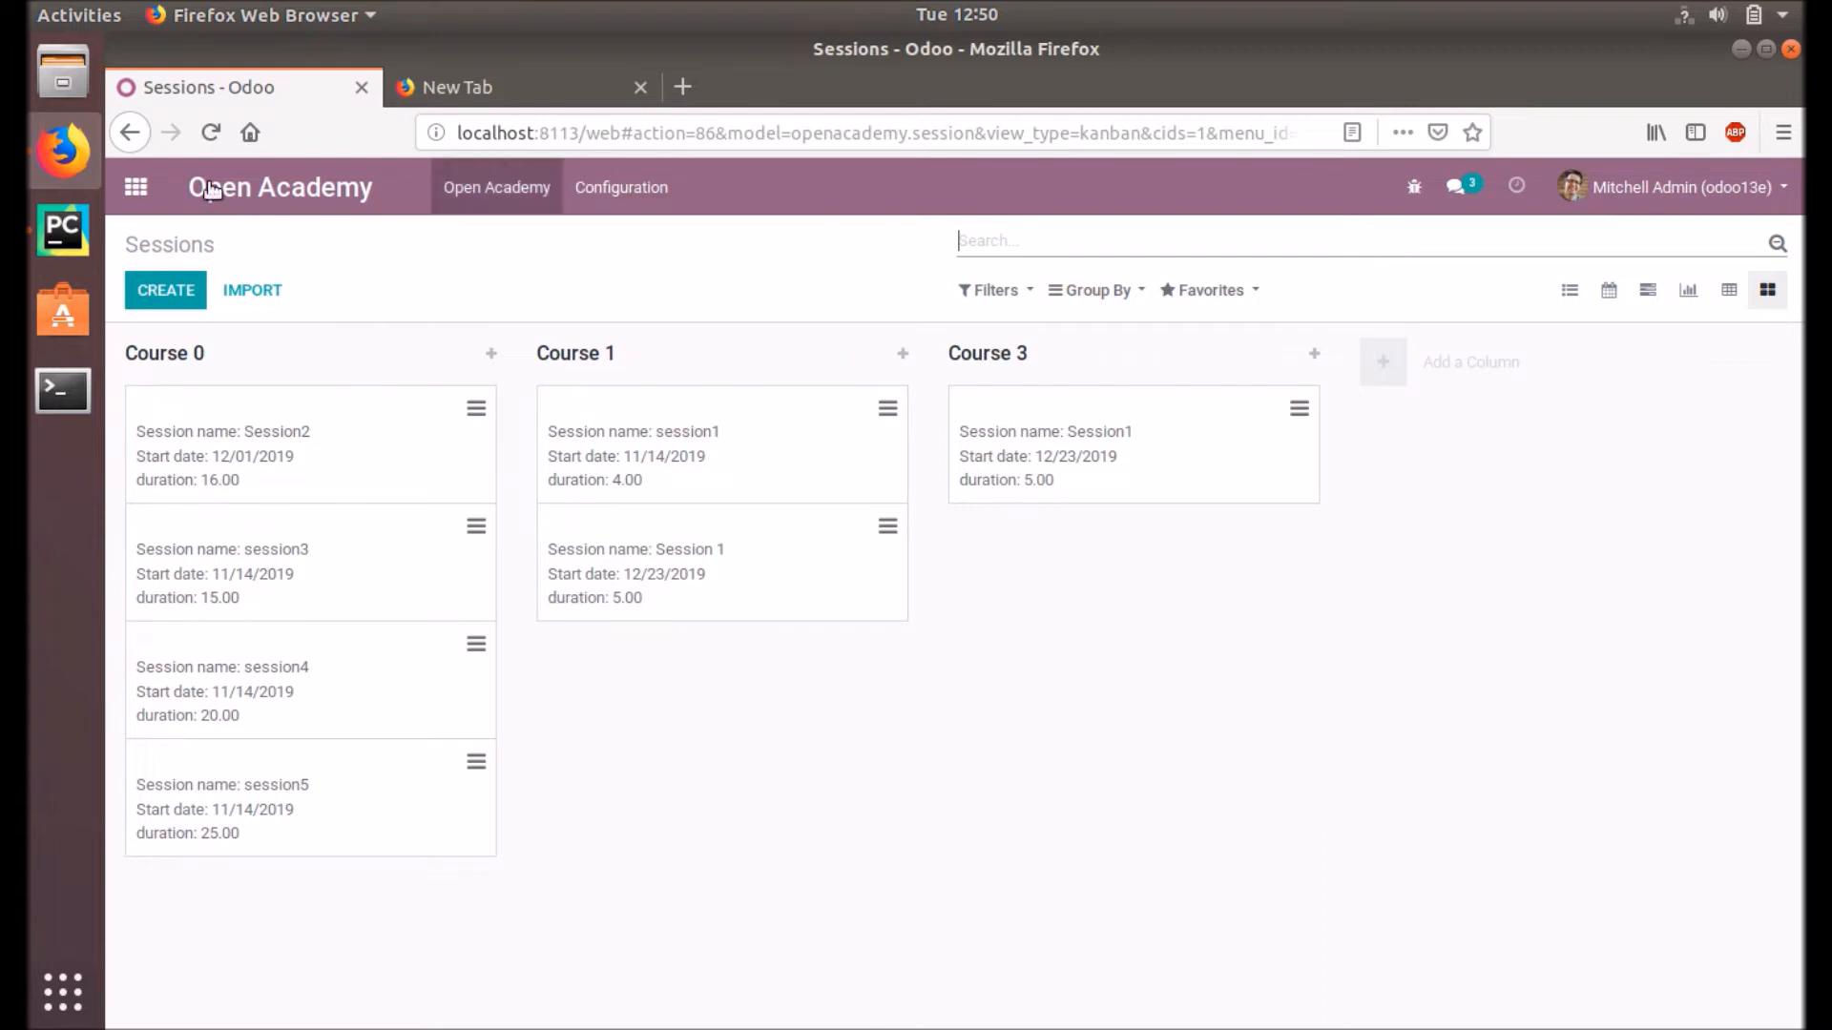
Step: Highlight the kanban tag's default_group_by="course_id" attribute in openacademy.xml
left_click(62, 230)
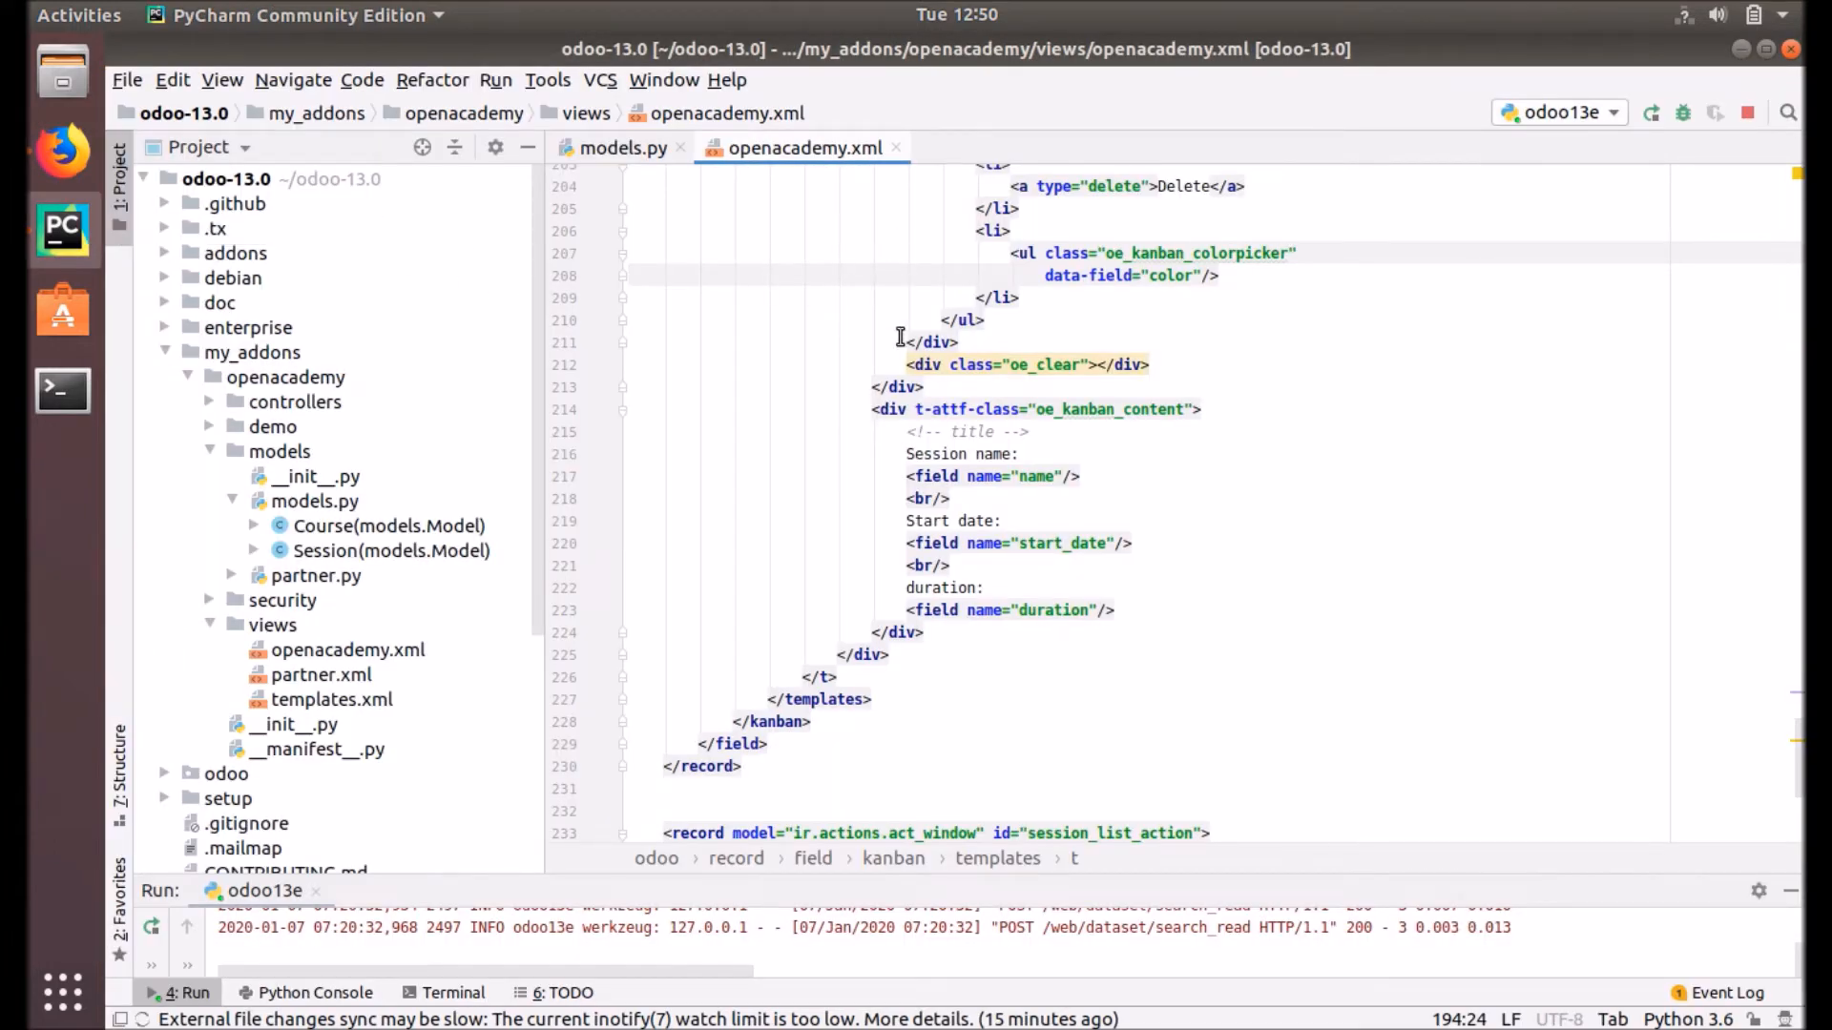
scroll("up", 3)
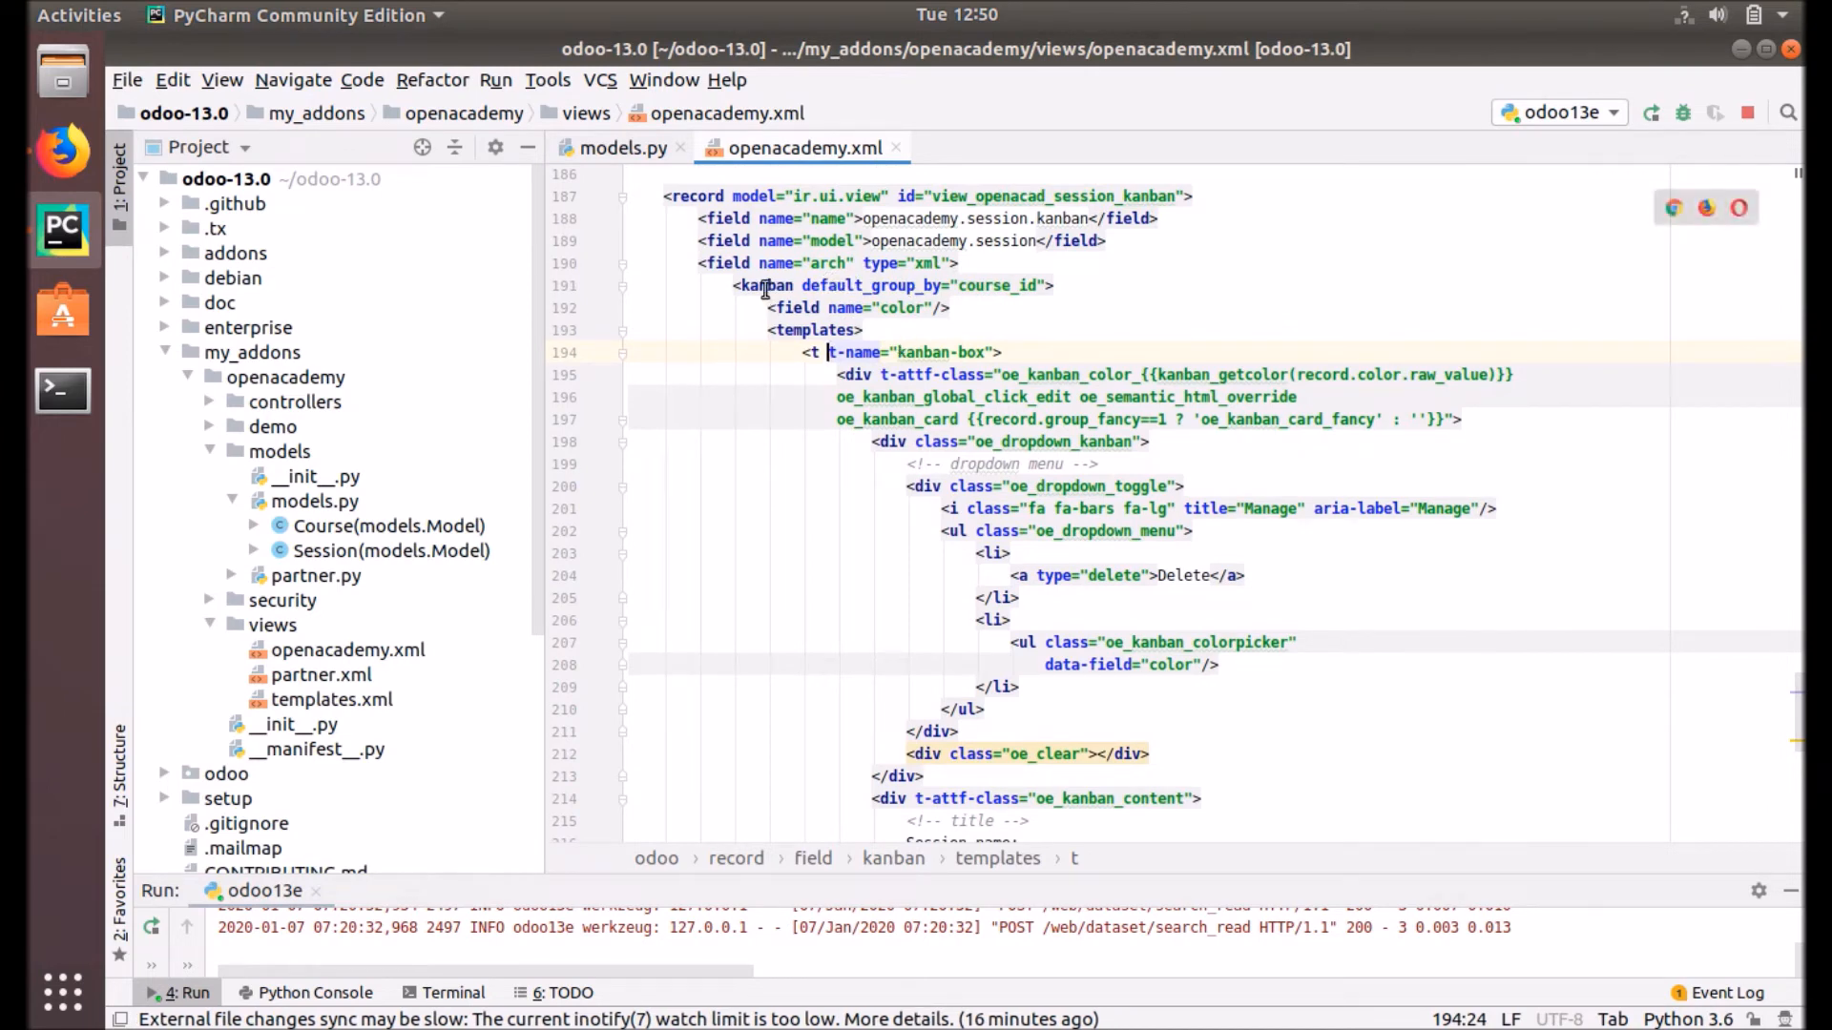
double_click(870, 285)
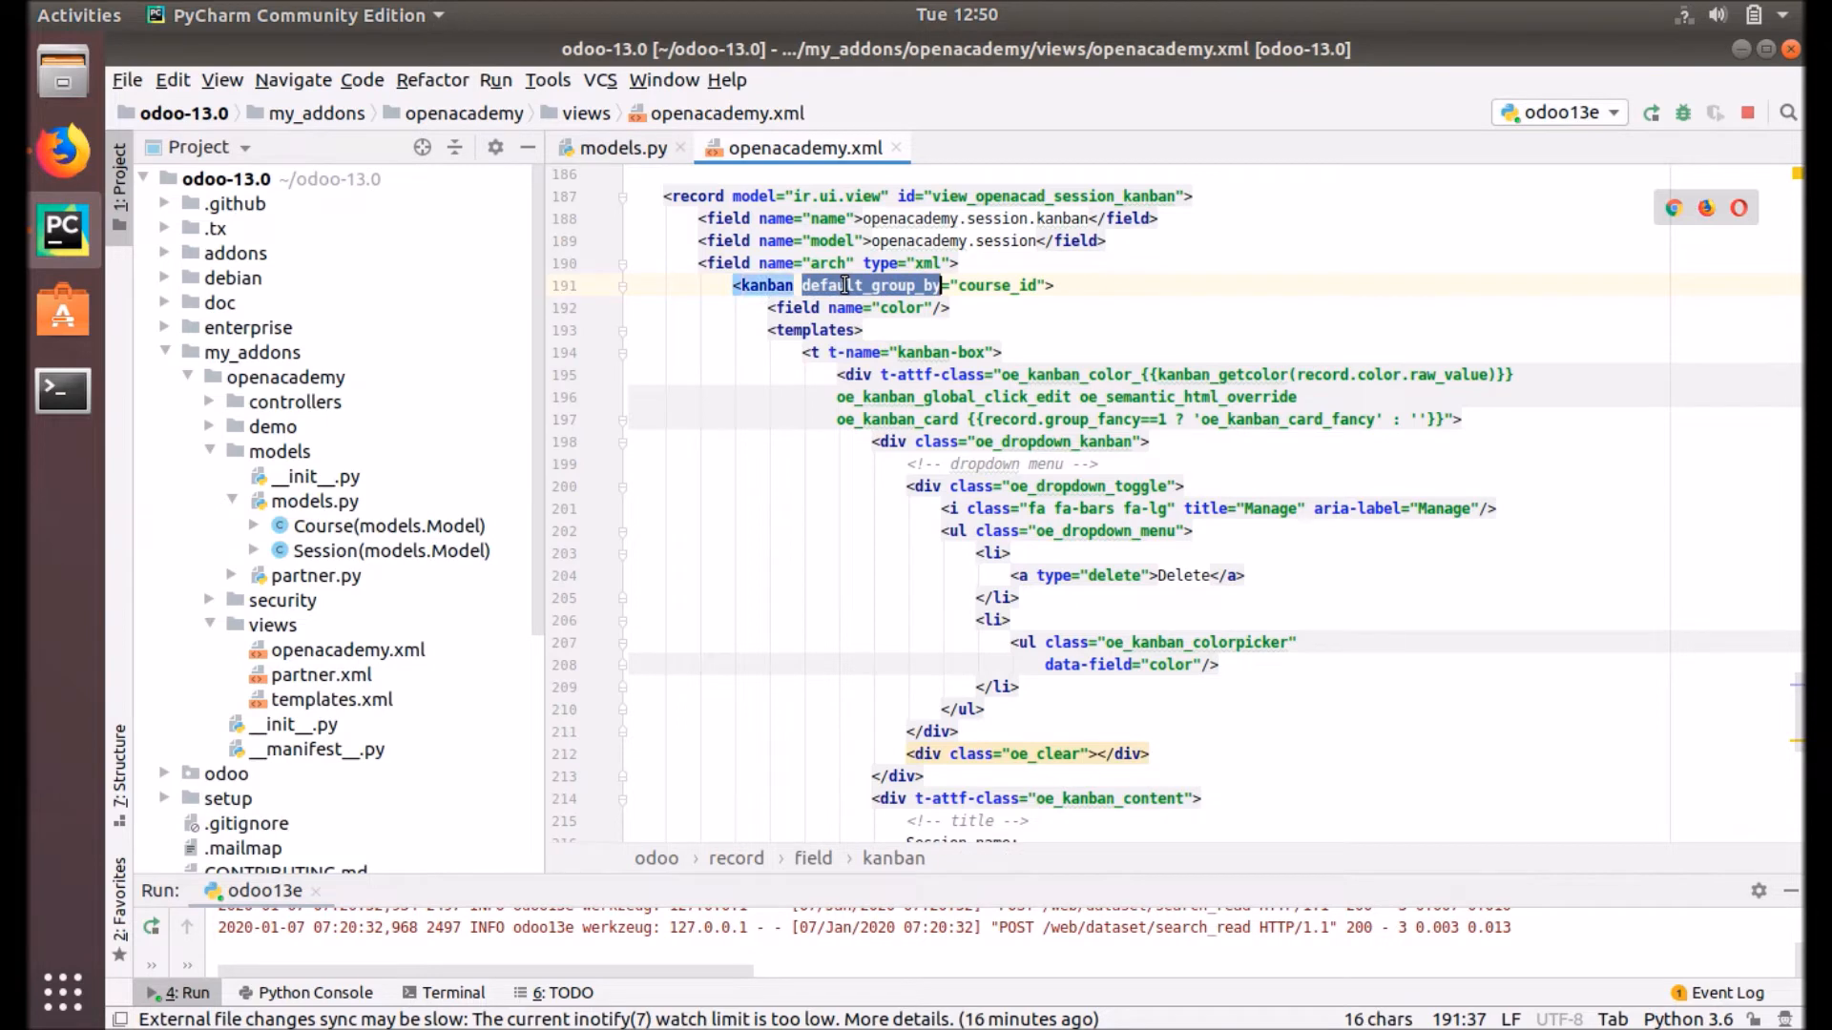
double_click(994, 286)
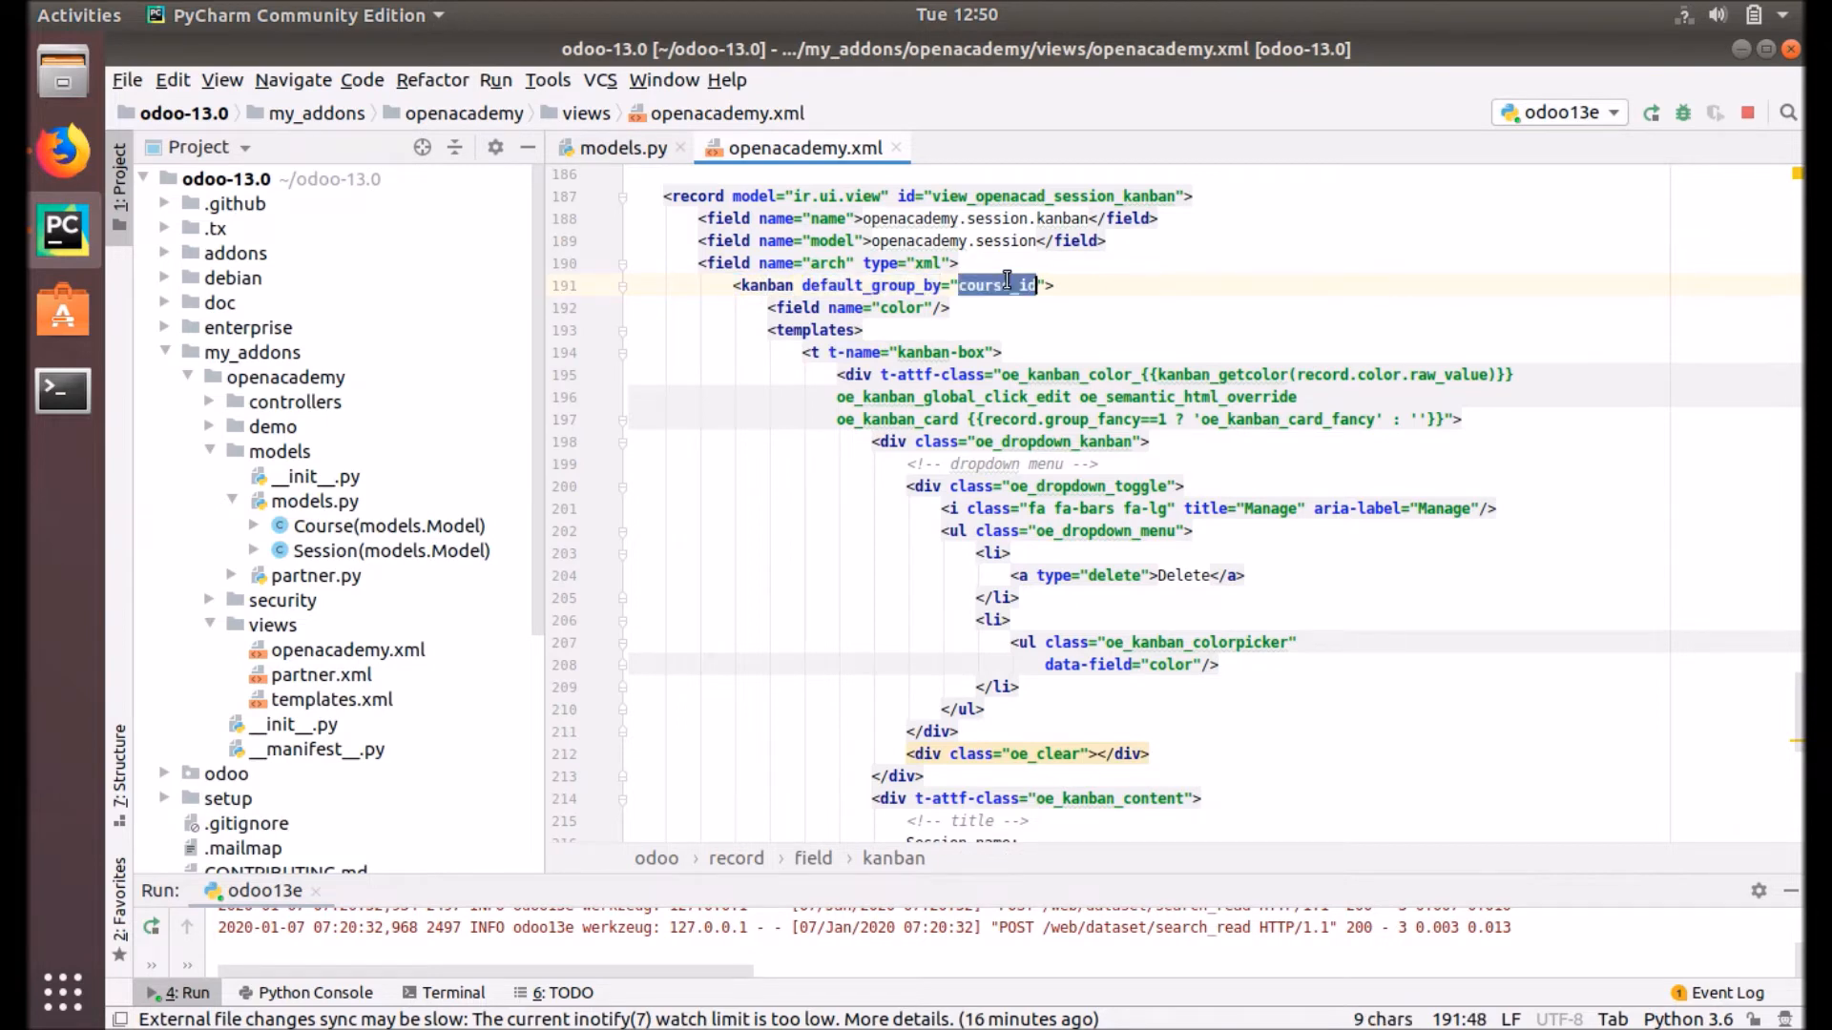
double_click(869, 285)
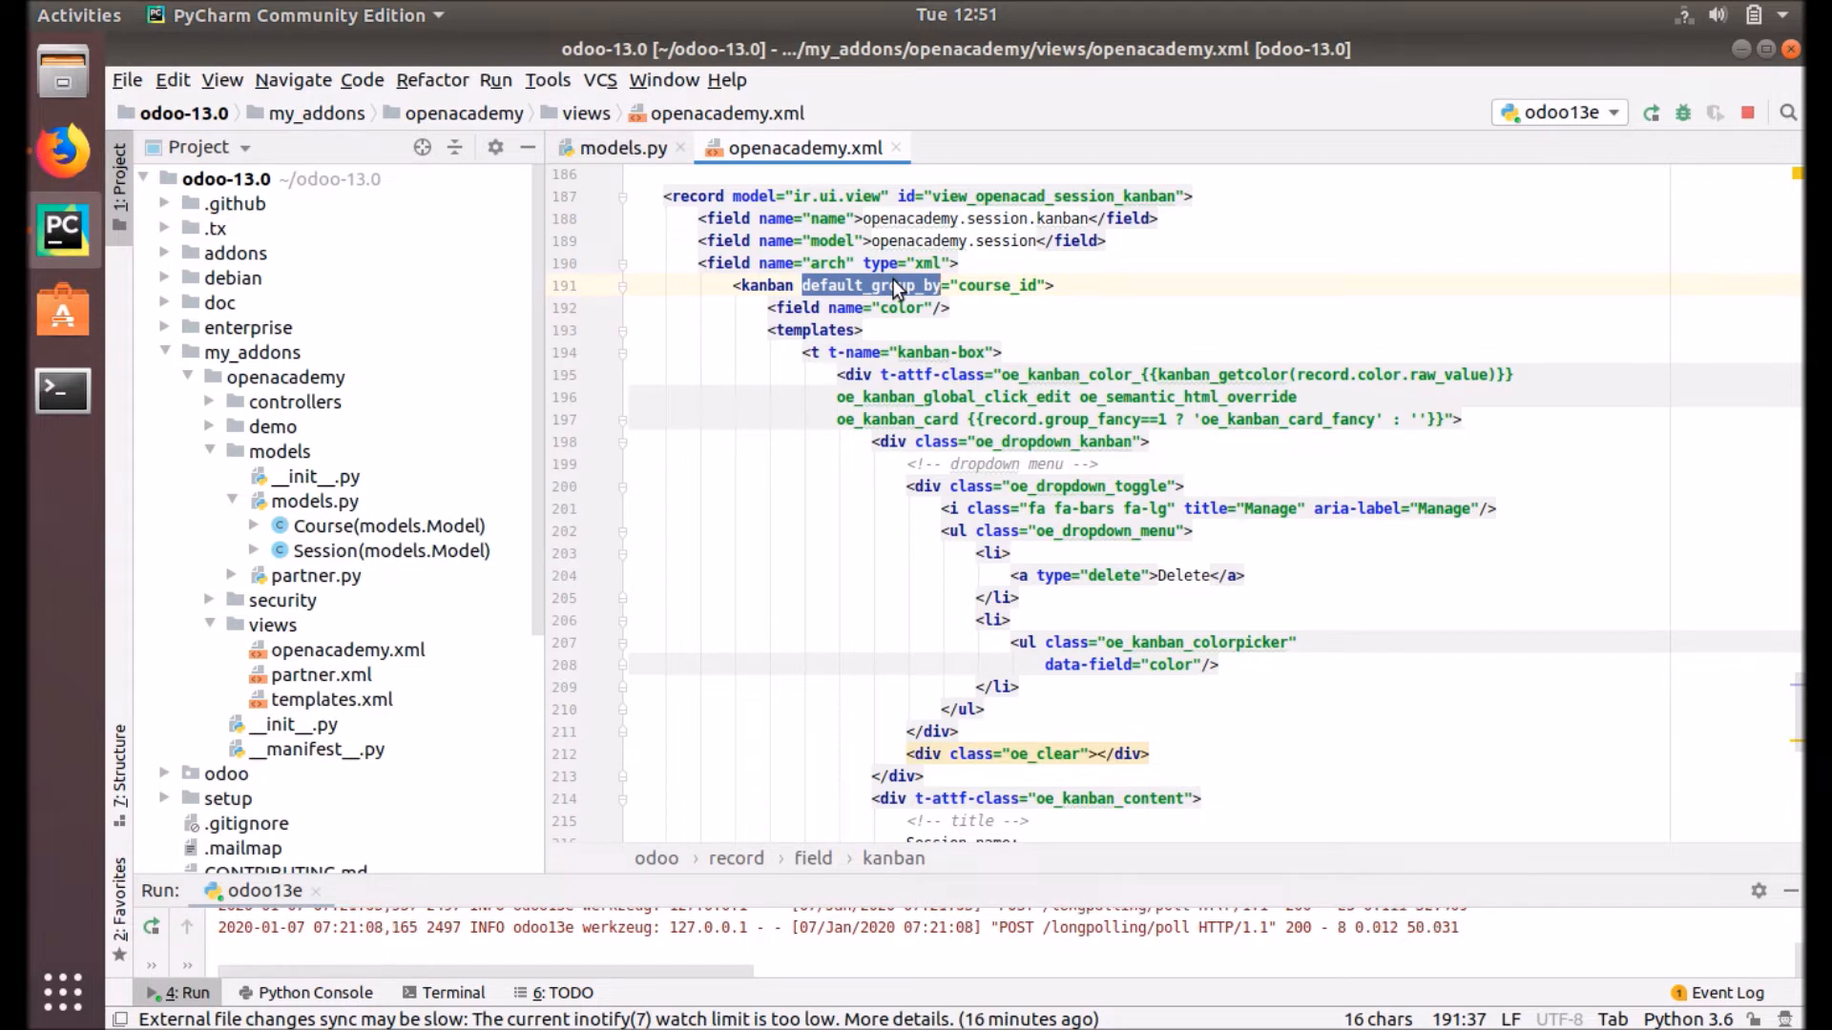
double_click(996, 285)
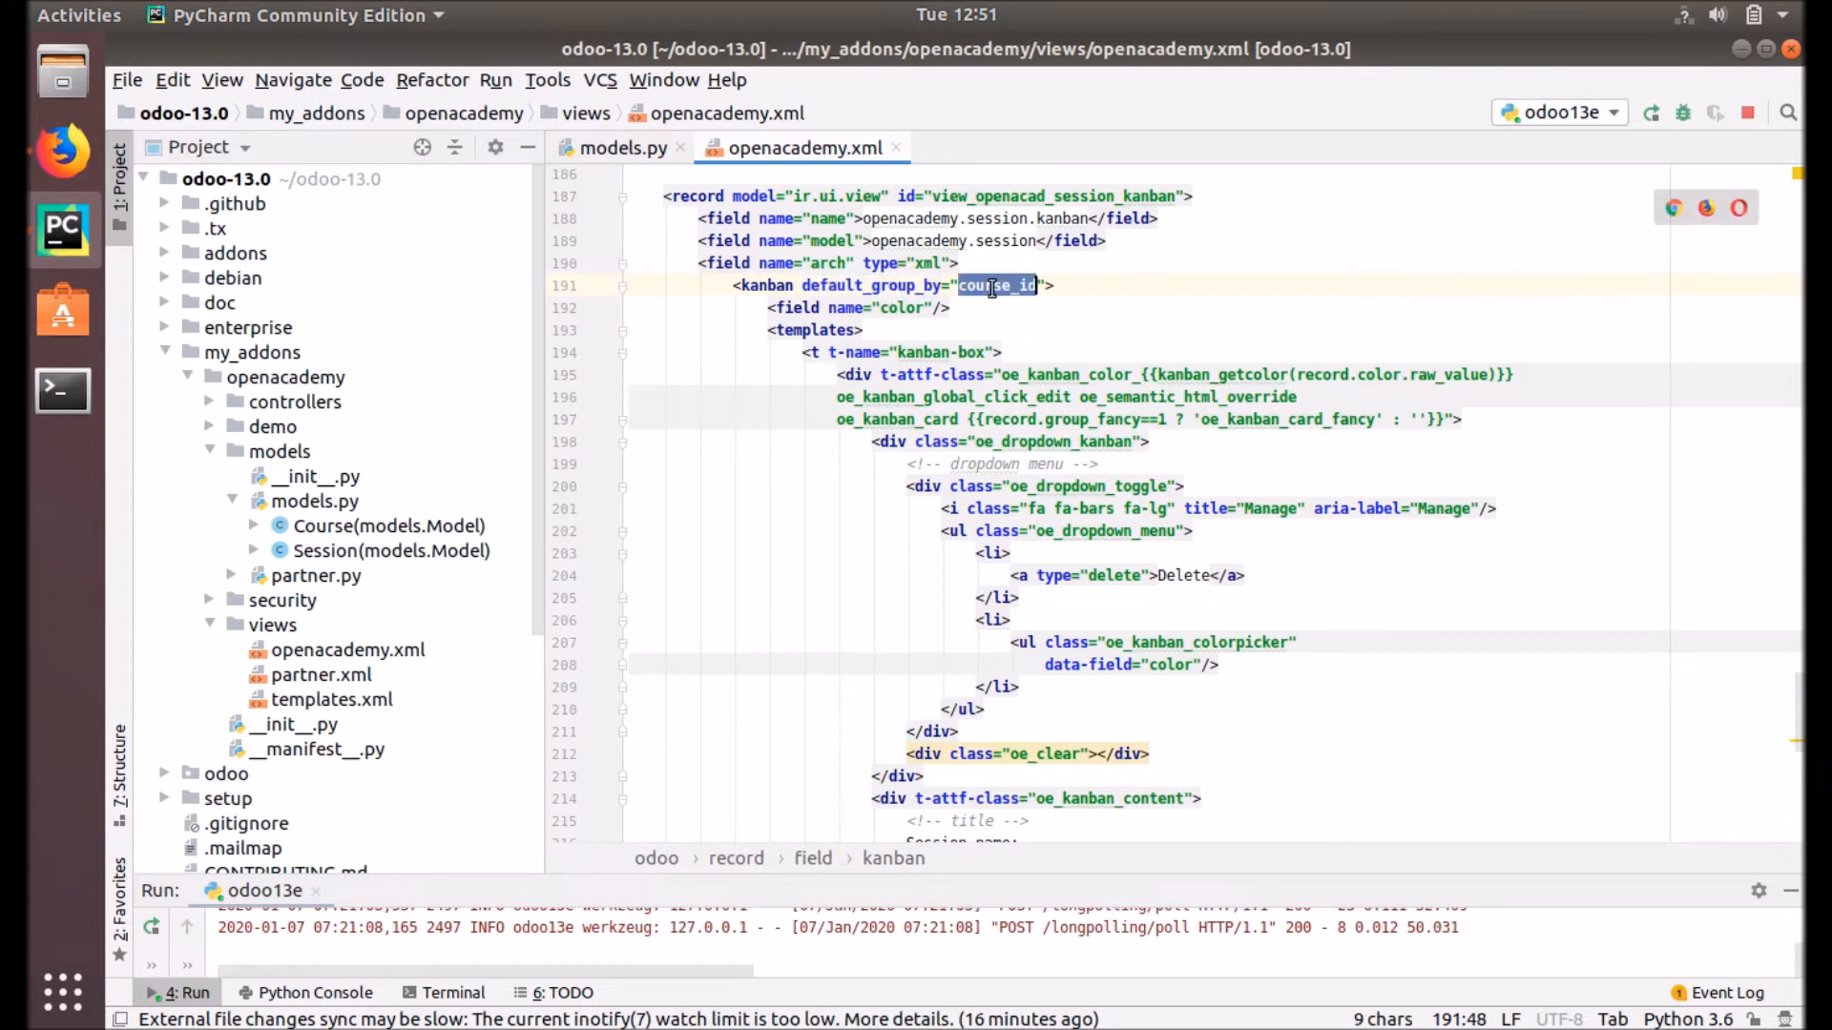
mouse_move(993, 292)
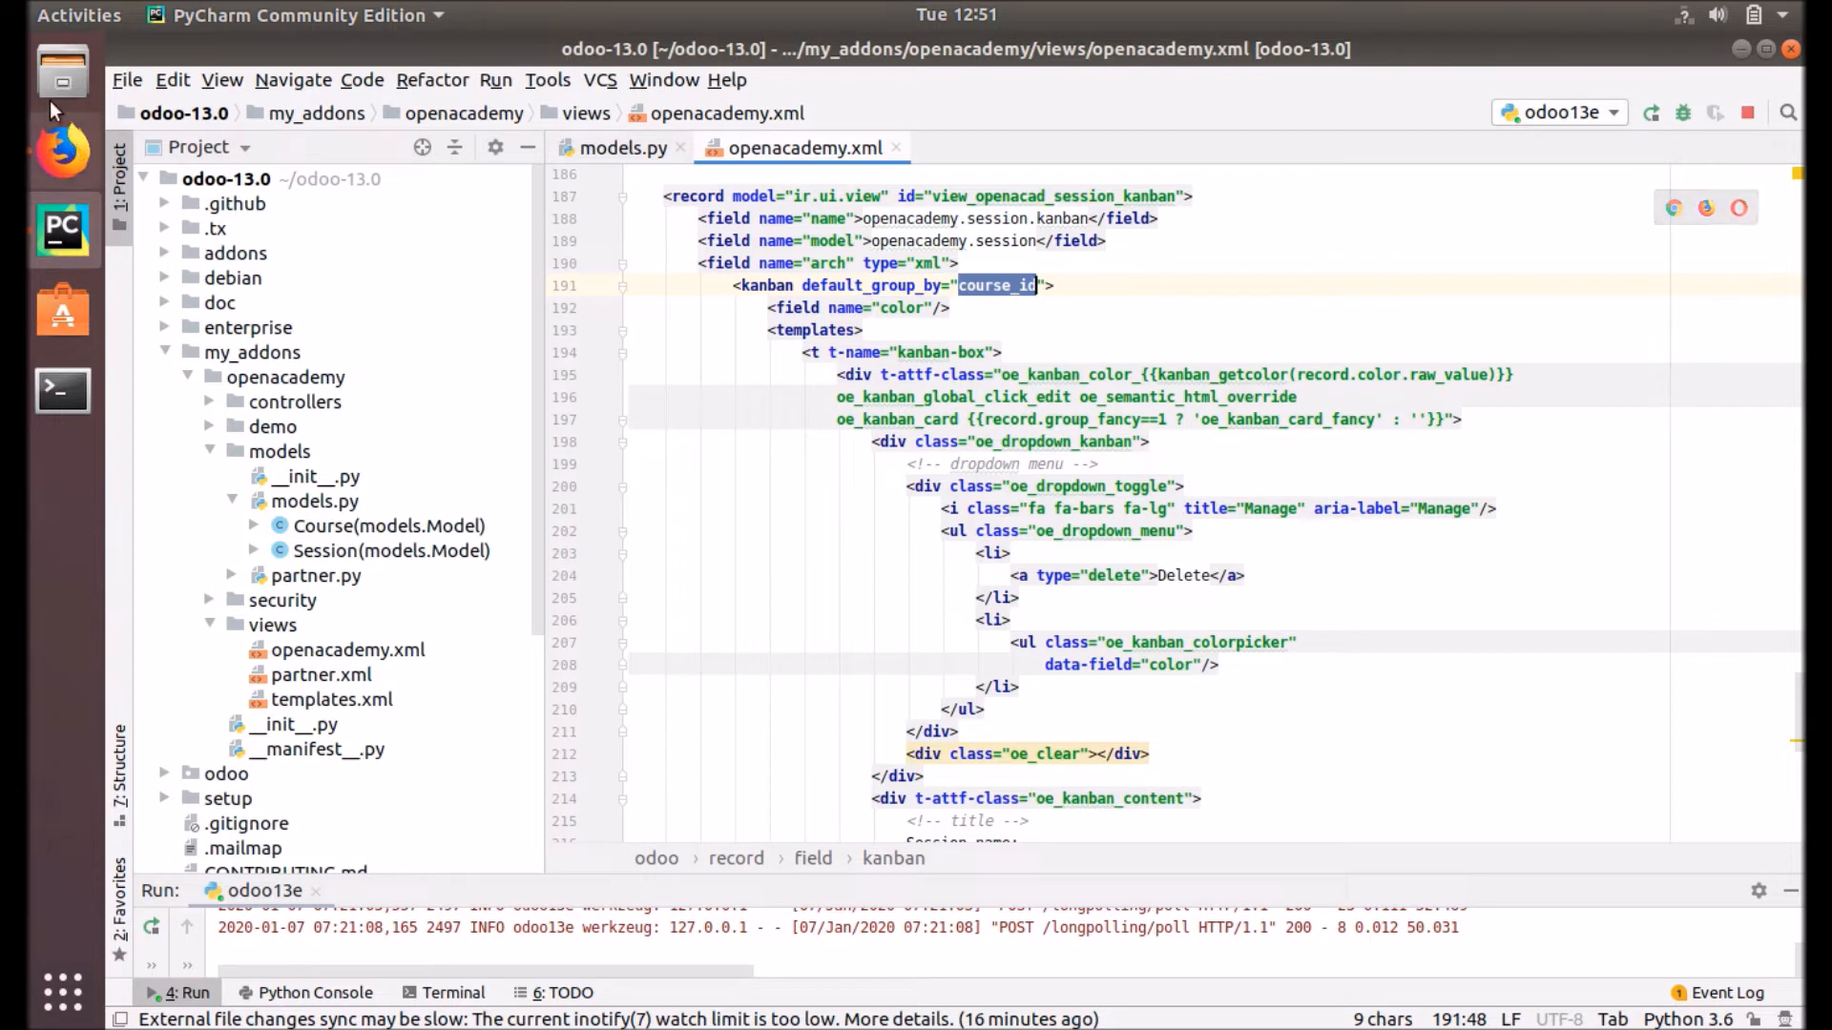
Step: Group the Sessions kanban by Instructor using a custom group
left_click(62, 152)
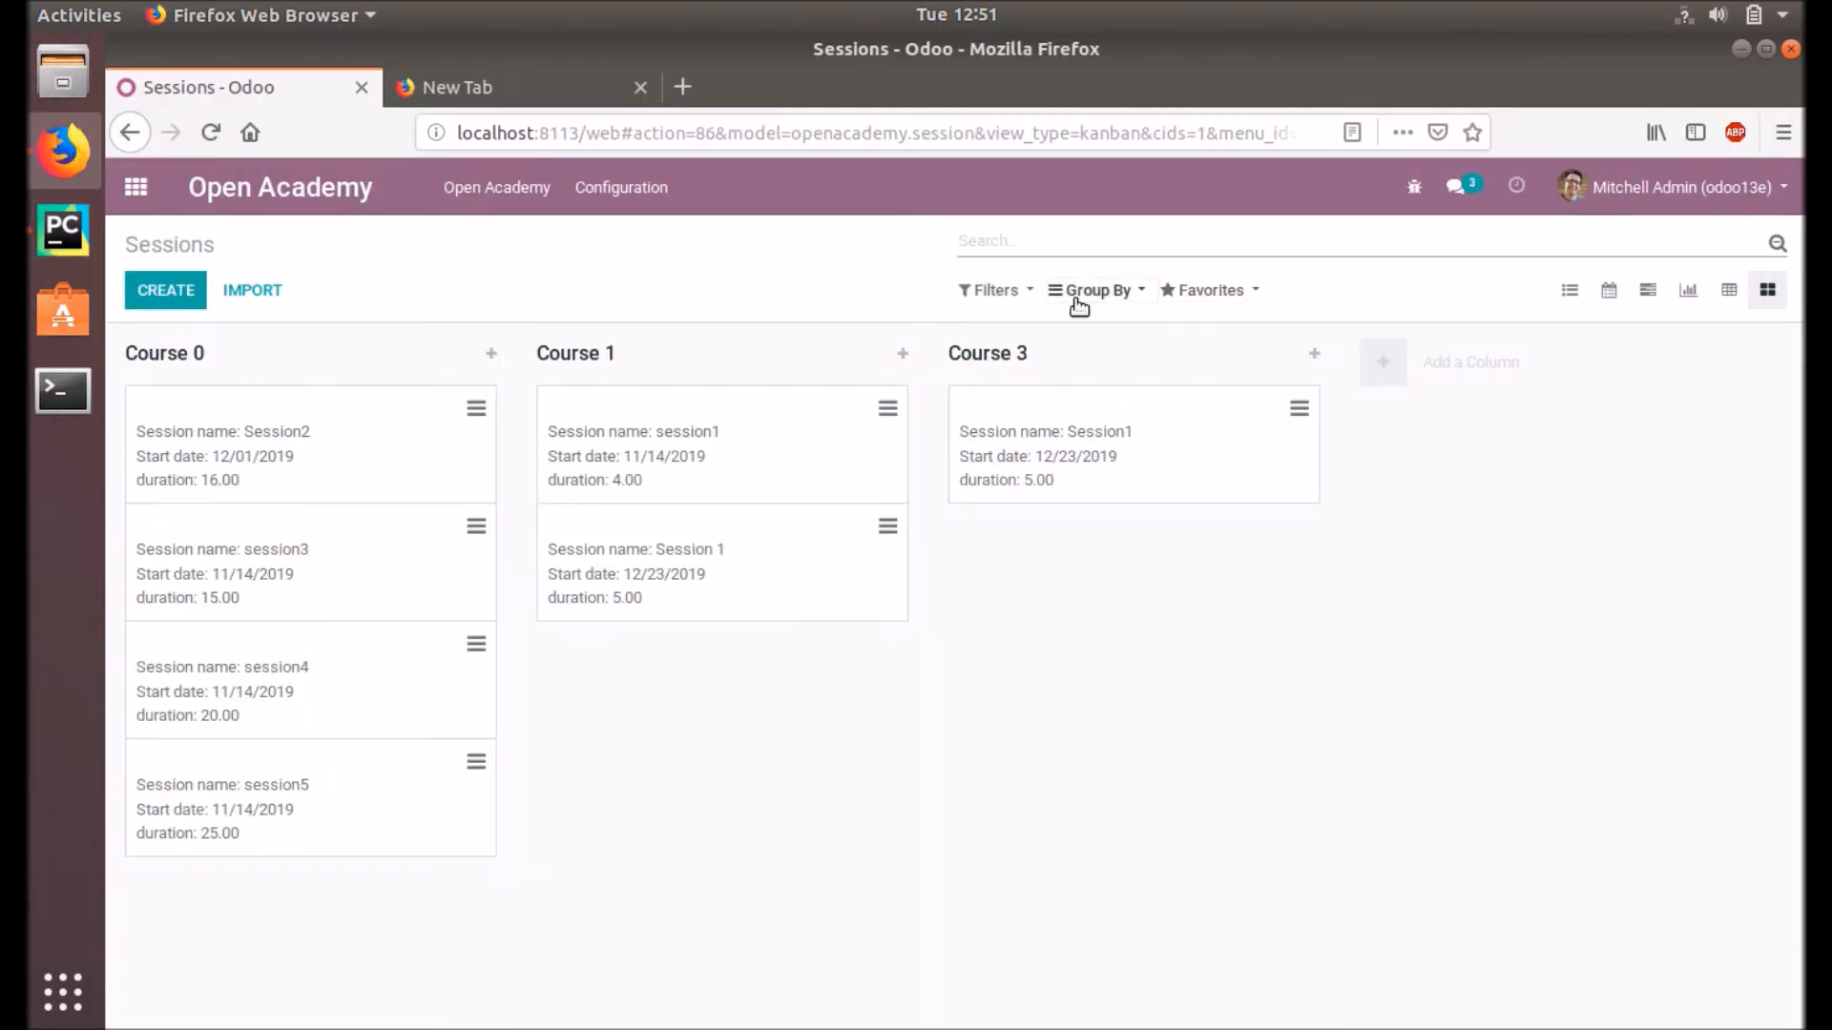
left_click(1093, 290)
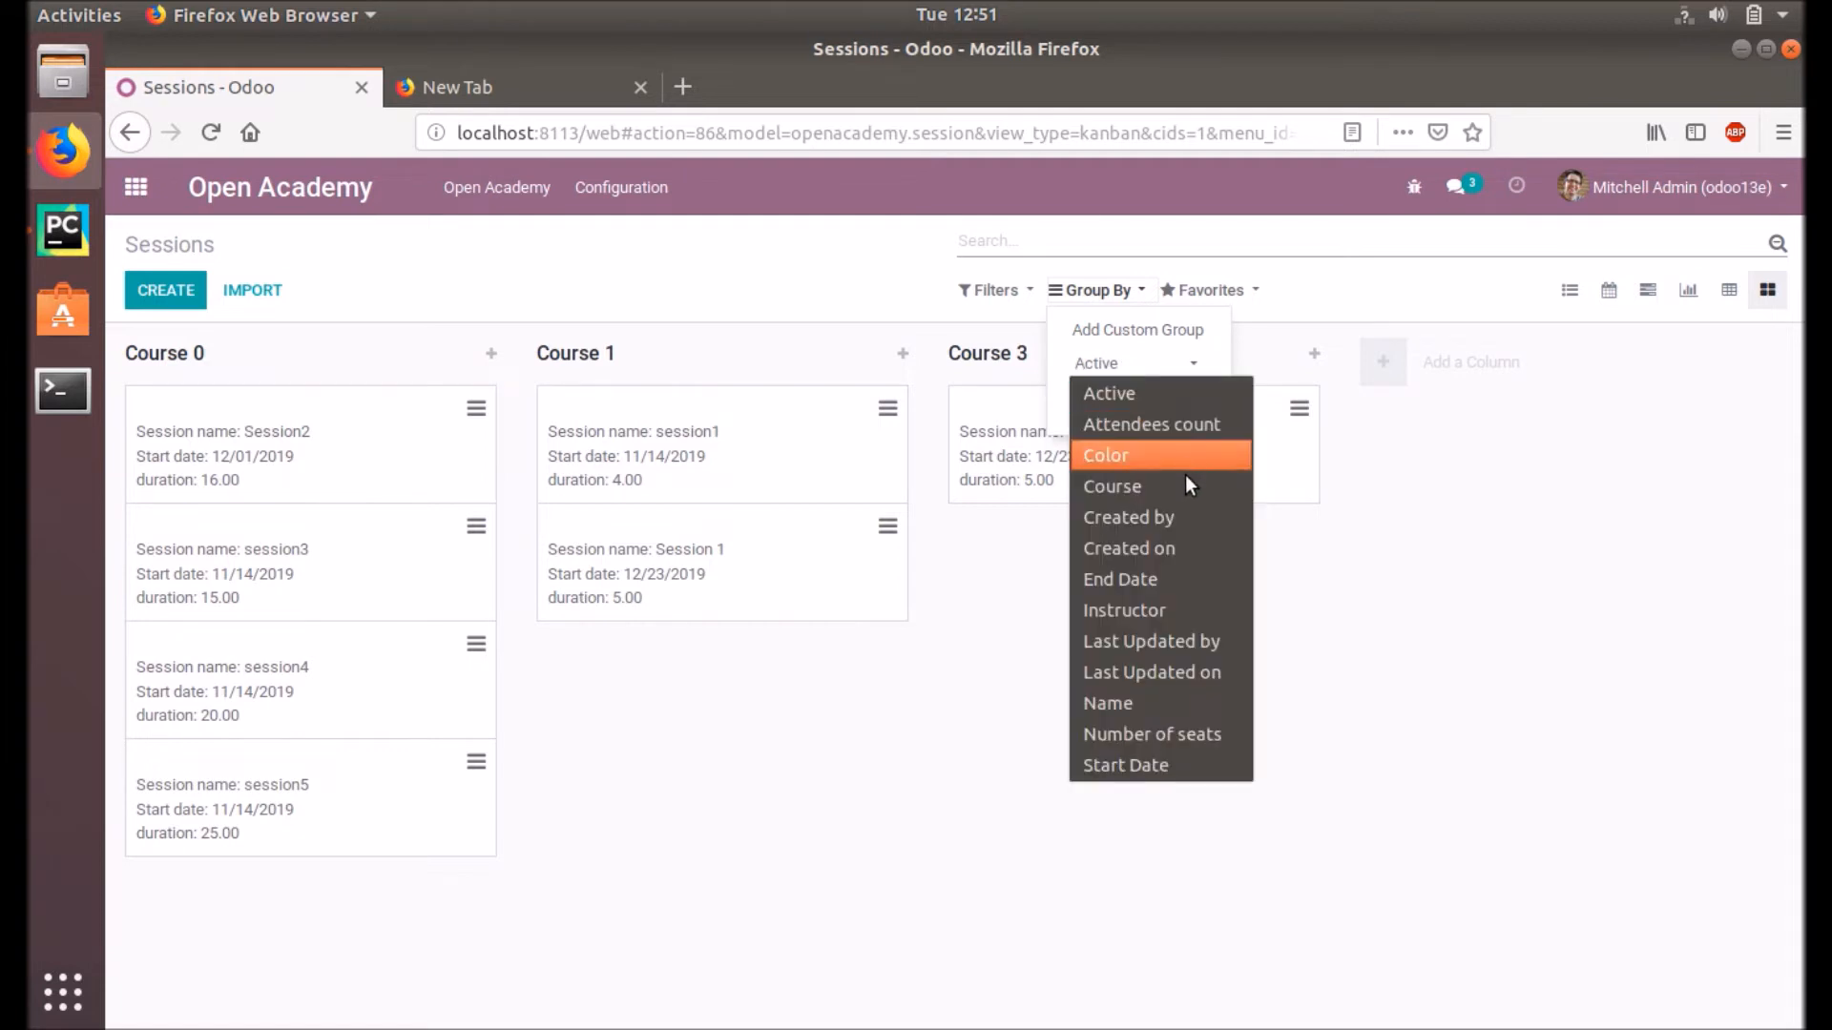
mouse_move(1176, 702)
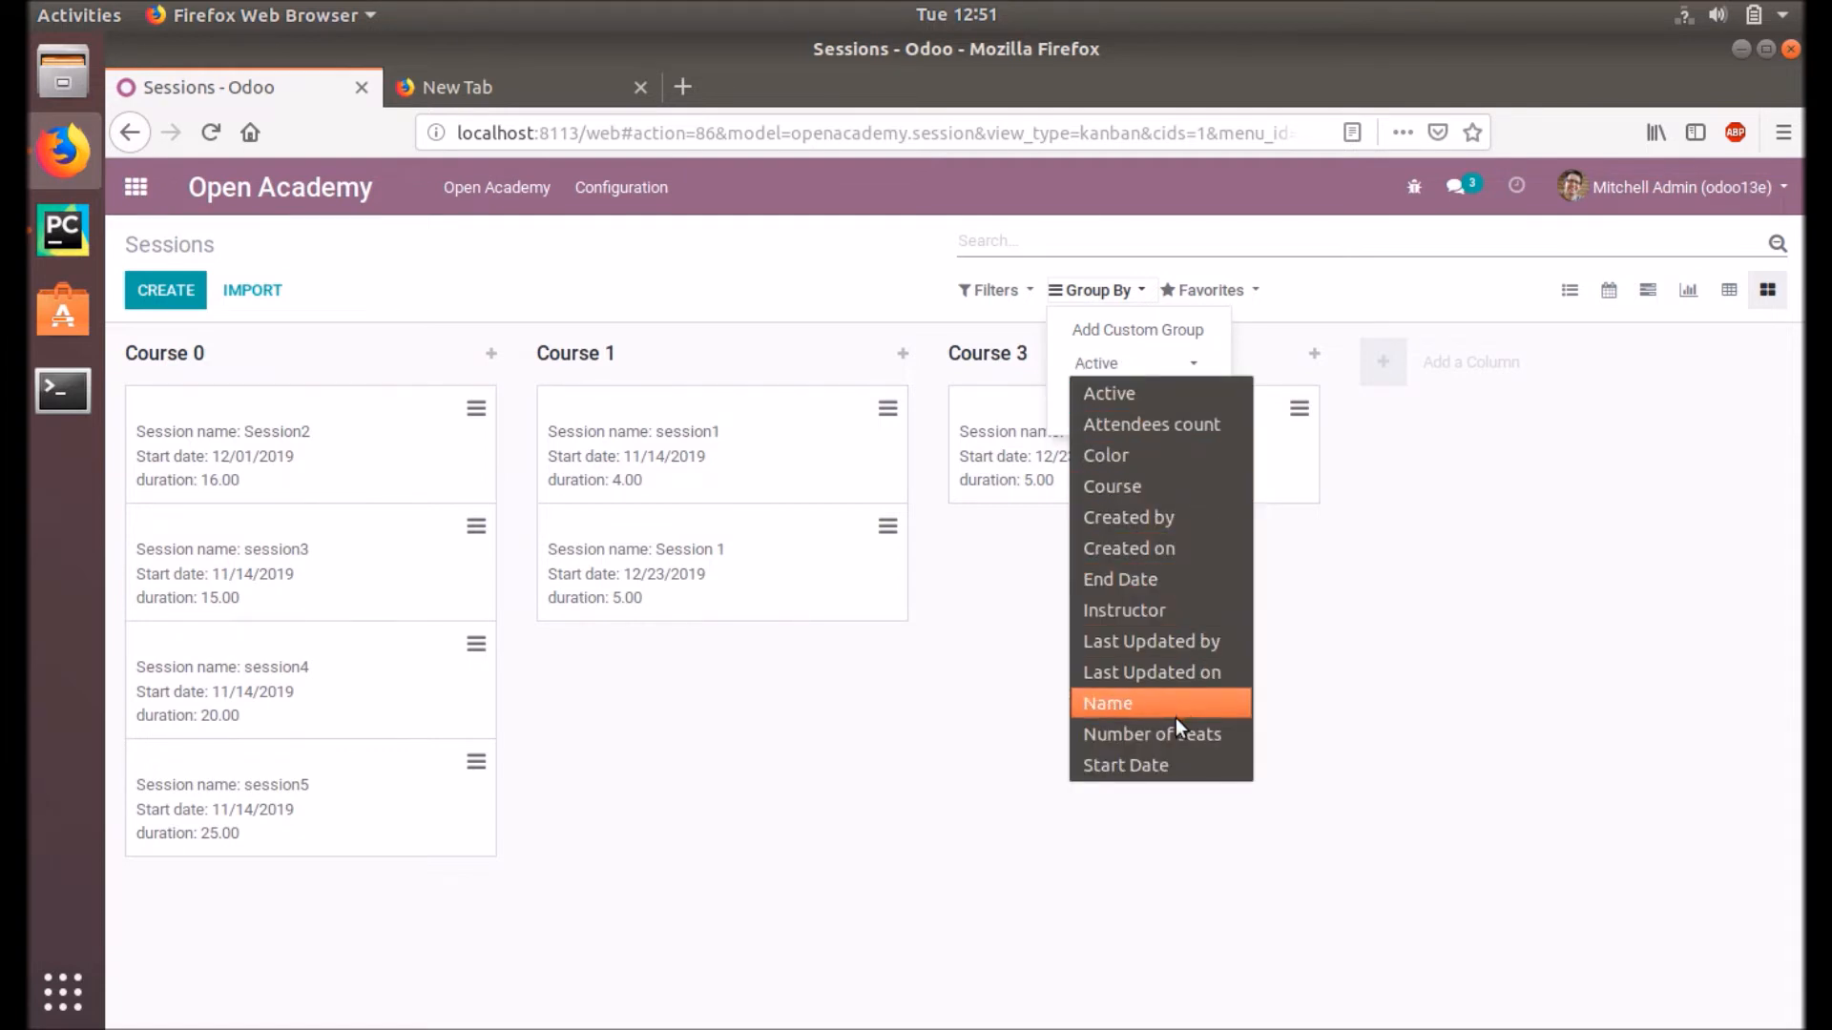
left_click(1123, 610)
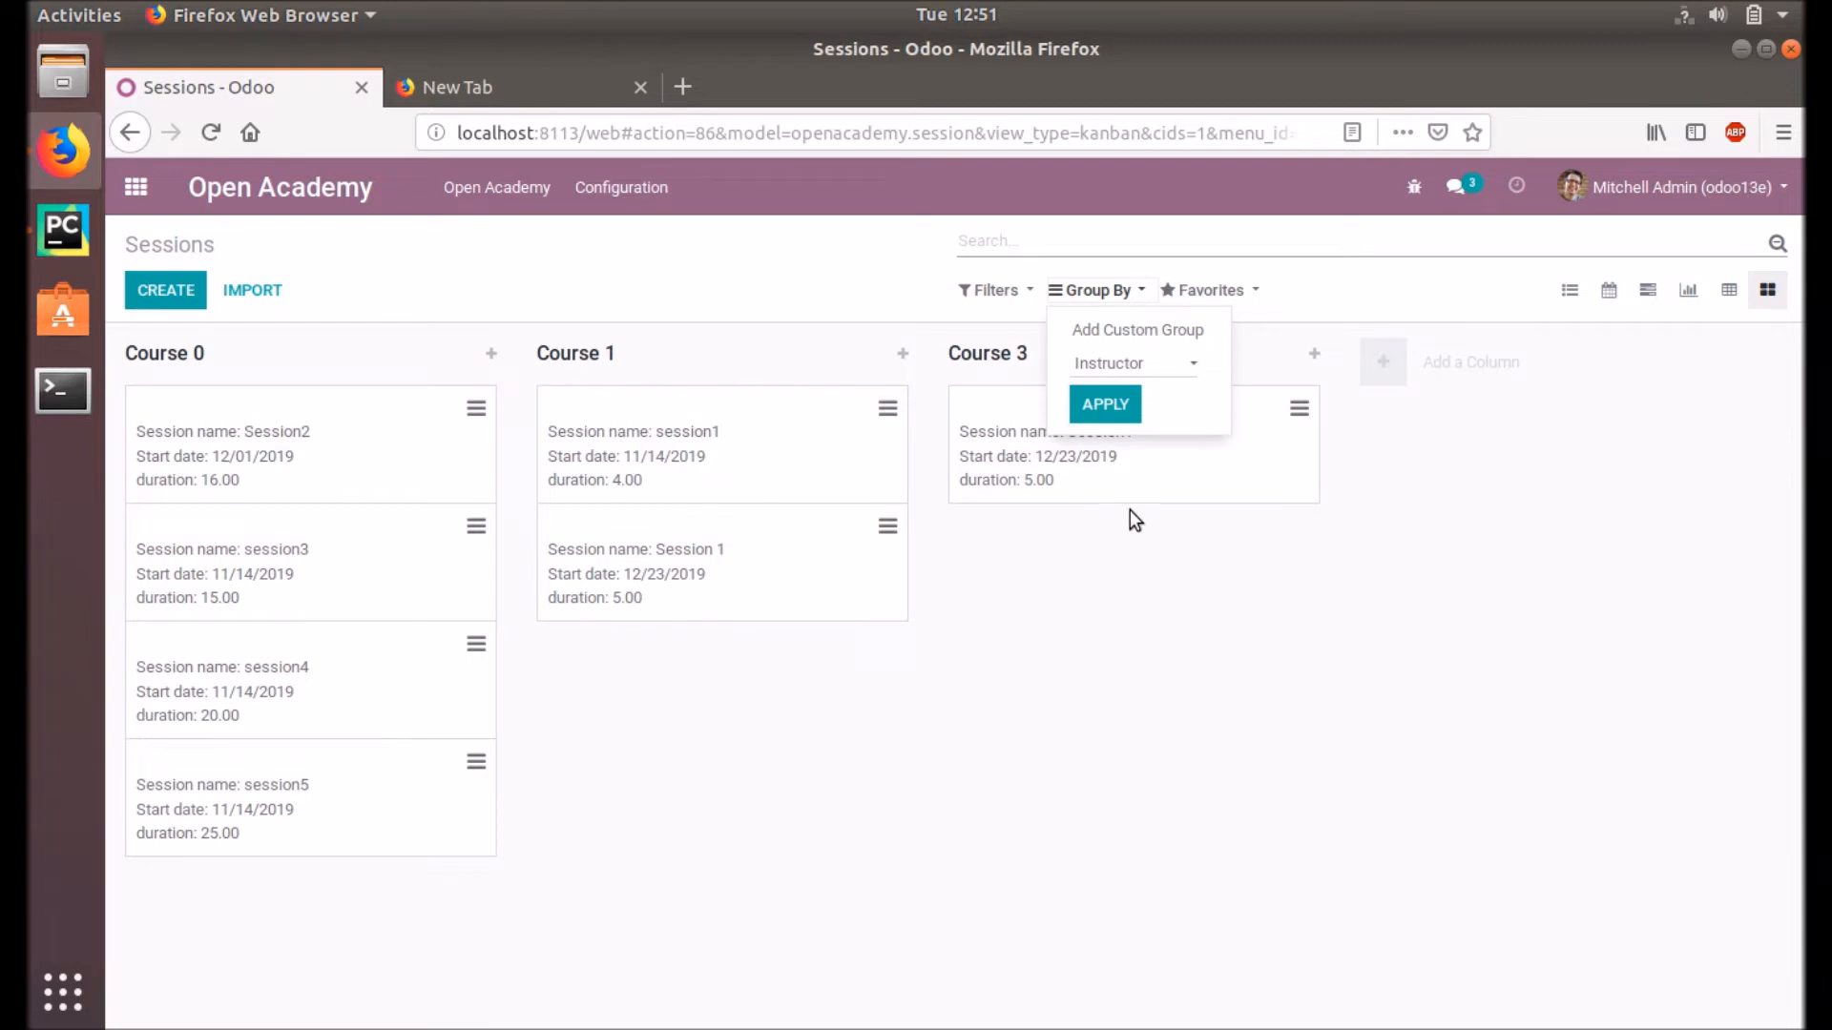
left_click(1104, 403)
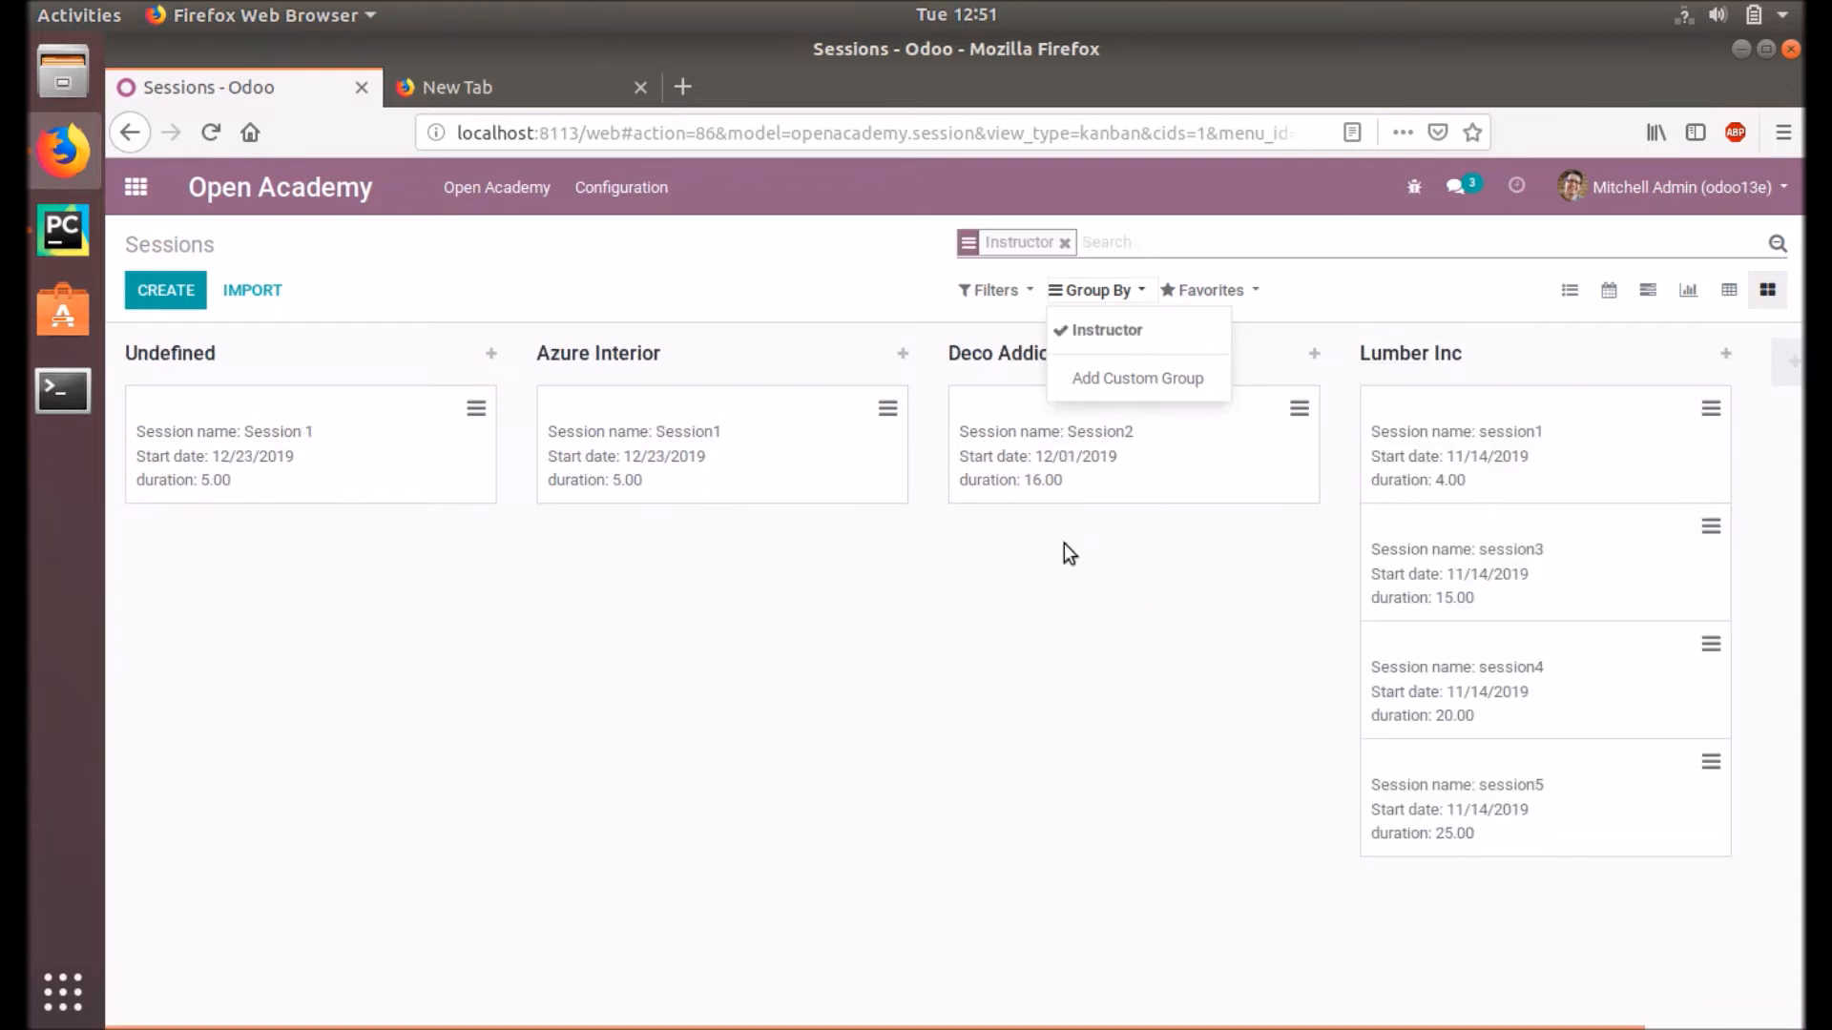
left_click(1068, 553)
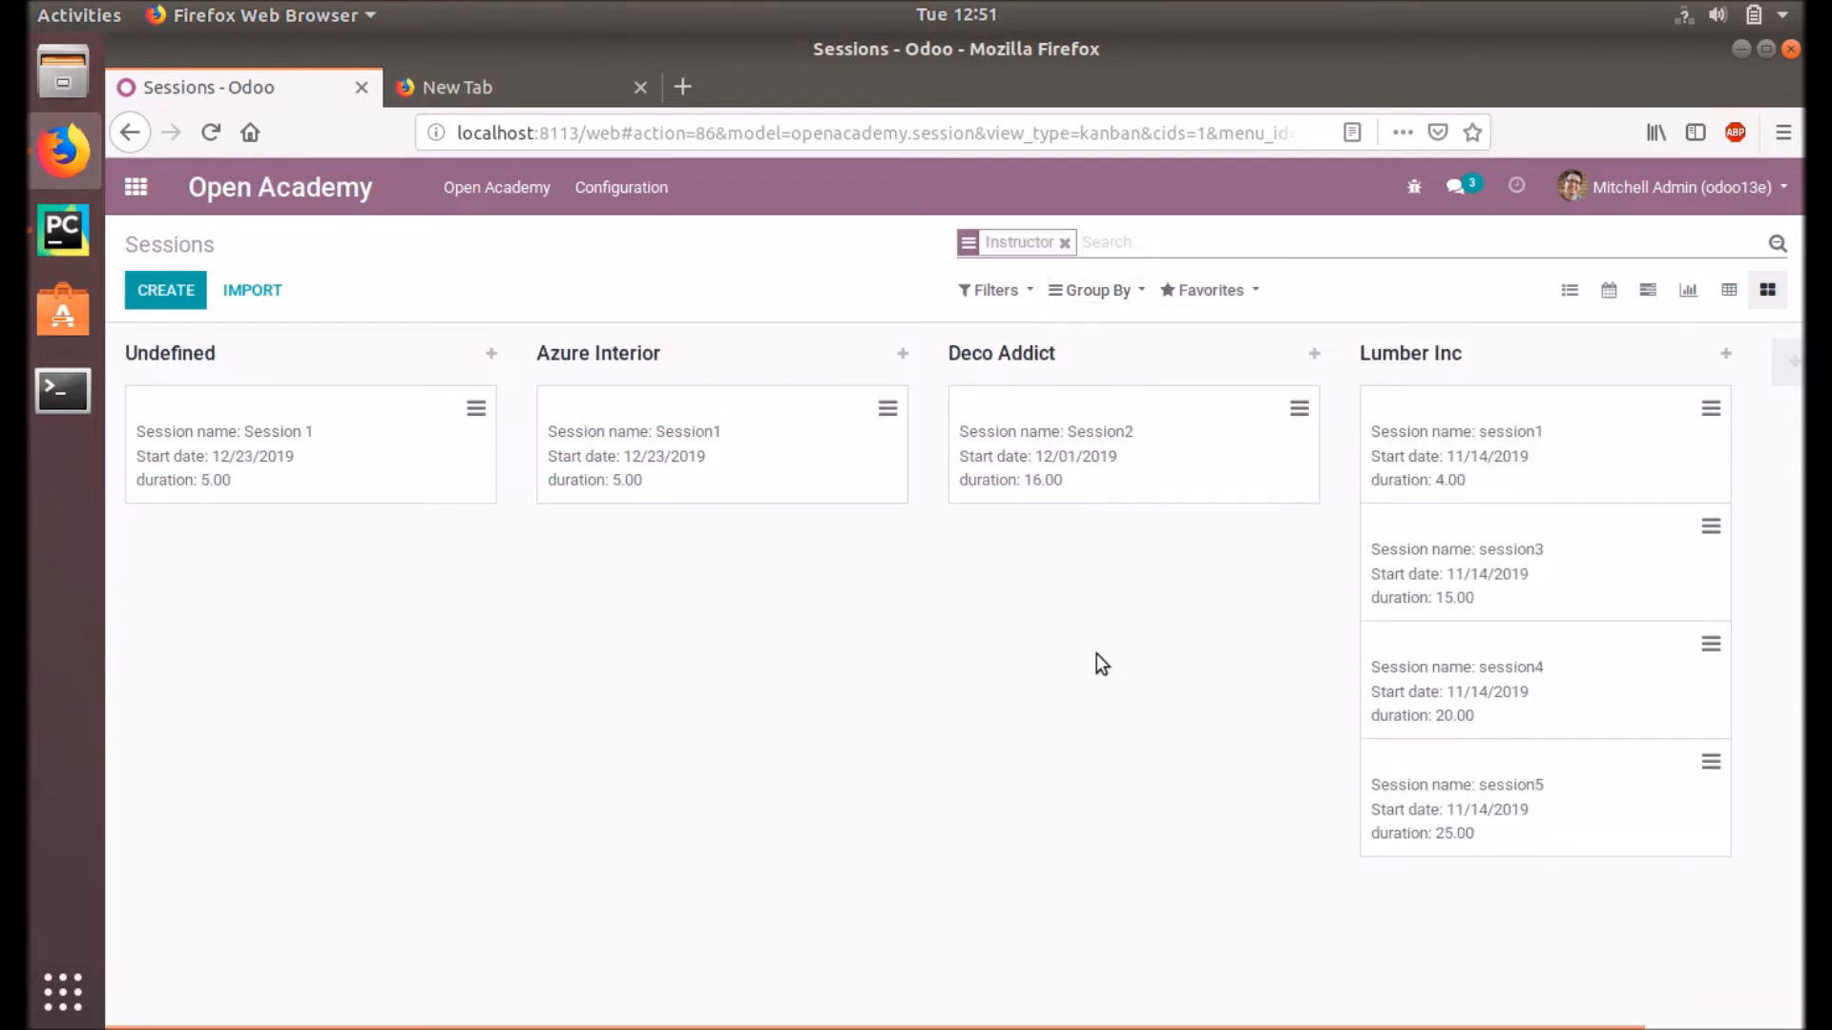
mouse_move(1501, 516)
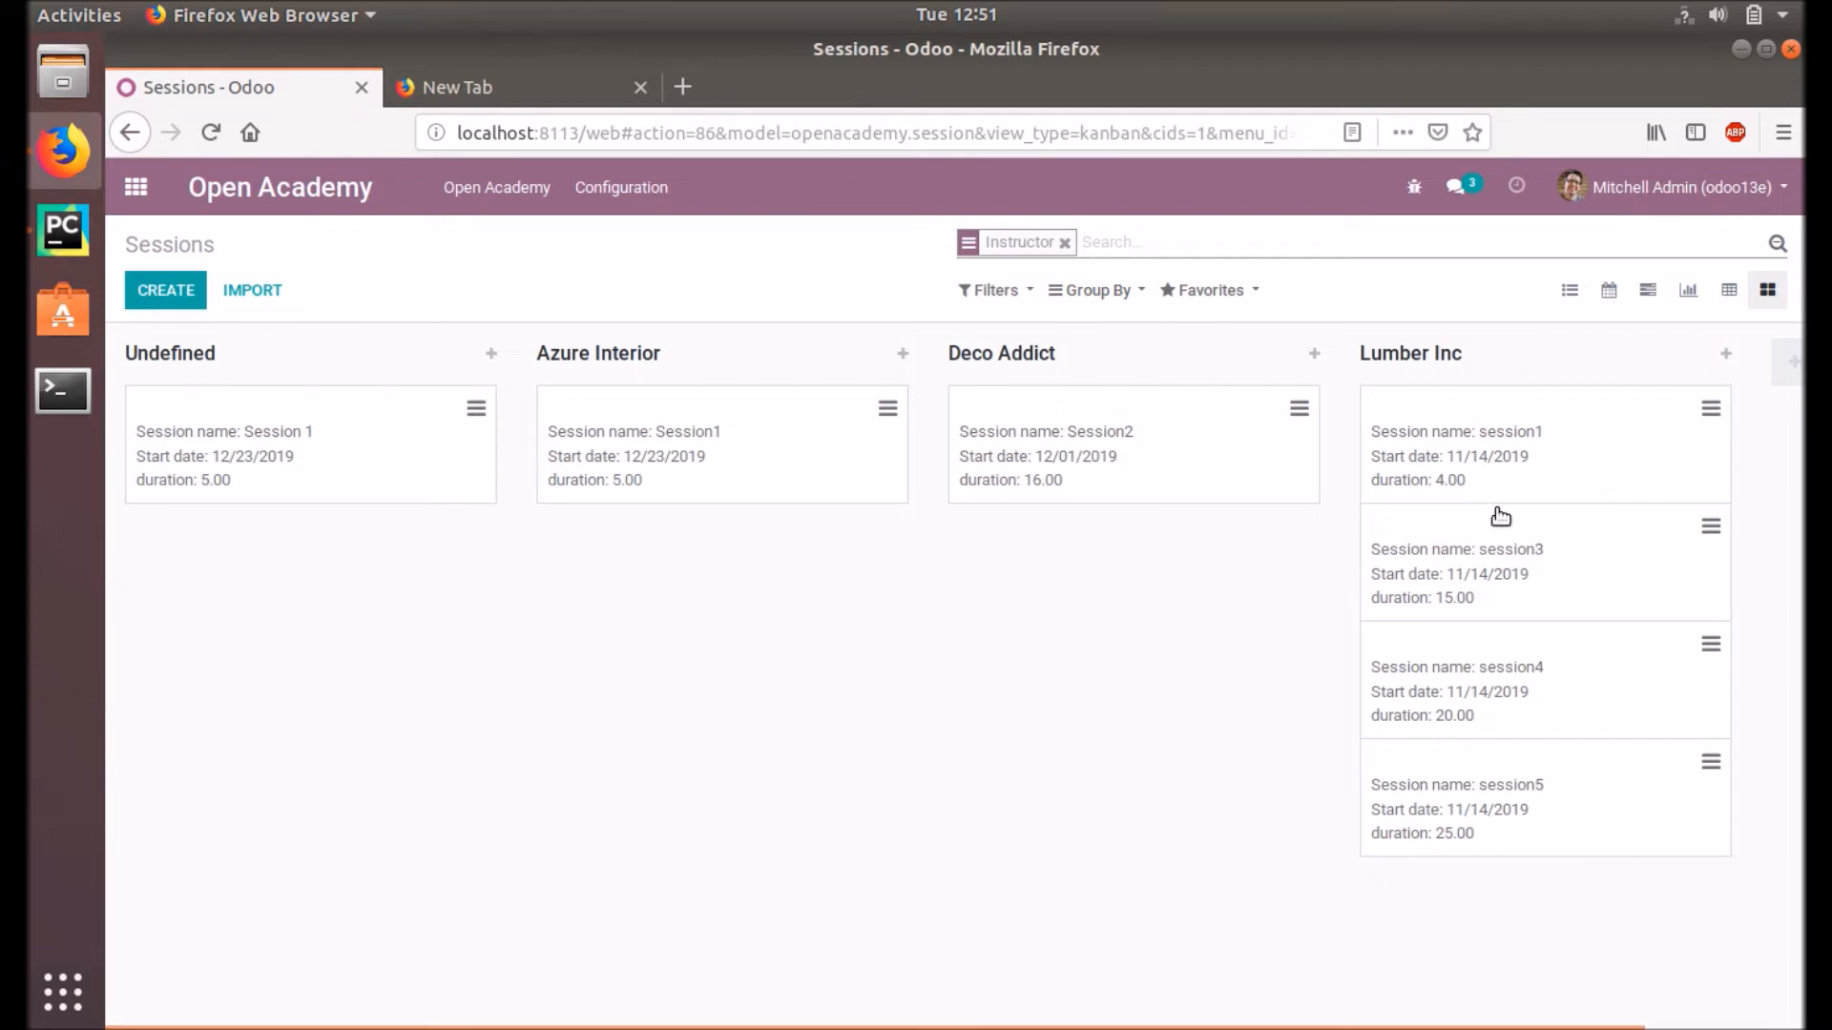
mouse_move(875, 324)
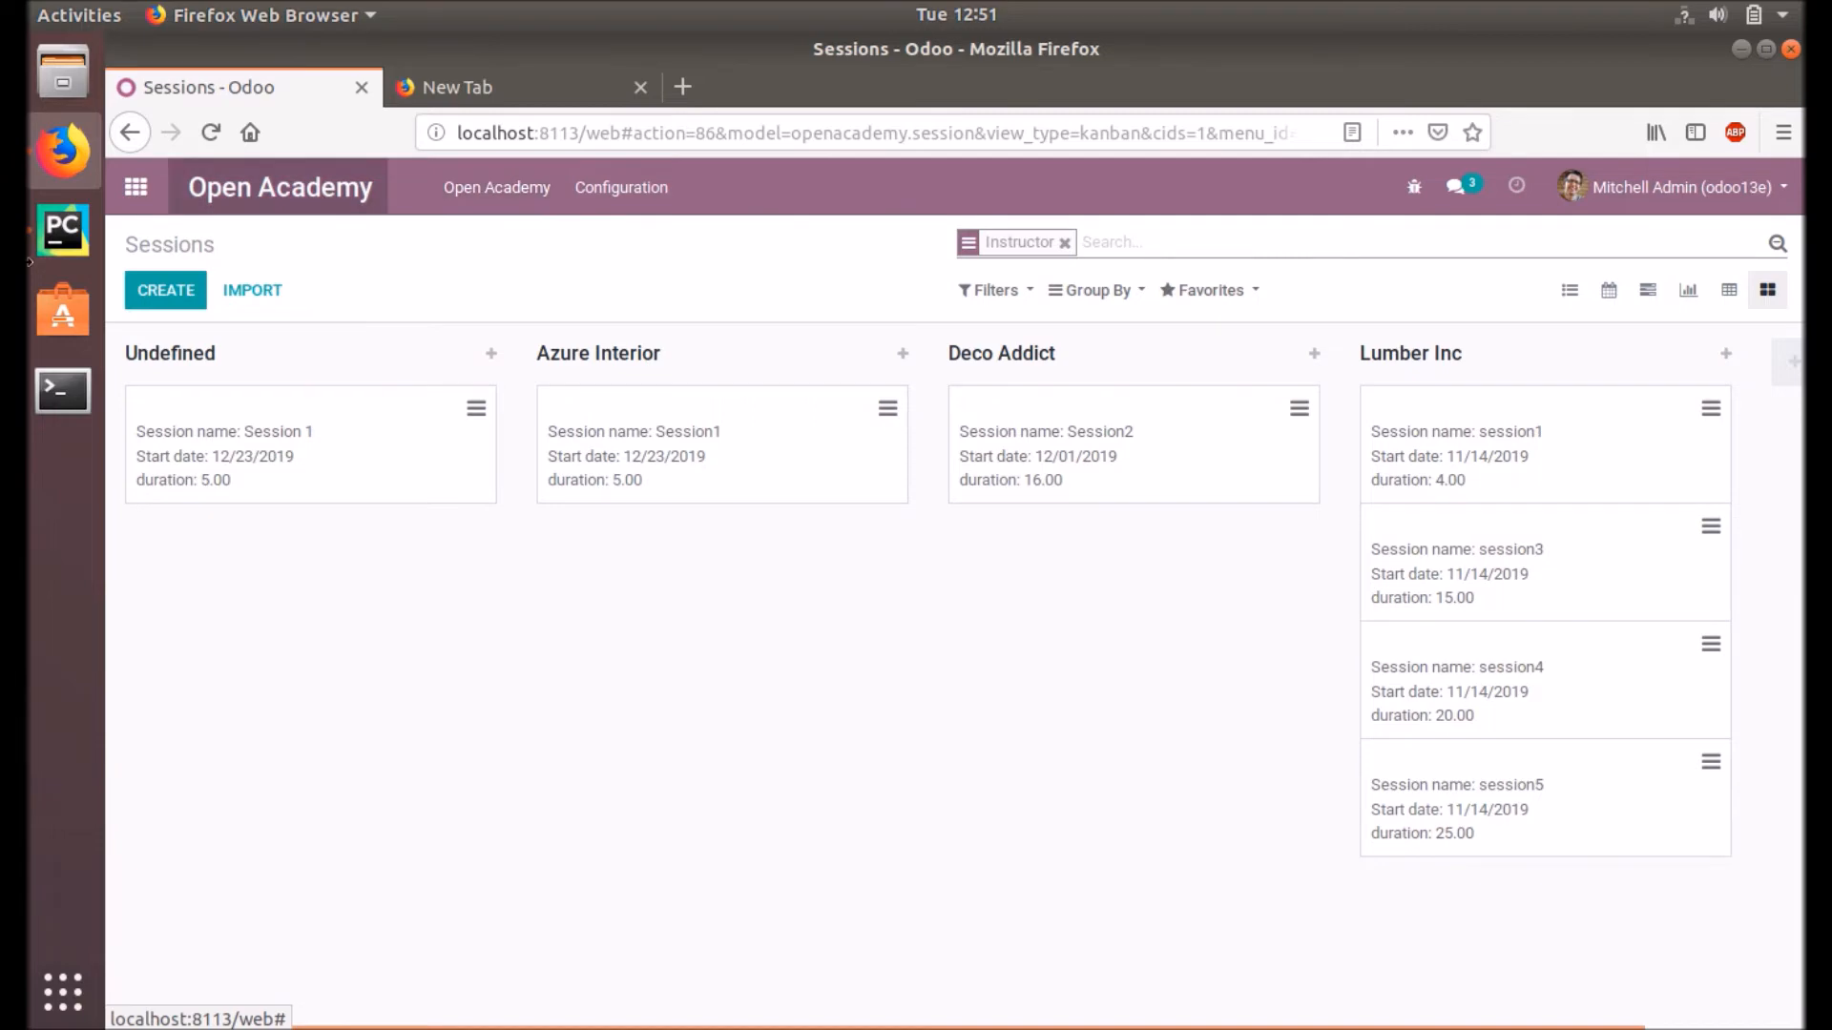
Step: Return to PyCharm on the session kanban XML grouped by course_id
left_click(61, 229)
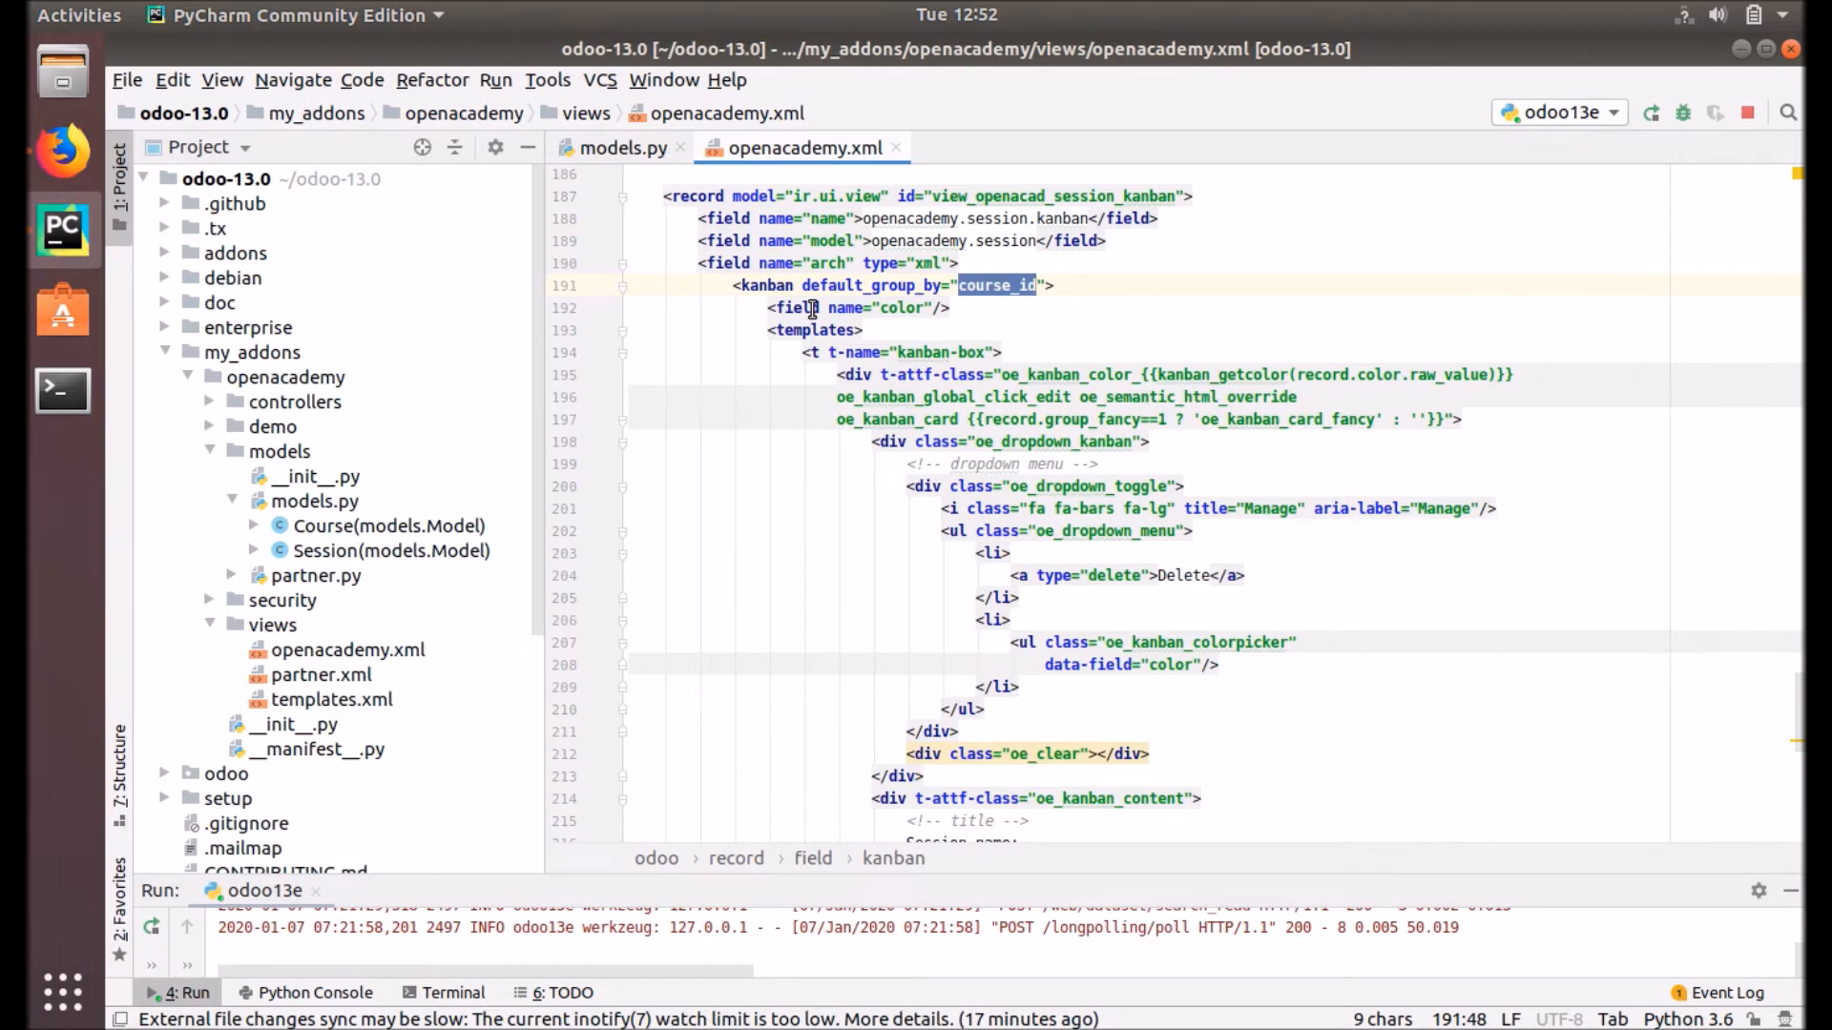
mouse_move(62, 150)
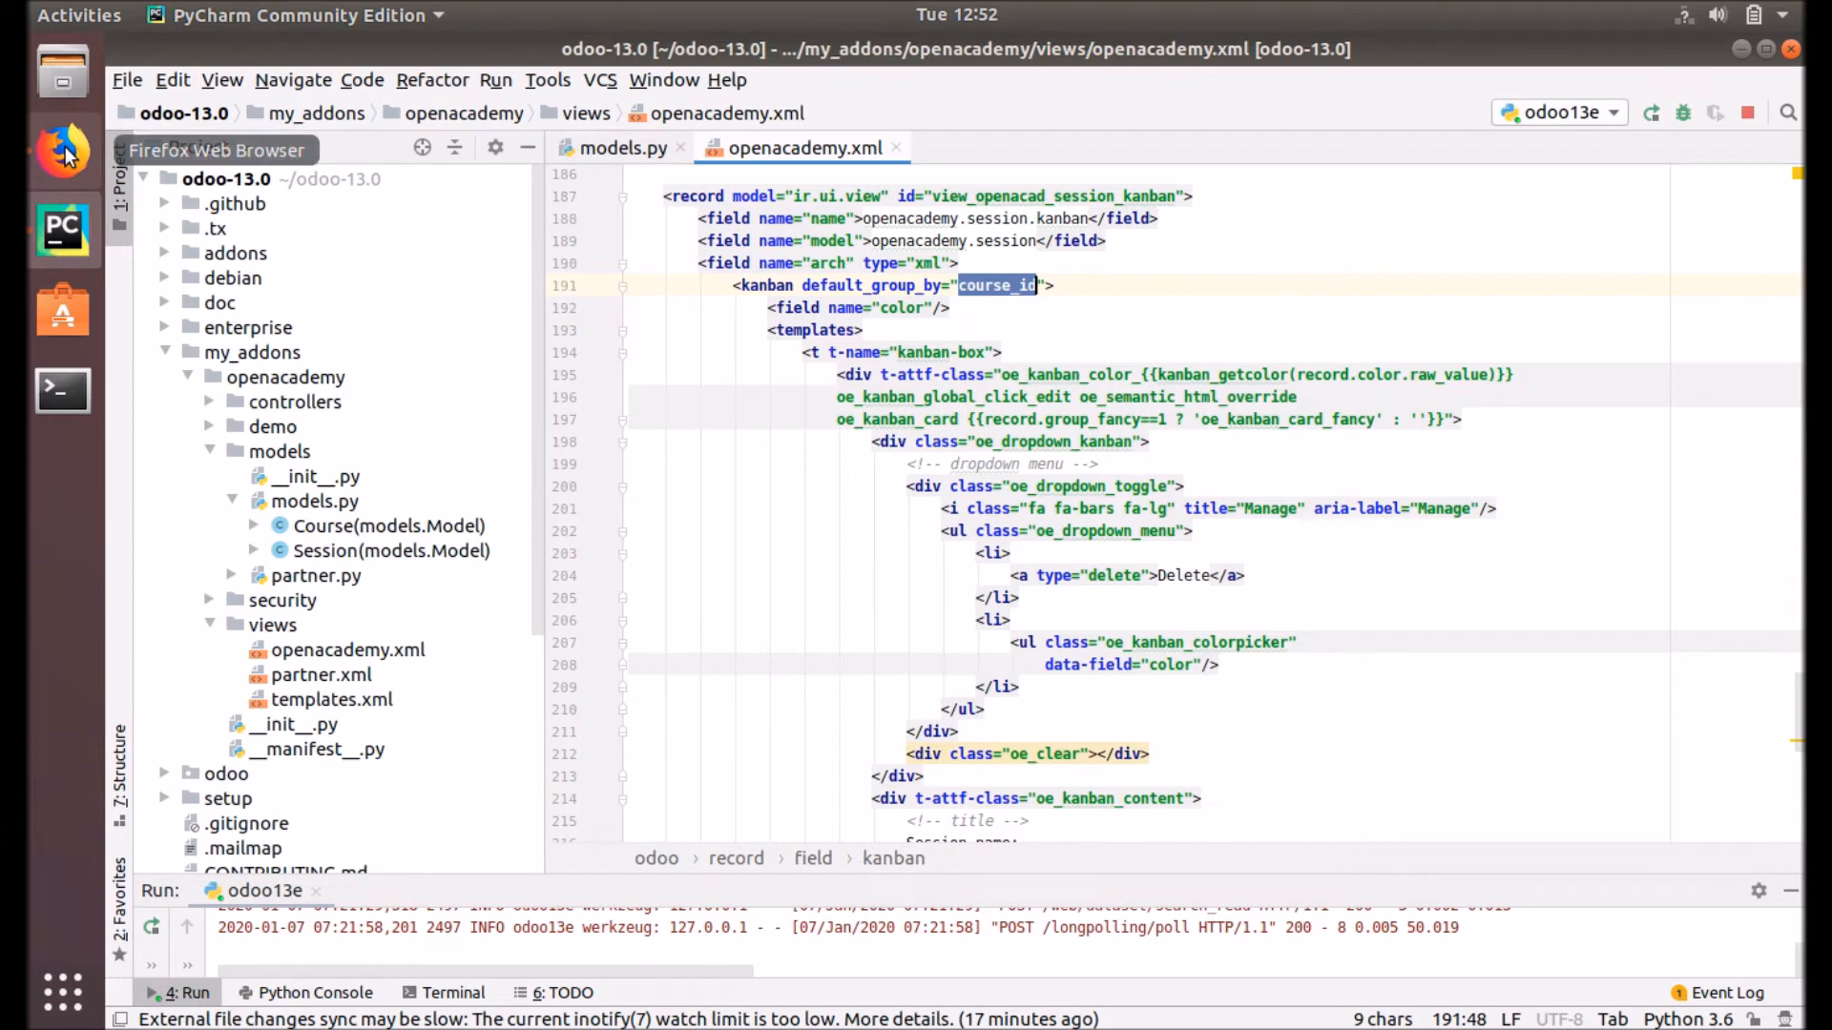
Step: Load the Odoo online demo (demo2.odoo.com) in a new Firefox tab
left_click(62, 152)
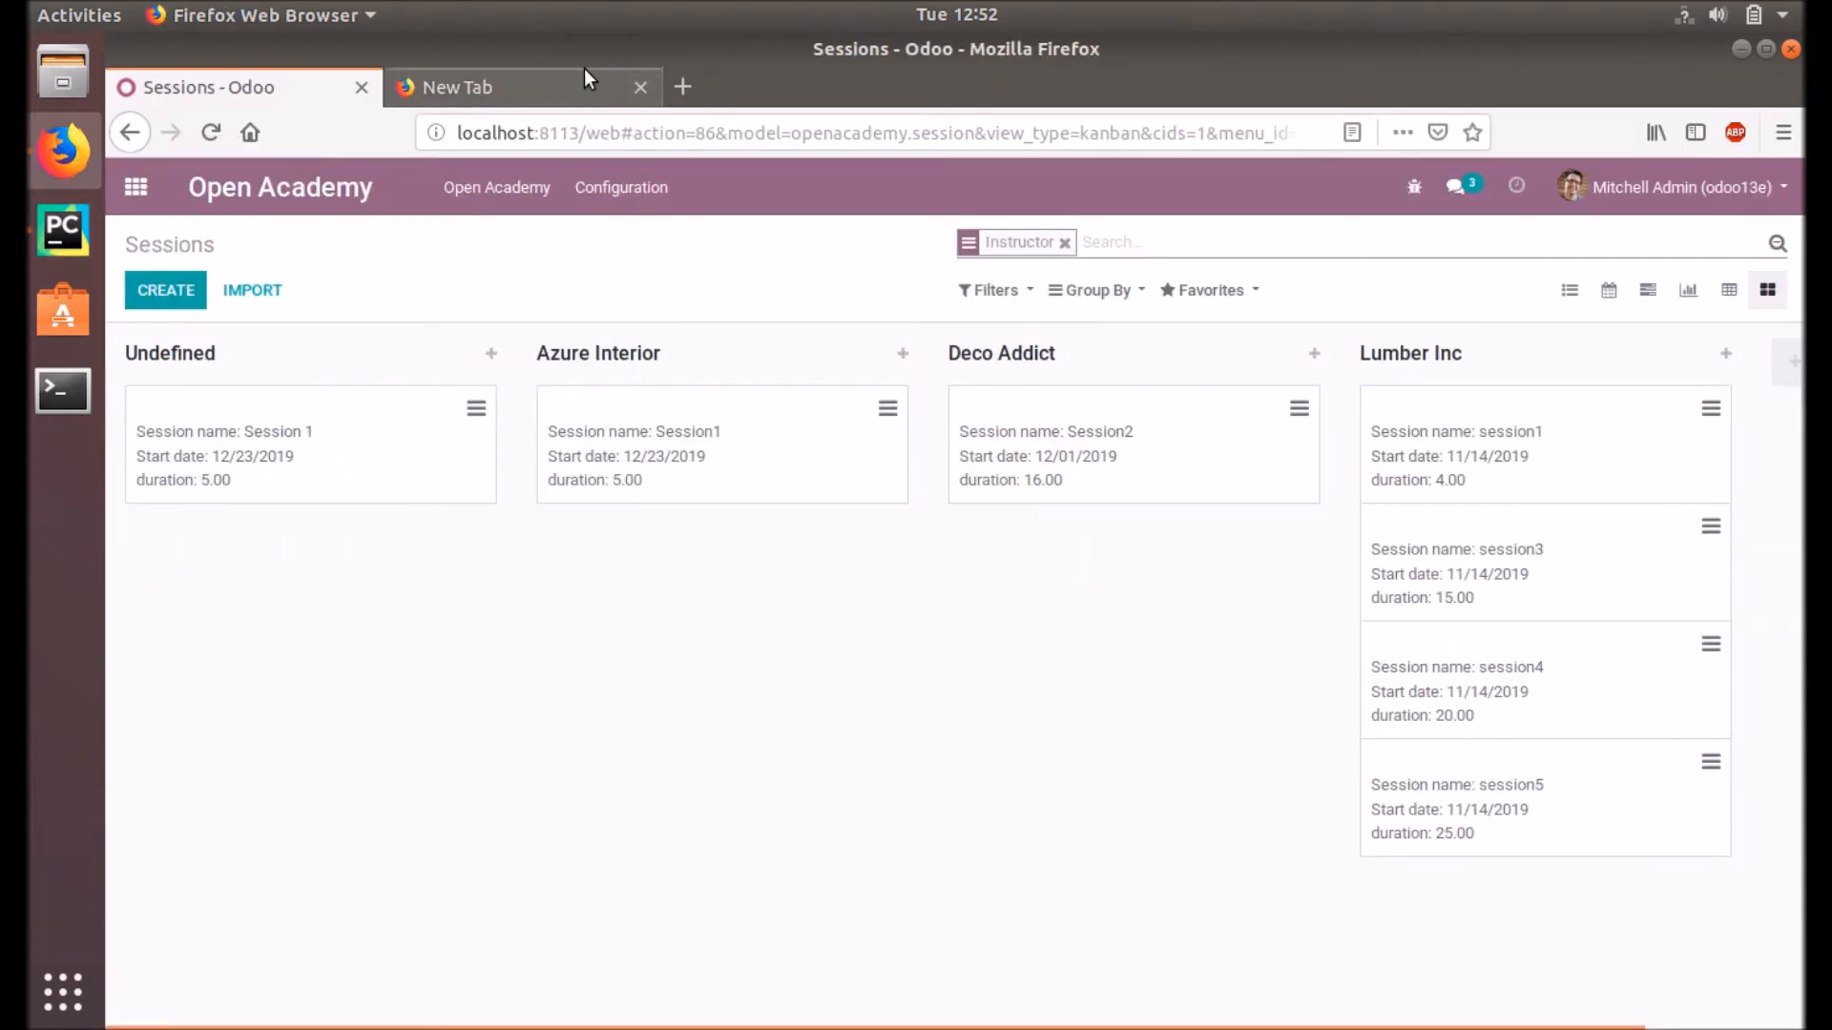
type("demo")
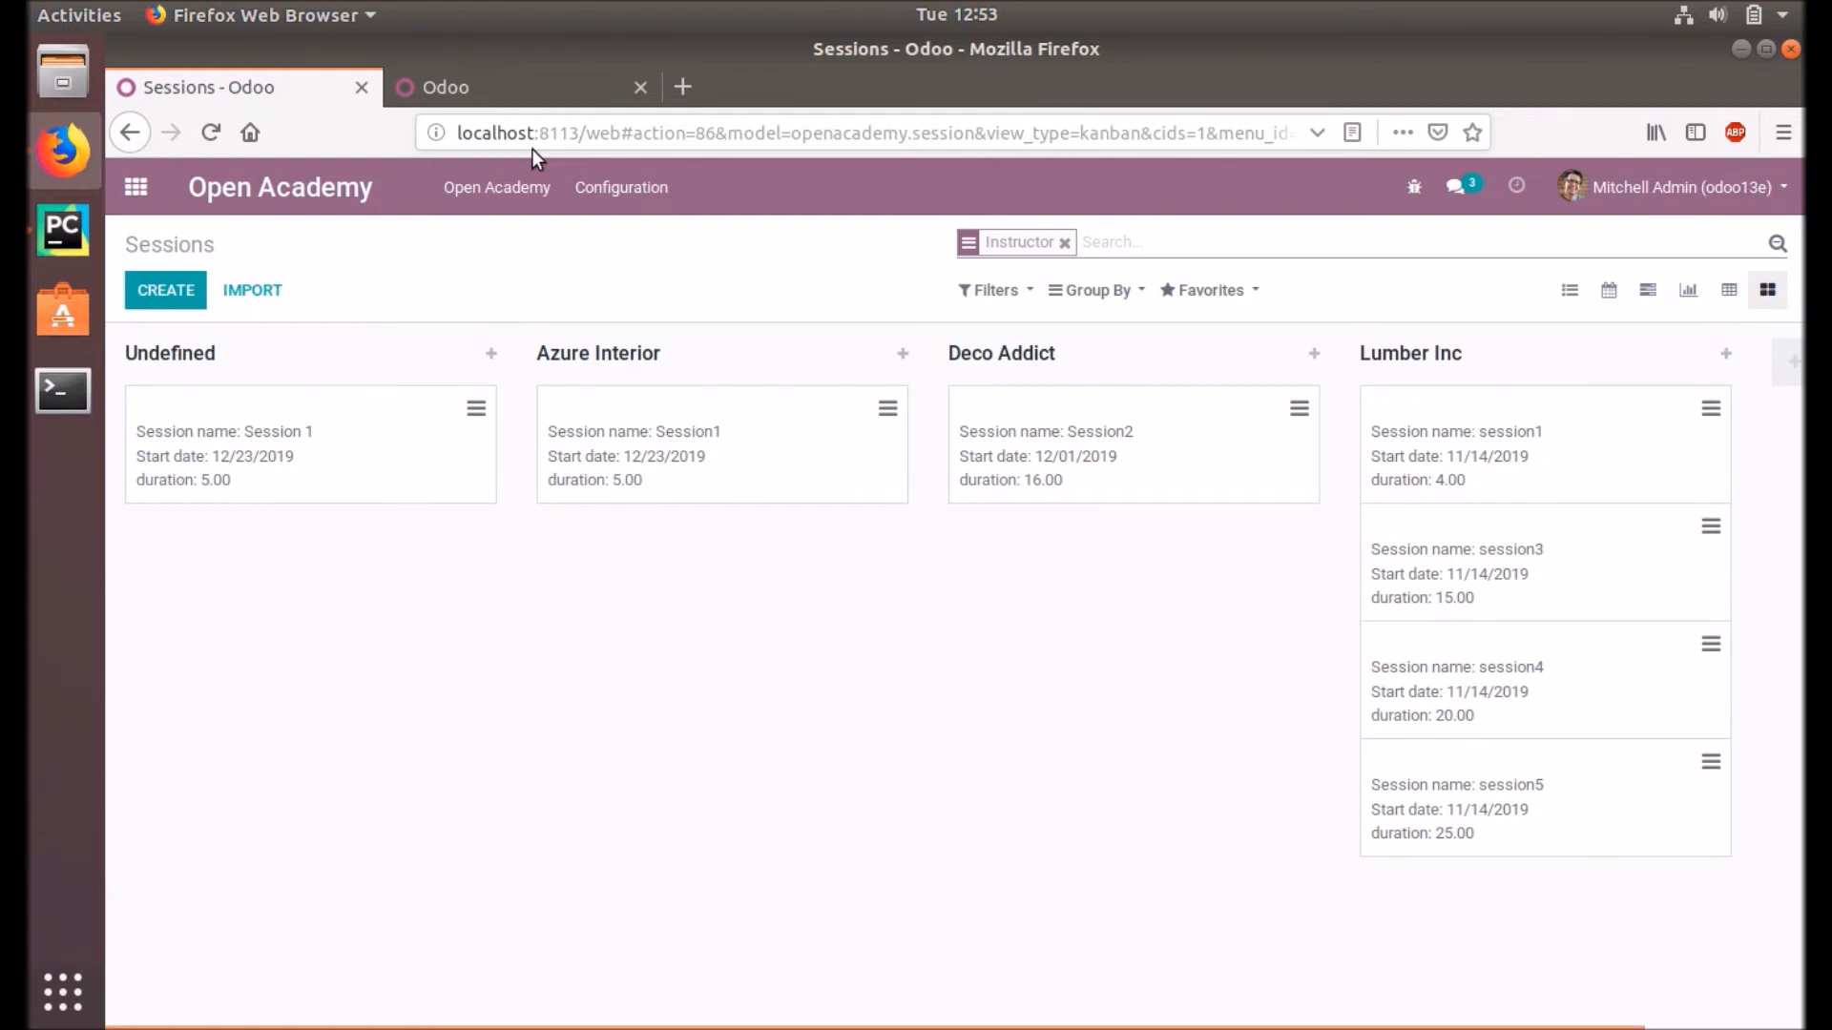
mouse_move(474, 87)
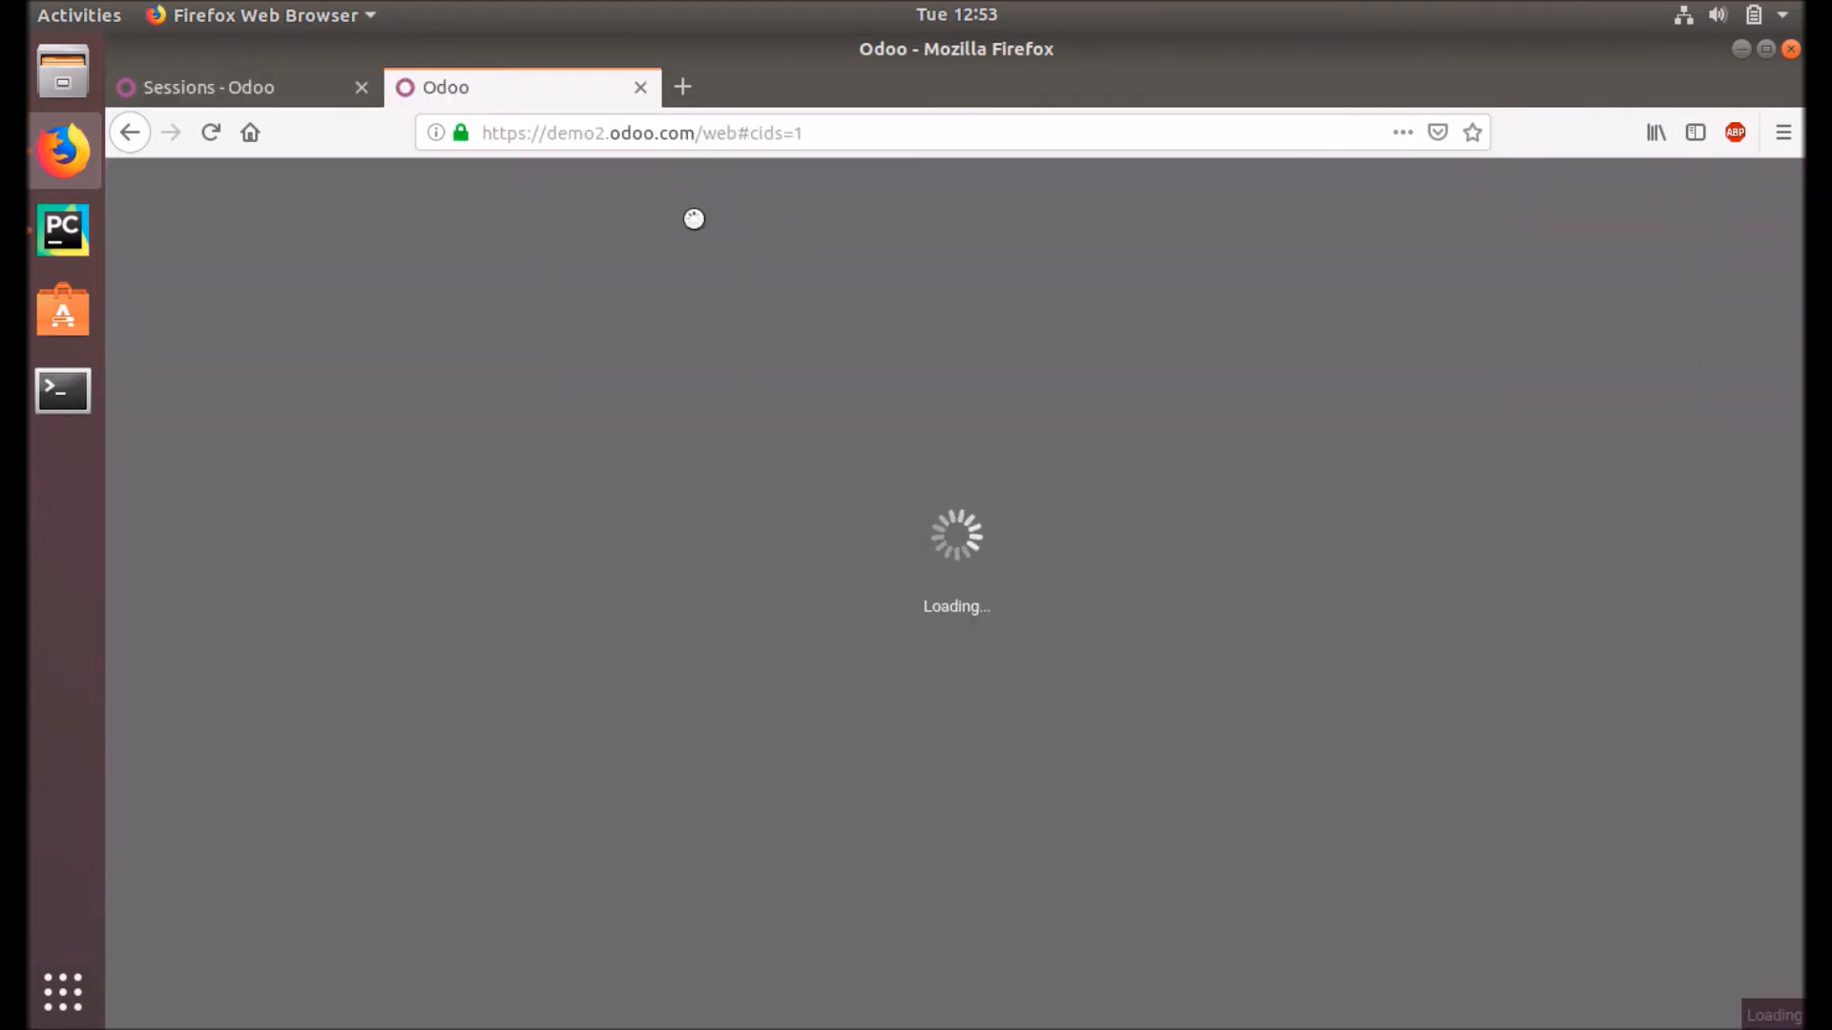
mouse_move(222, 98)
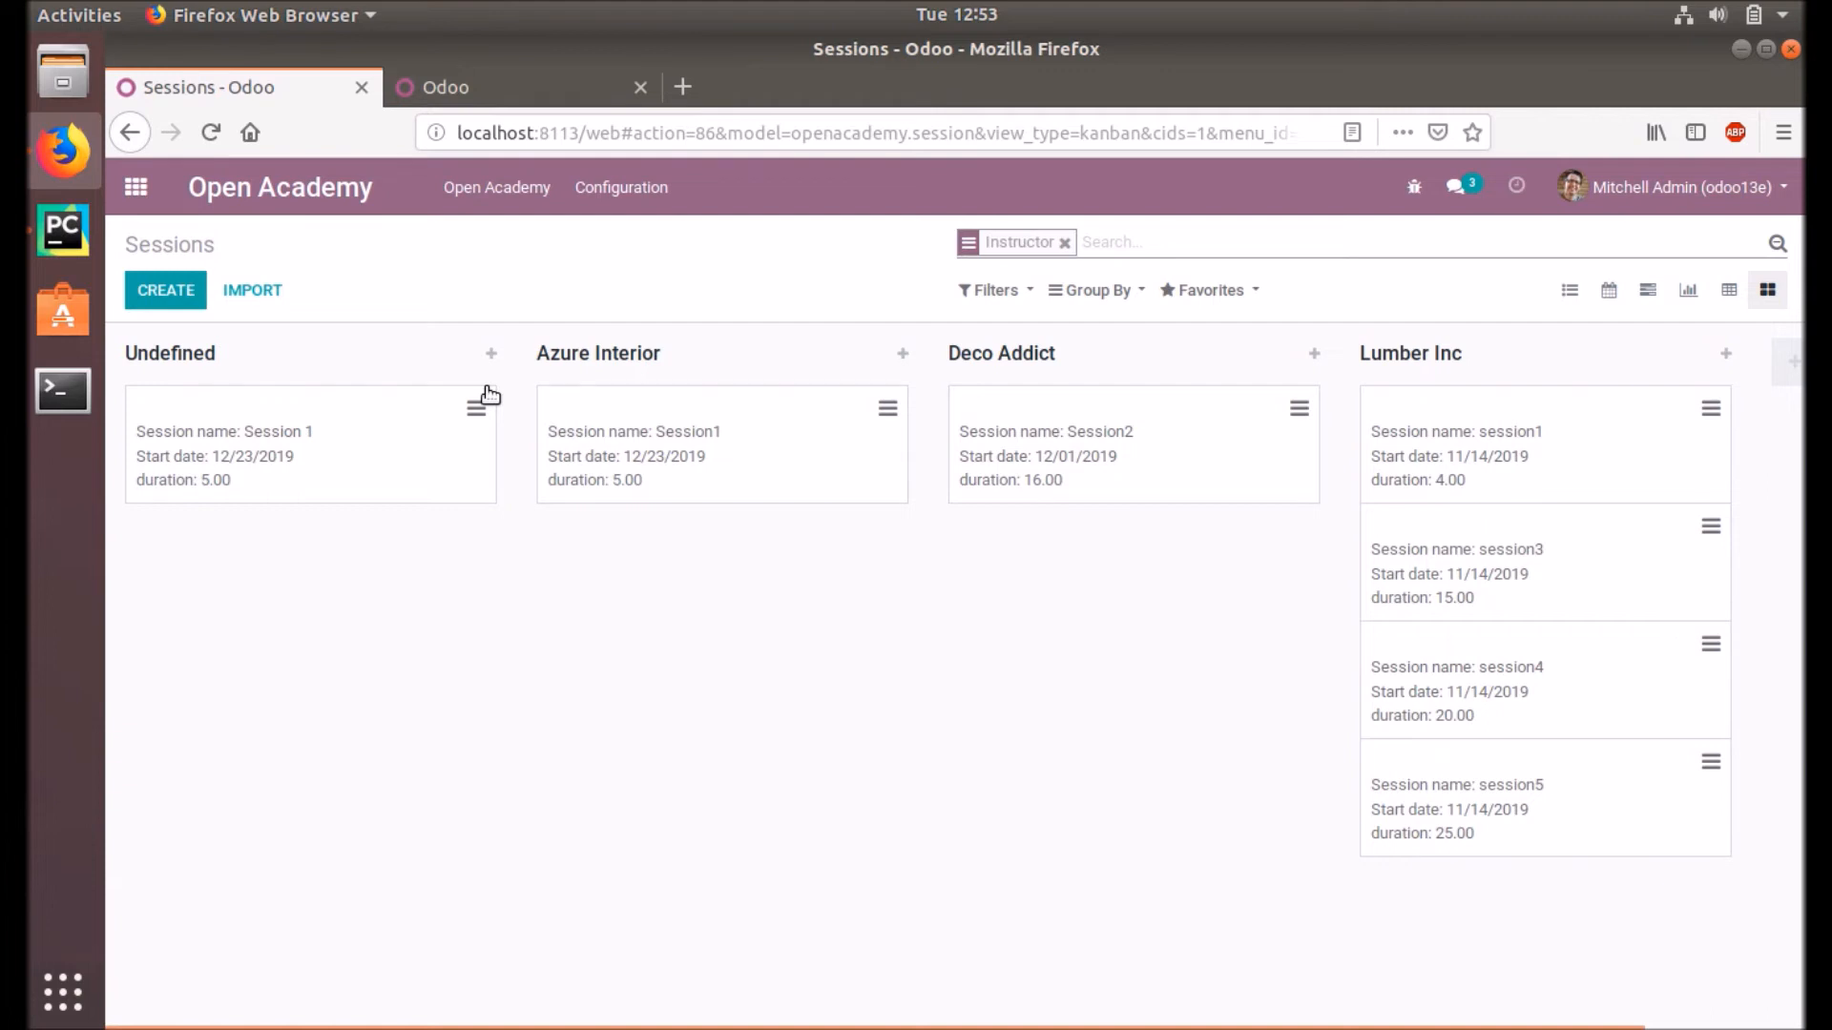
mouse_move(485, 111)
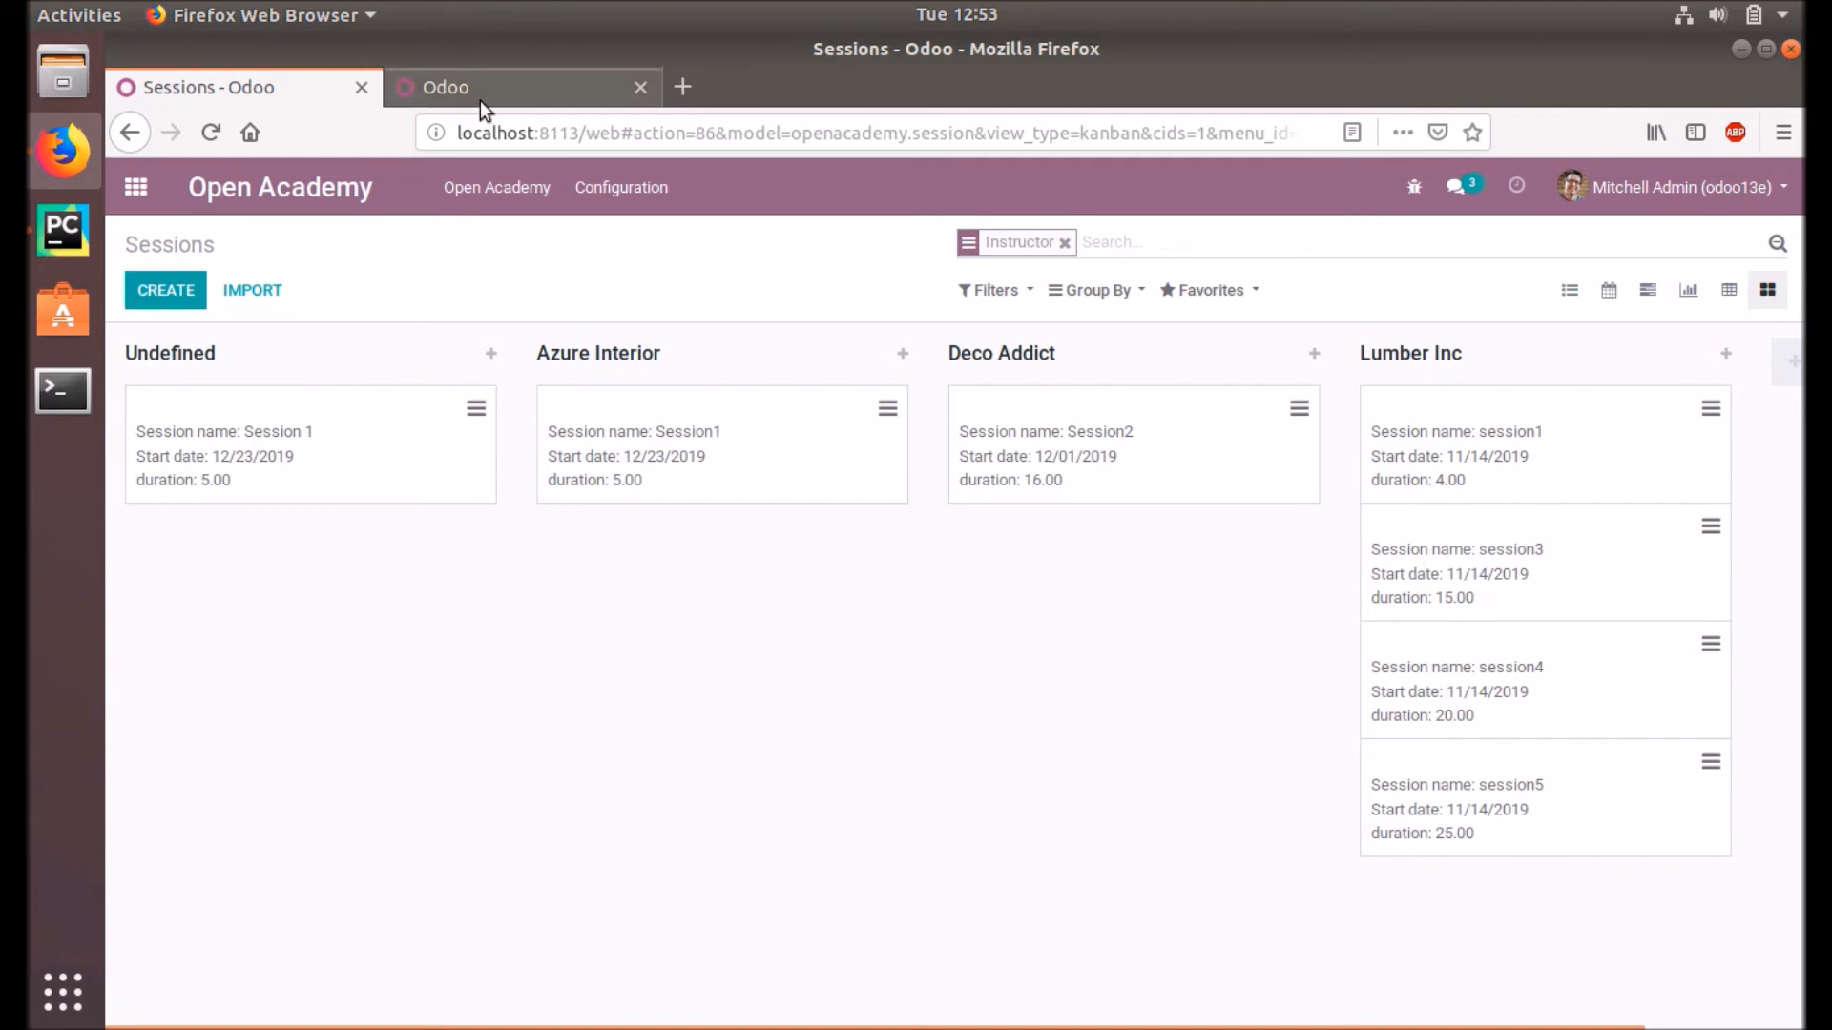
Step: Open the CRM Pipeline kanban in the Odoo demo tab
left_click(522, 86)
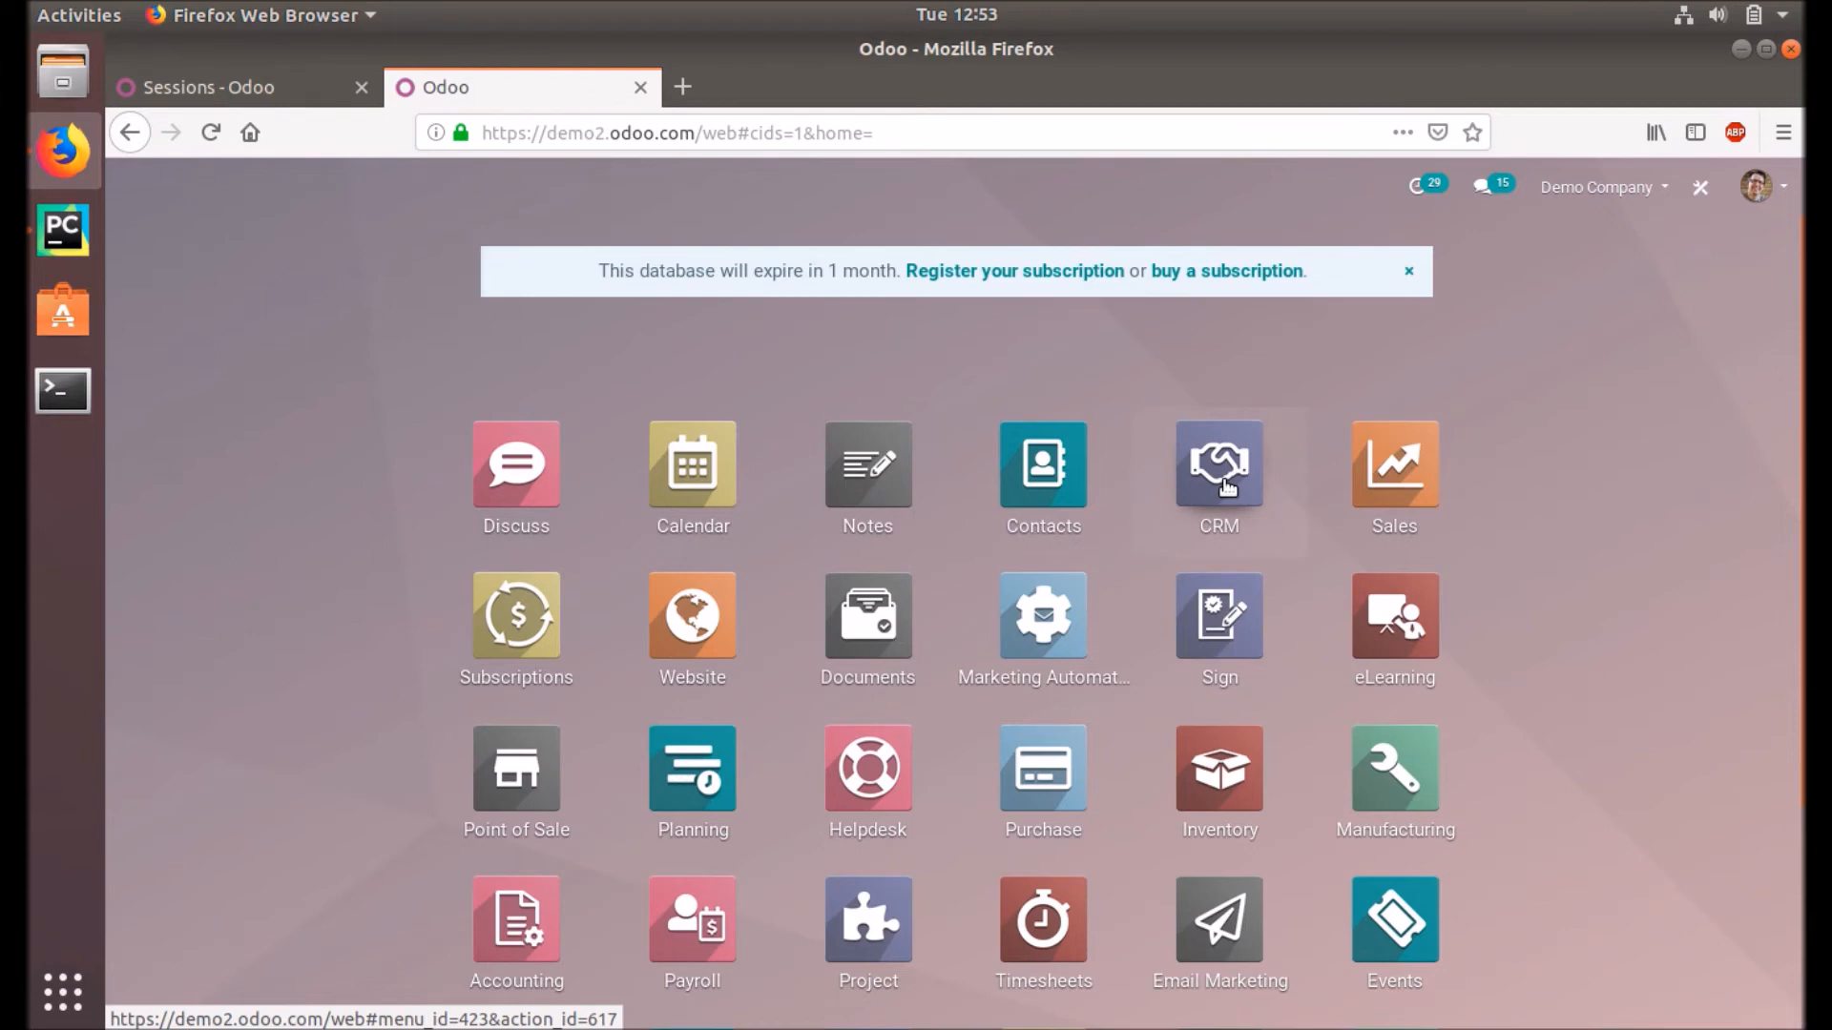
left_click(1218, 464)
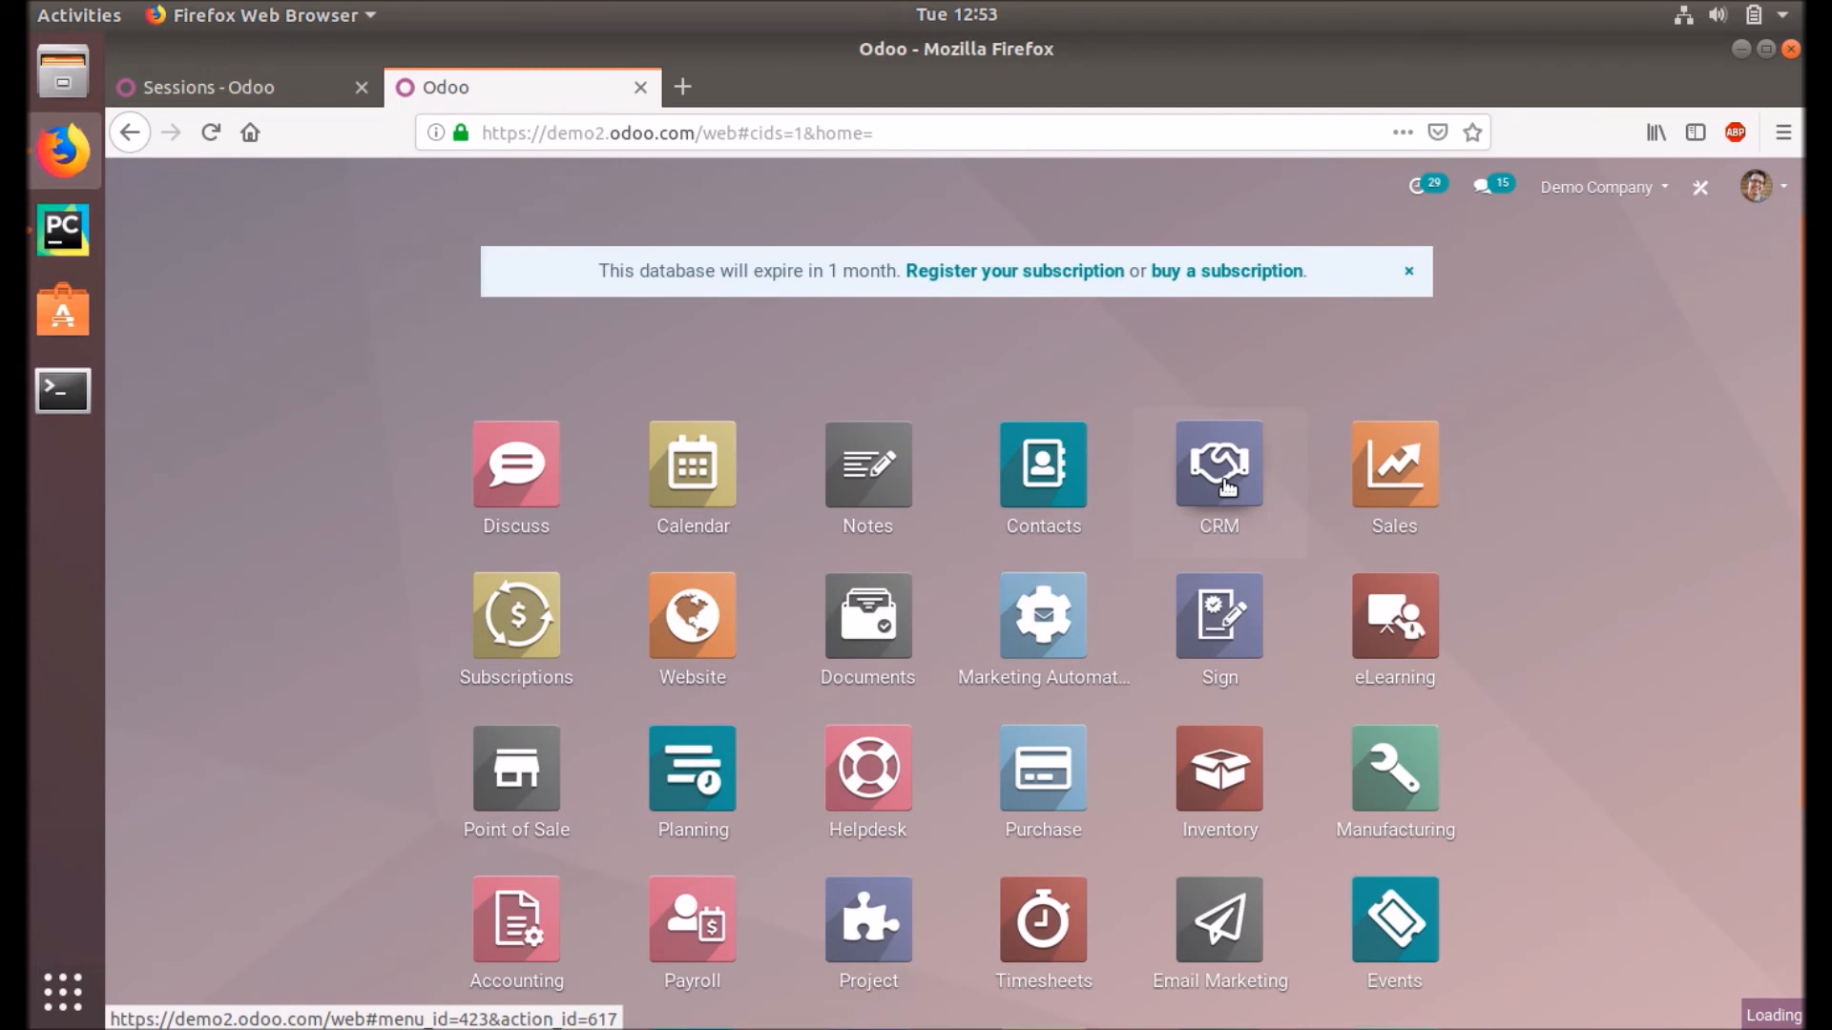
left_click(1217, 464)
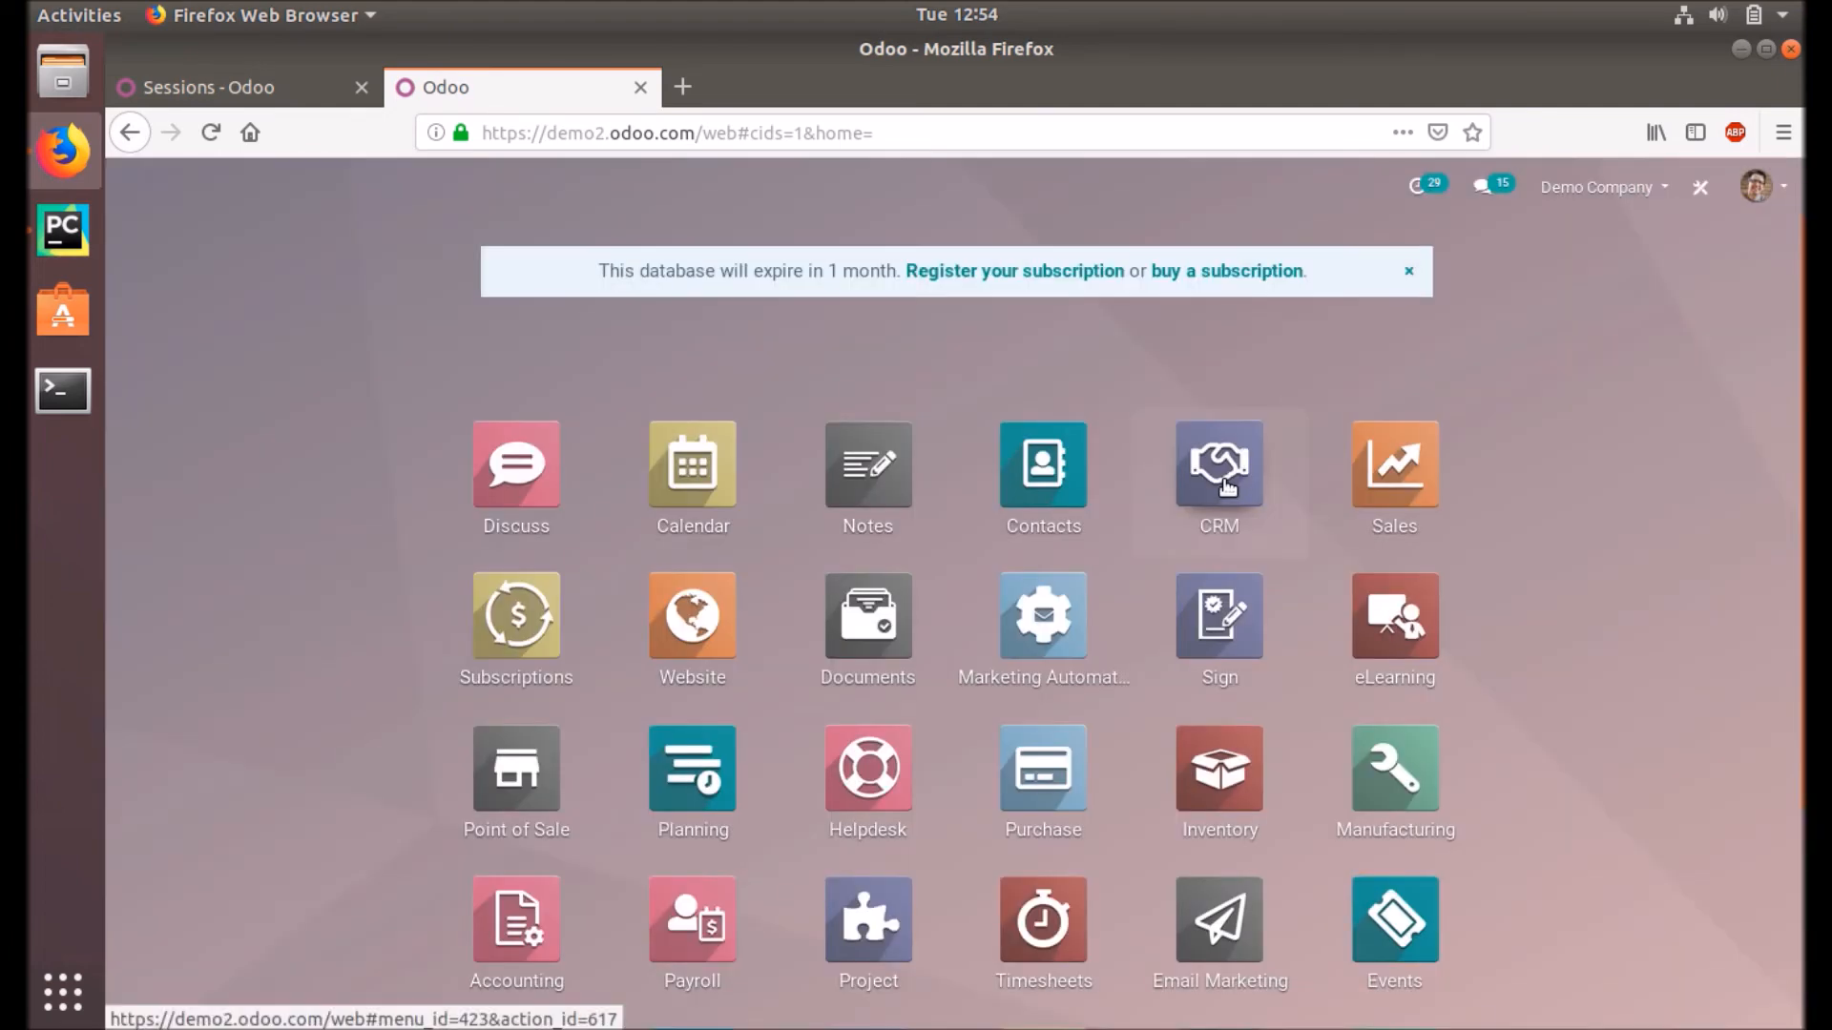
left_click(1219, 464)
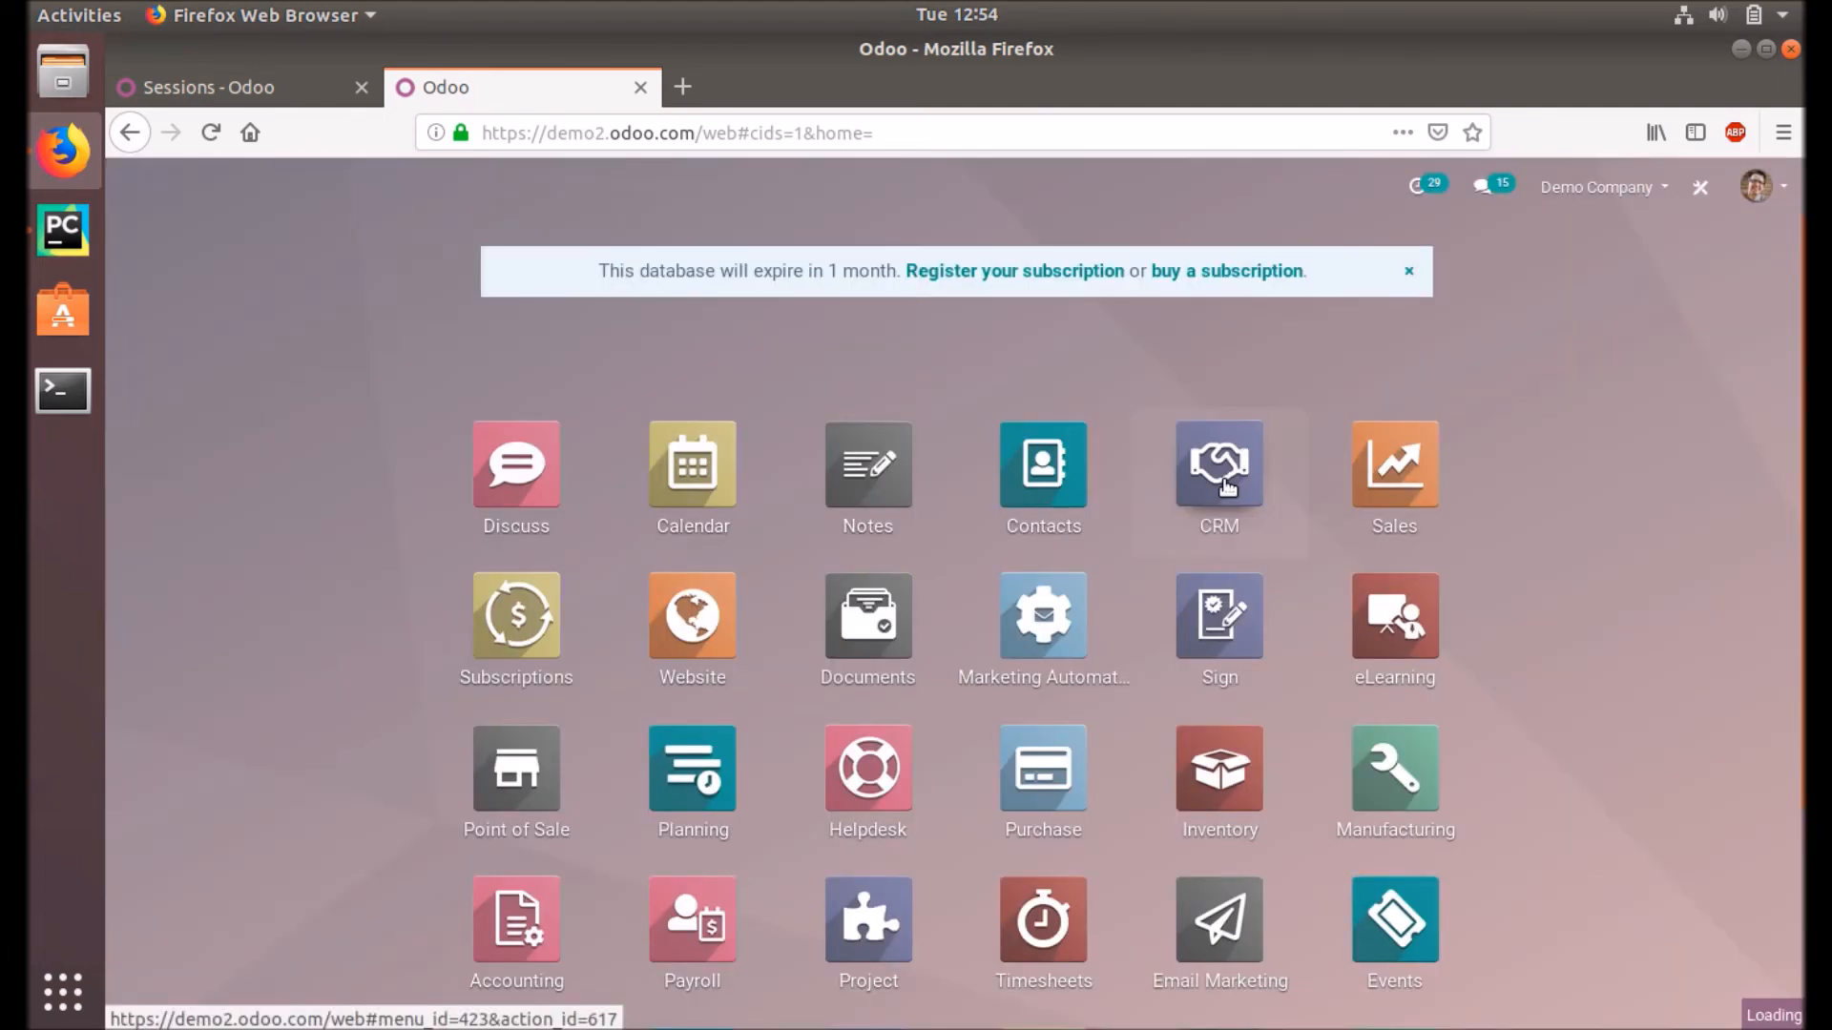
left_click(1218, 465)
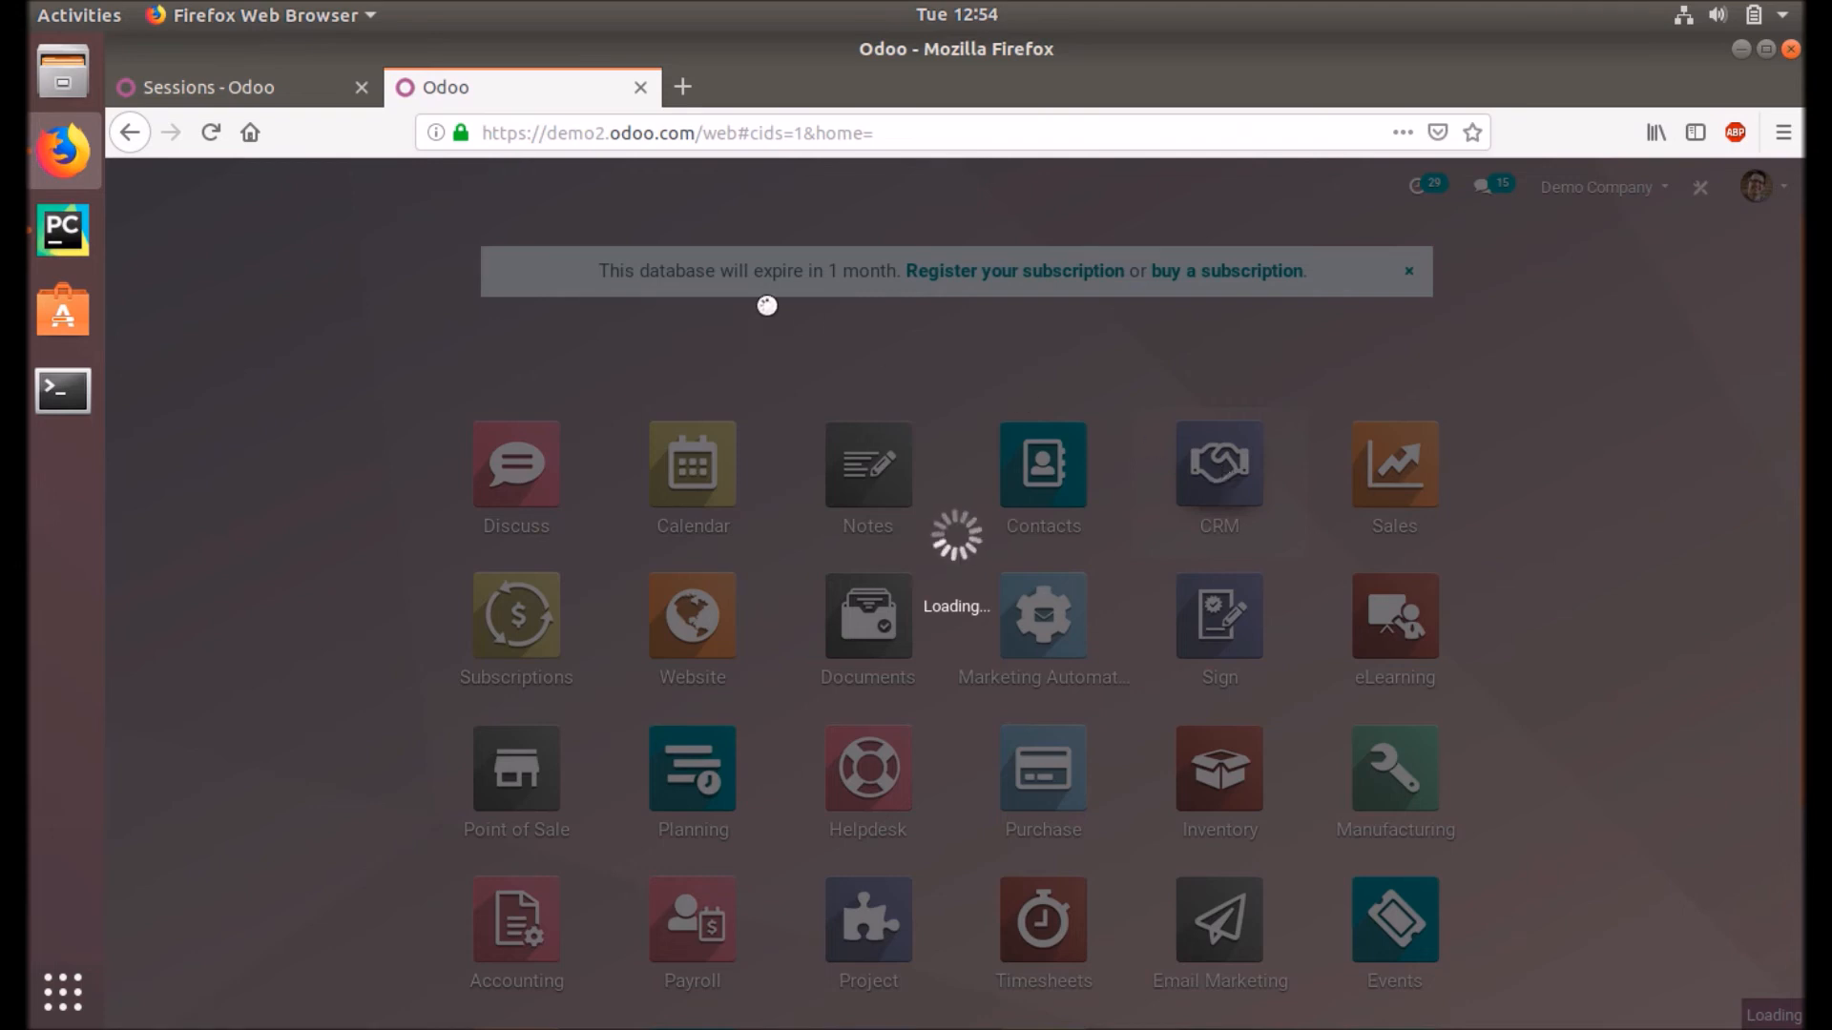
mouse_move(292, 92)
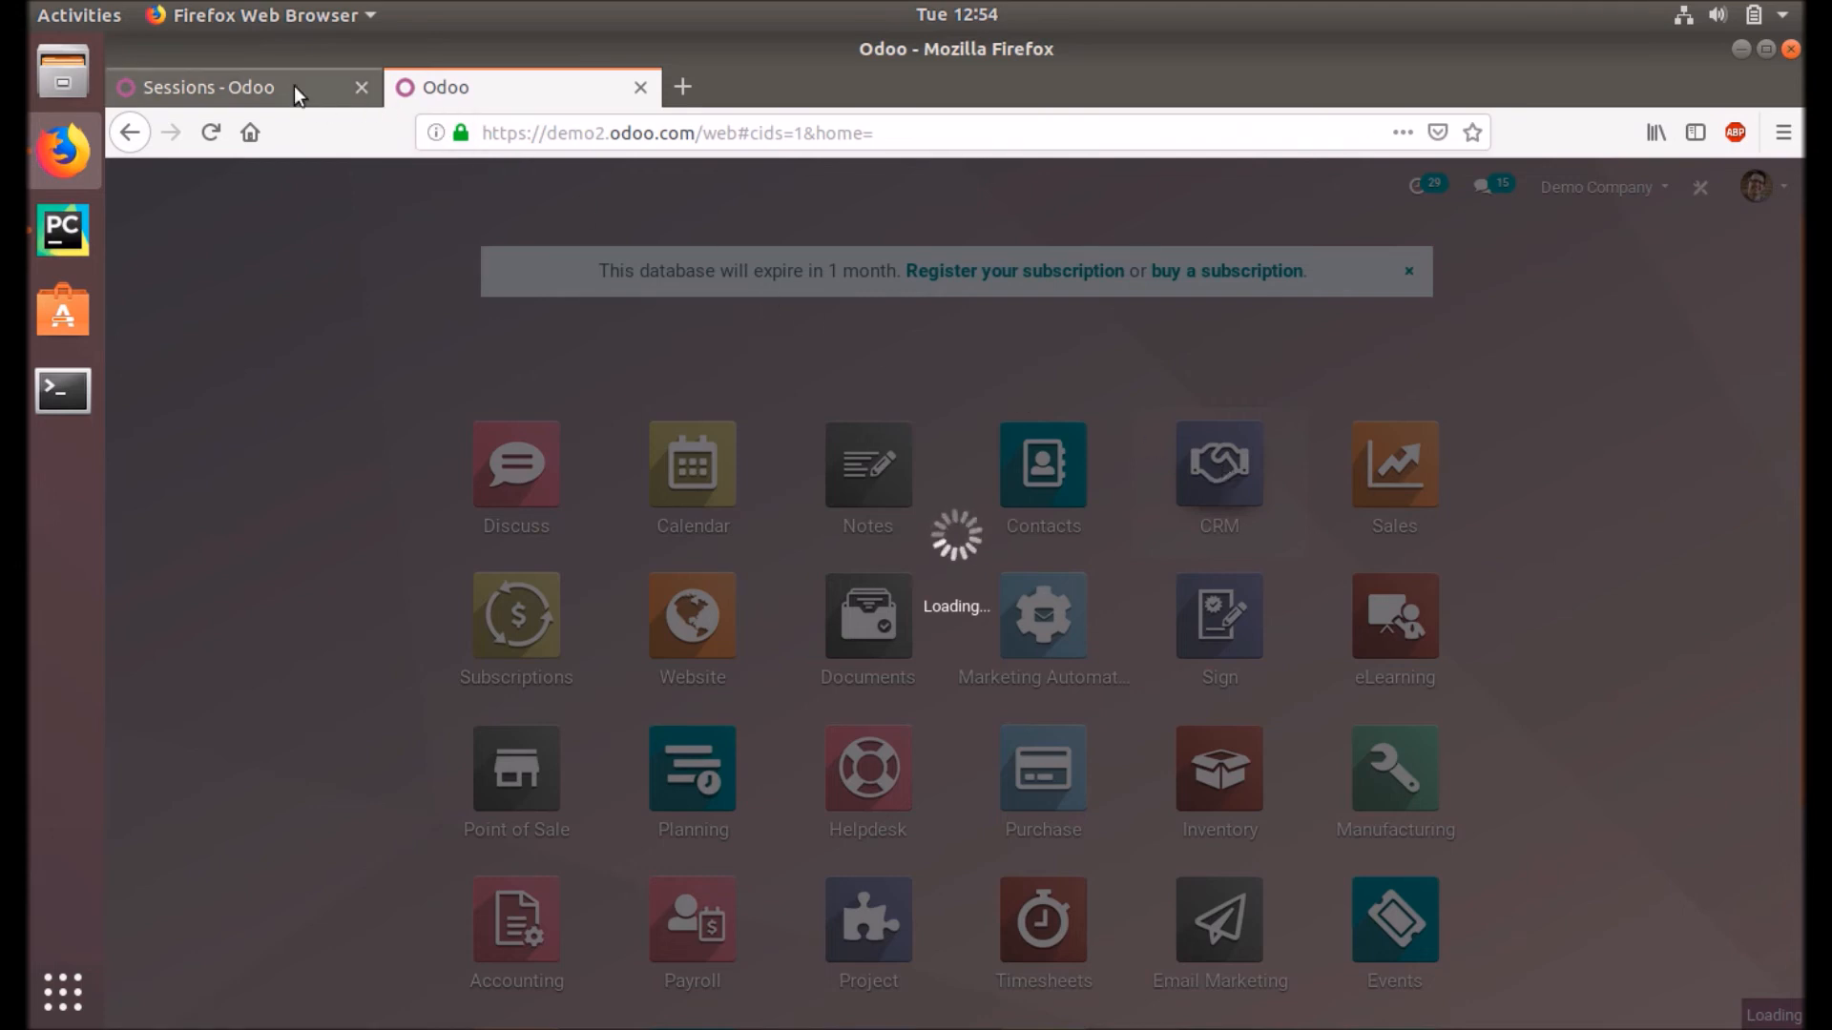
mouse_move(292, 93)
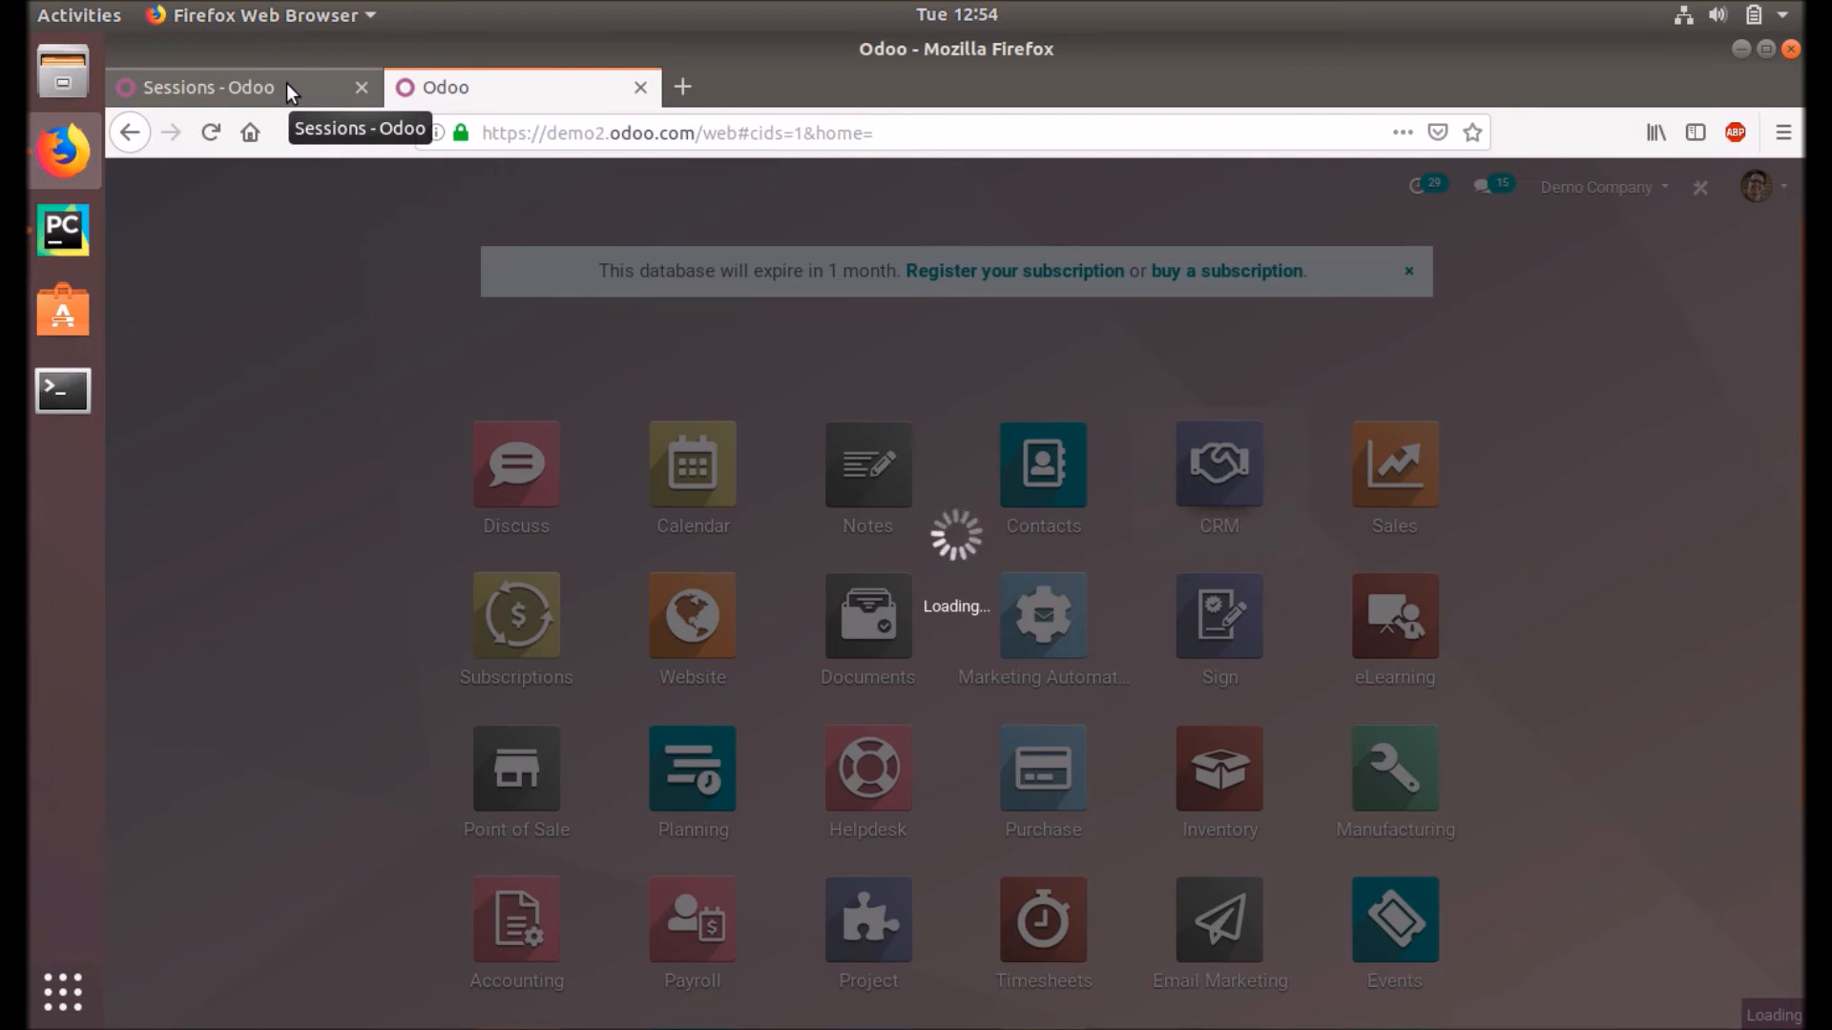
mouse_move(602, 397)
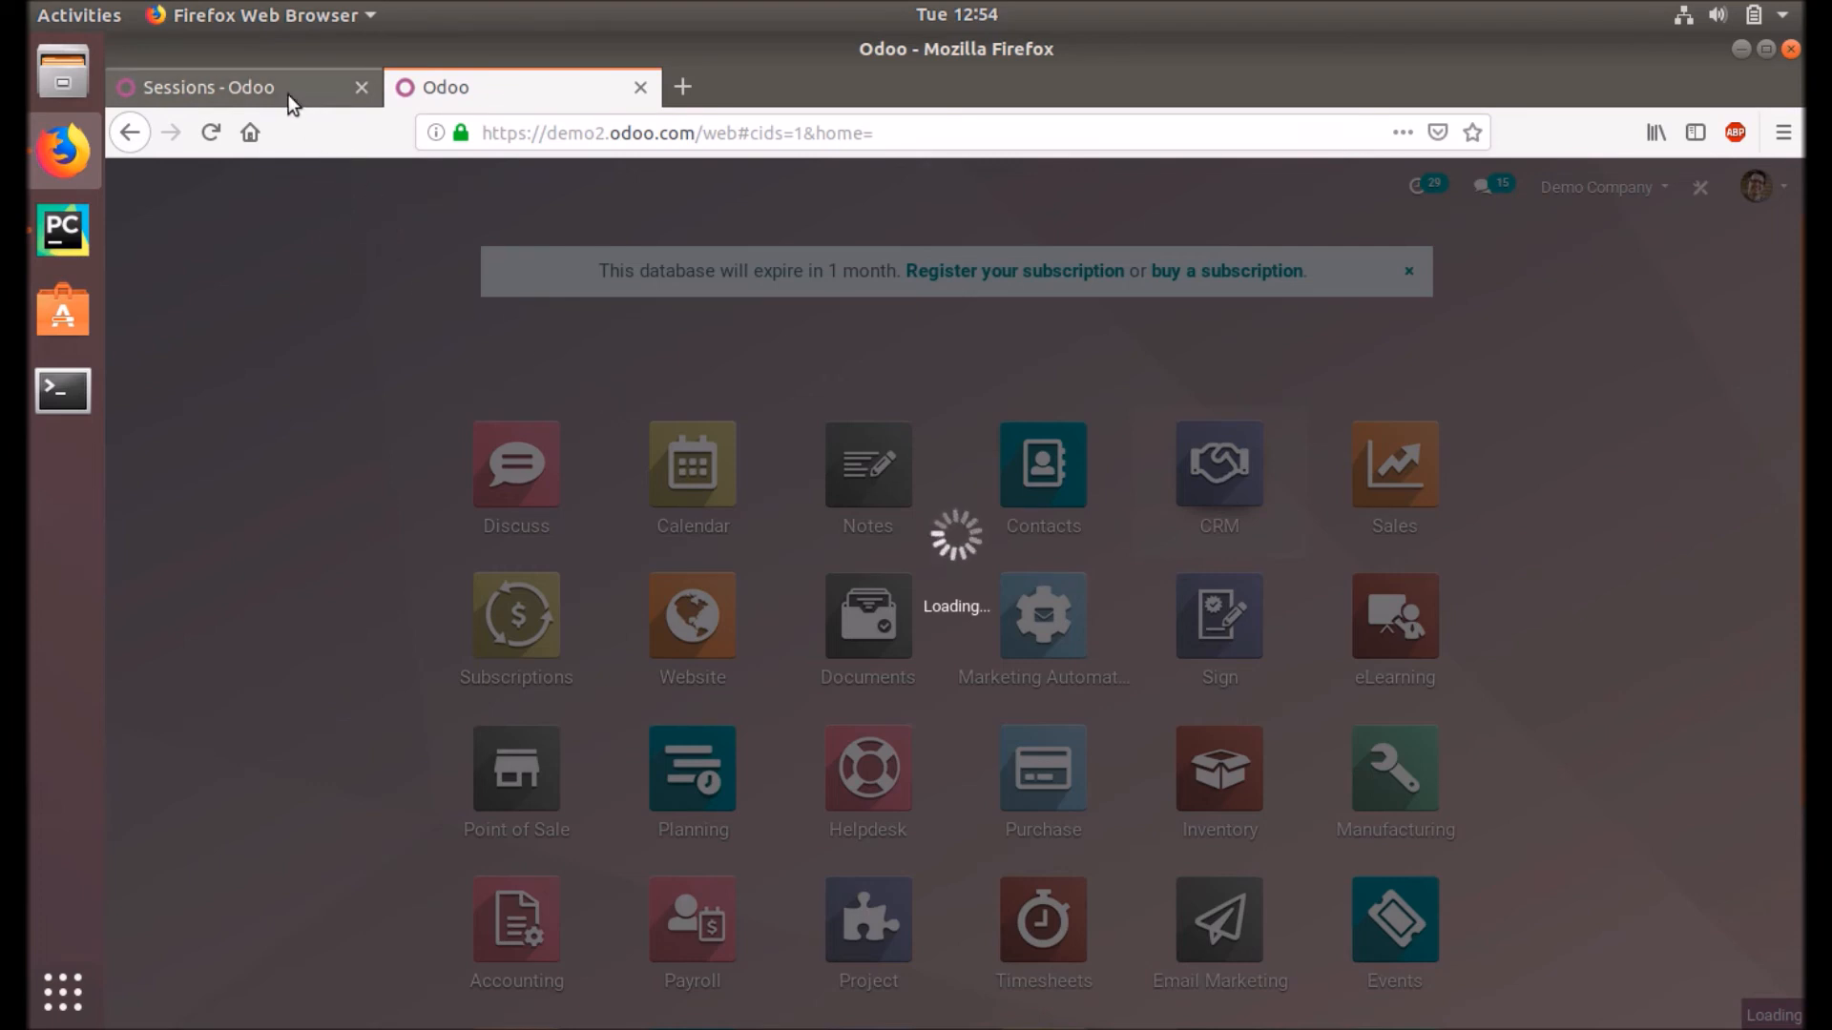
mouse_move(243, 86)
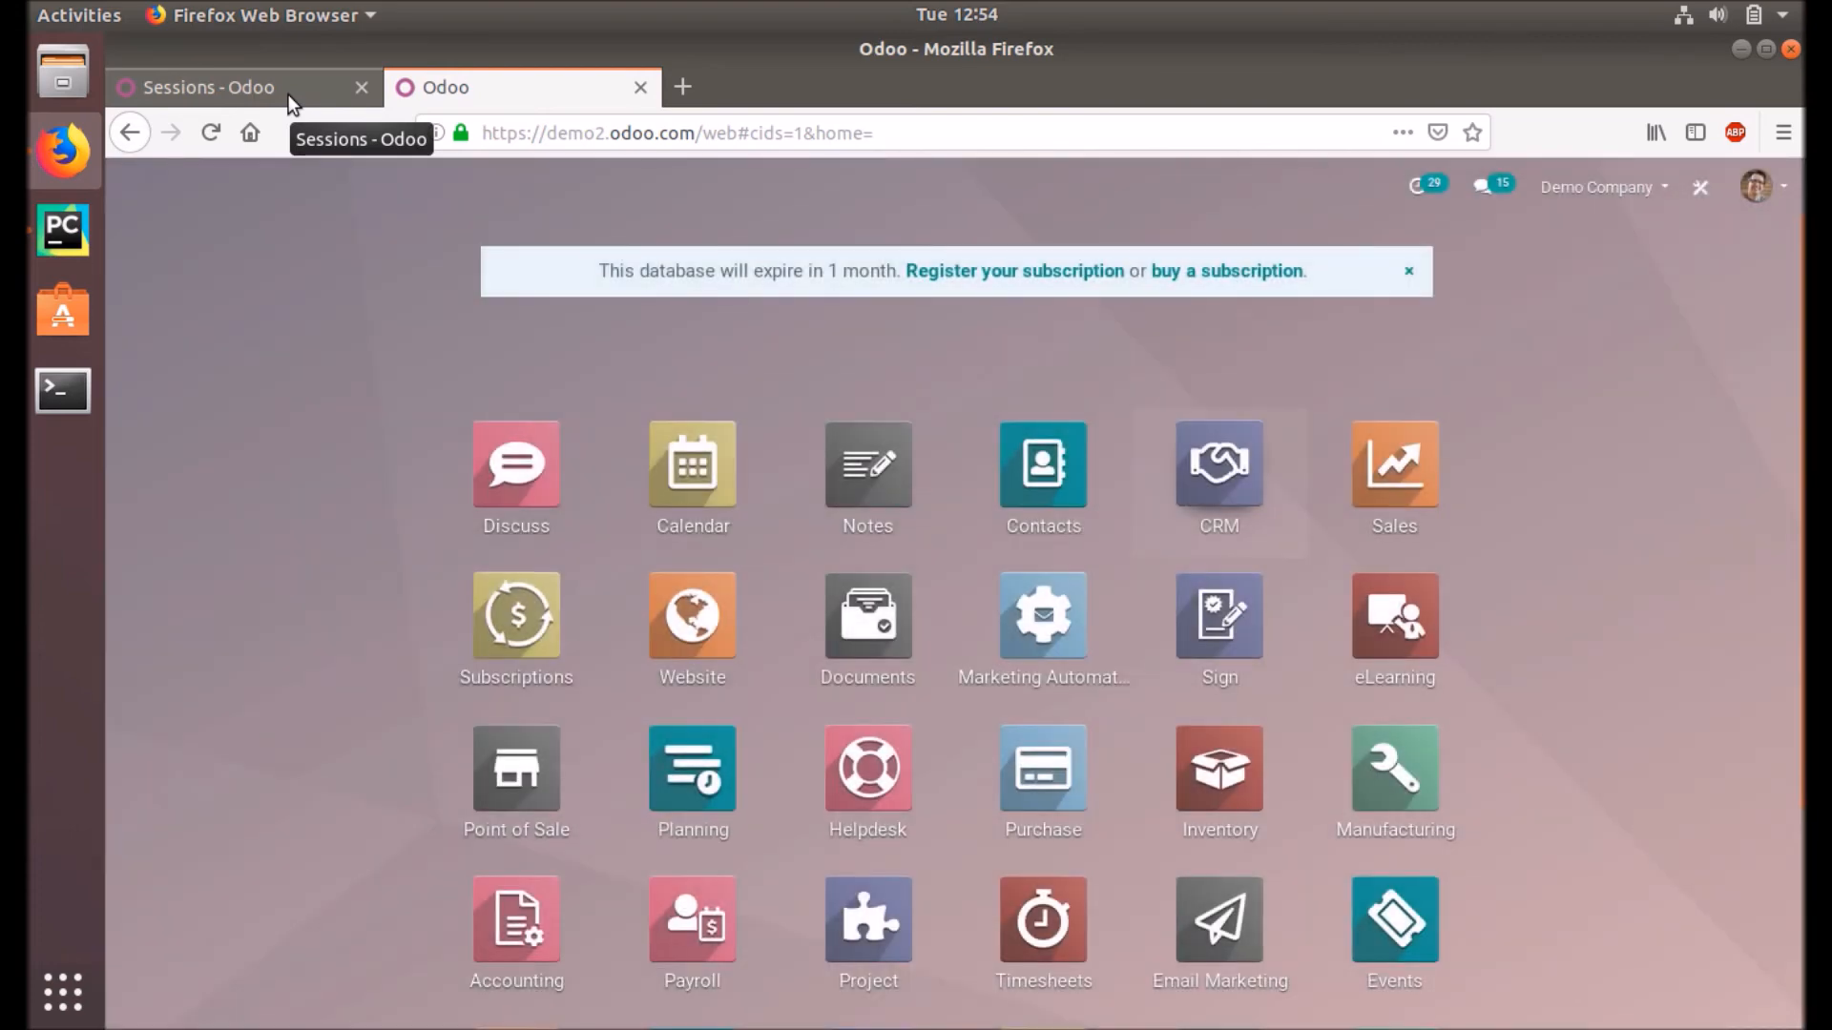
left_click(1218, 466)
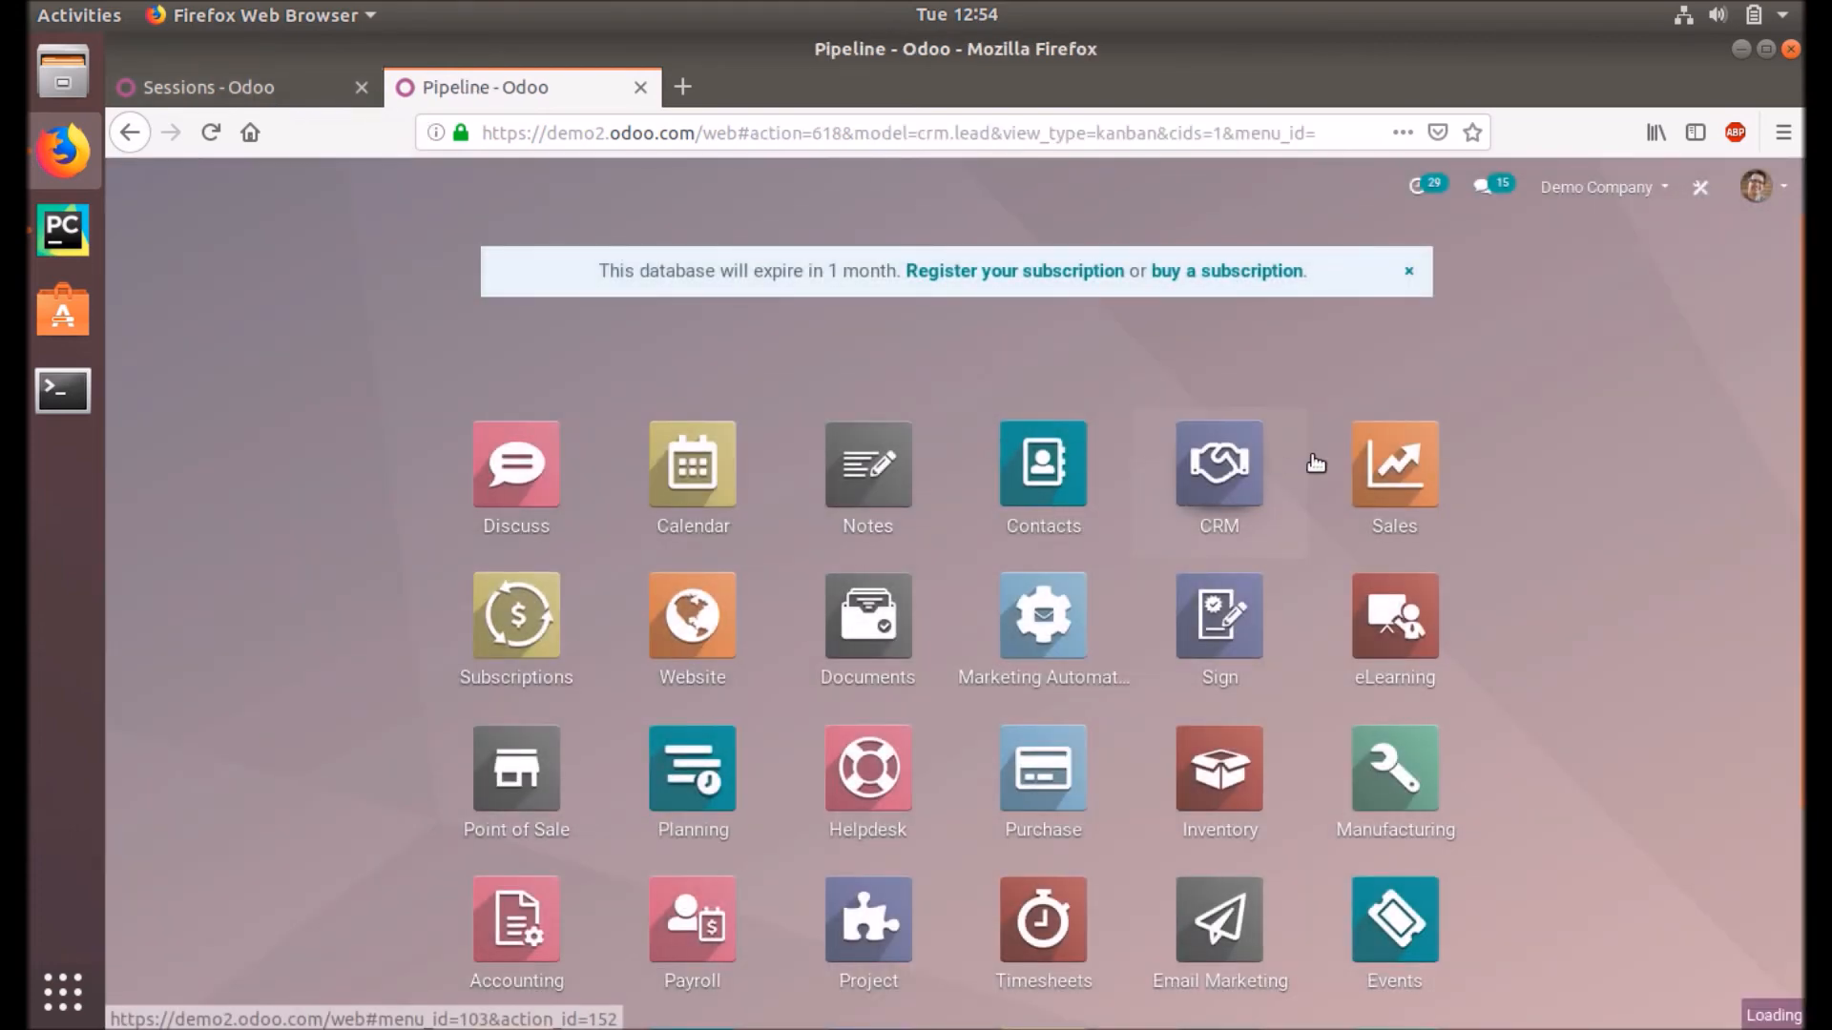
left_click(1219, 465)
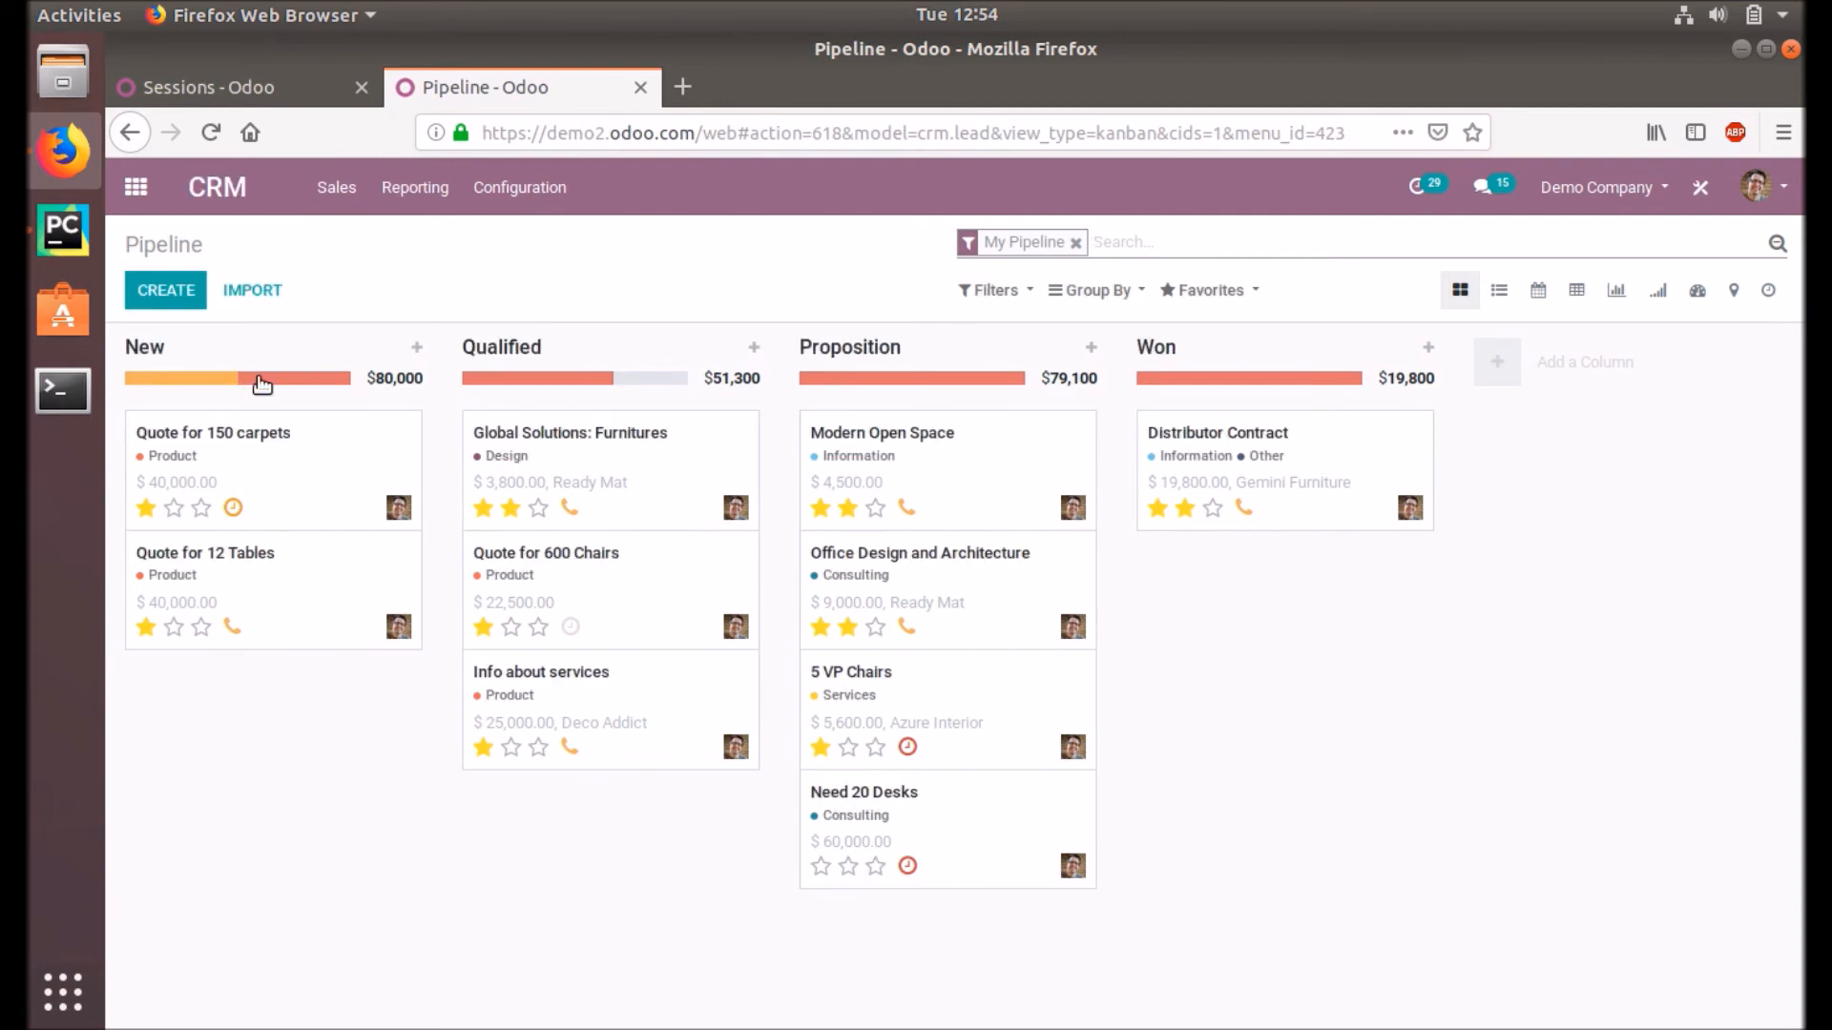
mouse_move(181, 277)
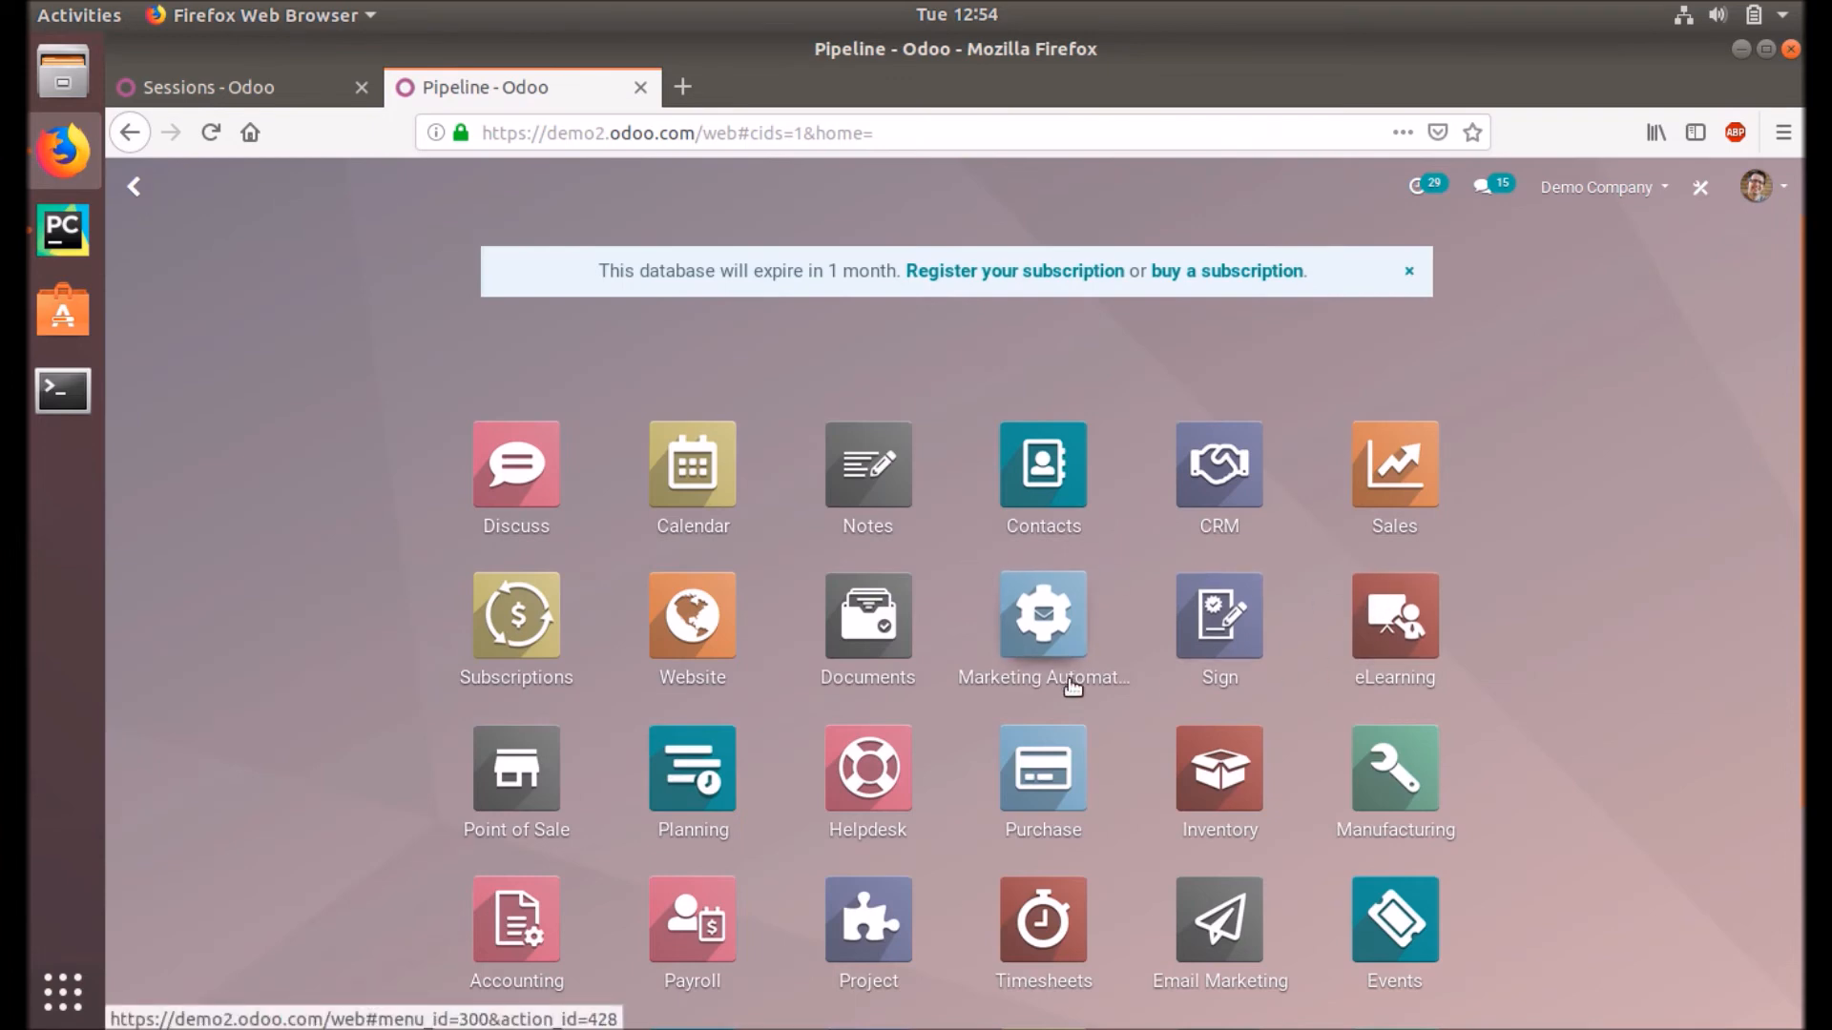
Step: Open the demo Project app and the AGR - S00036 project's task list
left_click(1408, 271)
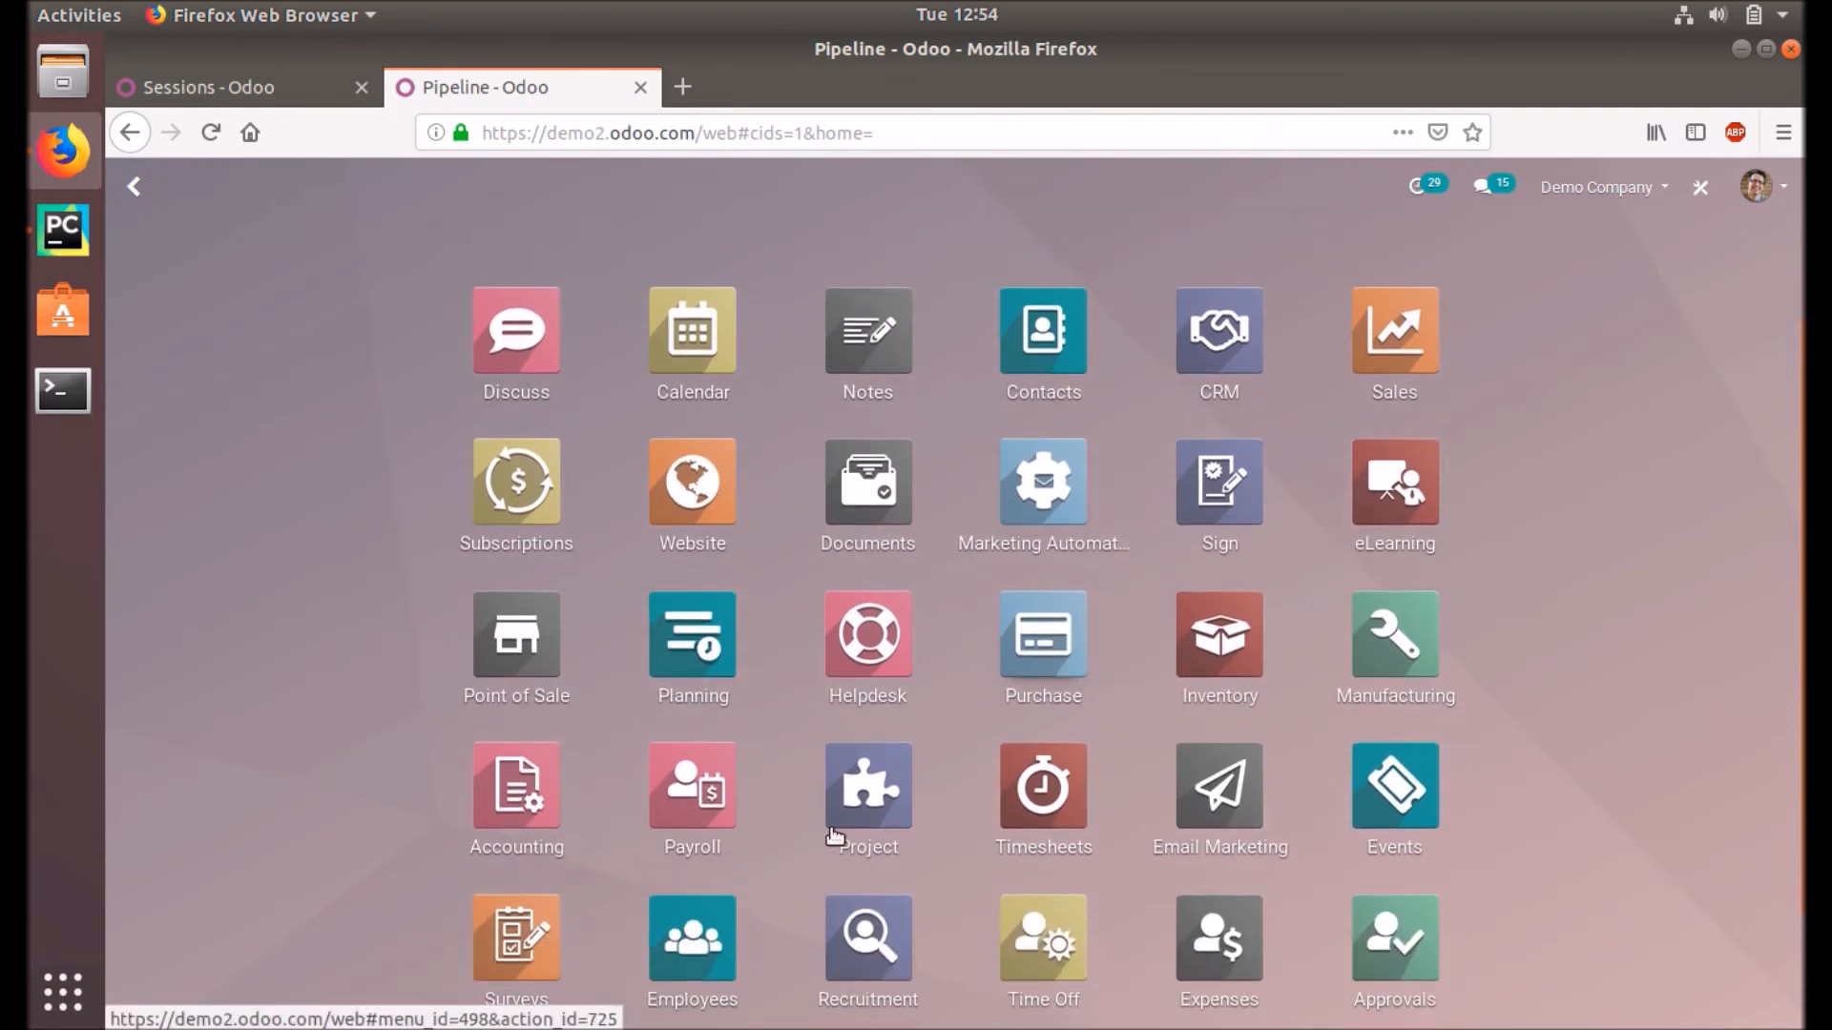
mouse_move(868, 800)
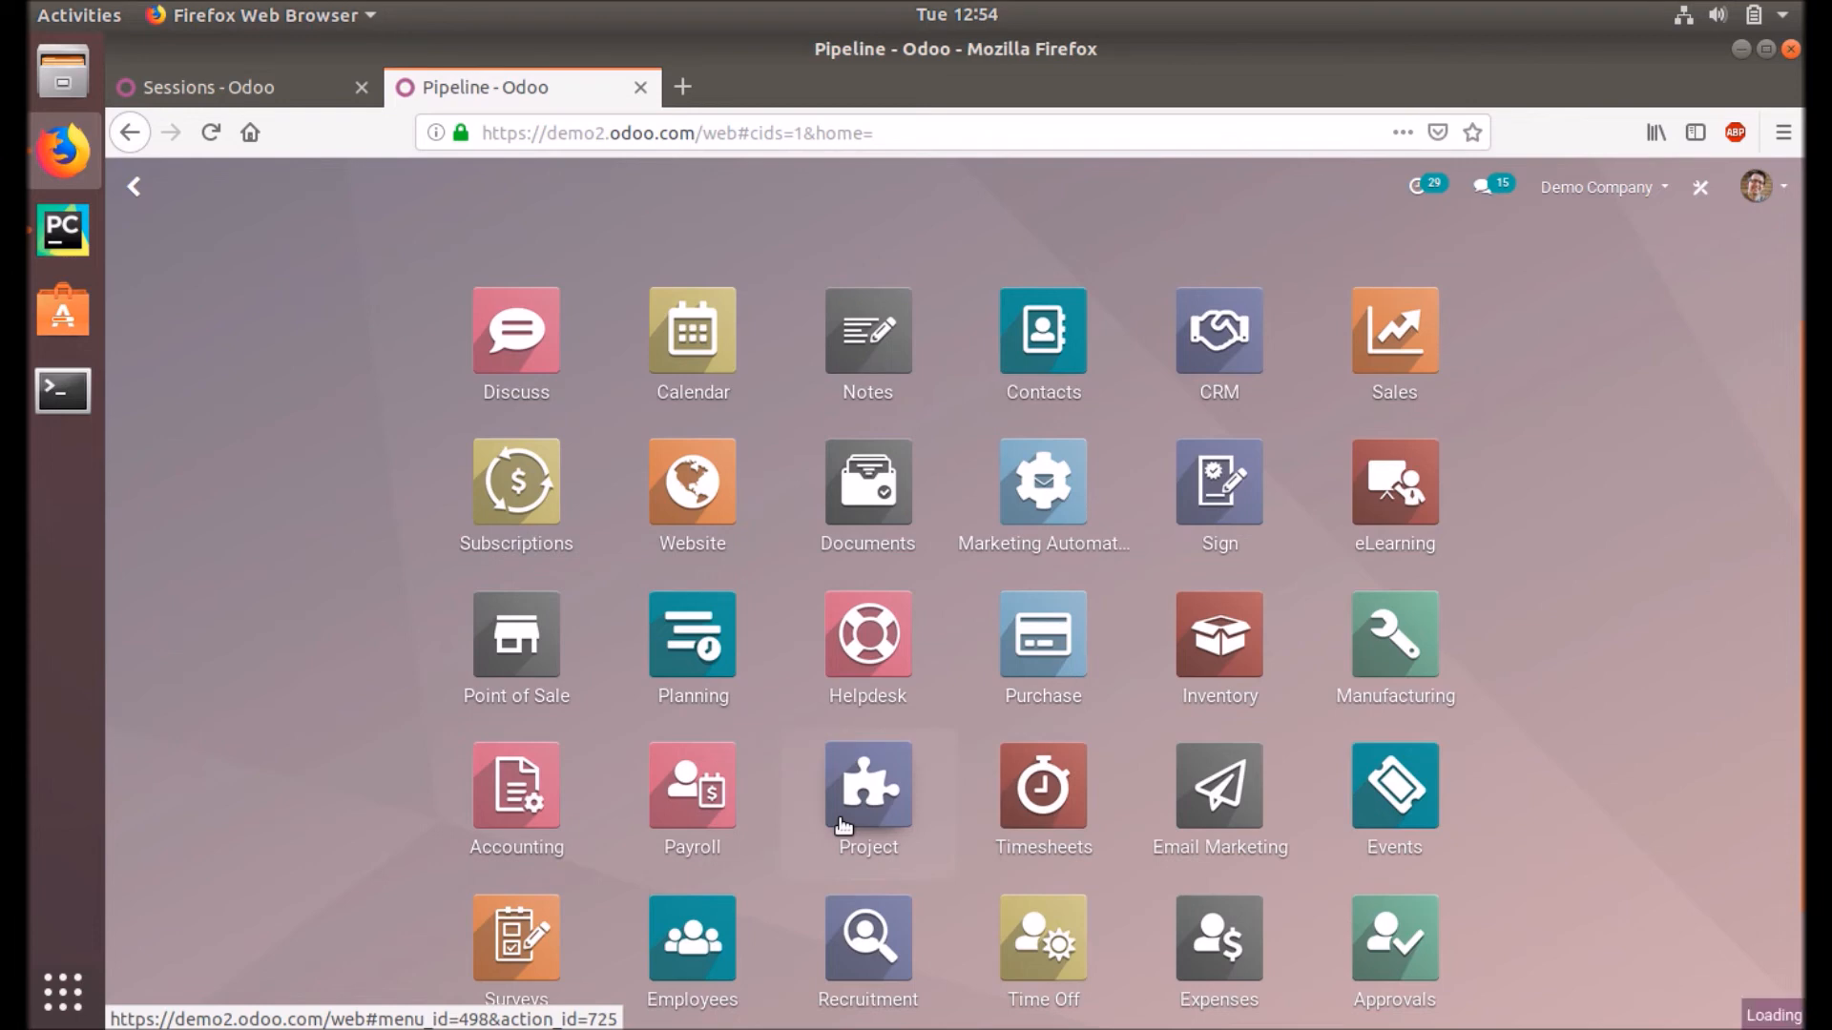
left_click(867, 785)
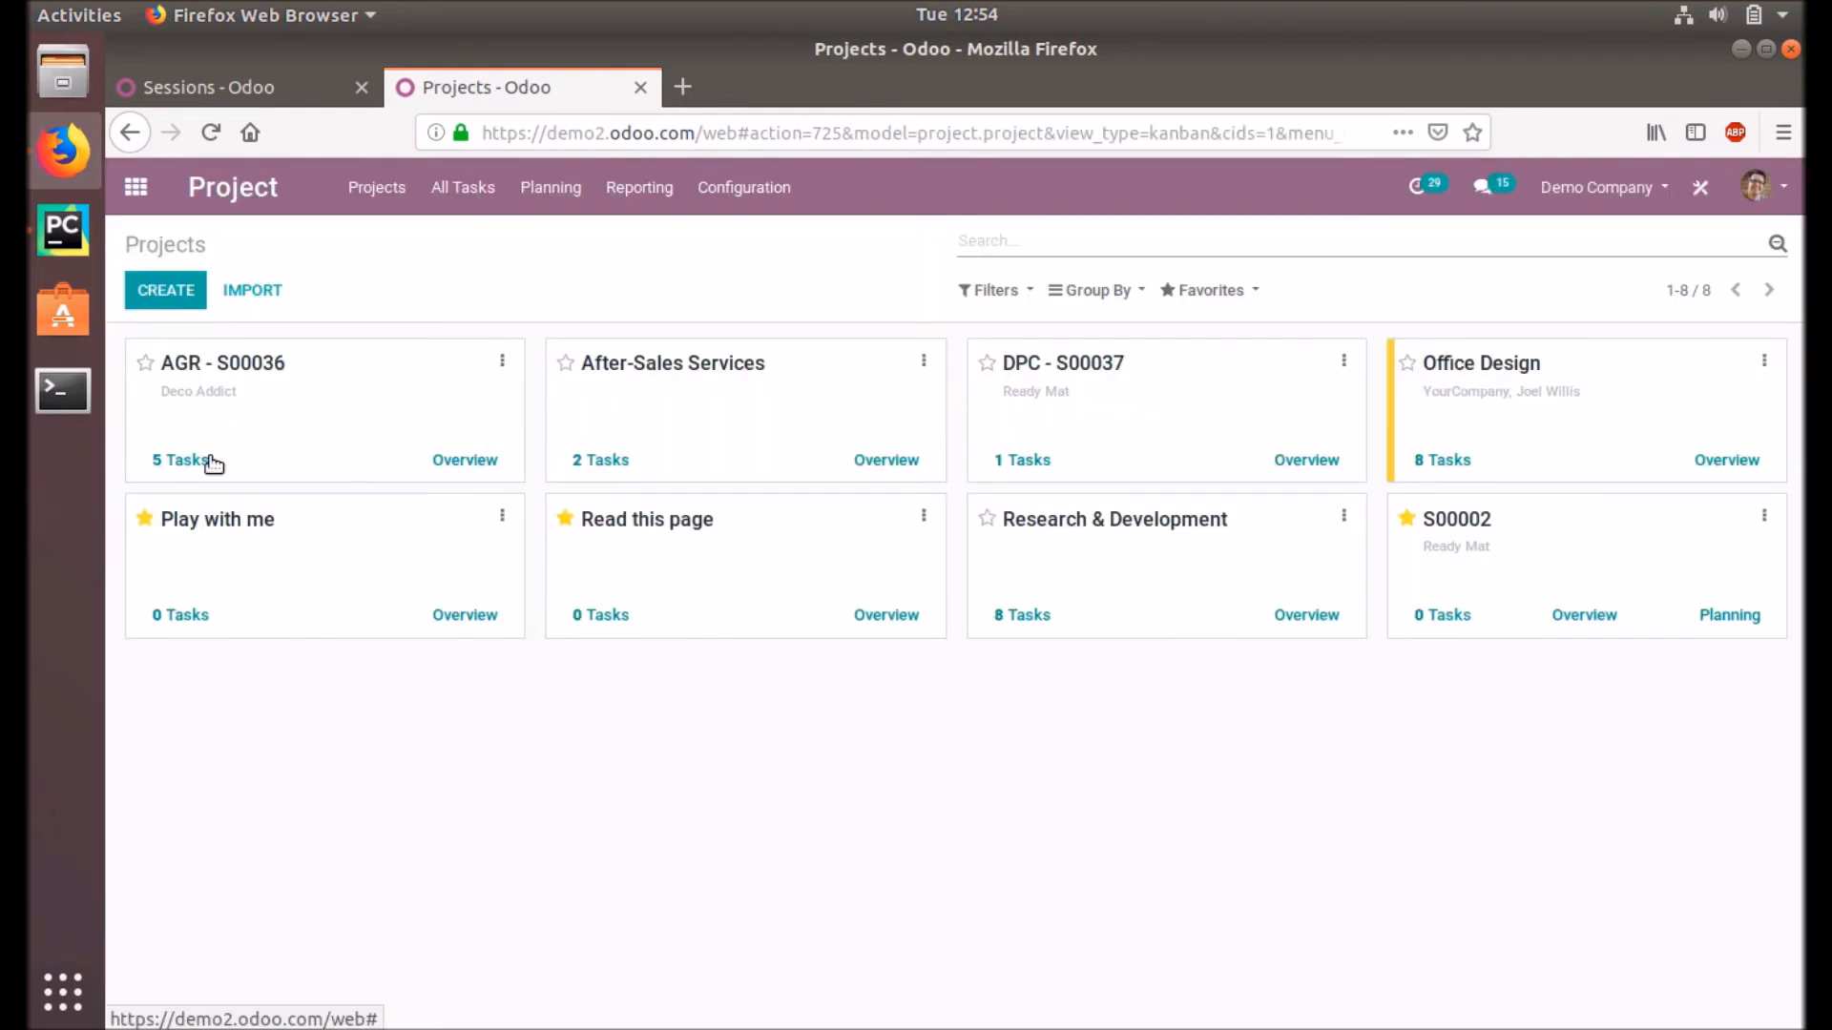
left_click(175, 459)
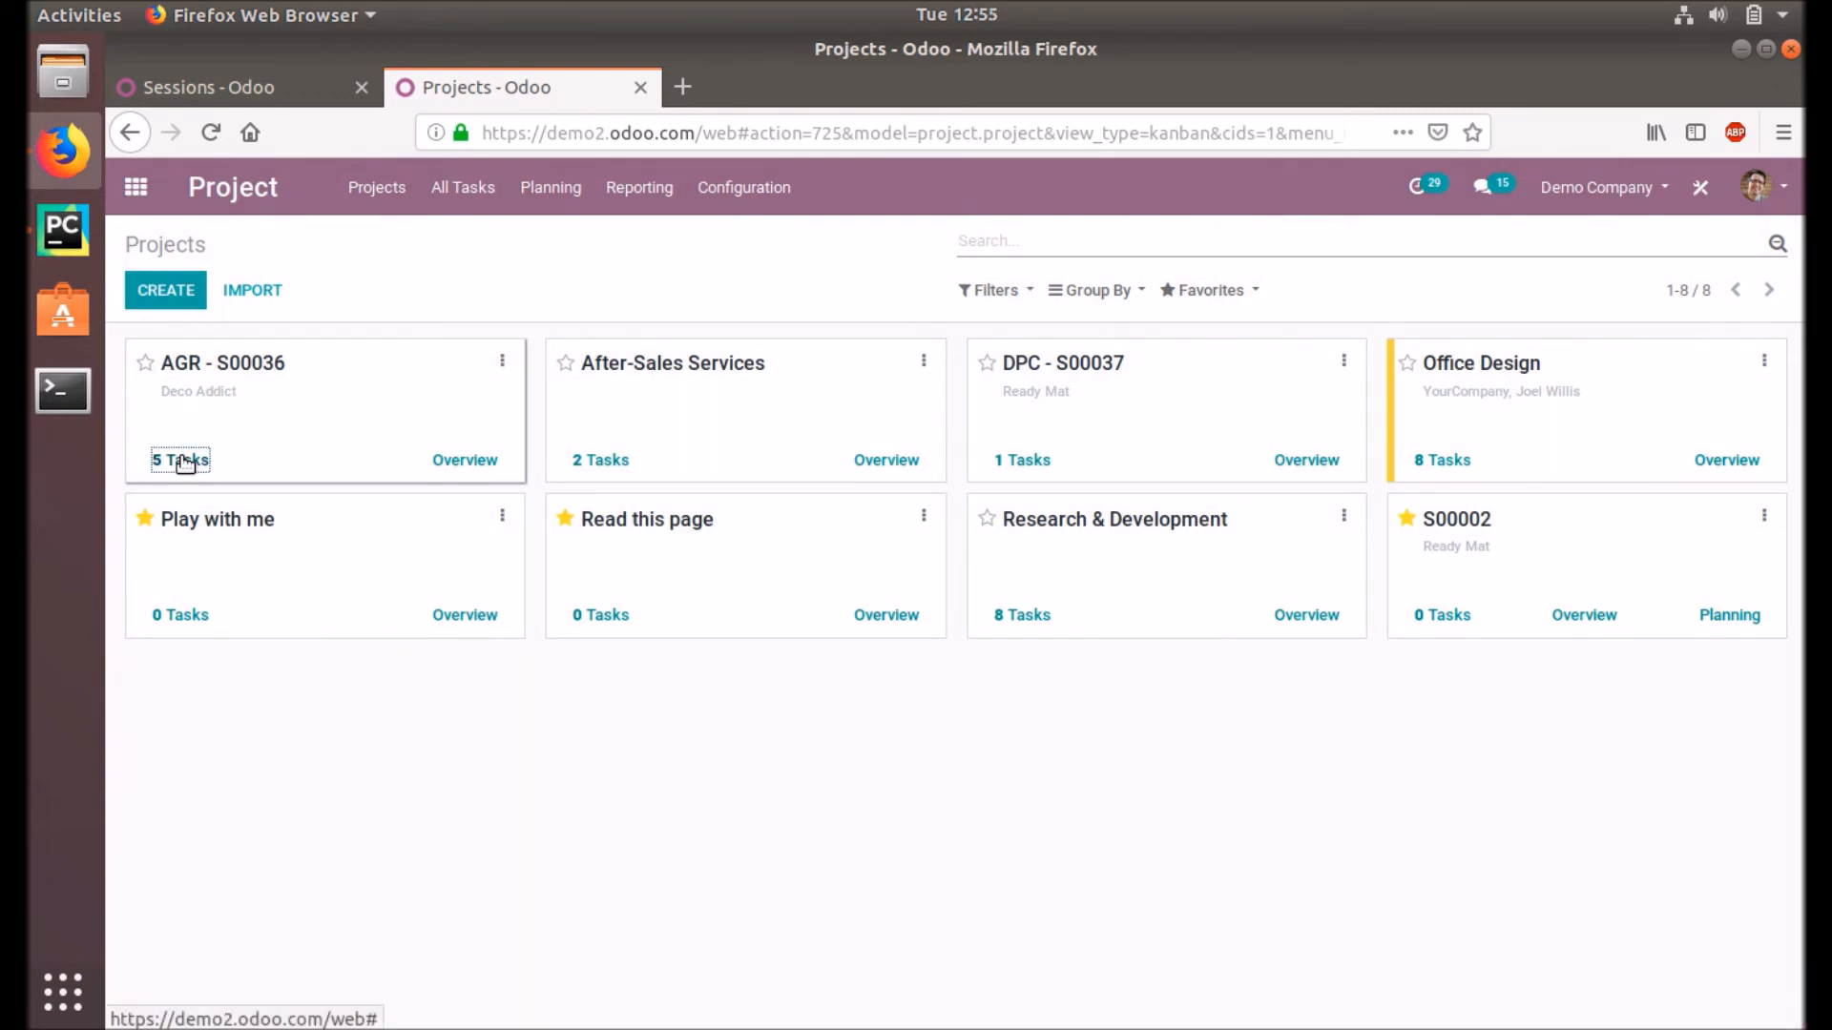
left_click(180, 459)
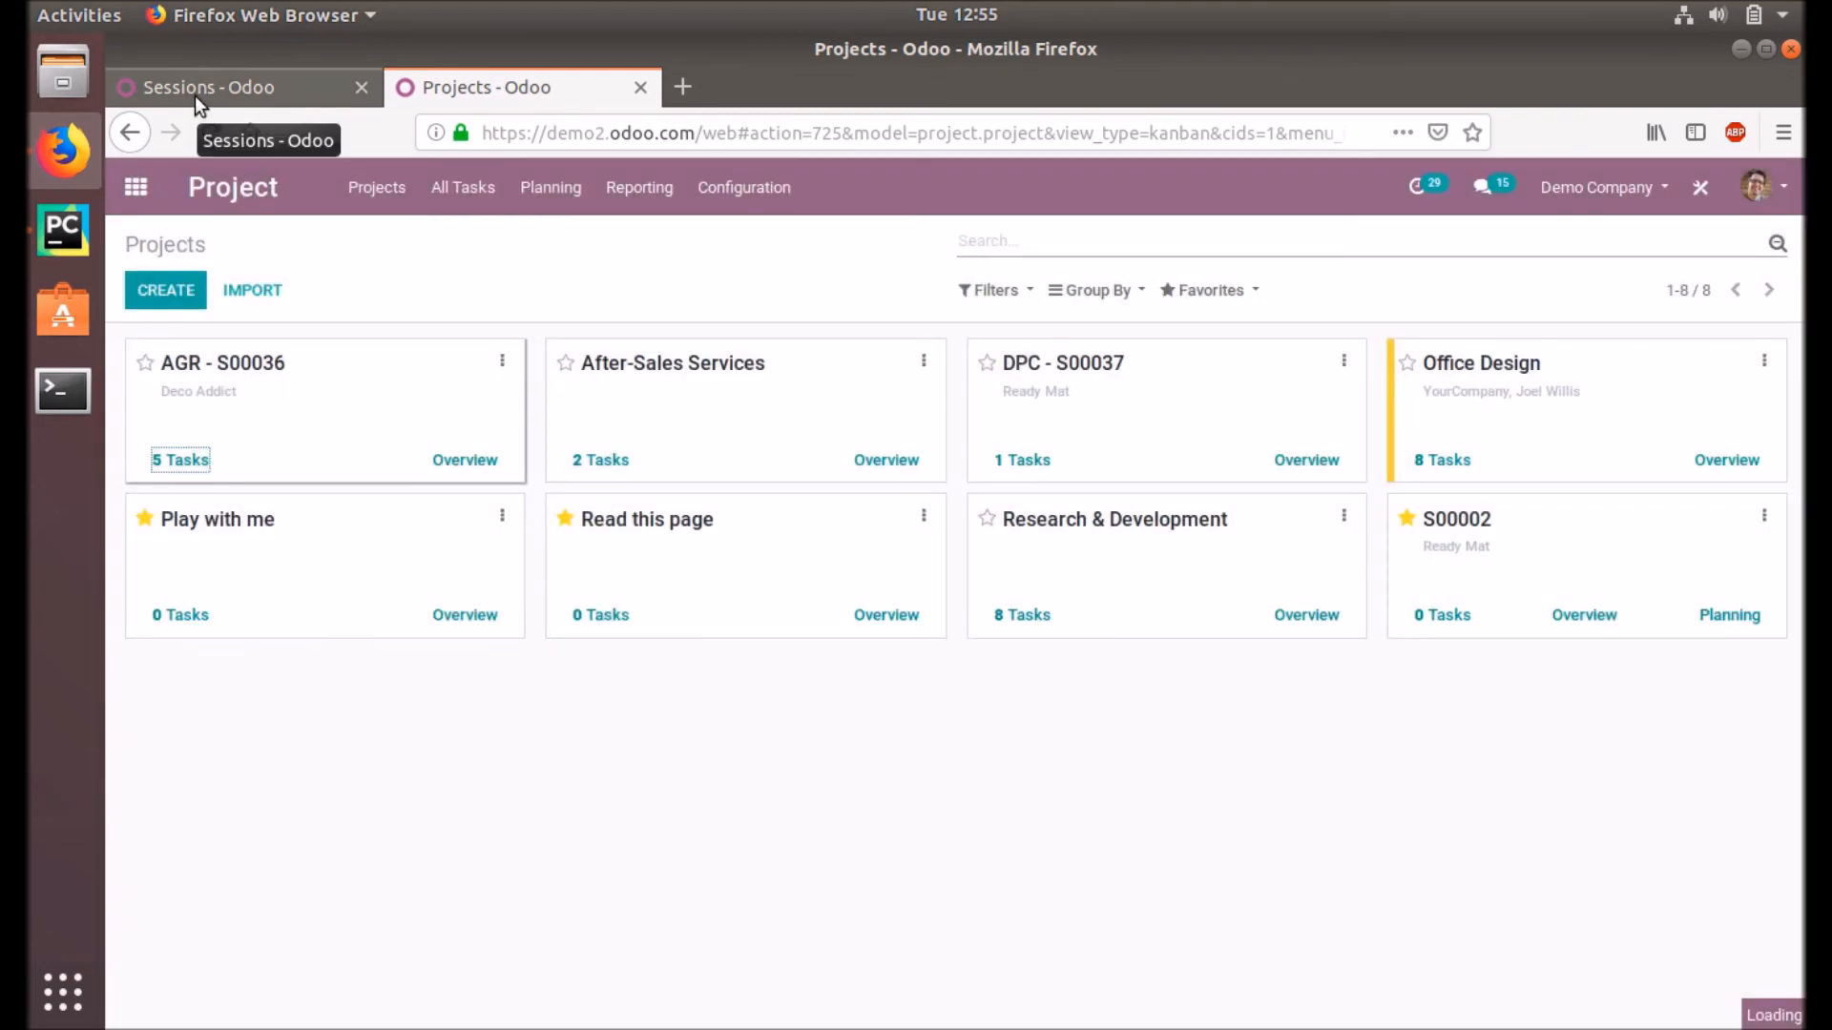
mouse_move(380, 316)
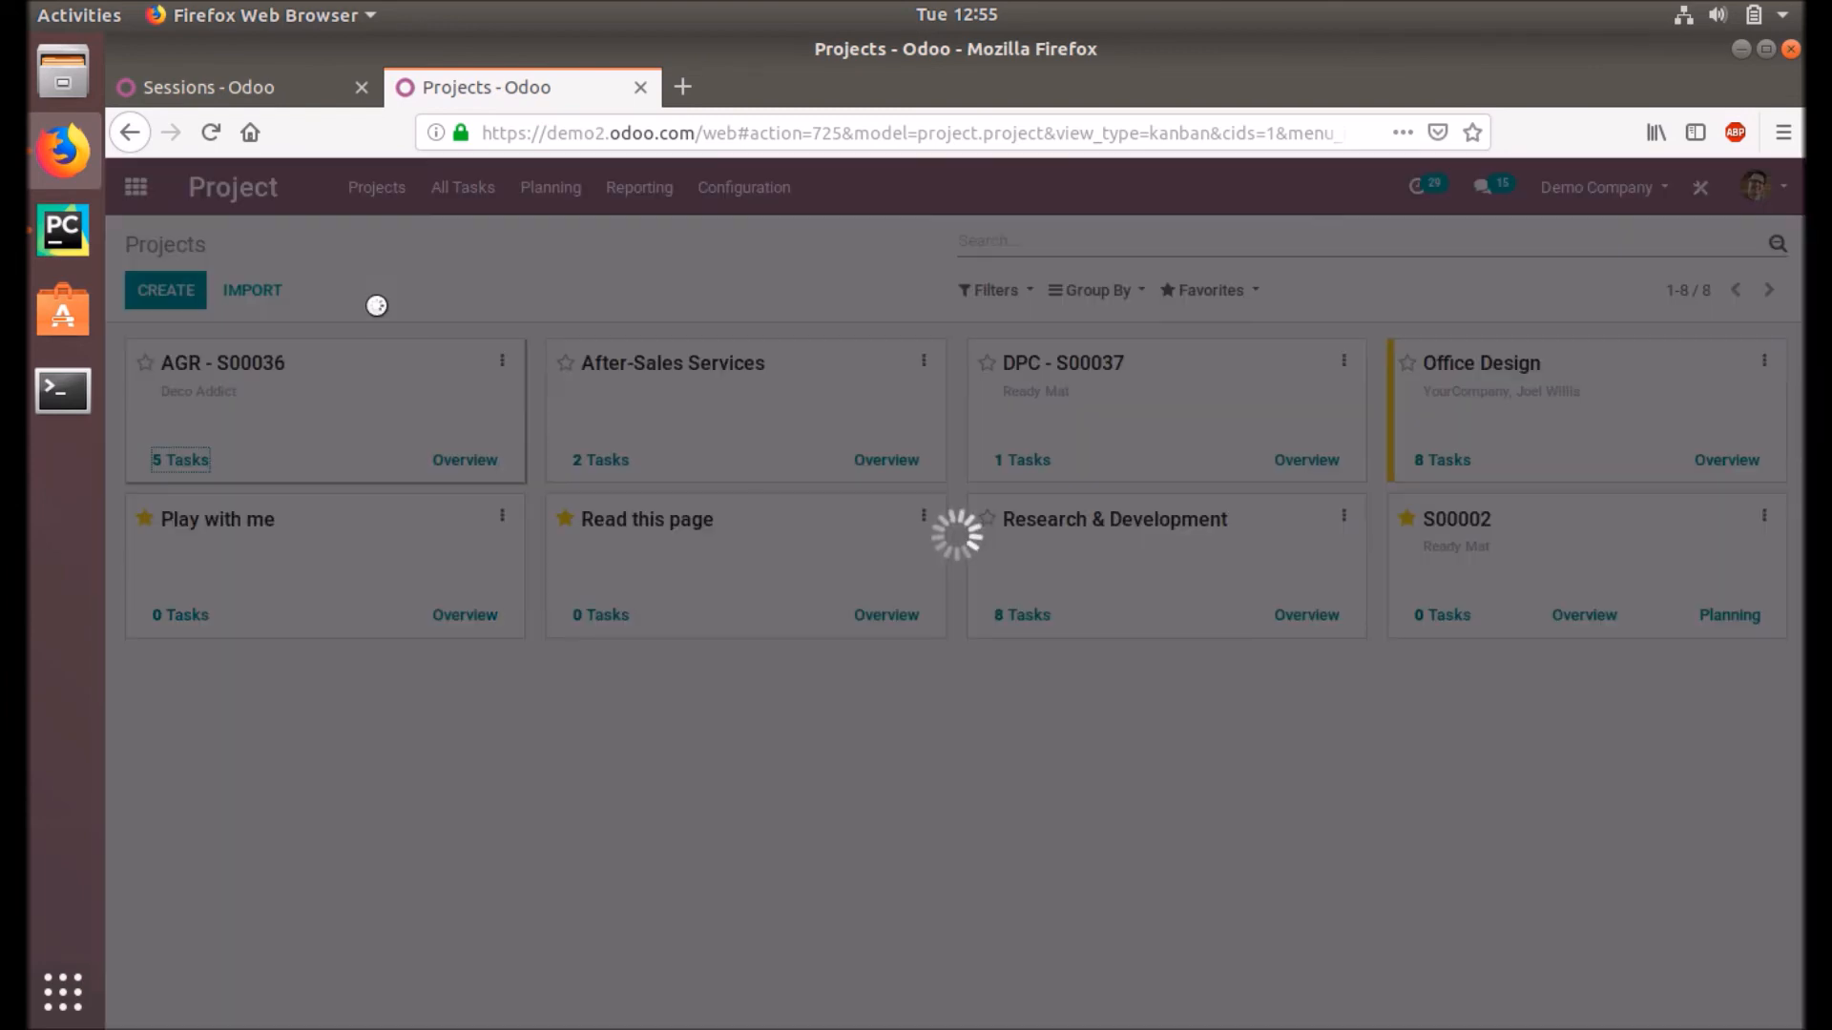
Step: Compare the local Sessions board with the demo Projects page and apps overview, ending on the AGR task board
left_click(210, 87)
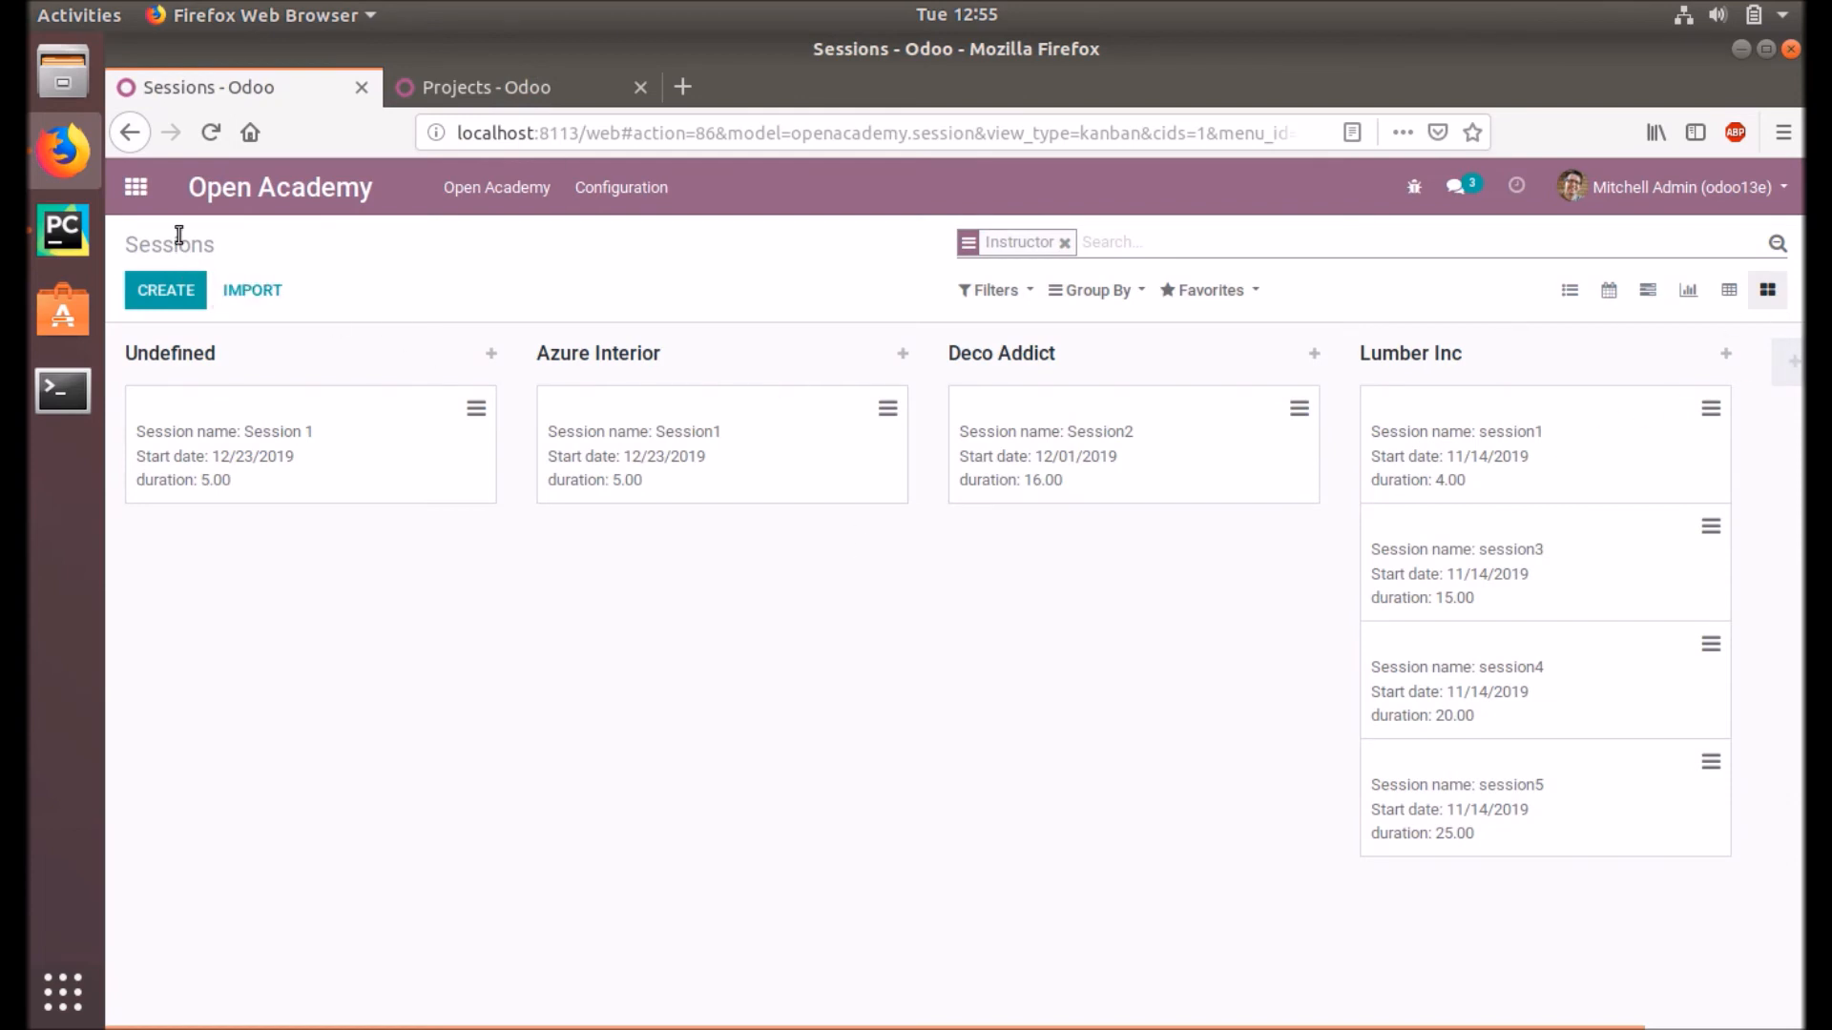
mouse_move(468, 286)
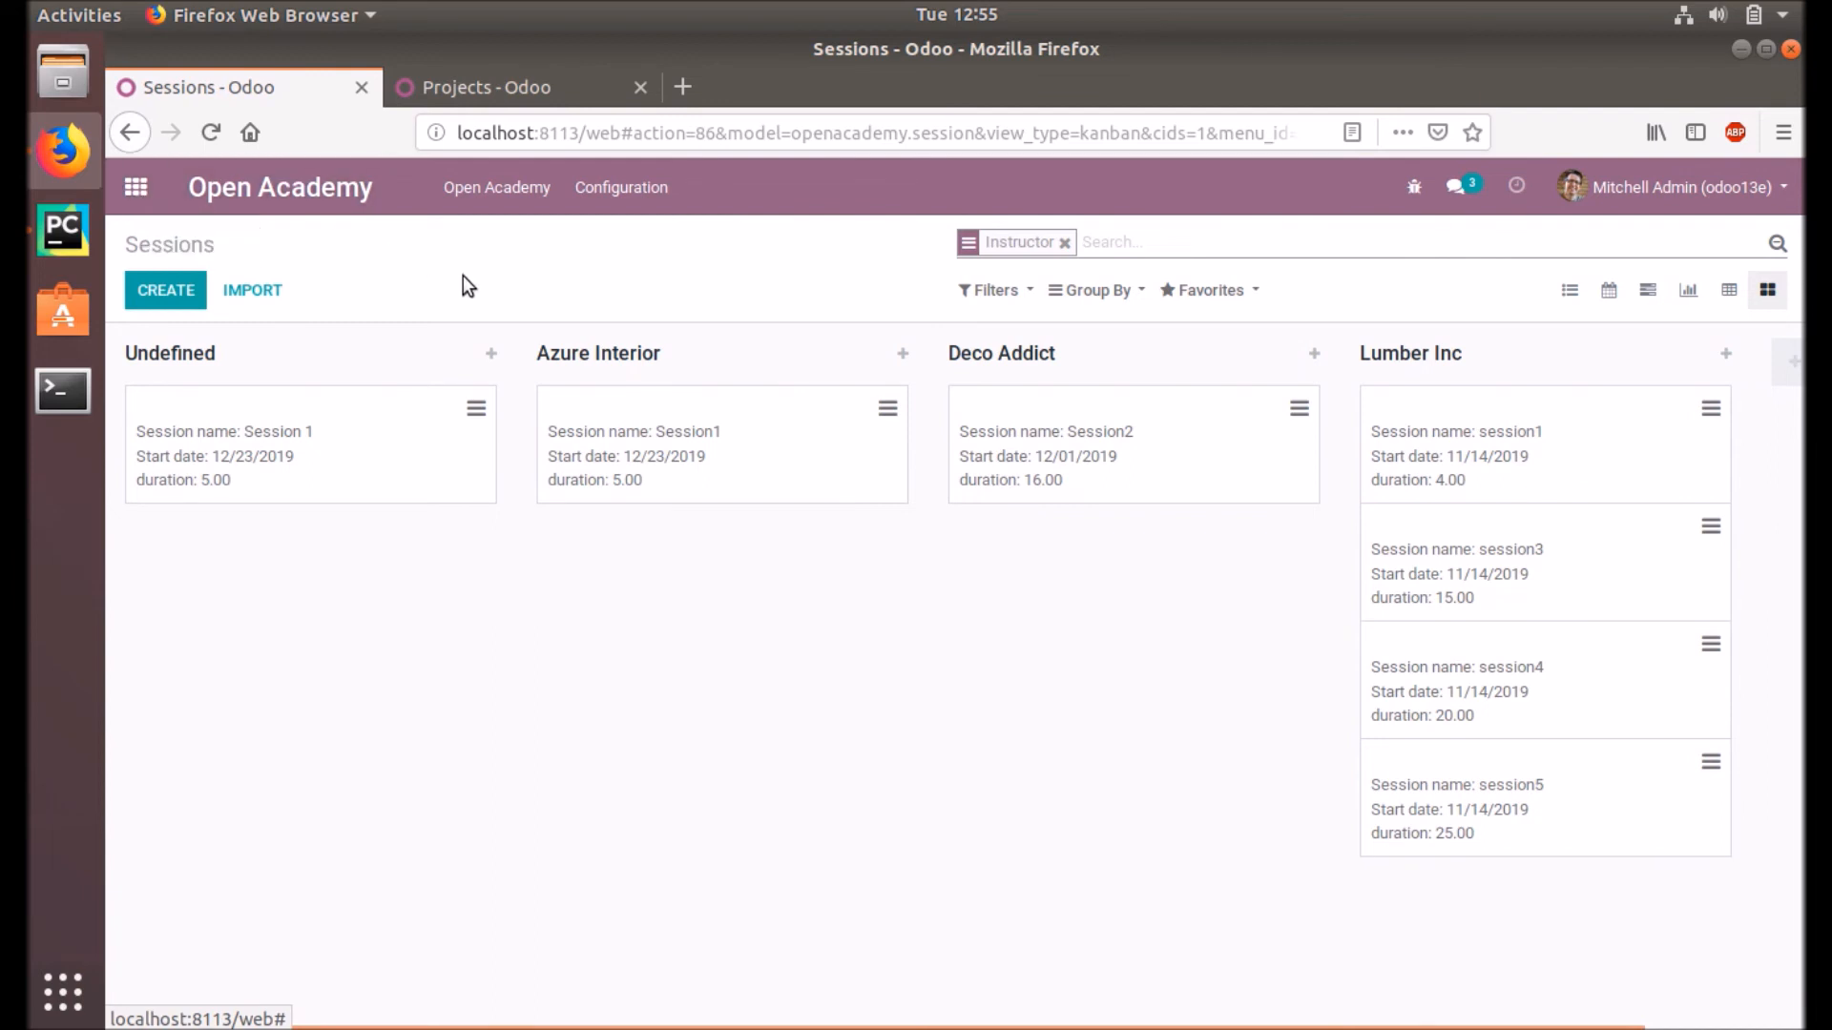
mouse_move(1316, 582)
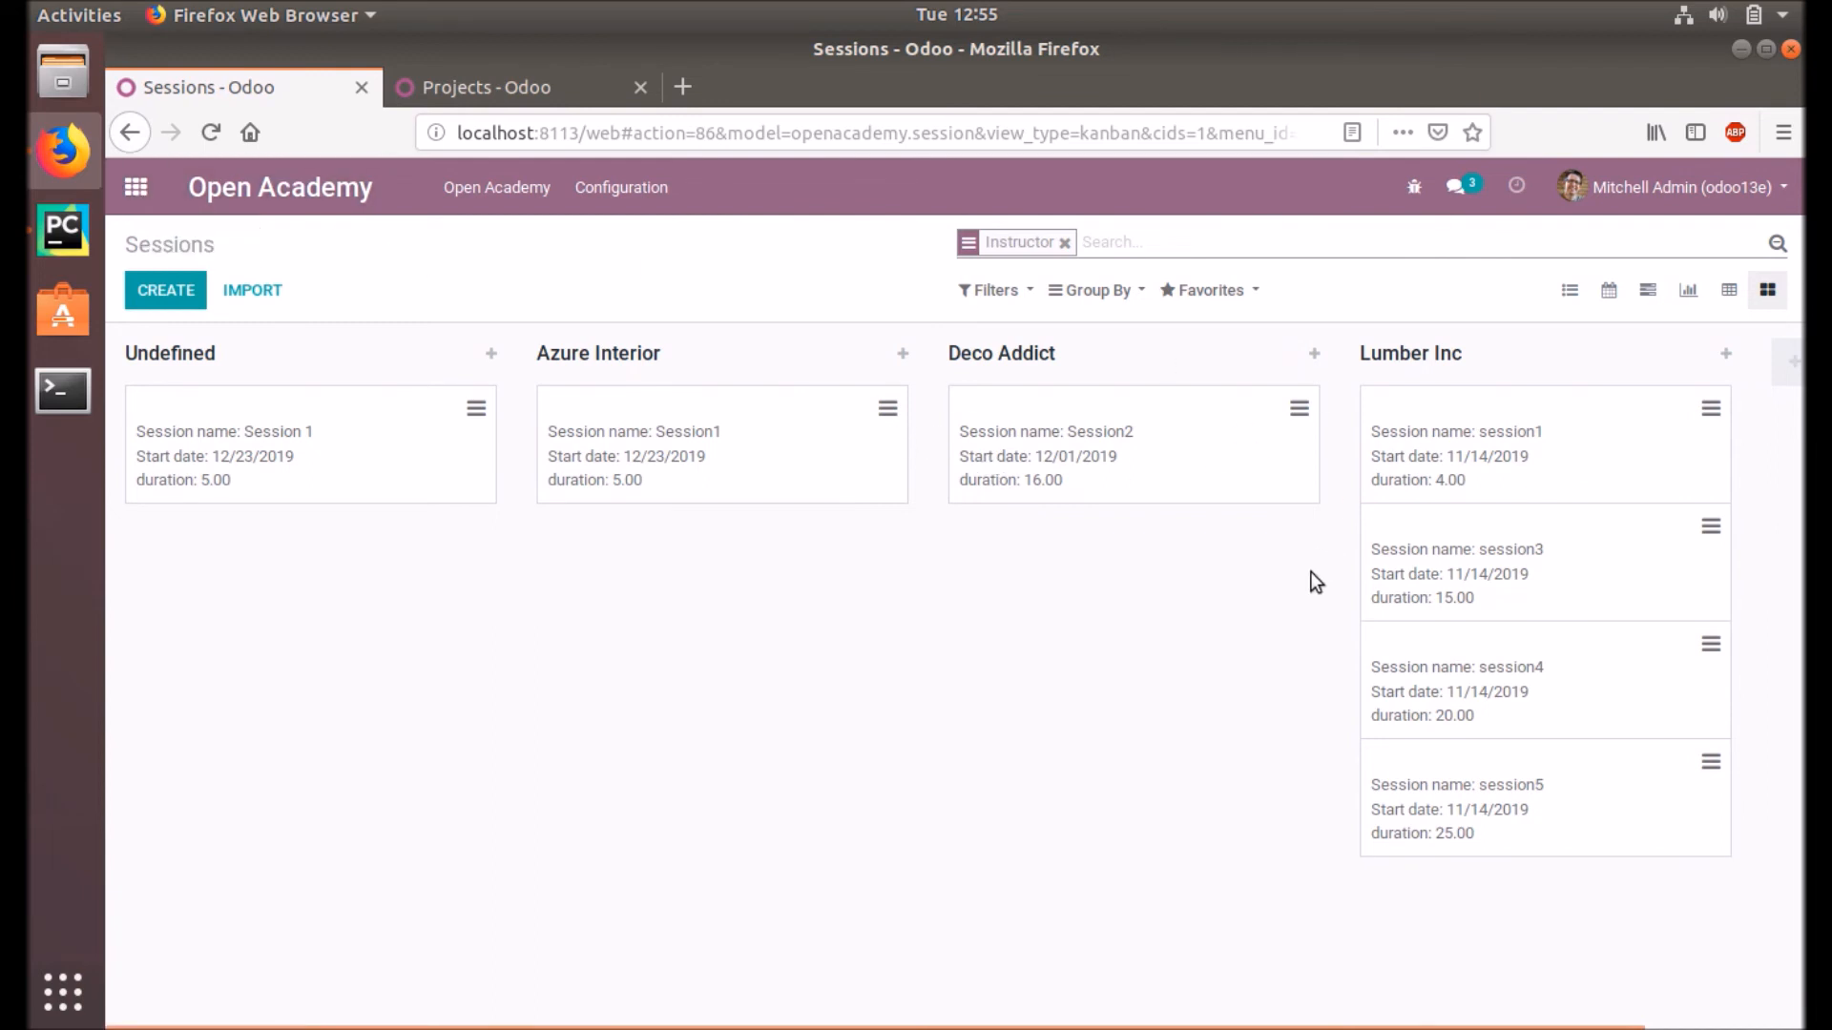
mouse_move(503, 266)
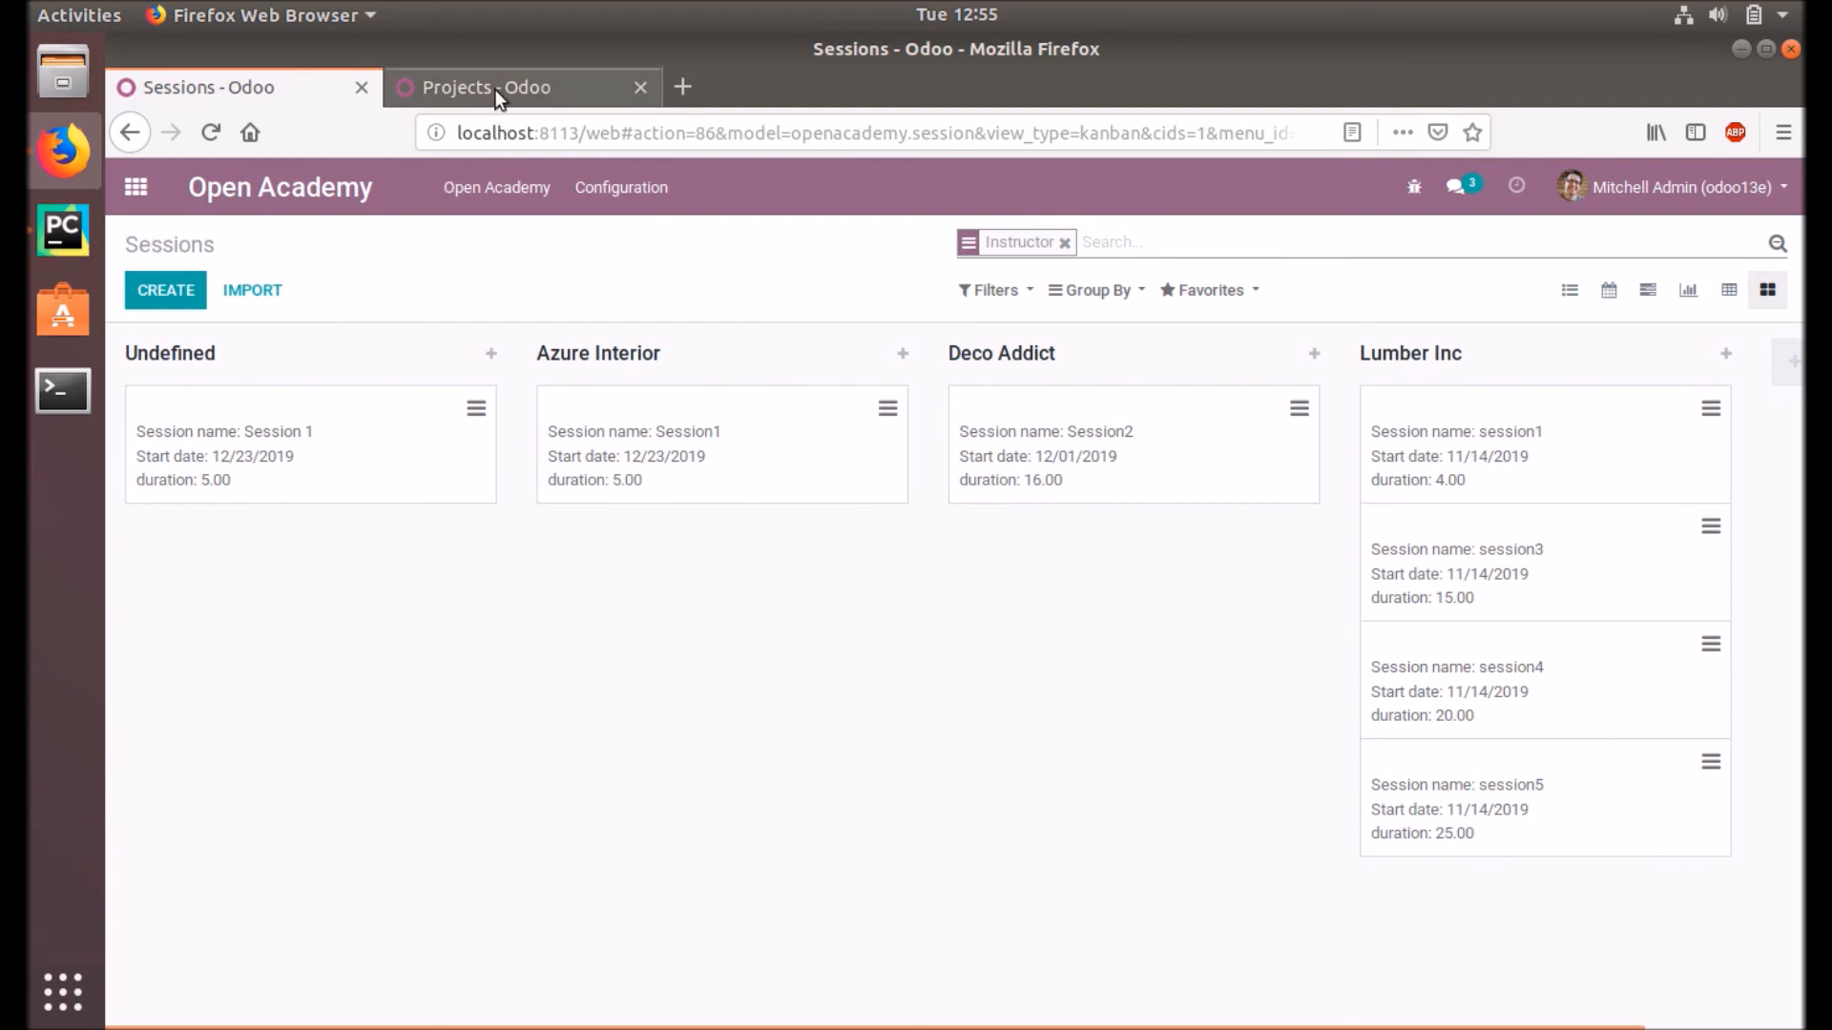
left_click(479, 86)
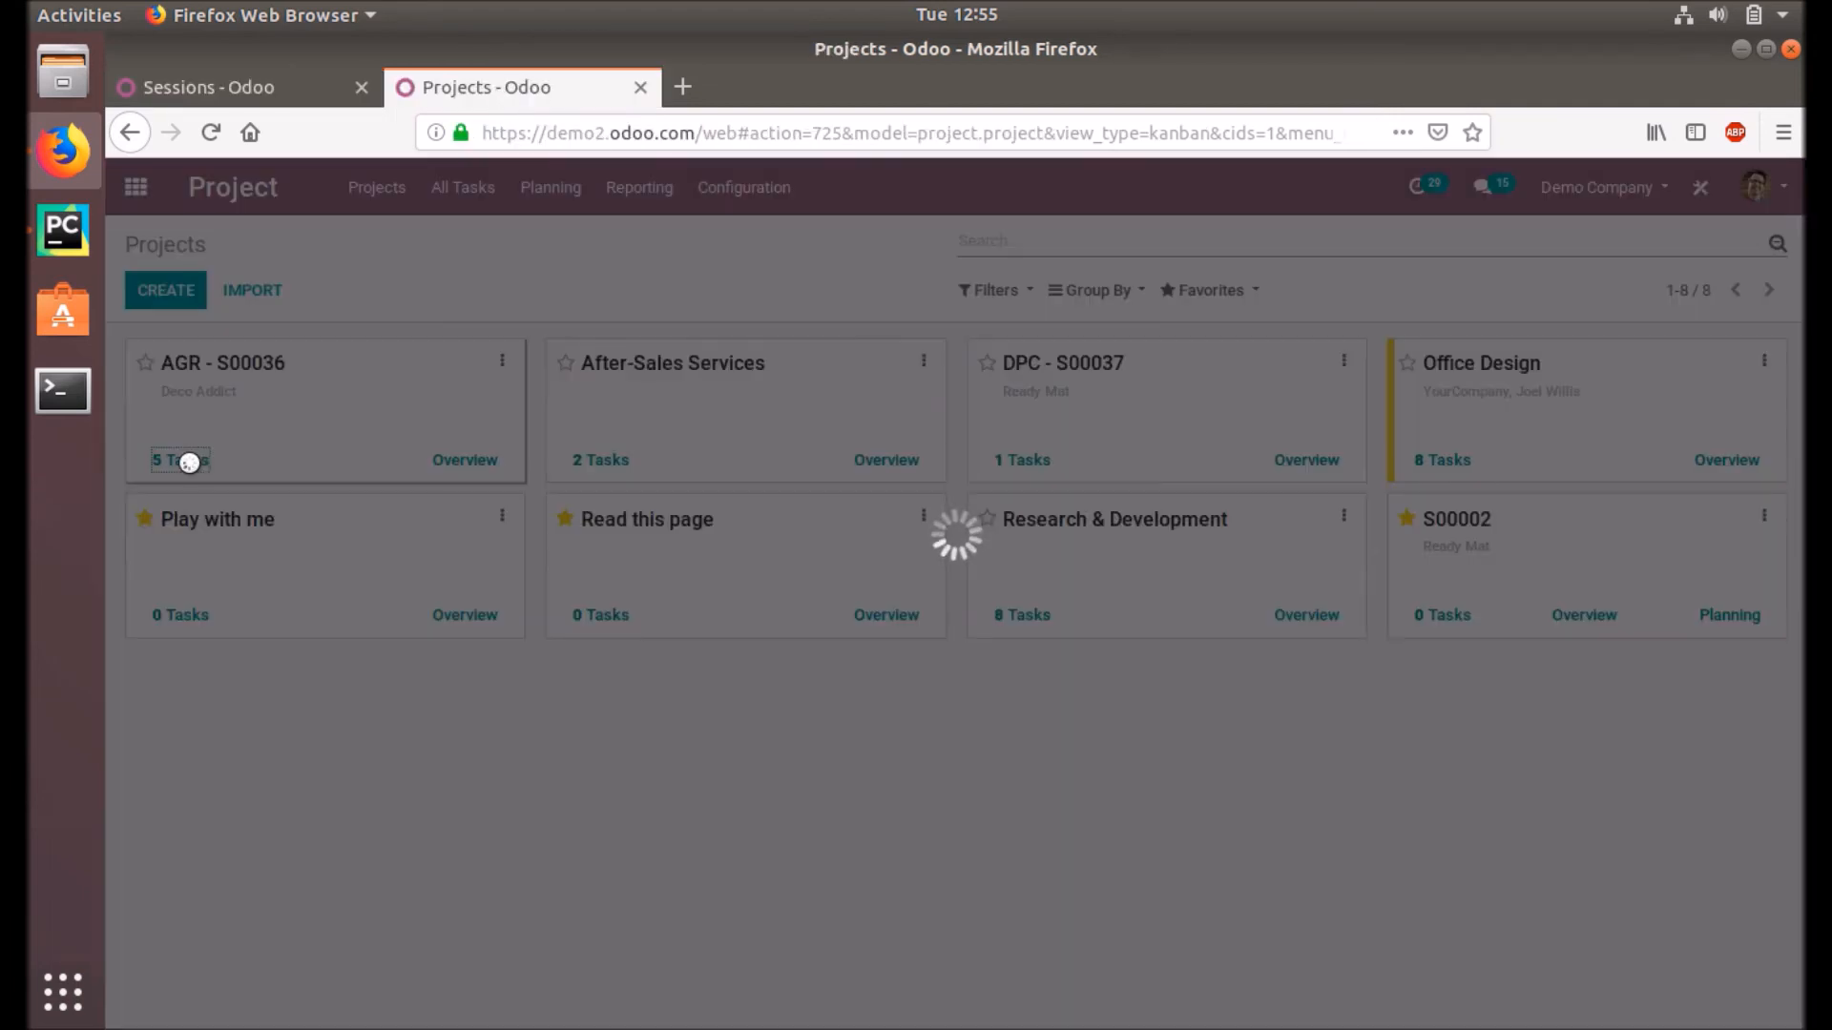
left_click(210, 87)
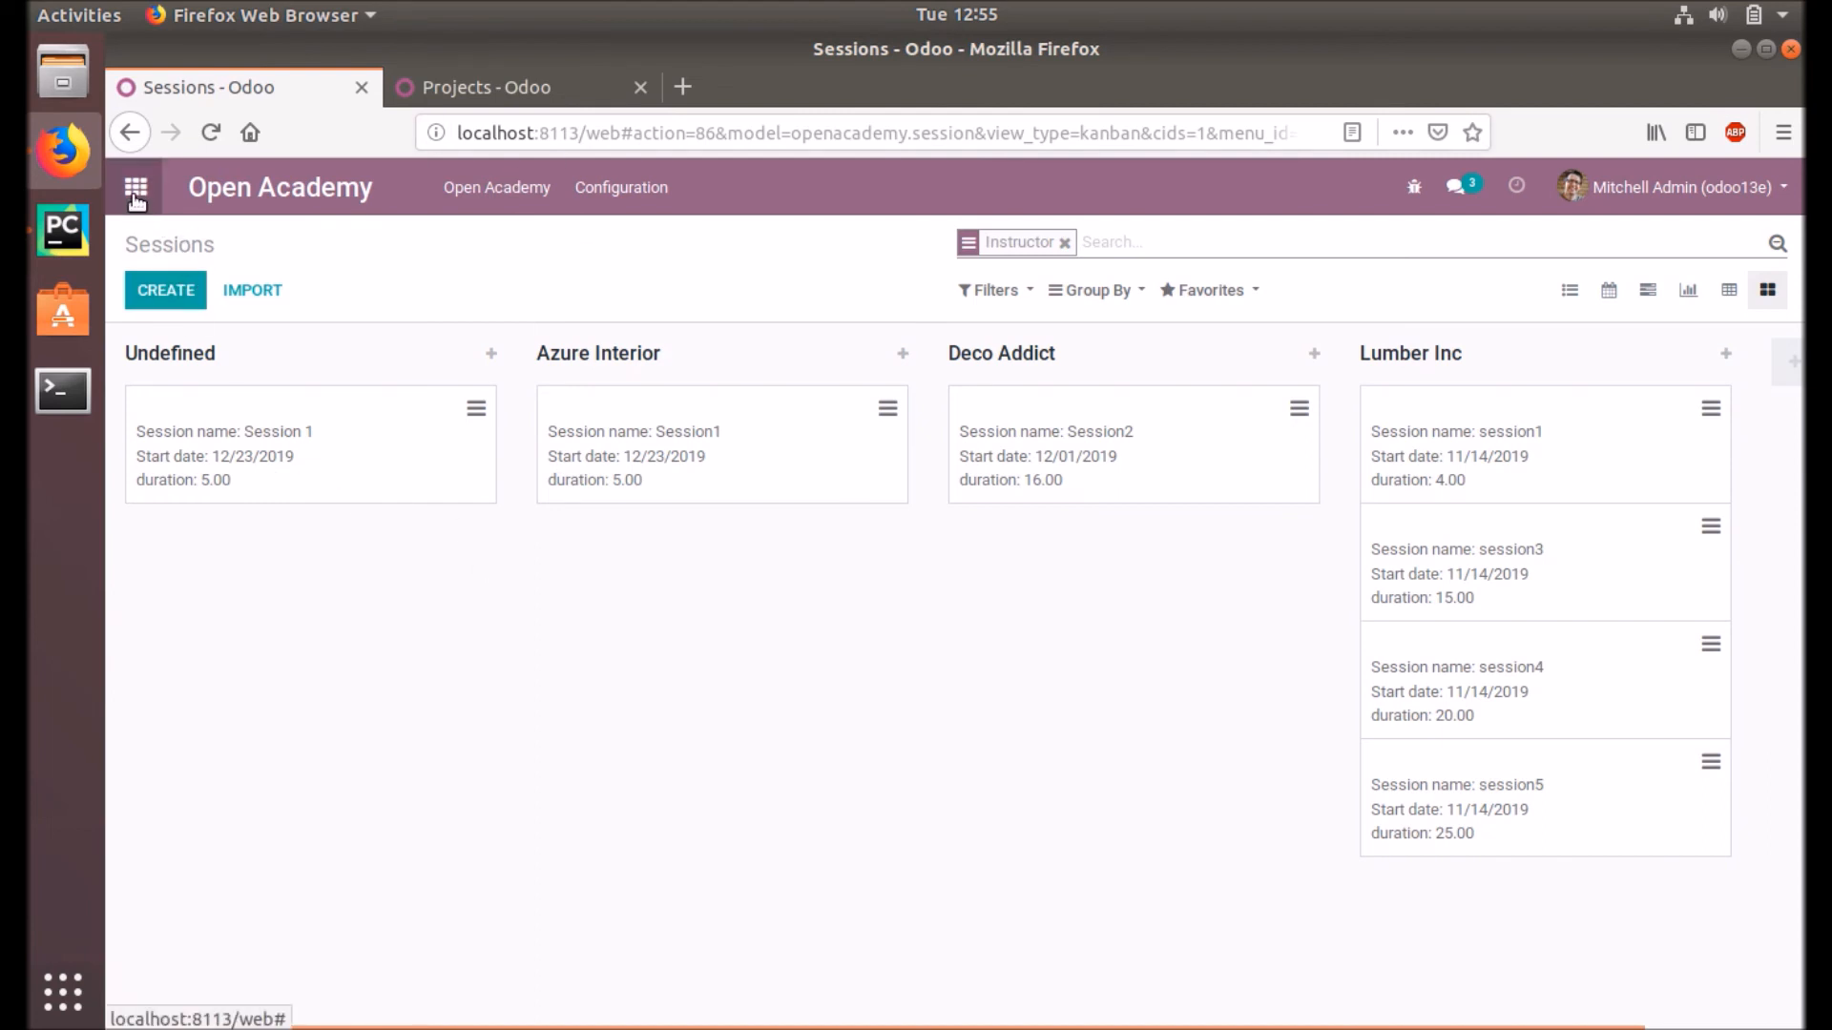
left_click(135, 187)
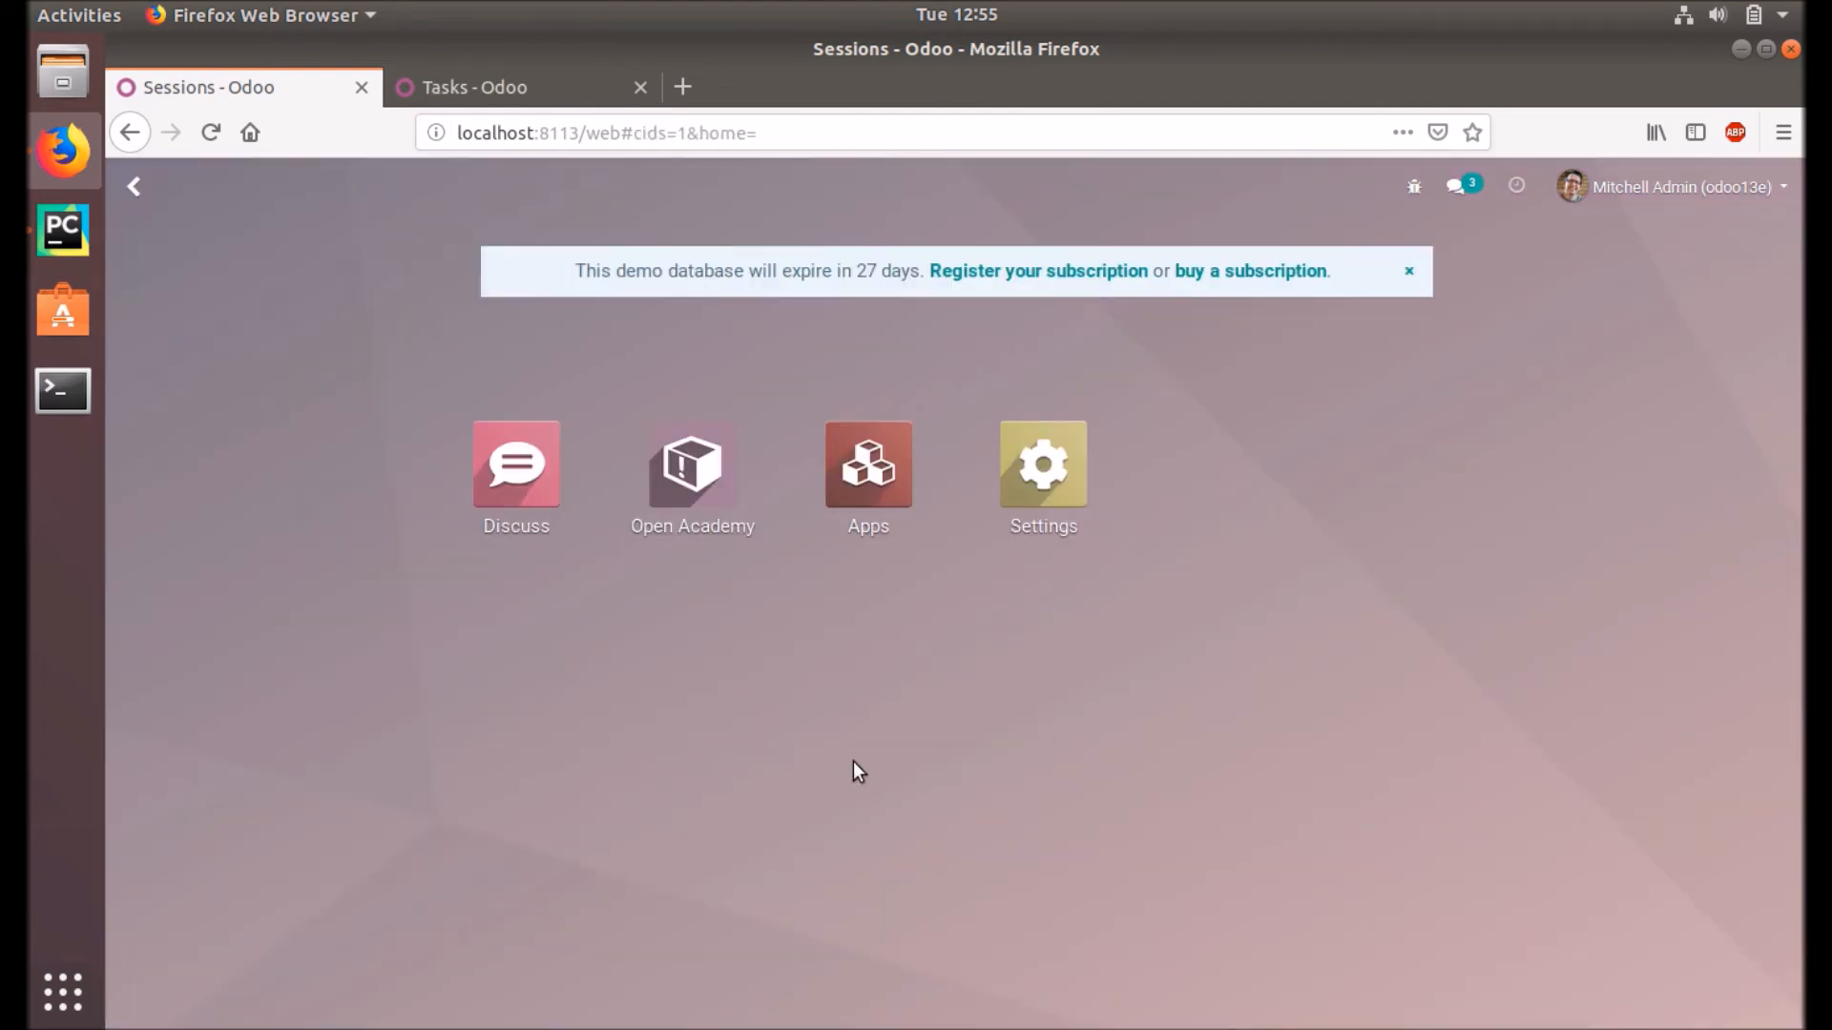
left_click(473, 87)
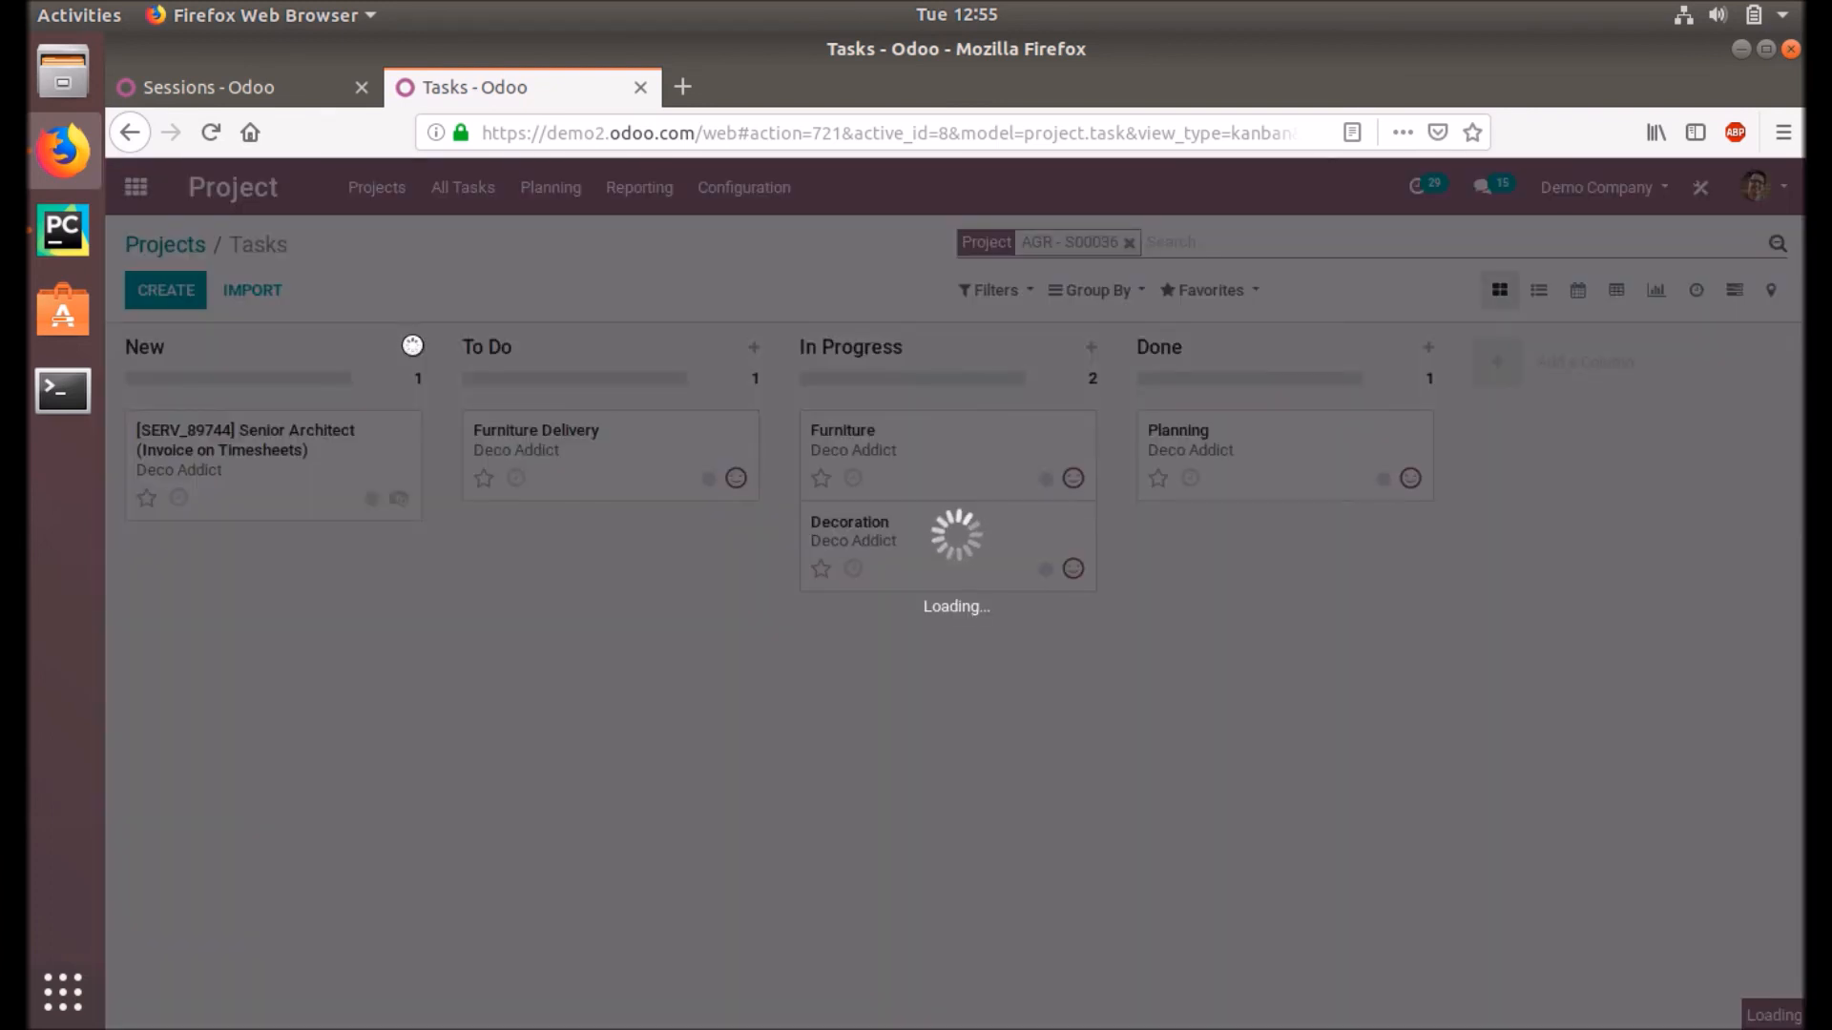
Step: Try quick-creating a task in New, then begin adding a stage column after Done
left_click(415, 353)
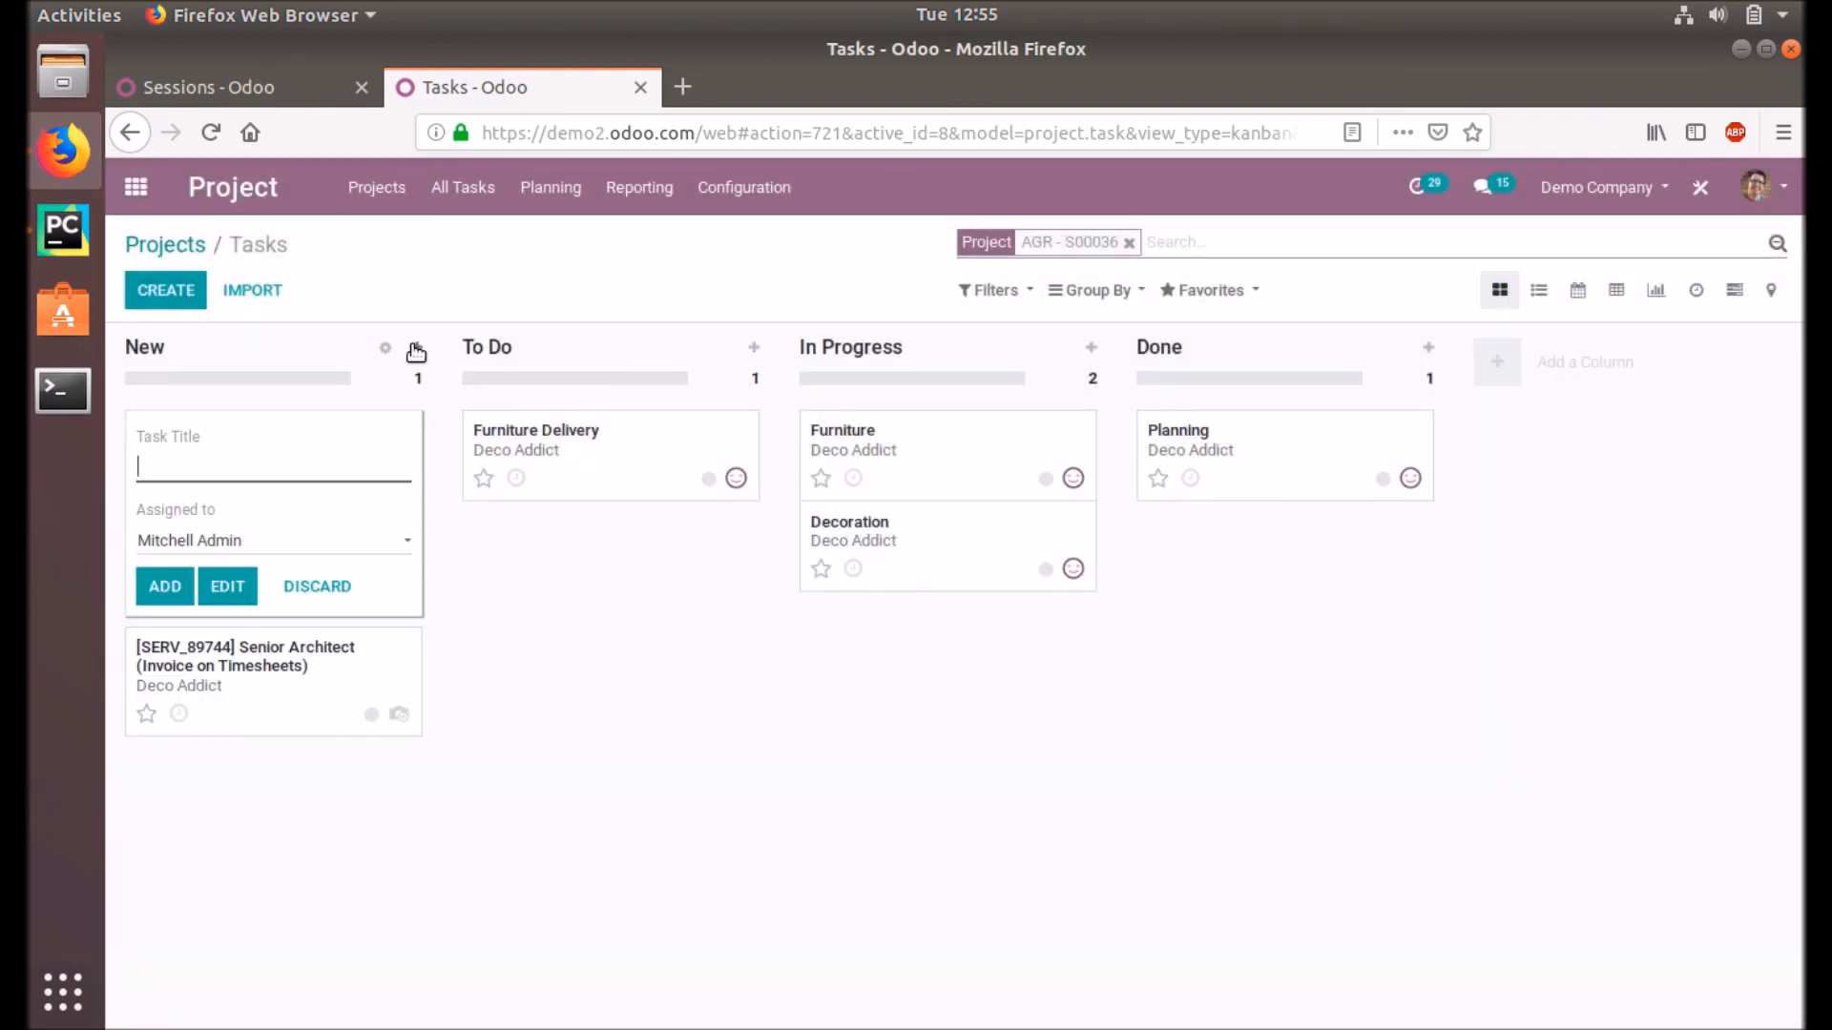
mouse_move(459, 572)
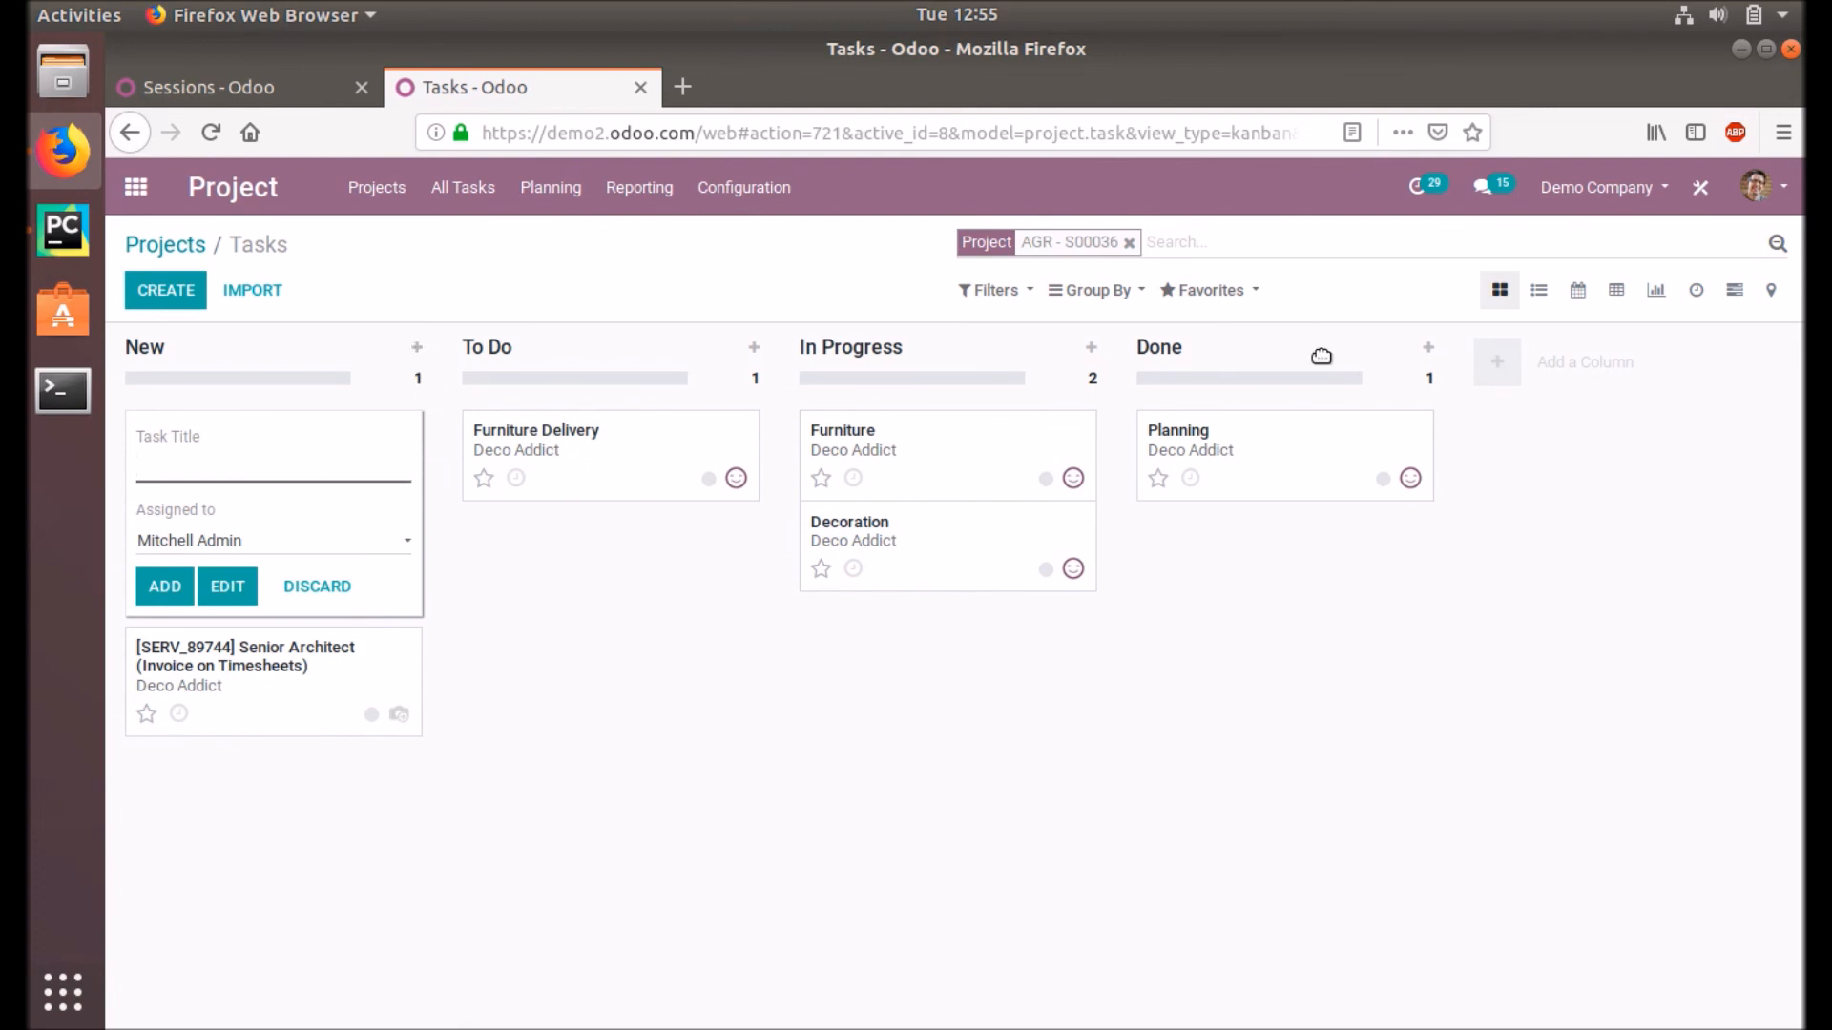
left_click(1584, 362)
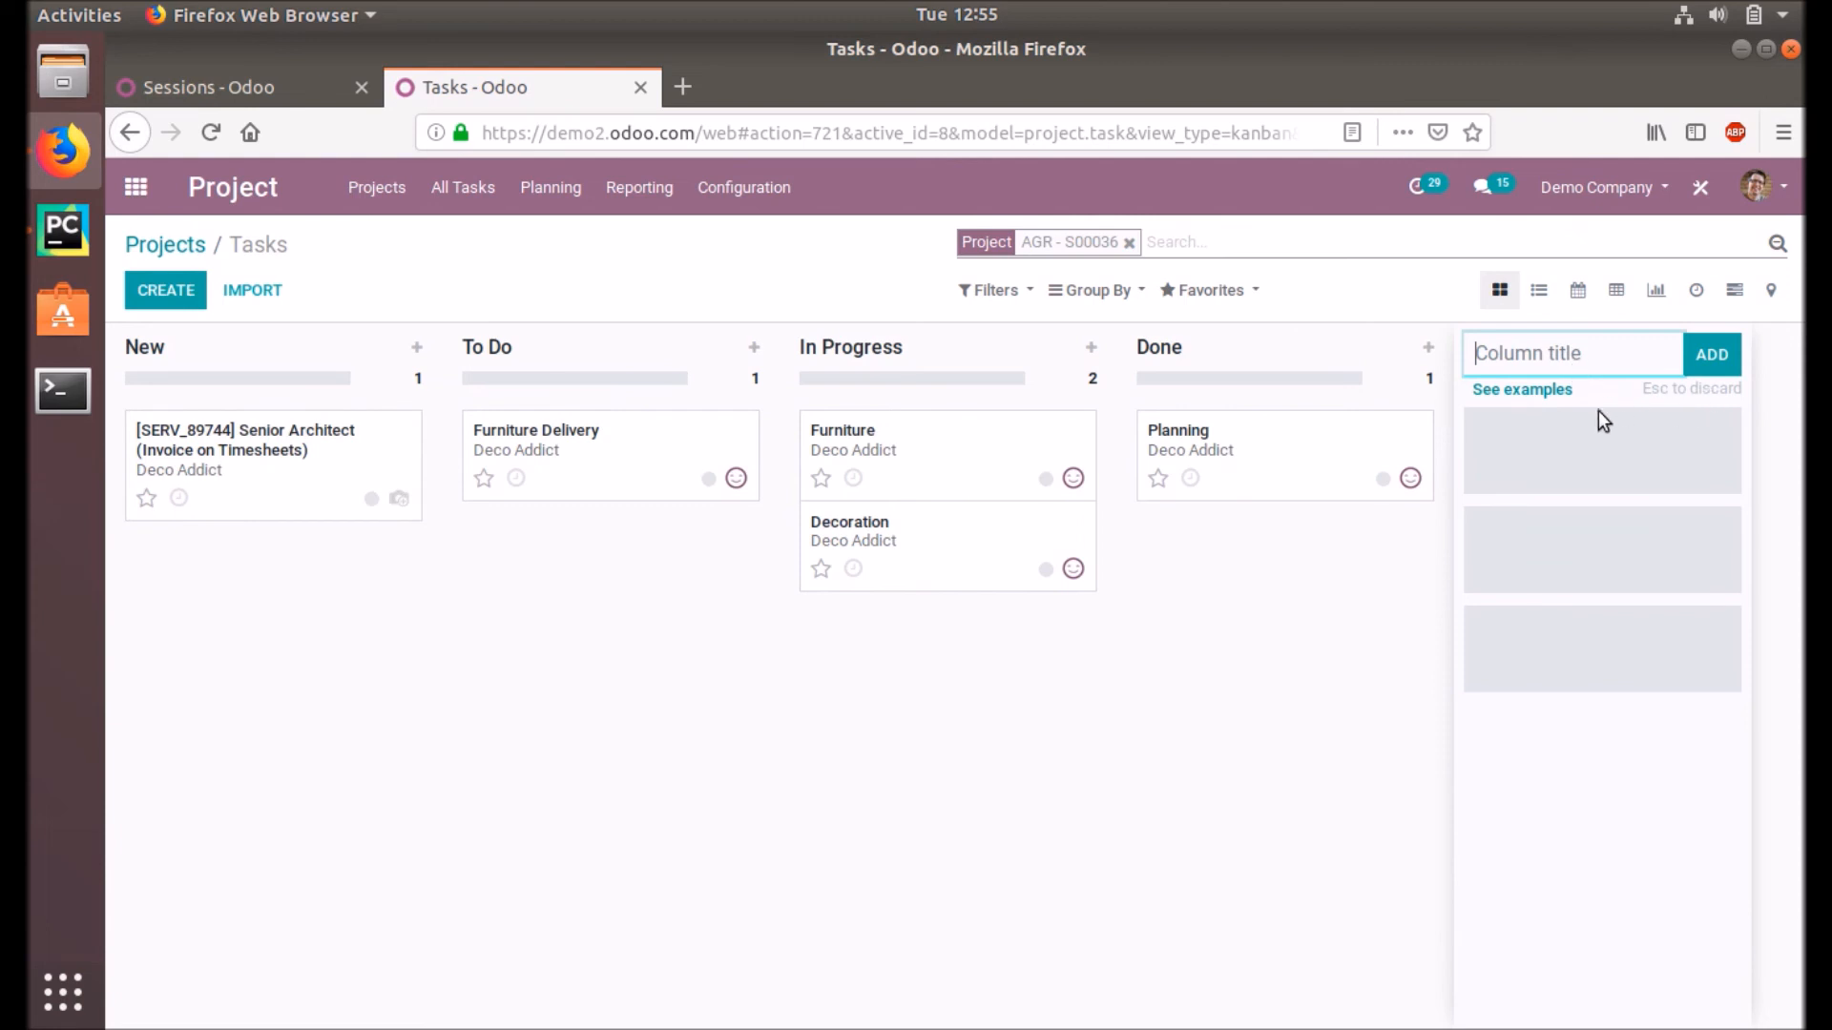
mouse_move(1530, 397)
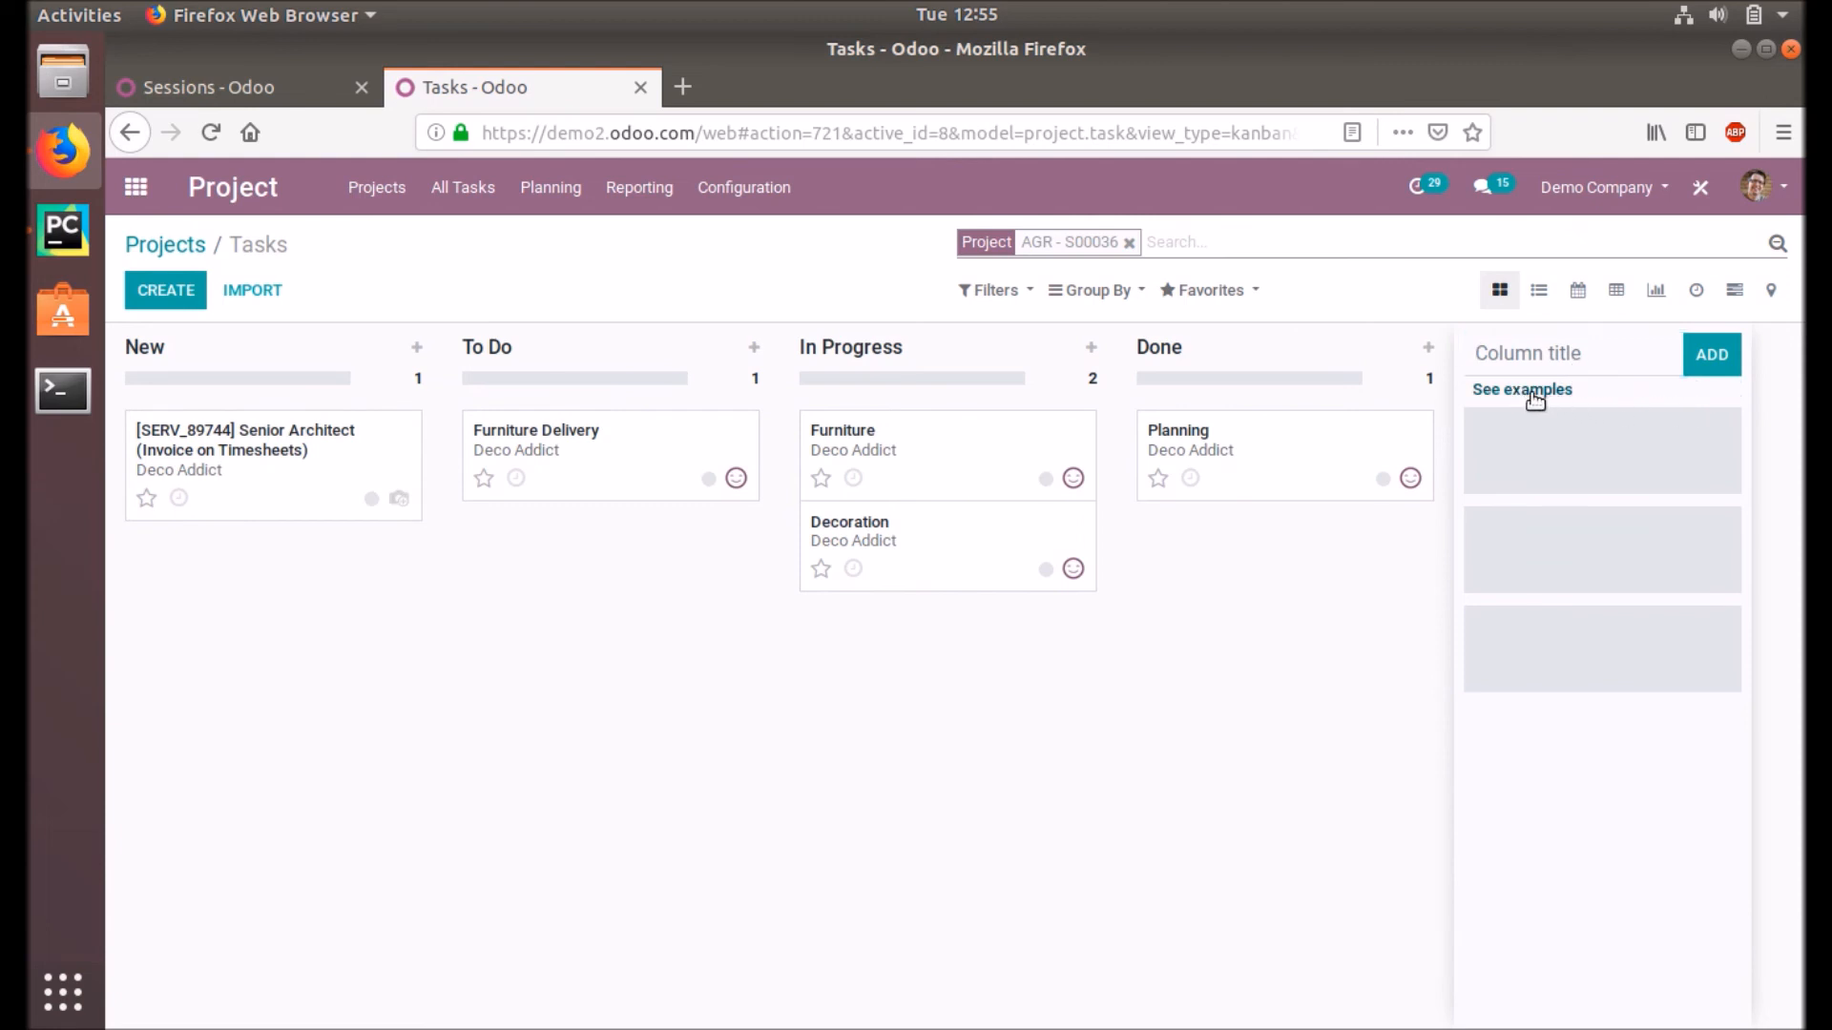
Step: Browse the Agile, Software Development, Digital Marketing and Customer Feedback Kanban example layouts
left_click(1523, 389)
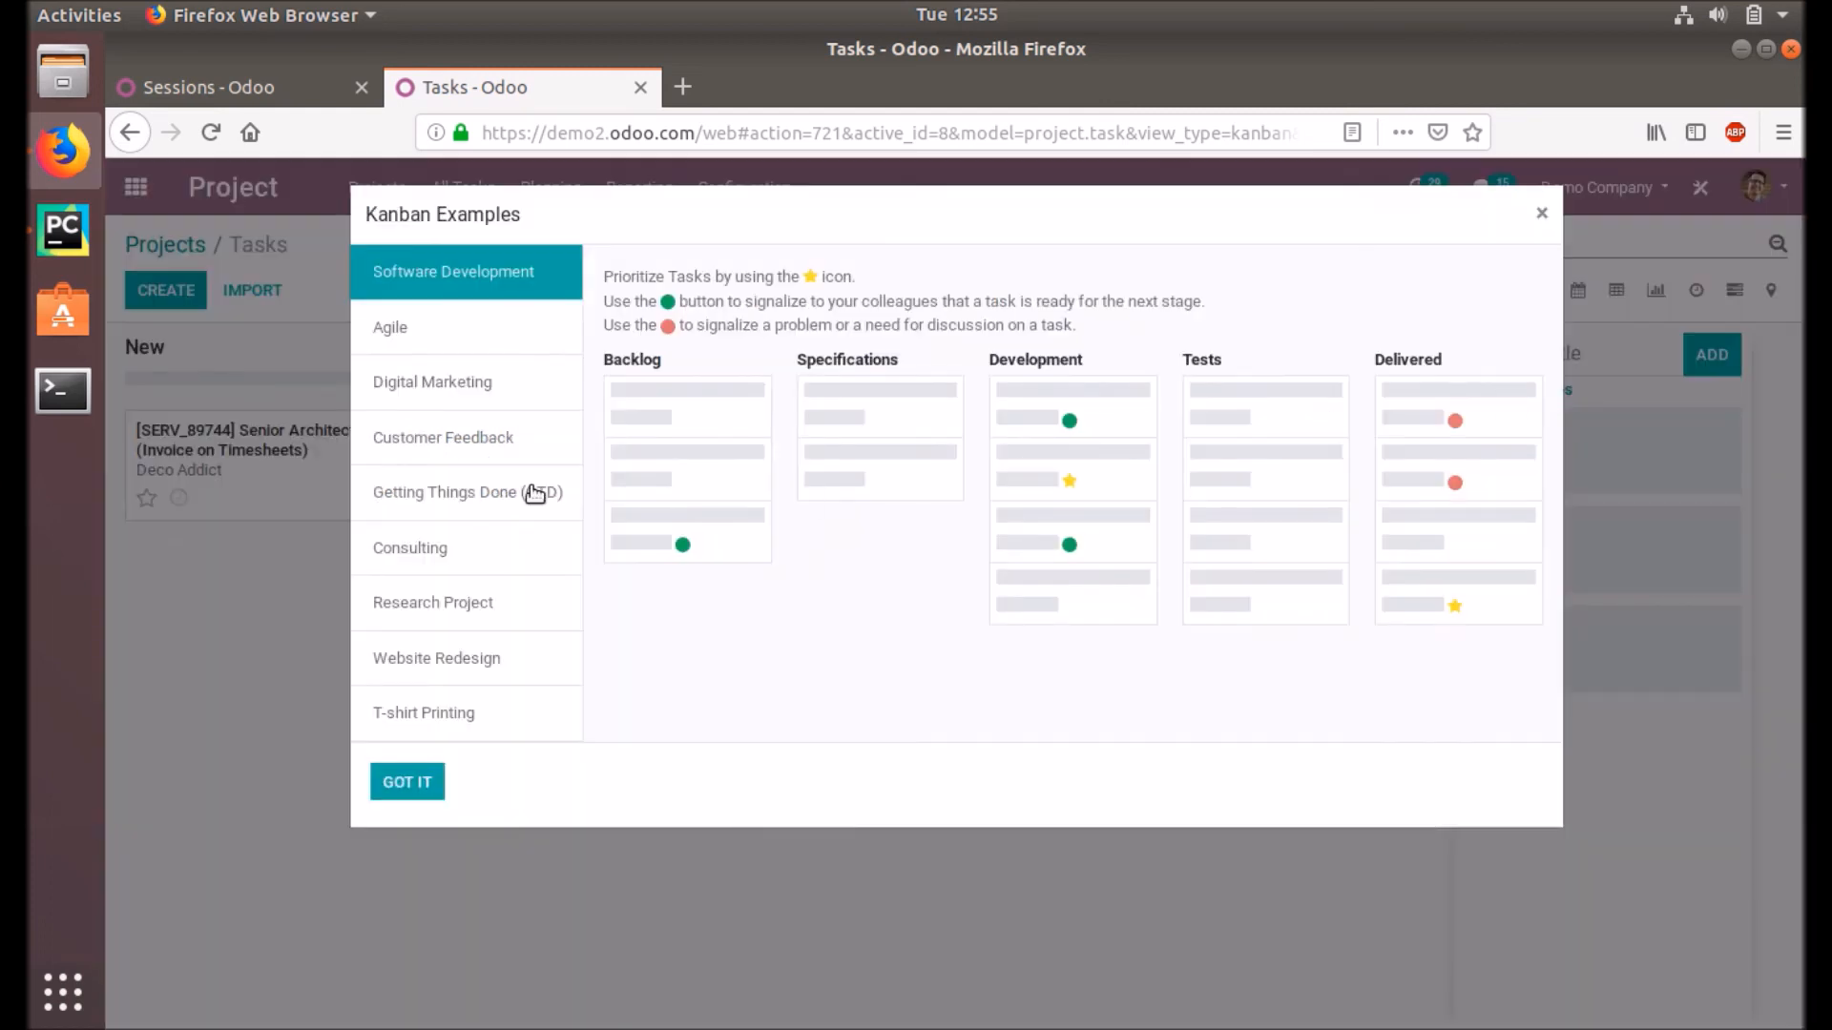
left_click(390, 327)
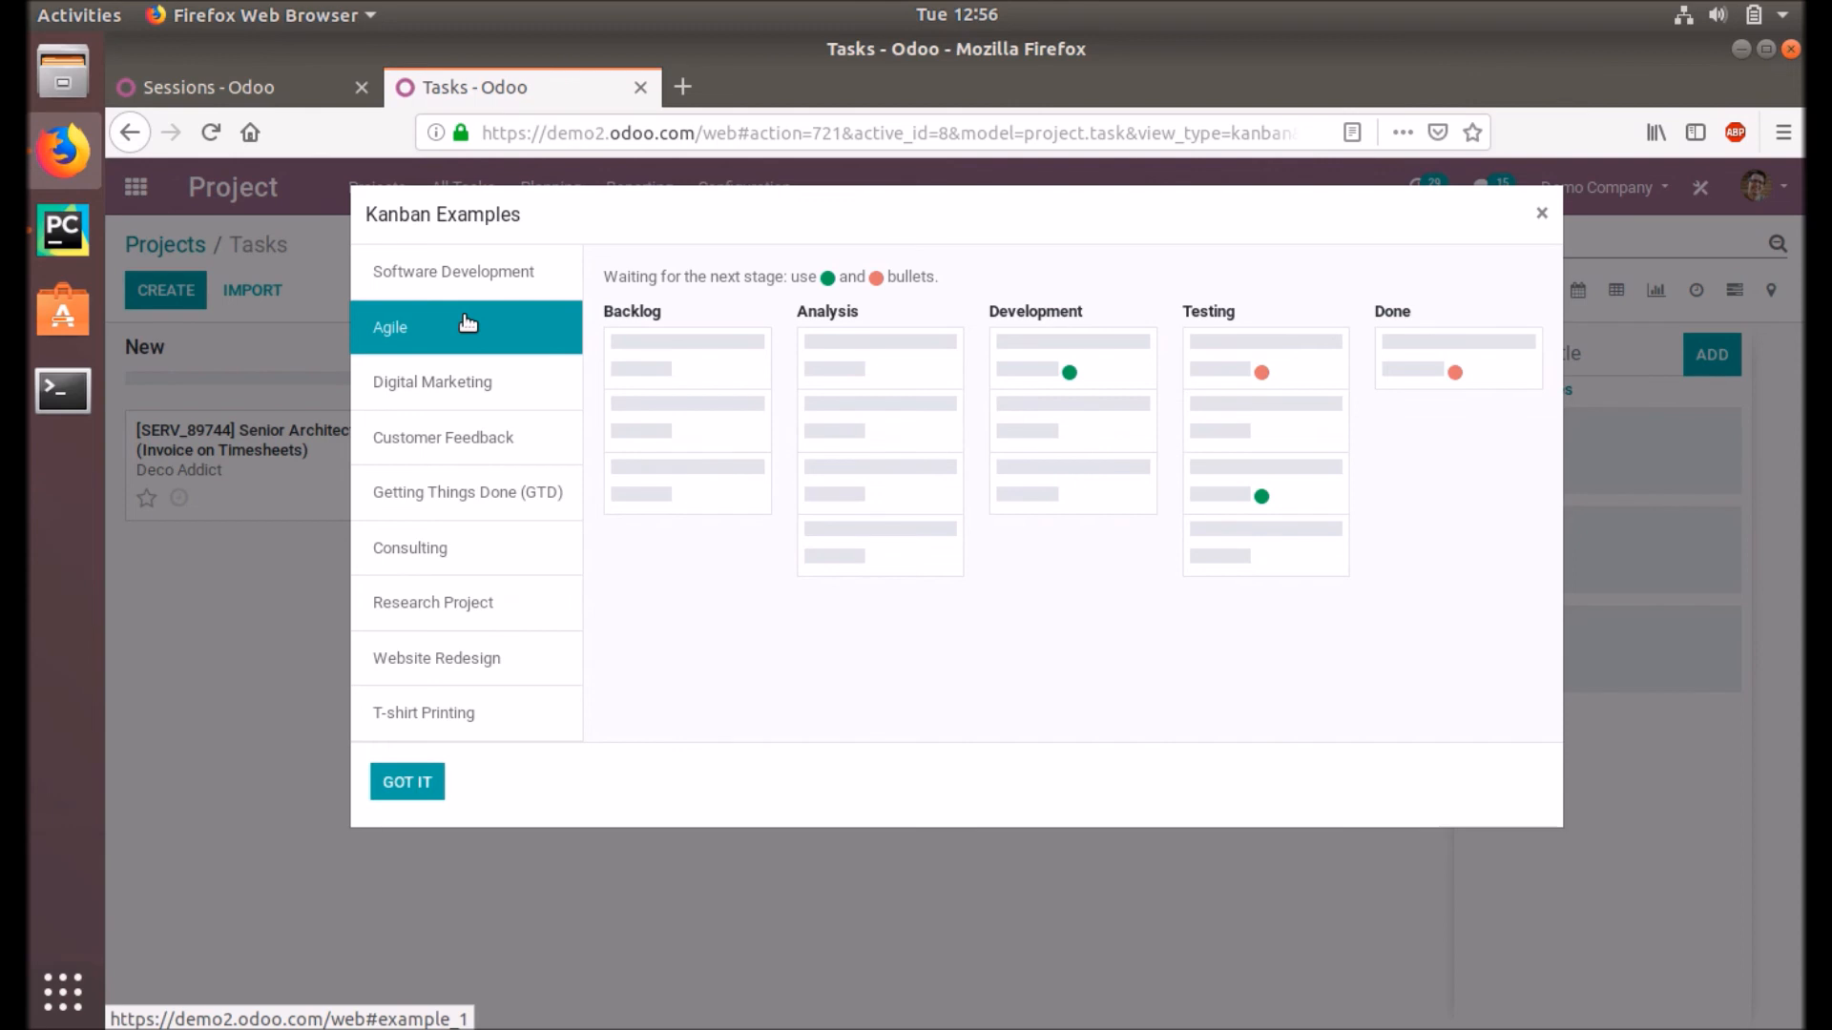
left_click(453, 271)
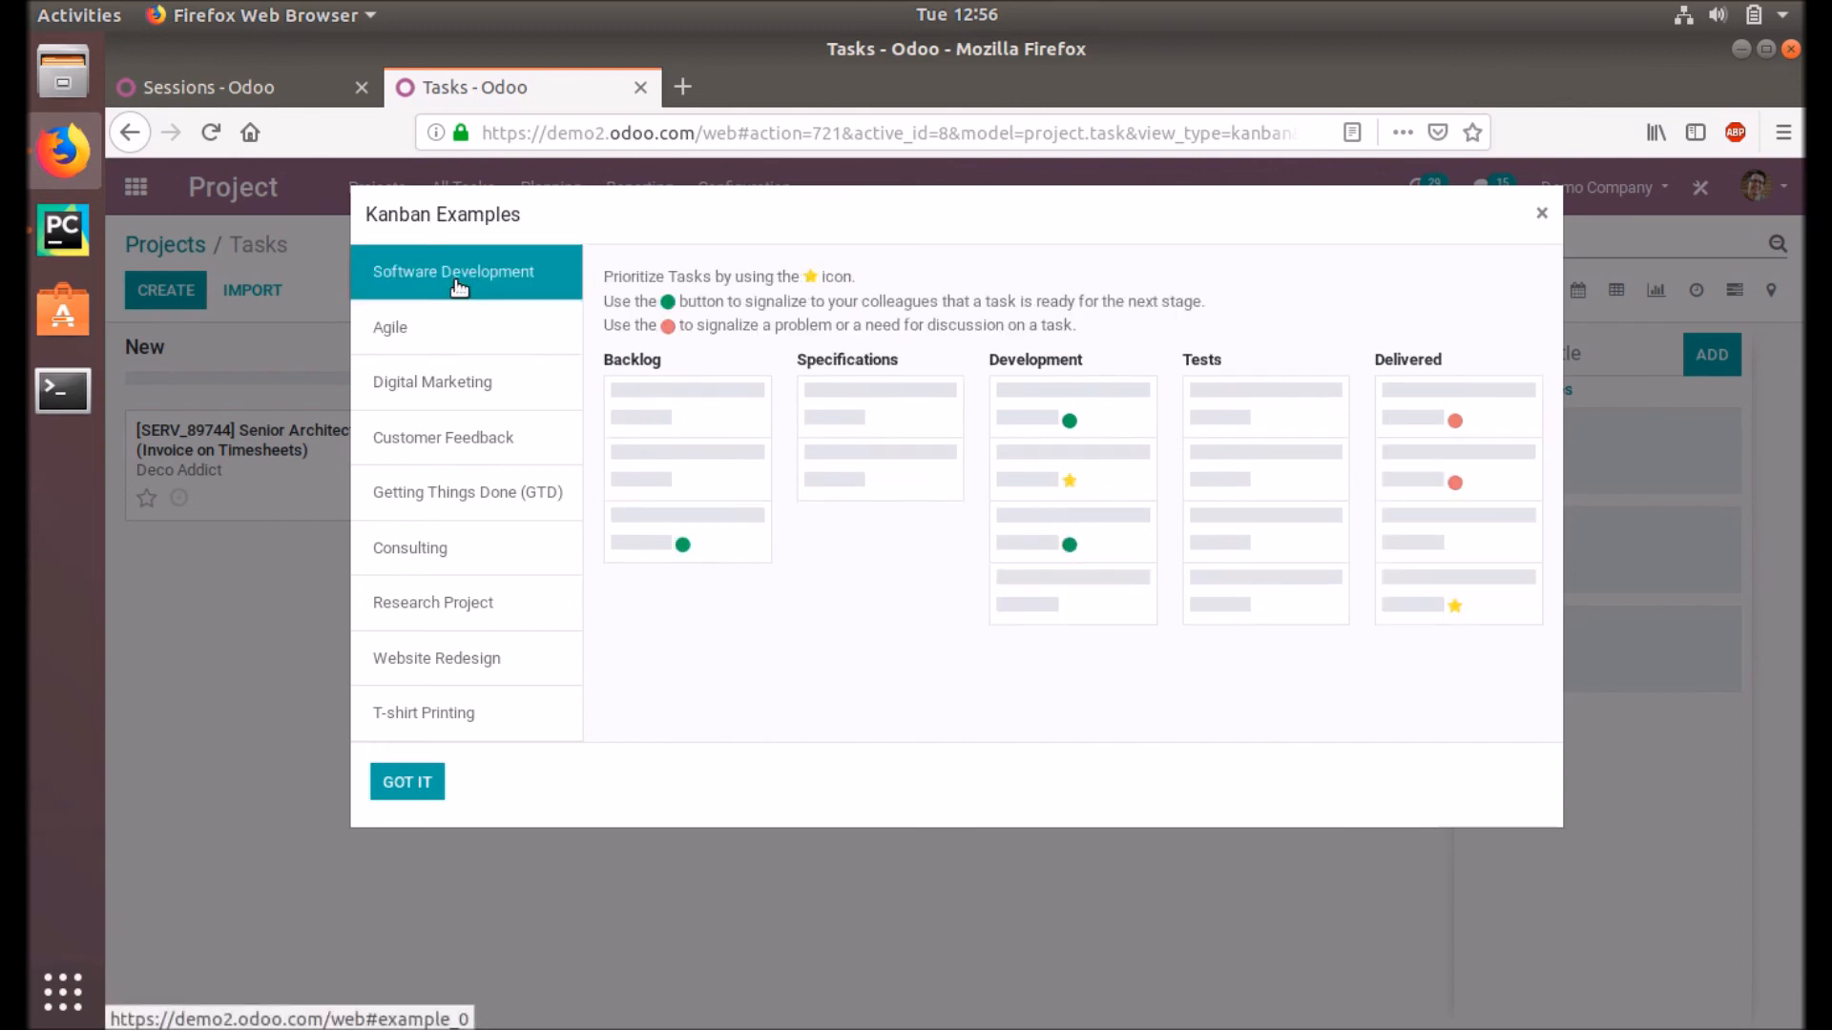
mouse_move(770, 394)
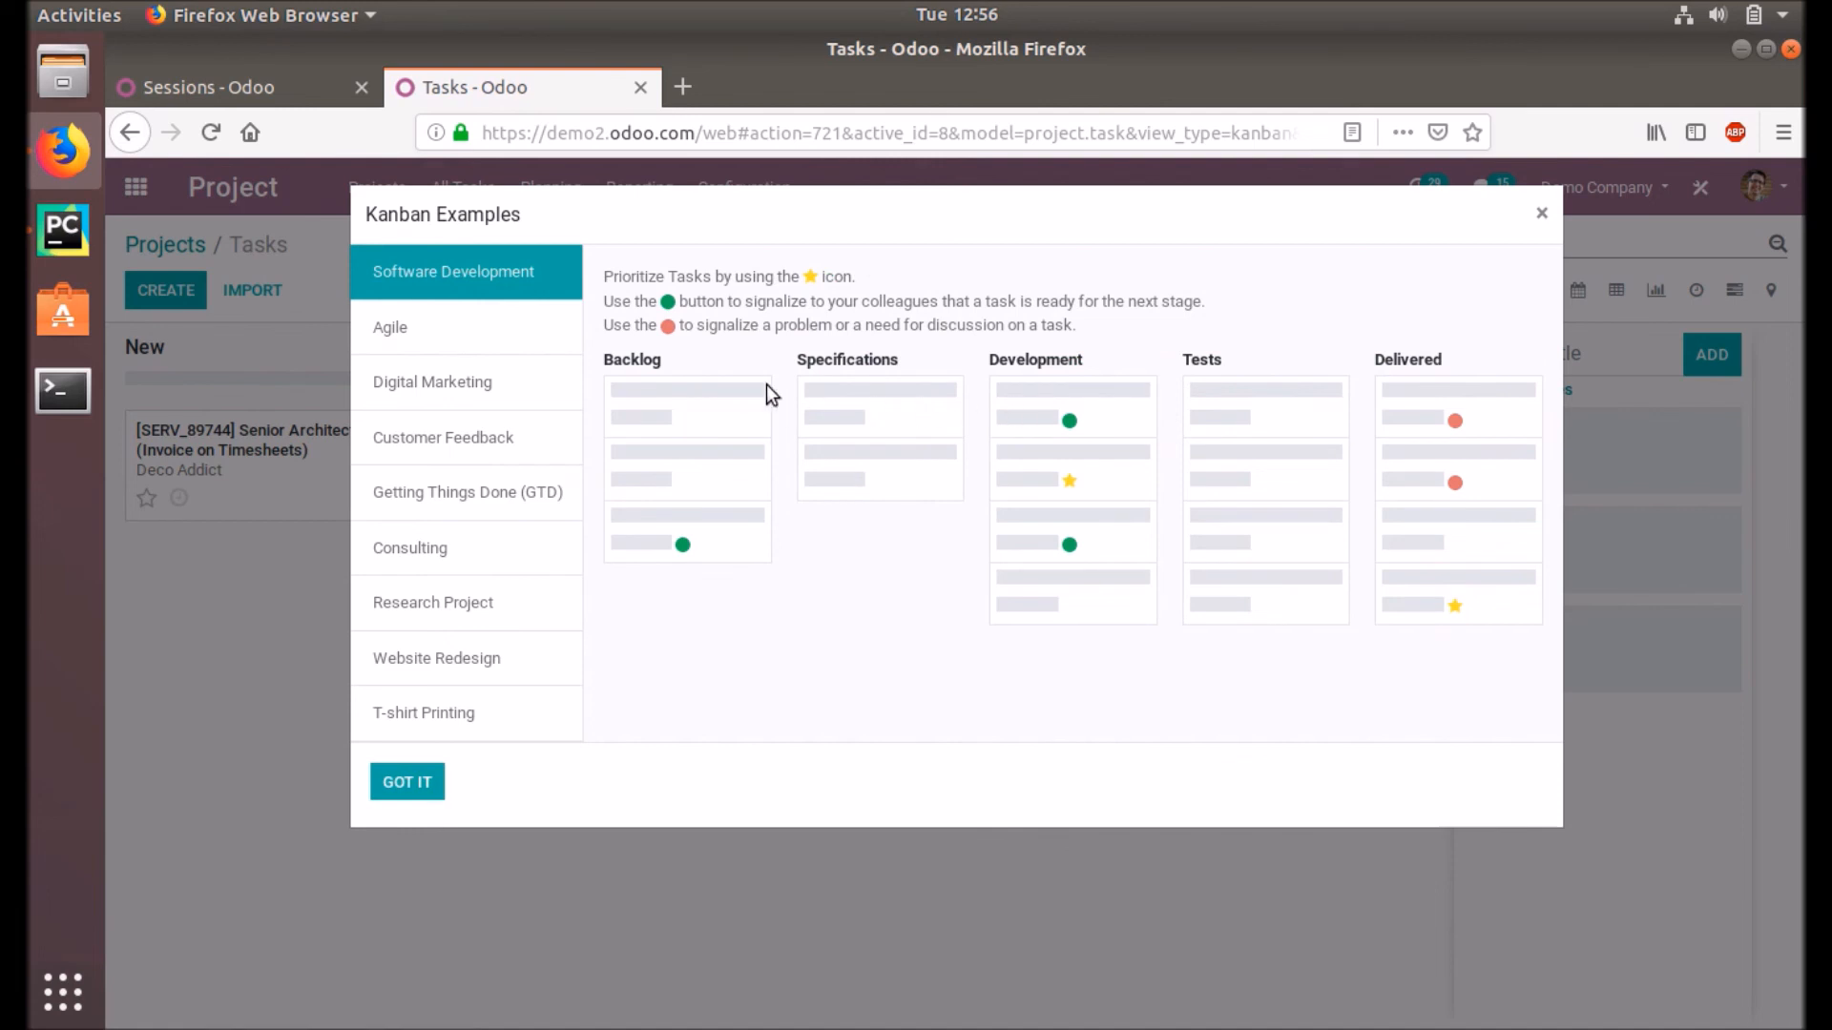
mouse_move(962, 410)
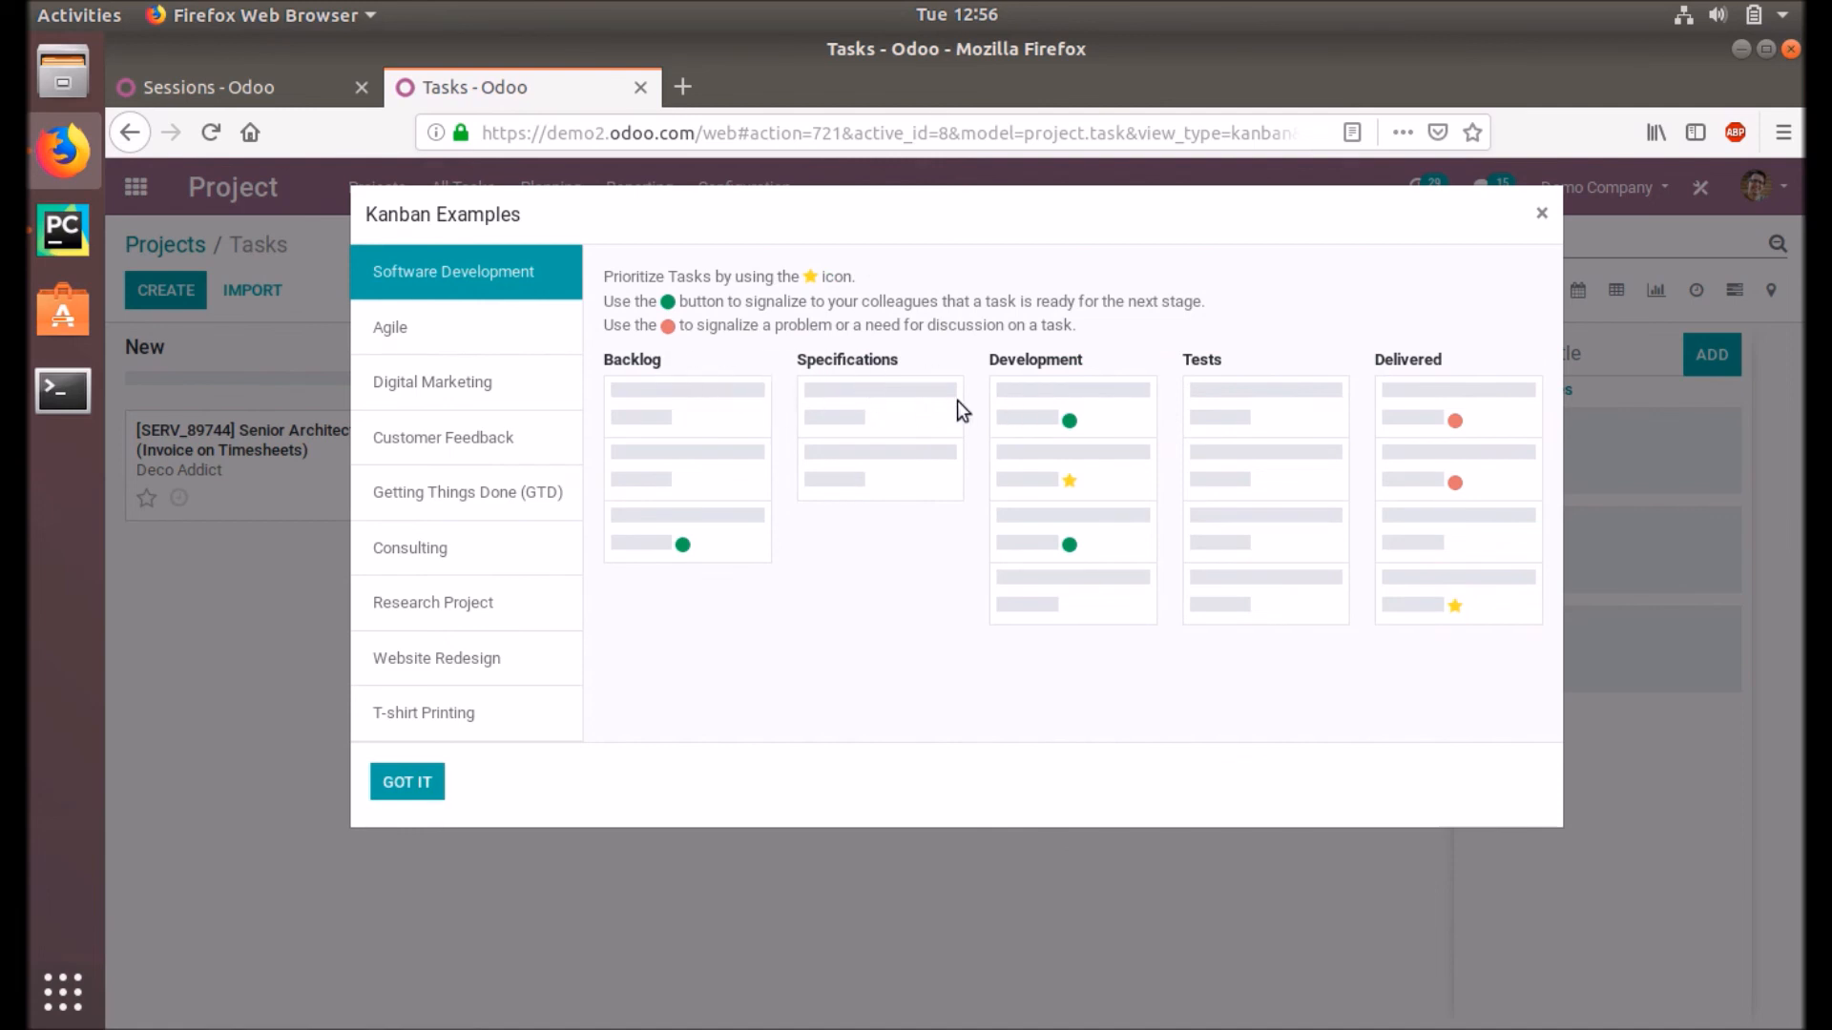
mouse_move(746, 412)
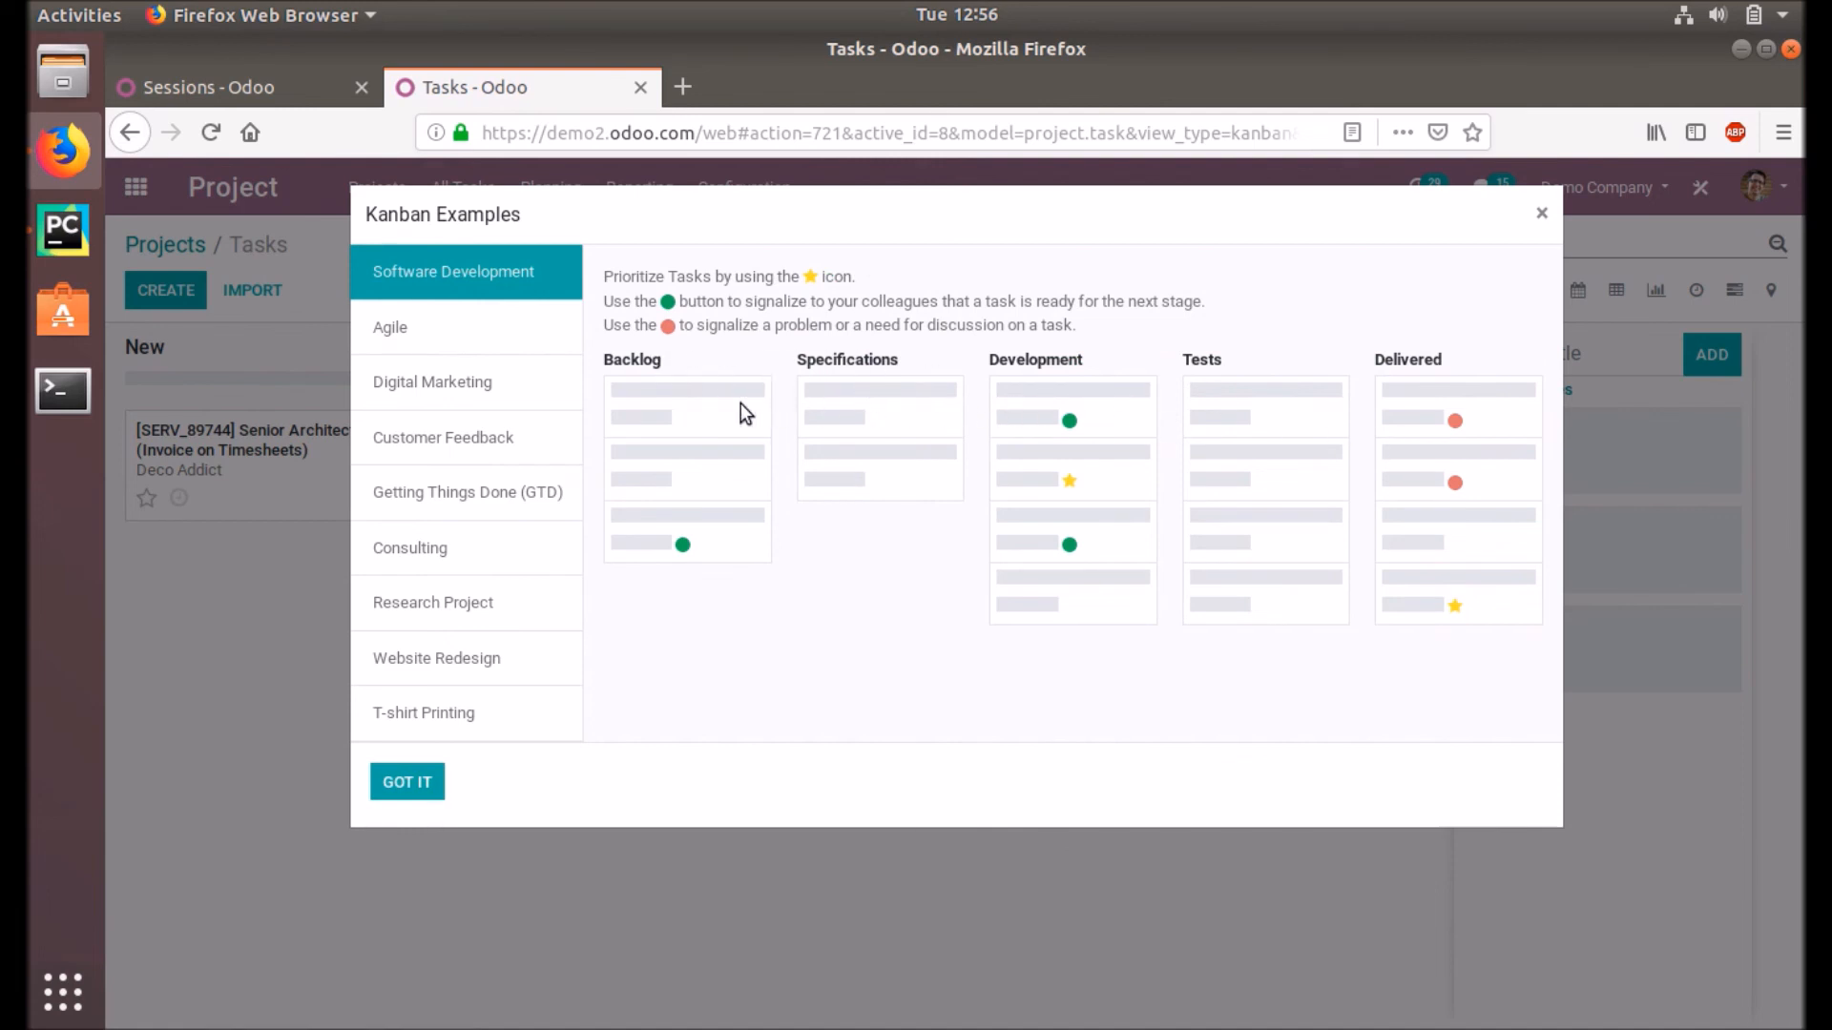
mouse_move(444, 368)
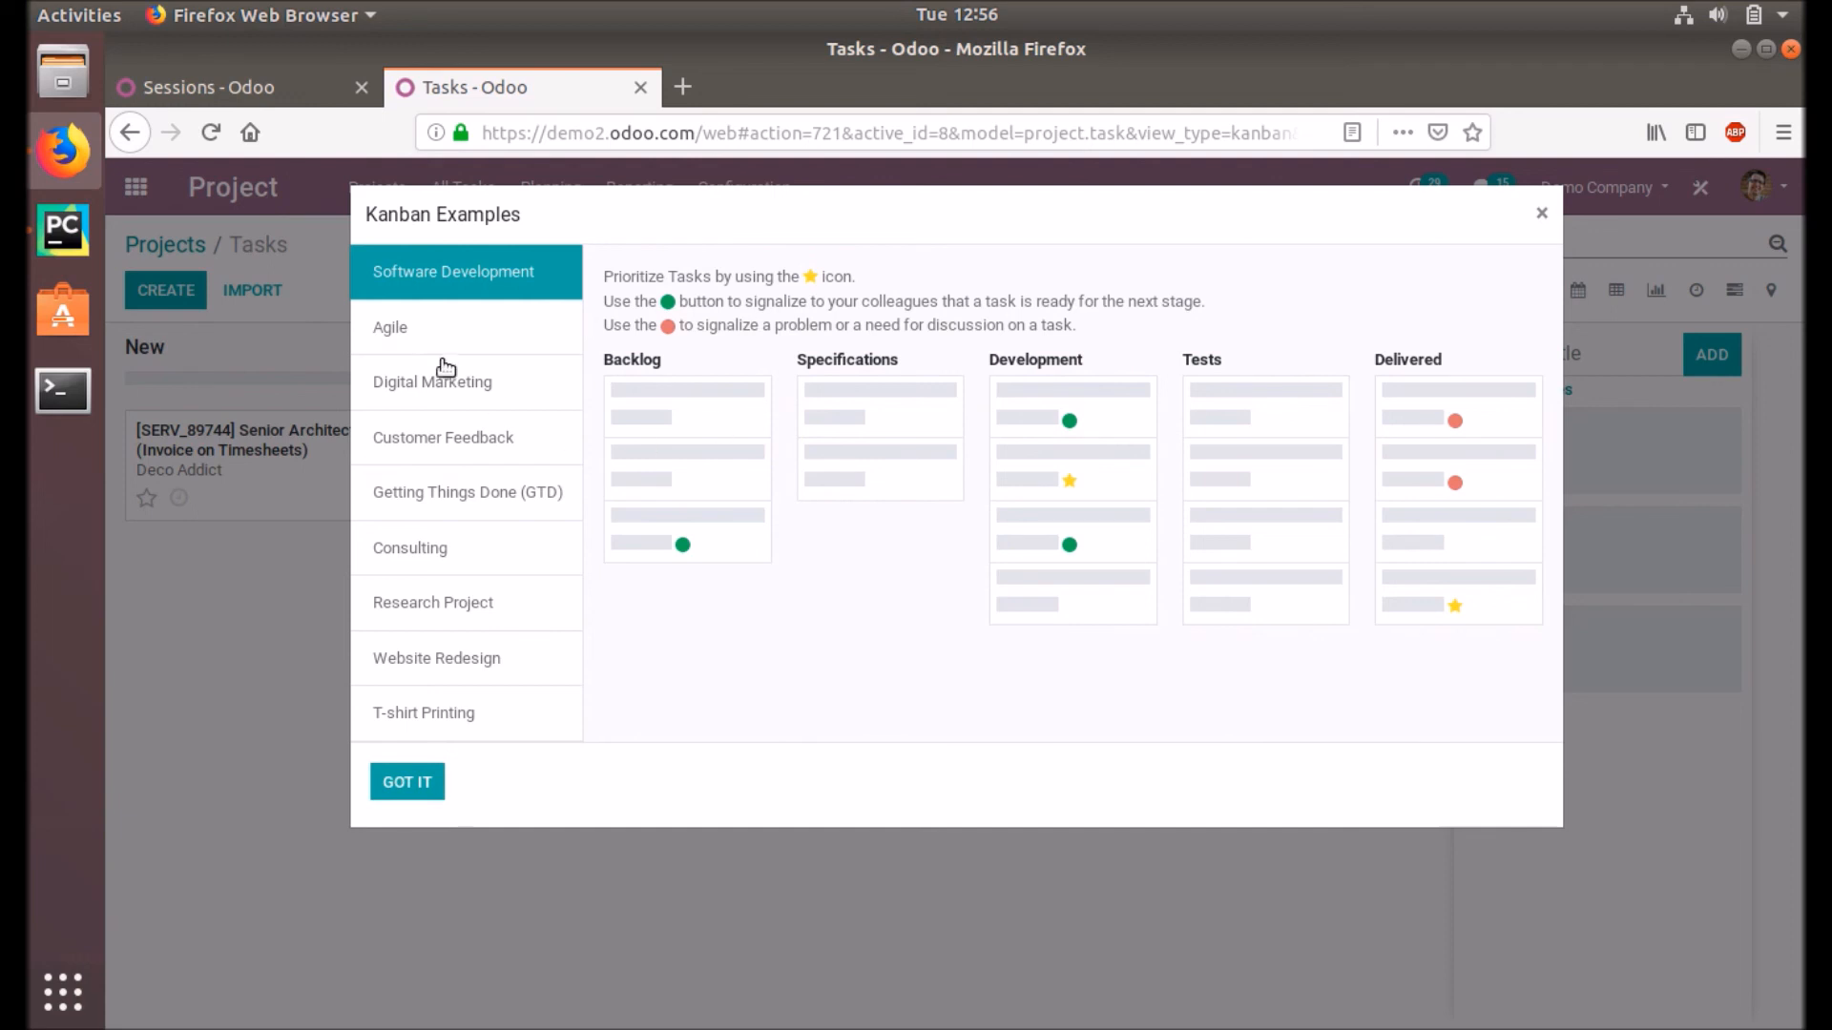
left_click(433, 381)
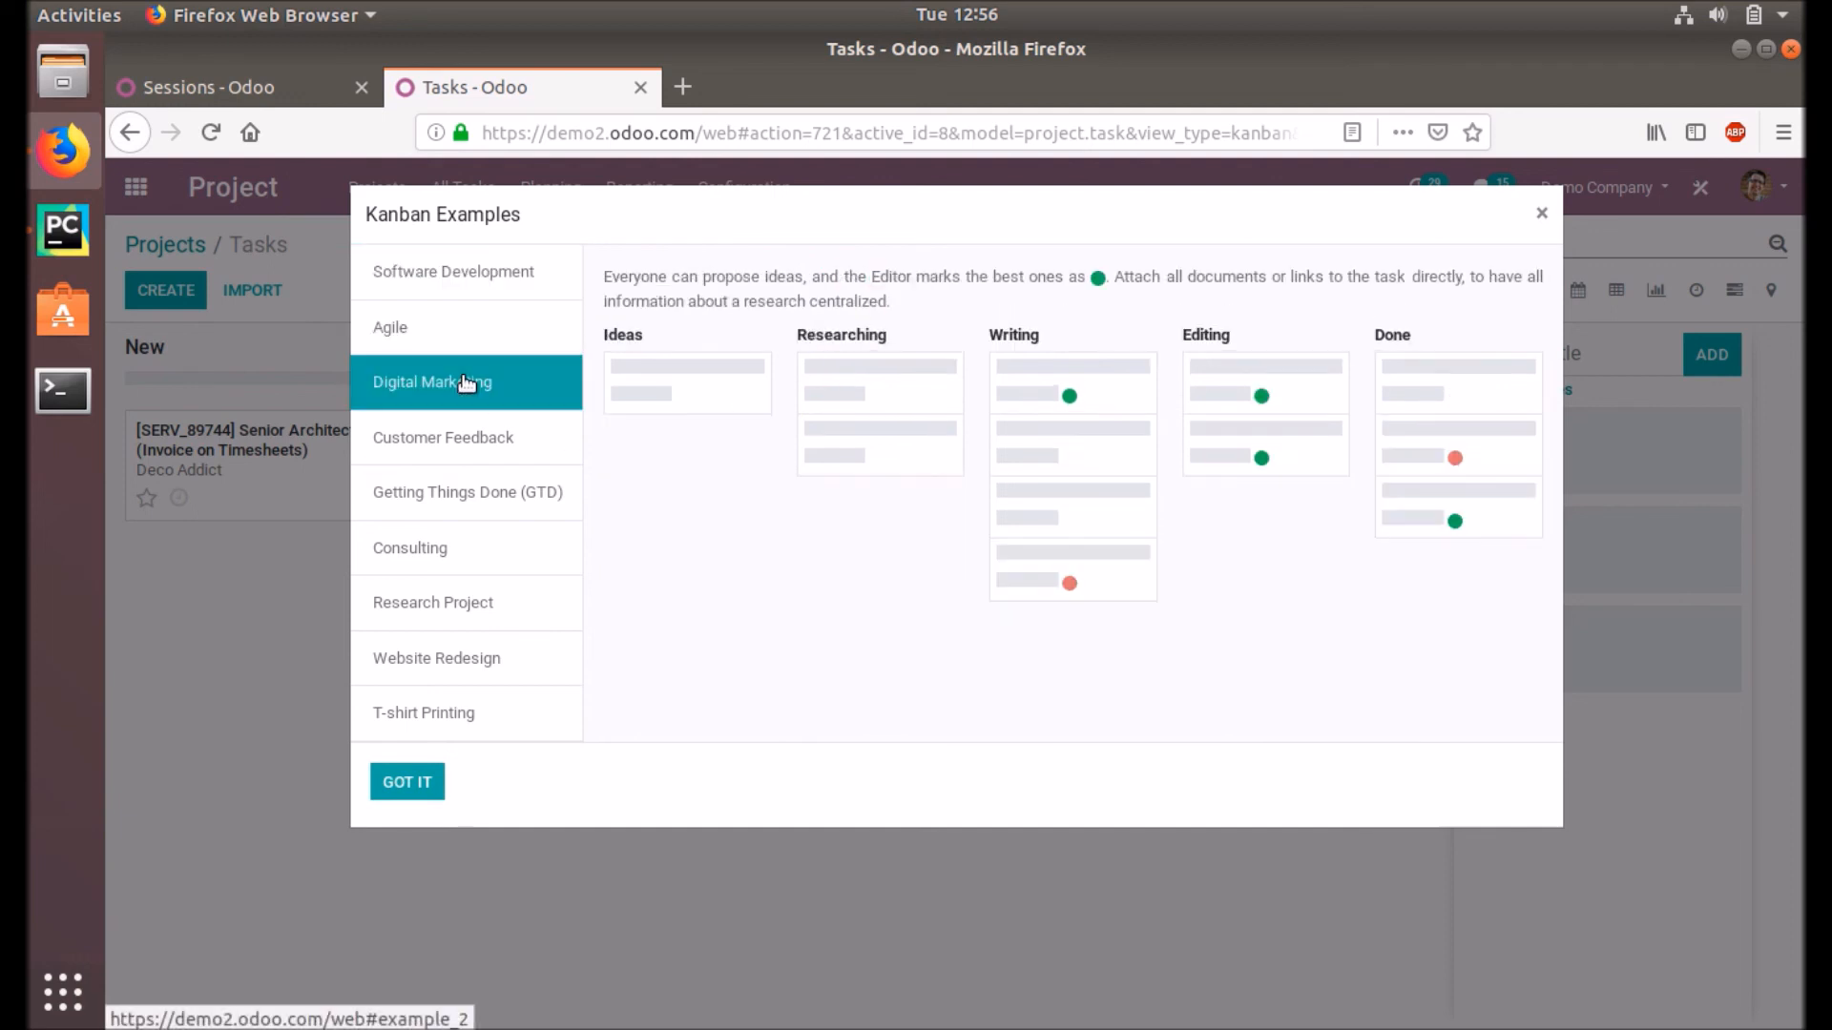
left_click(443, 437)
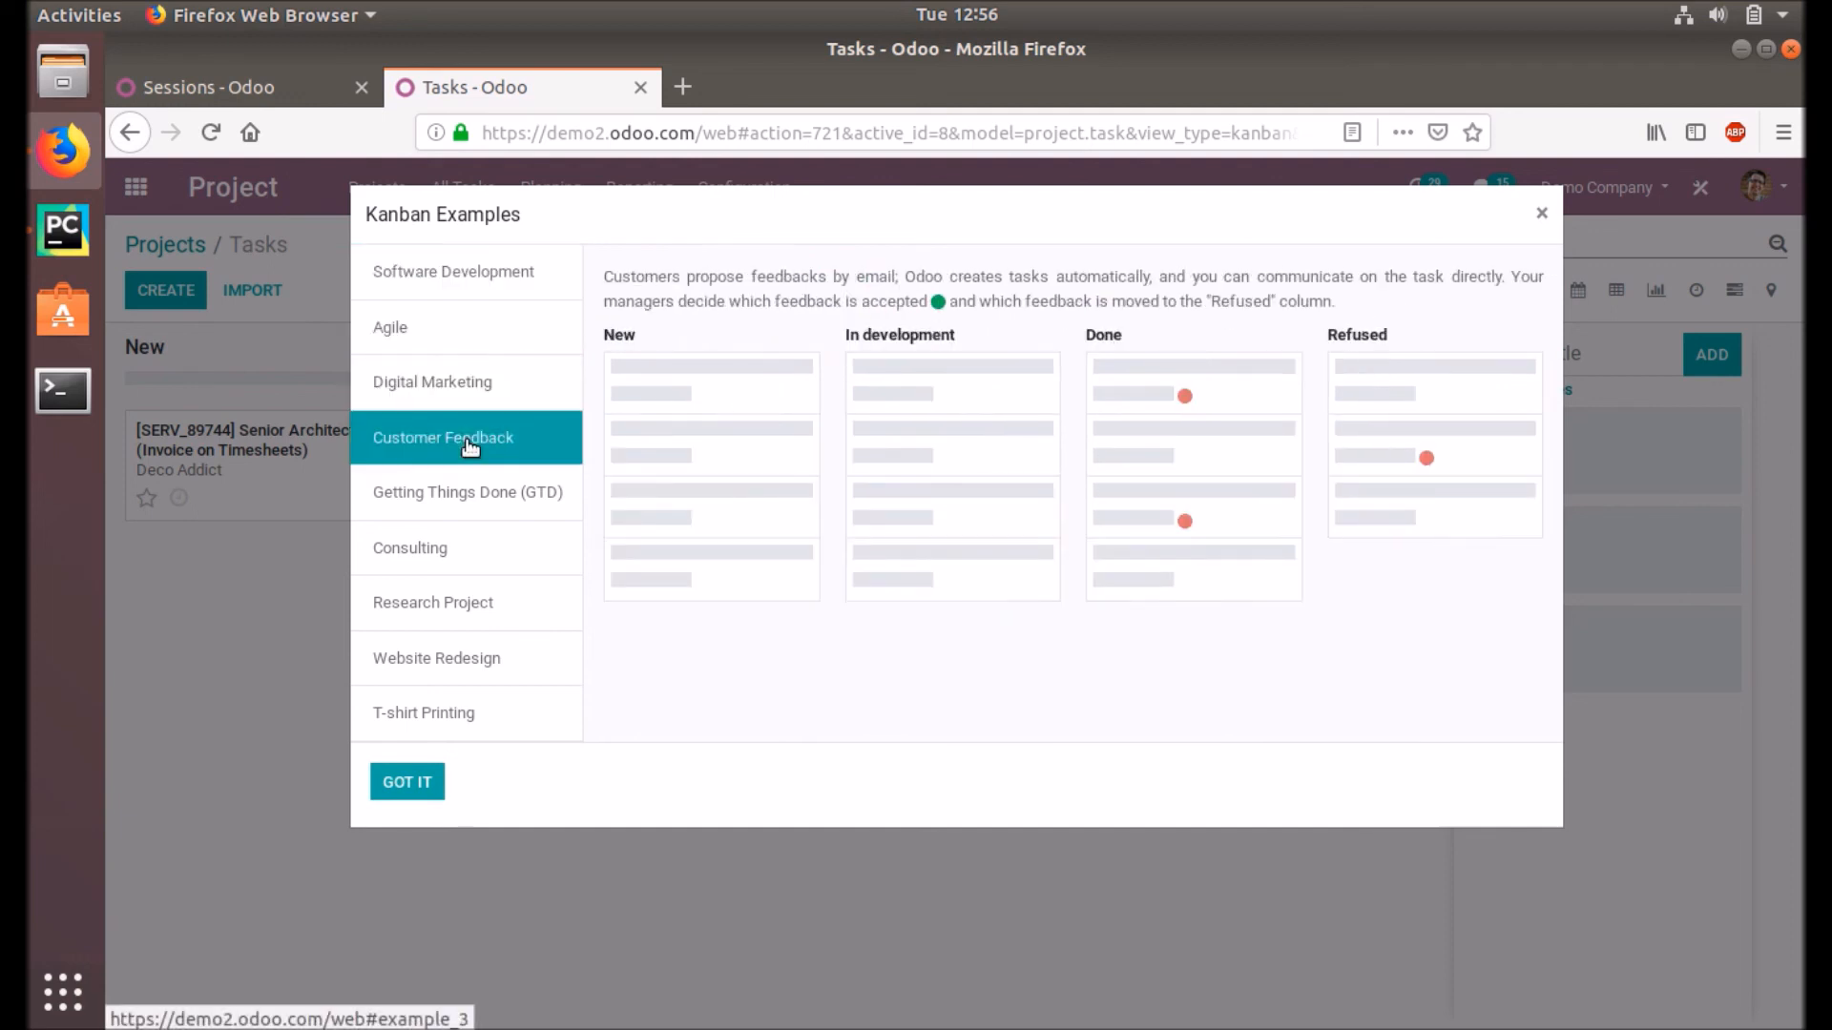
mouse_move(755, 441)
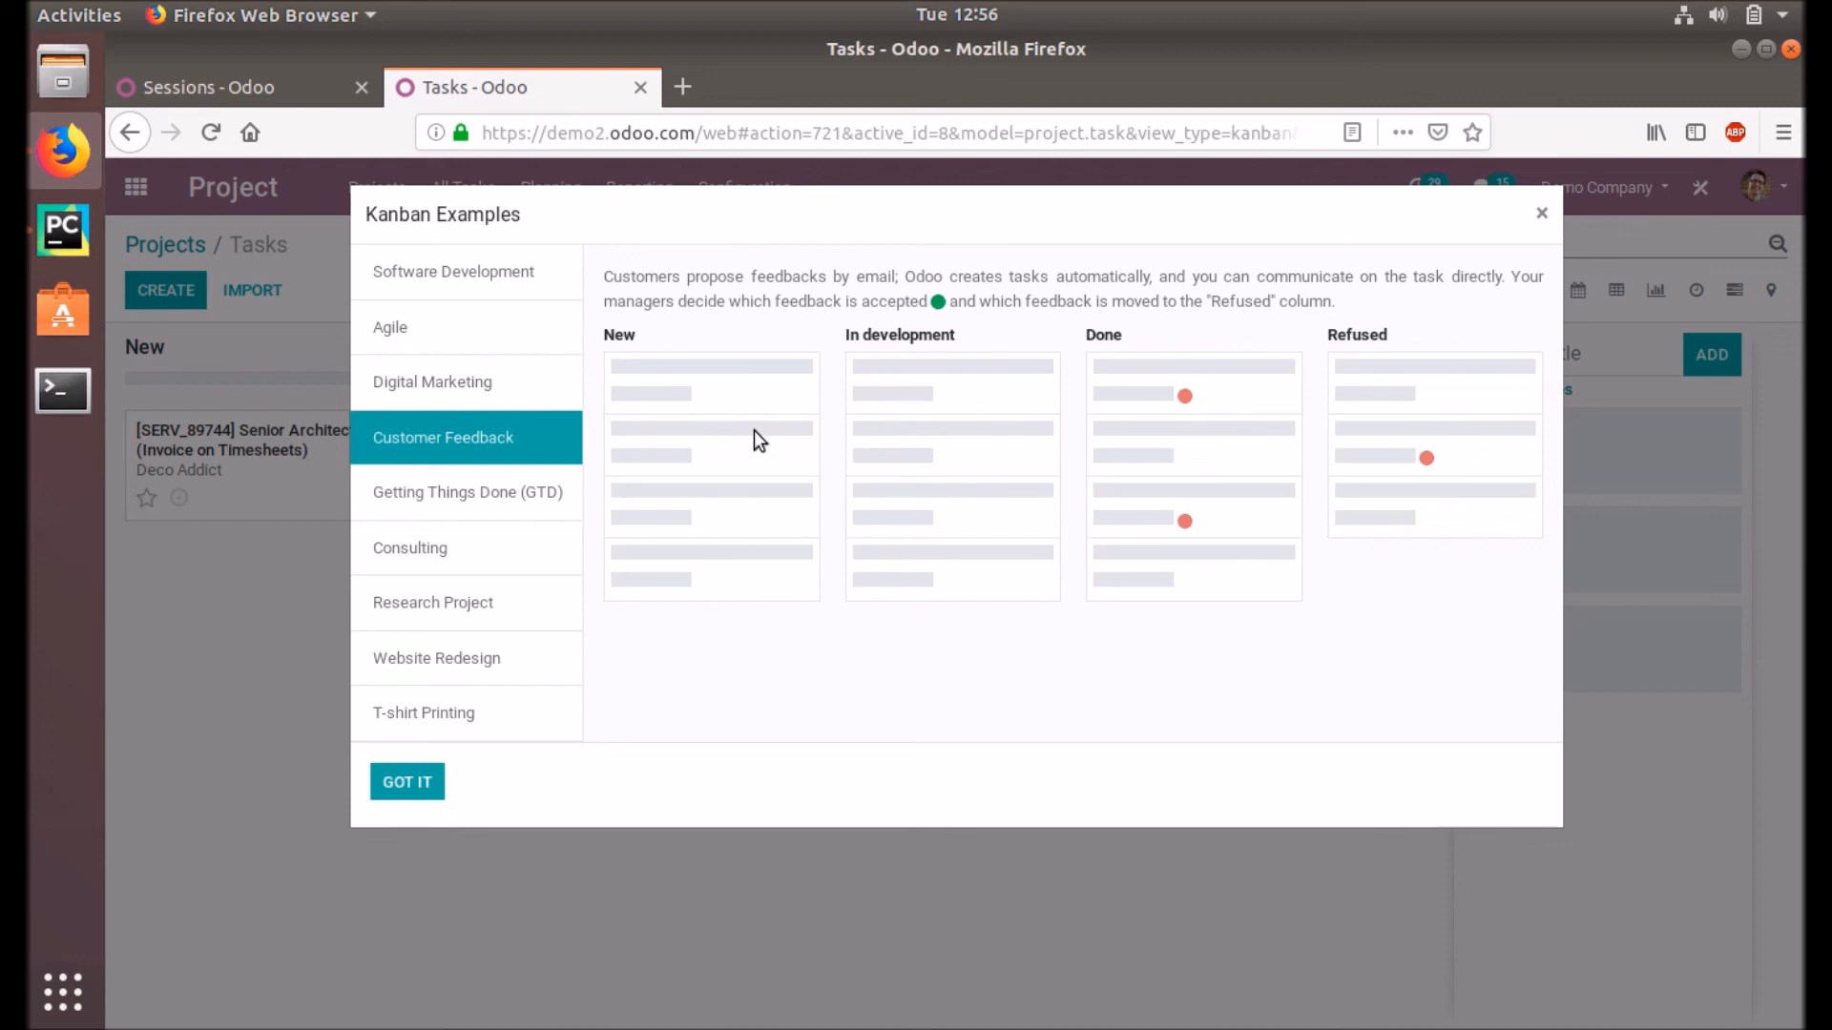
mouse_move(1233, 291)
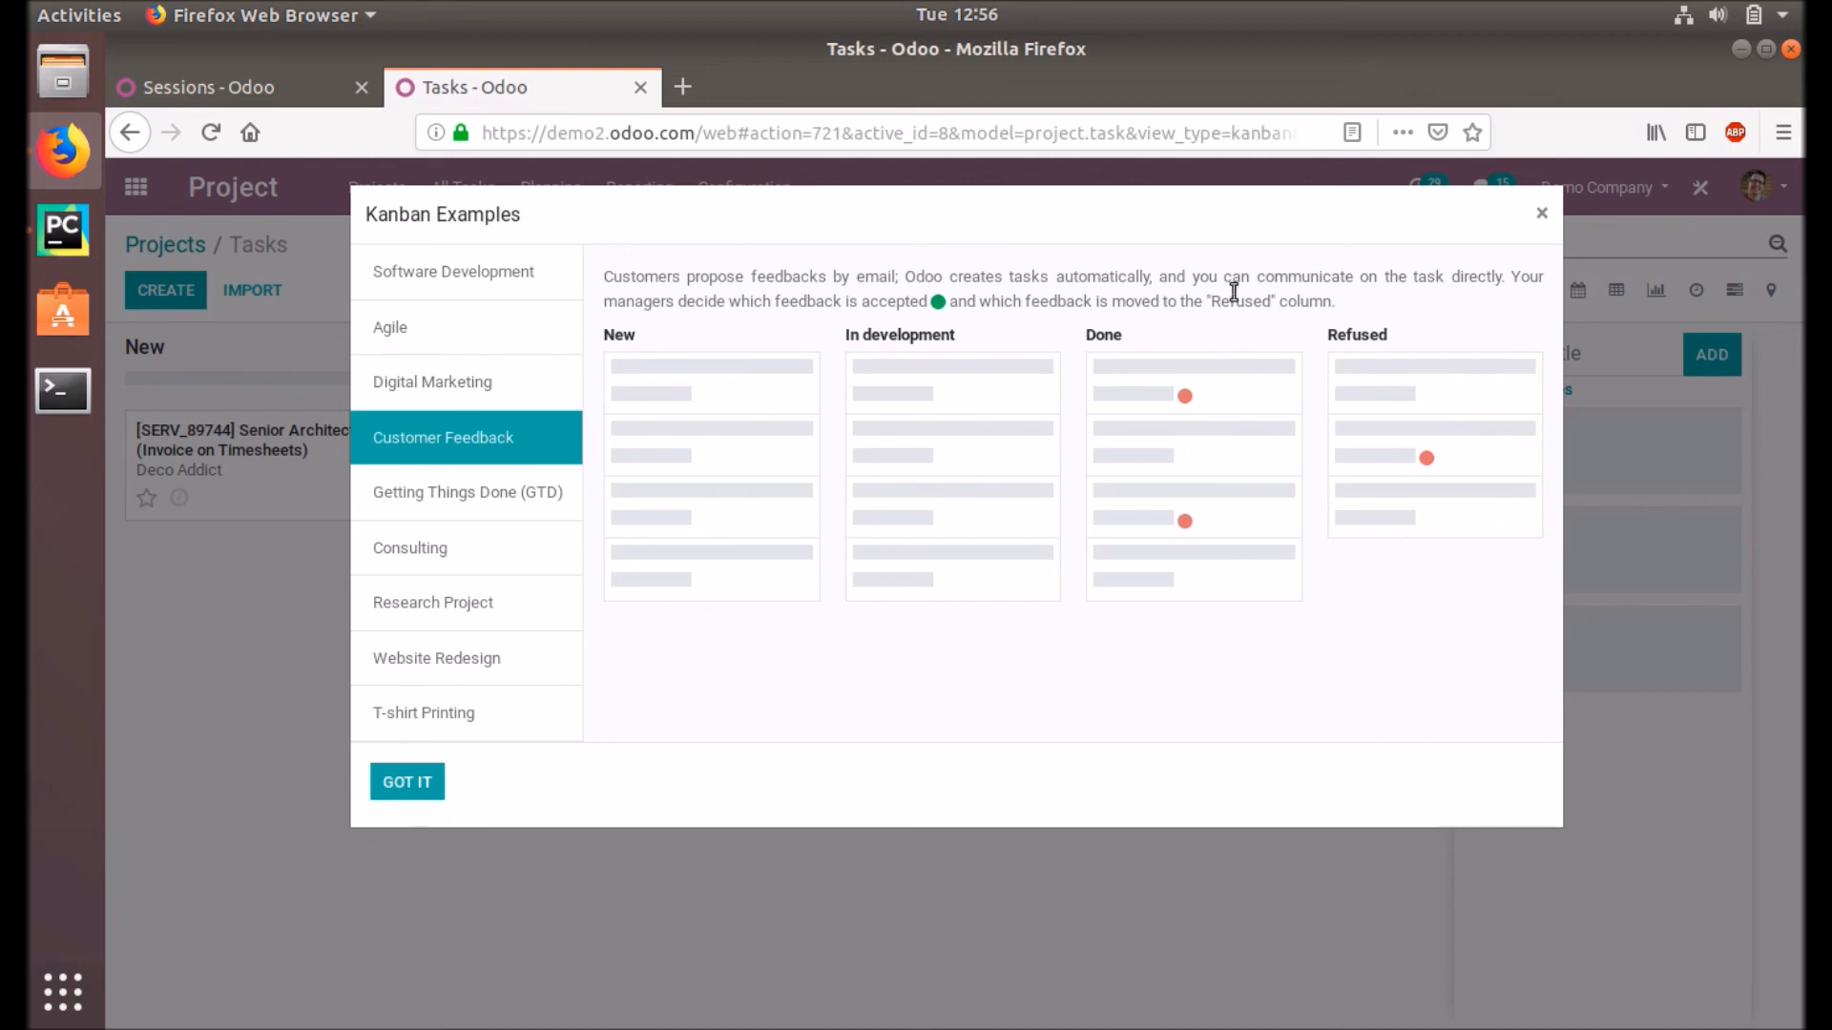
Step: Dismiss the Kanban Examples dialog to return to the AGR board
left_click(407, 781)
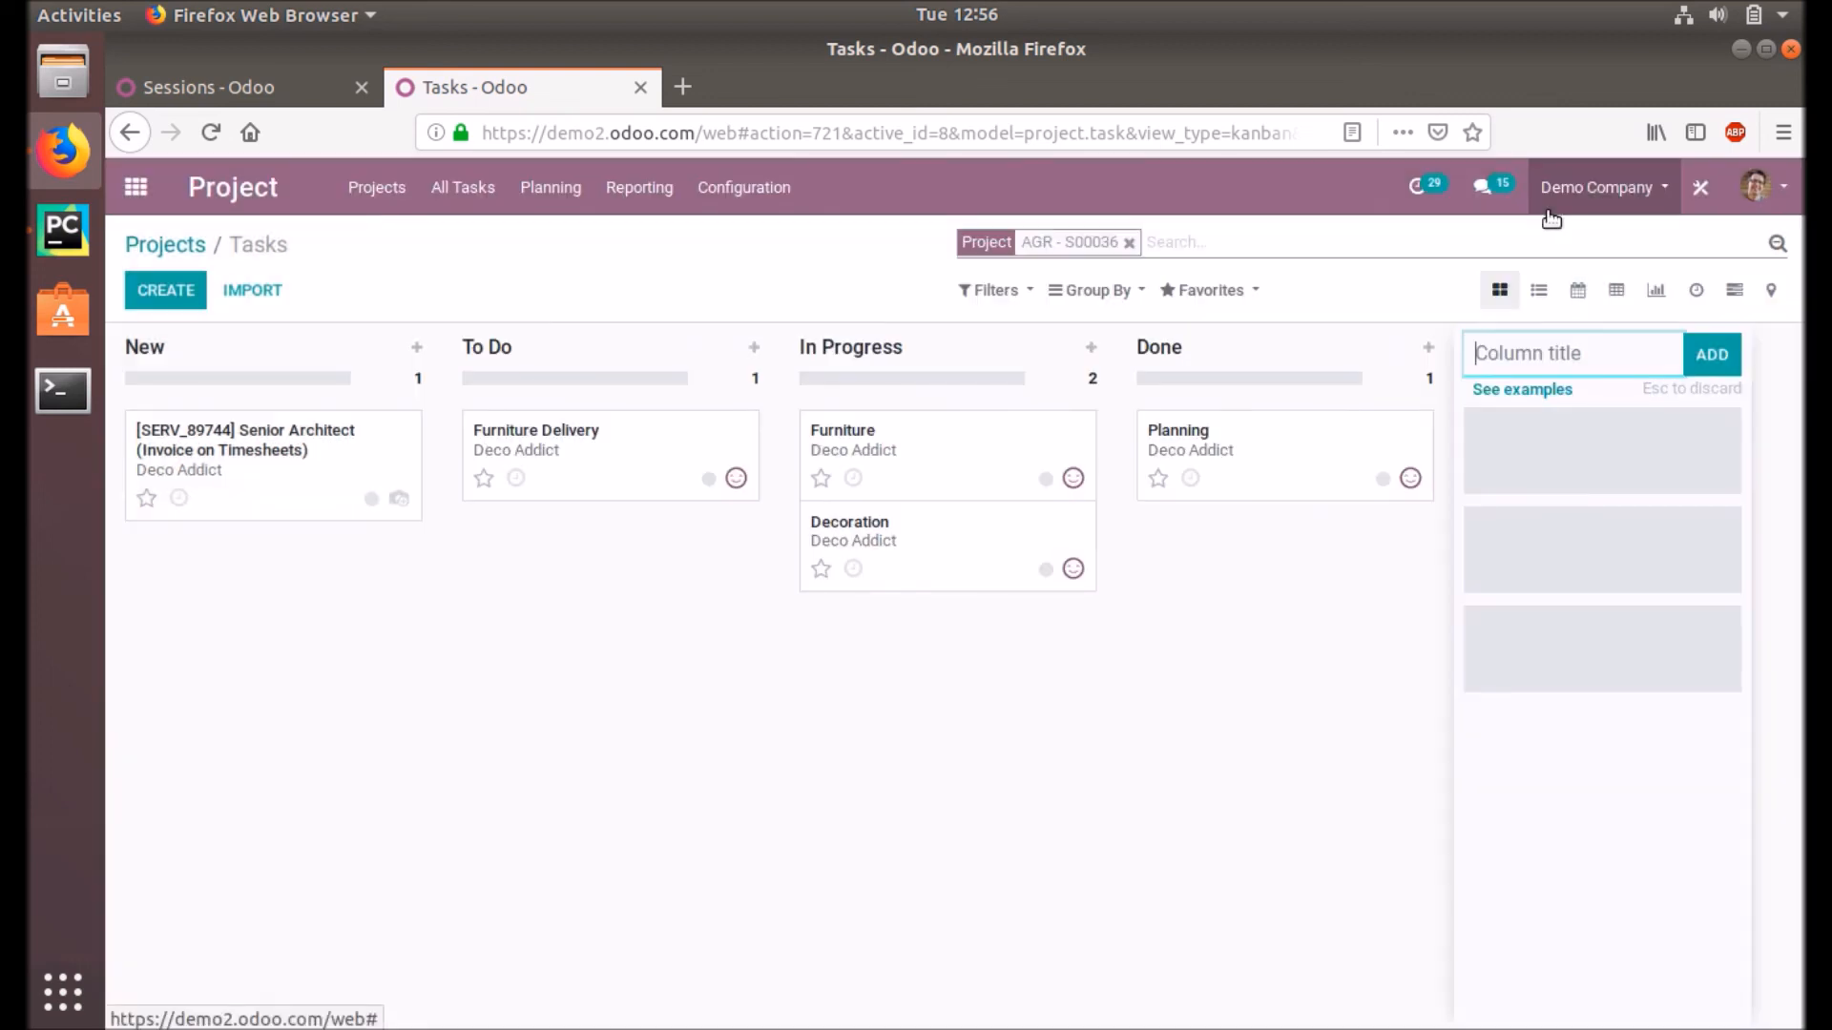
mouse_move(827, 615)
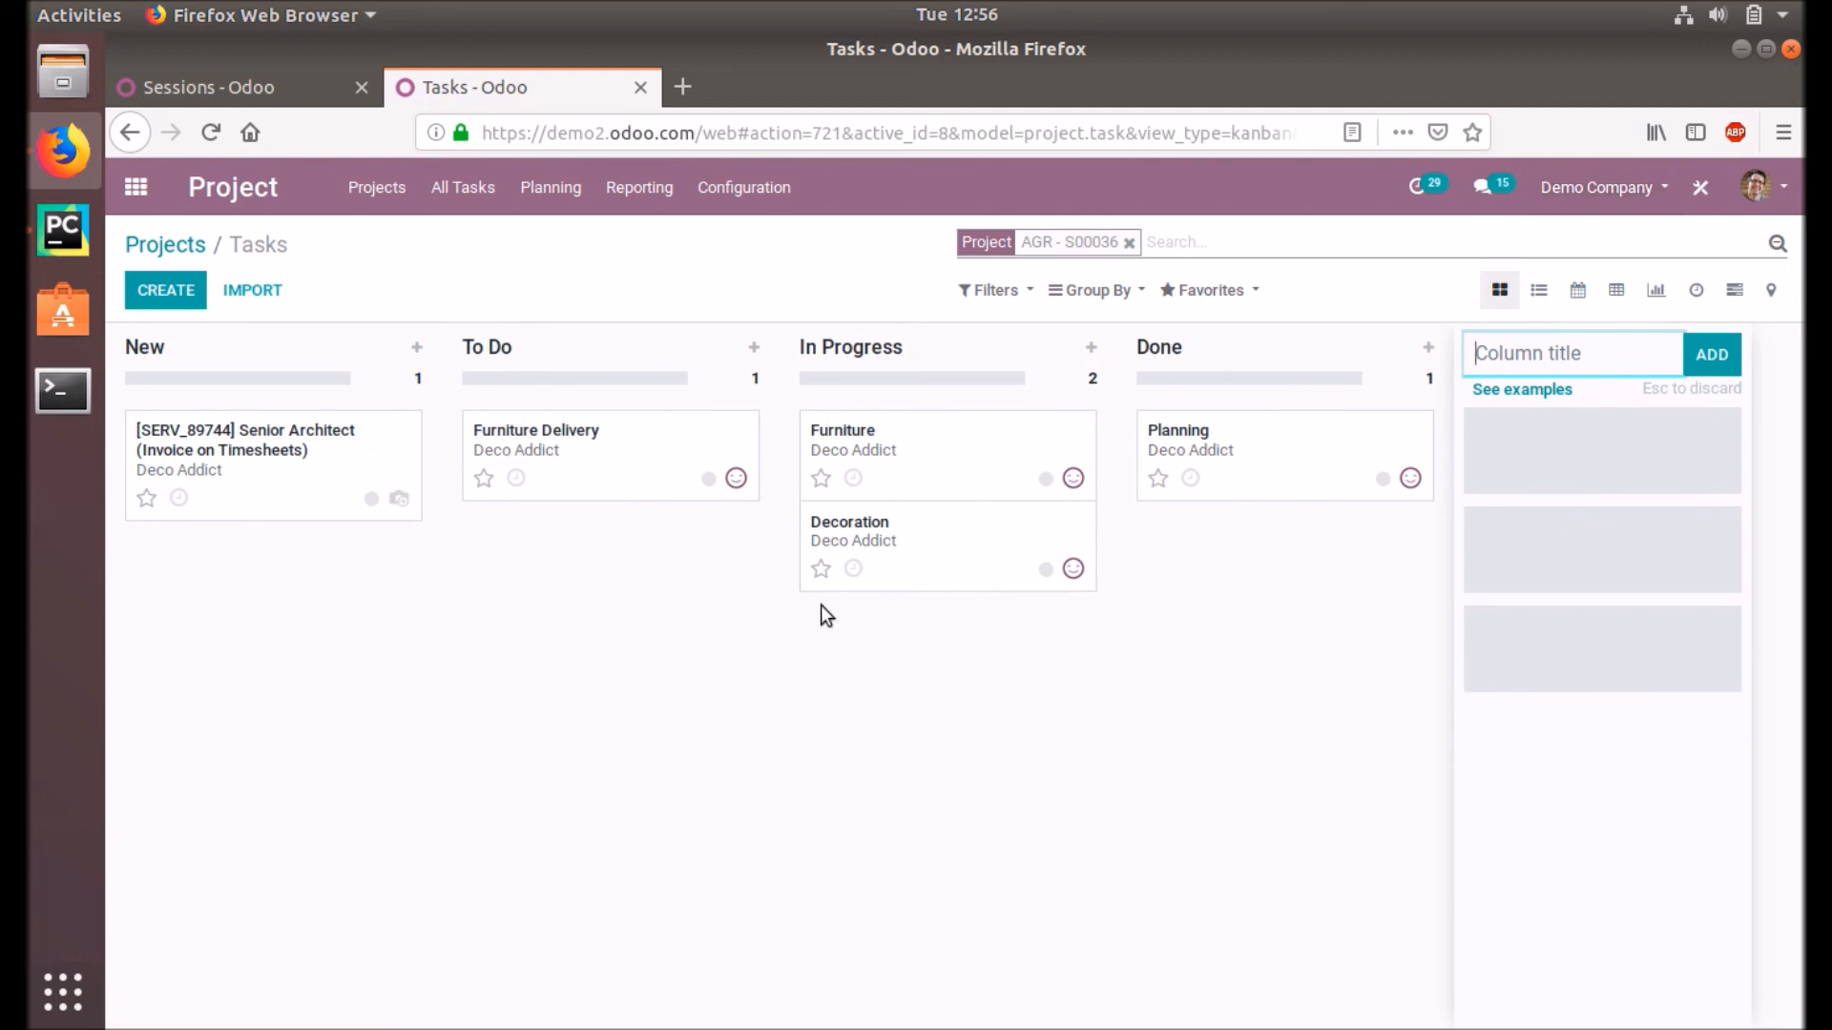
mouse_move(1673, 439)
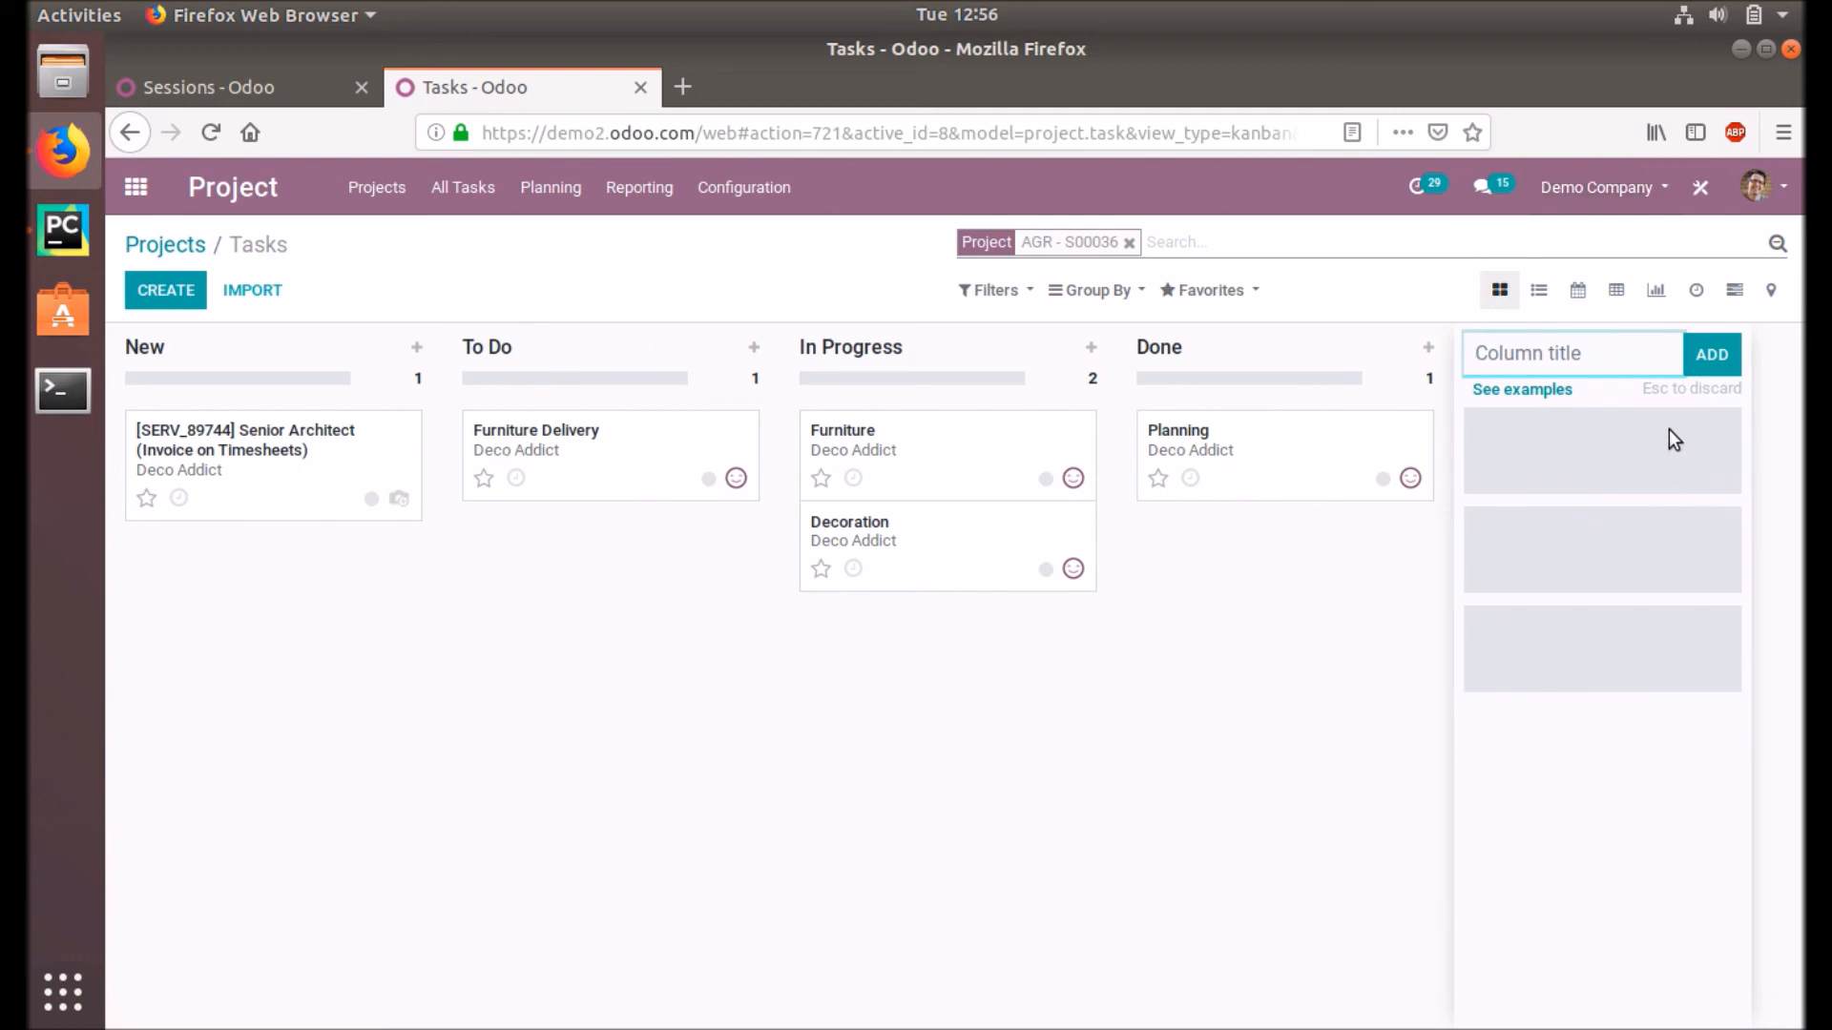